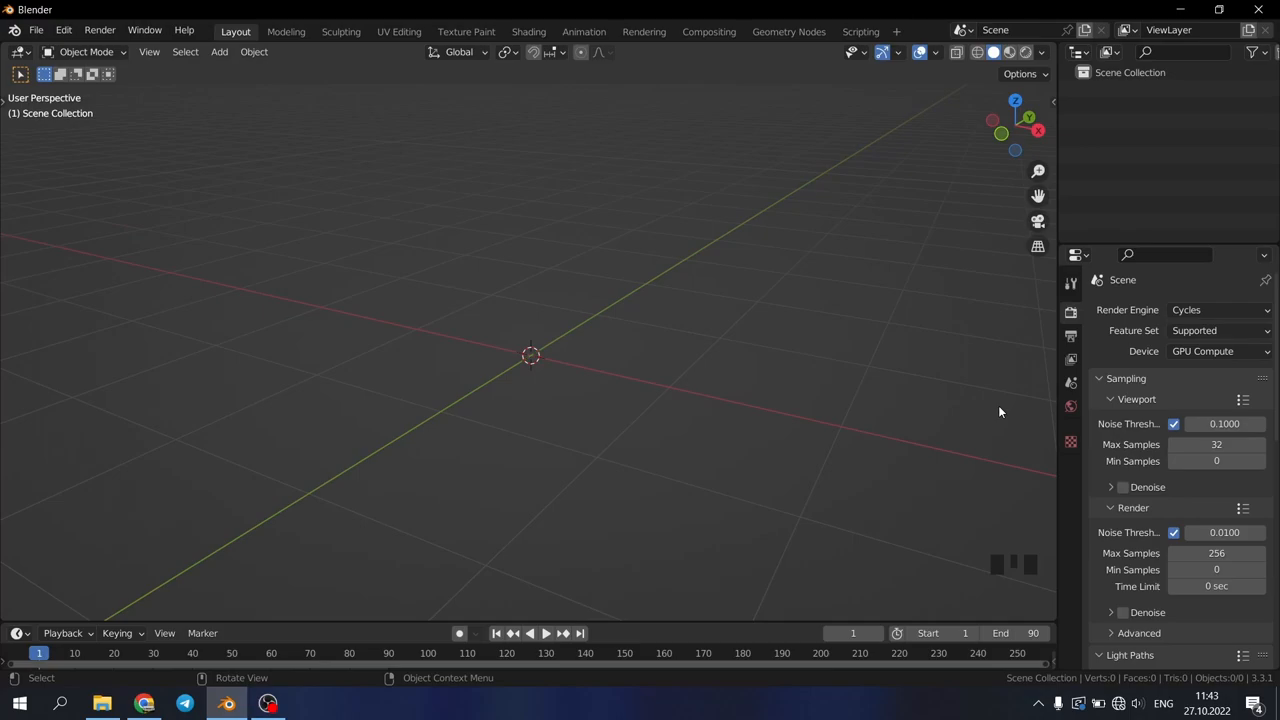
{"action": "mouse_move", "coordinate": [695, 368]}
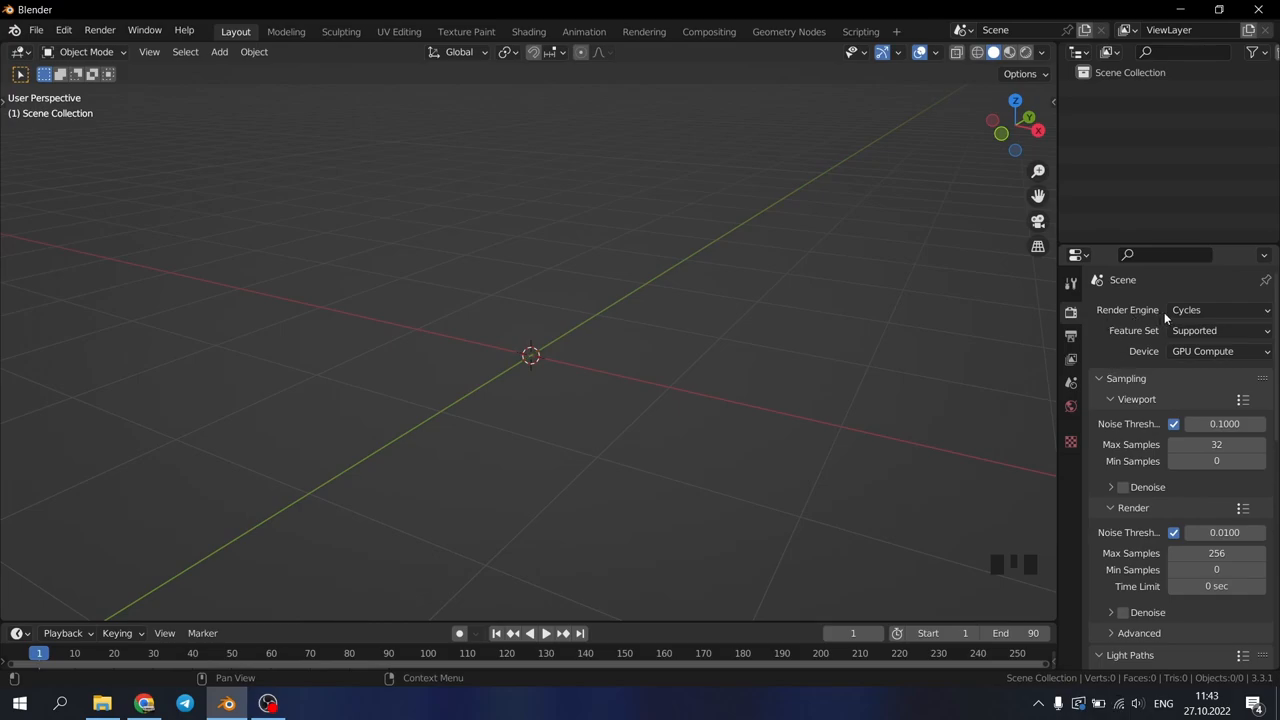
{"action": "mouse_move", "coordinate": [1225, 387]}
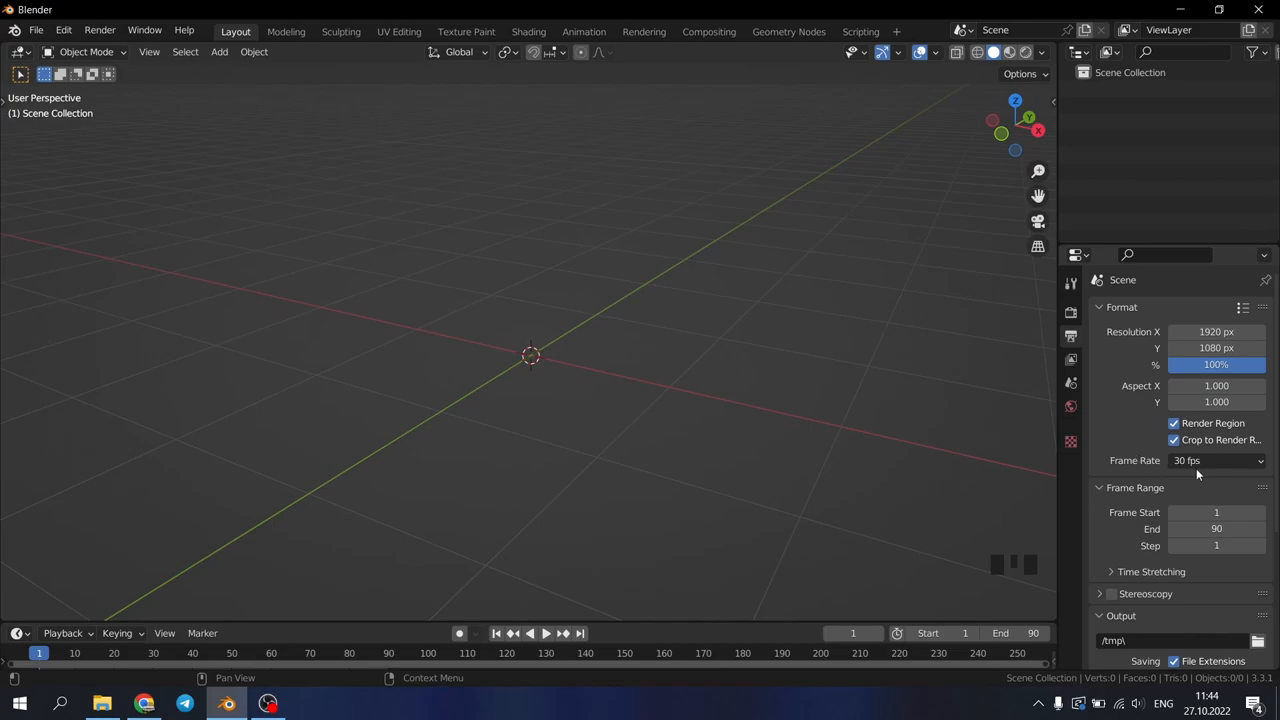
{"action": "mouse_move", "coordinate": [1208, 468]}
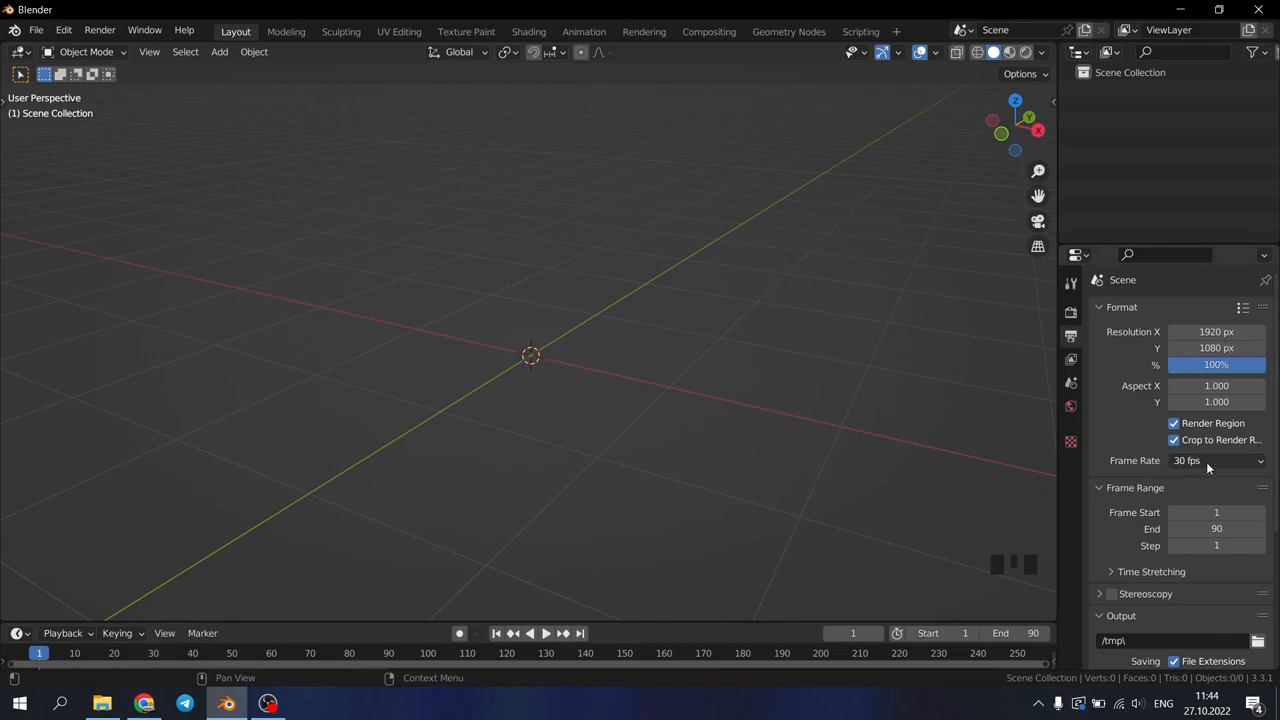
{"action": "mouse_move", "coordinate": [1216, 512]}
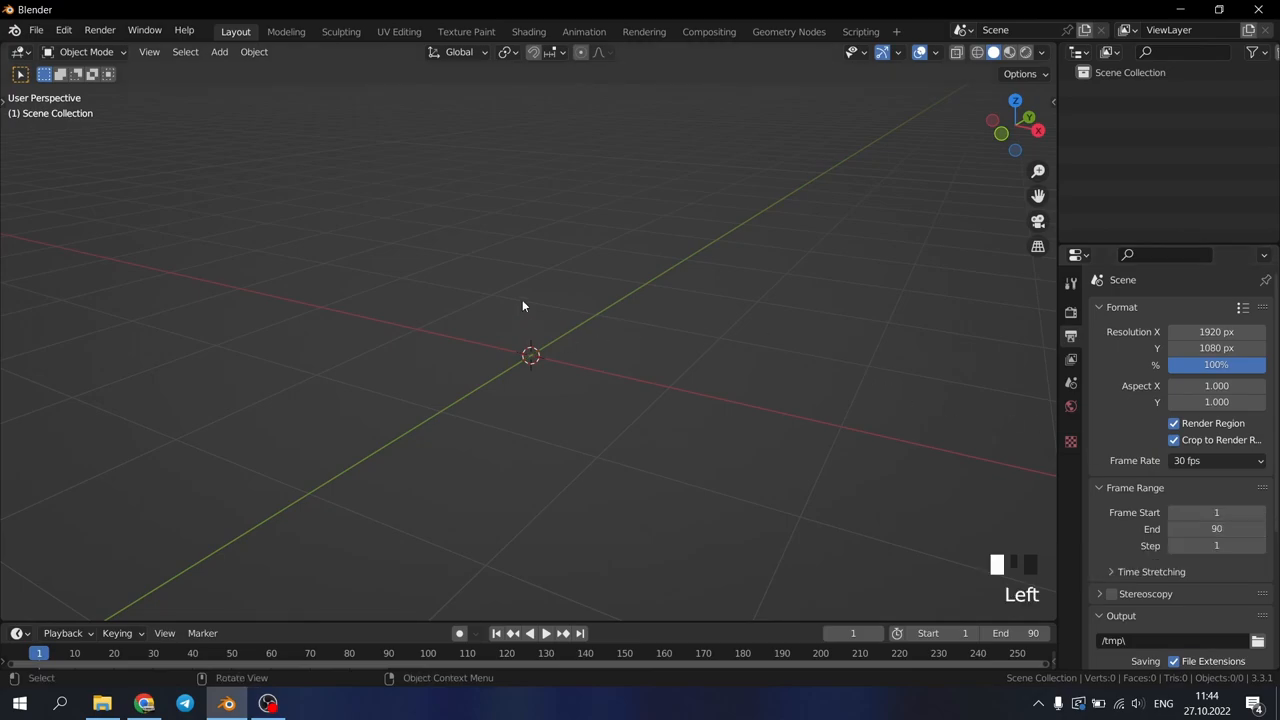
Add a plane, extrude its back edge up into a curved wall, and shade it smooth
{"action": "key", "text": "shift+a"}
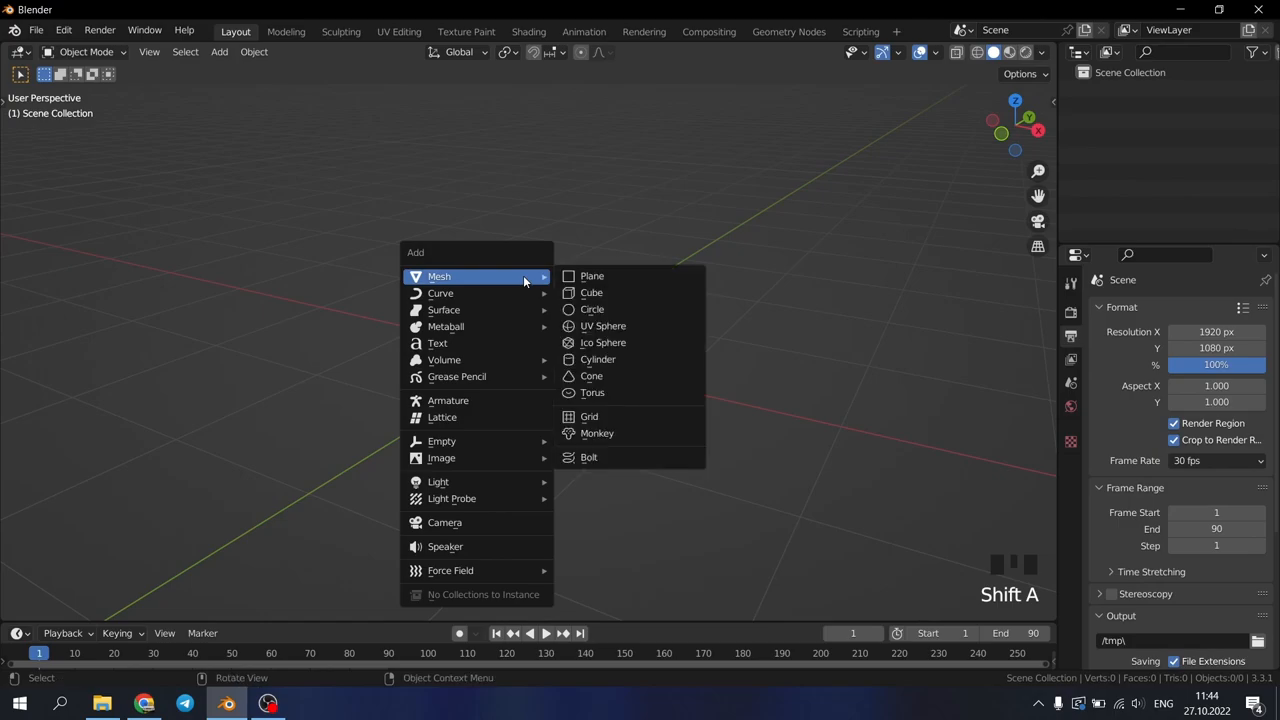
{"action": "left_click", "coordinate": [589, 275]}
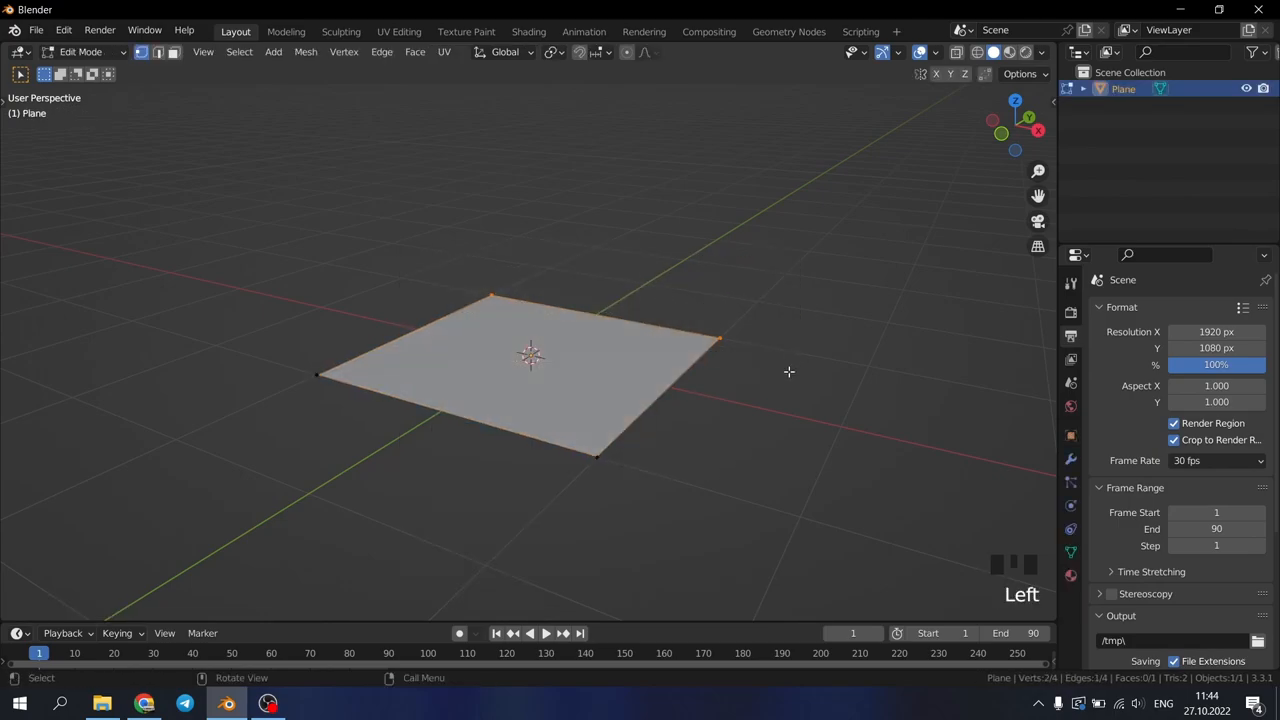
{"action": "key", "text": "E"}
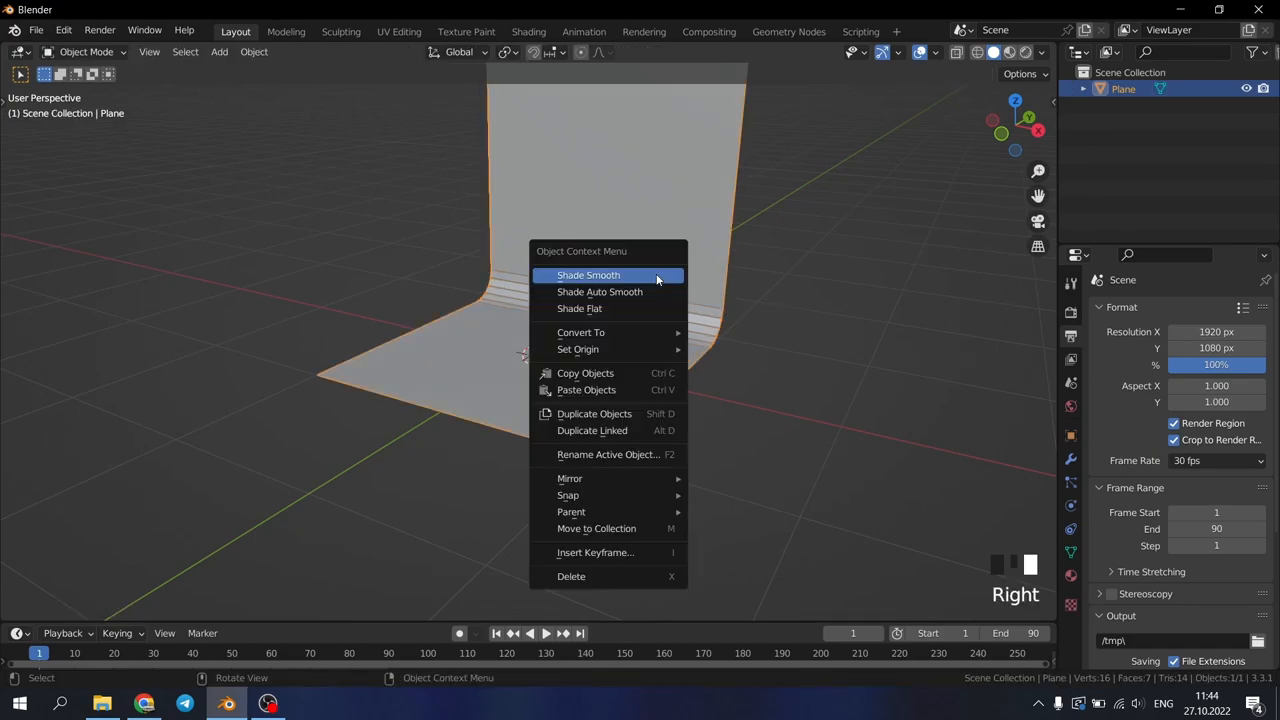
{"action": "left_click", "coordinate": [588, 275]}
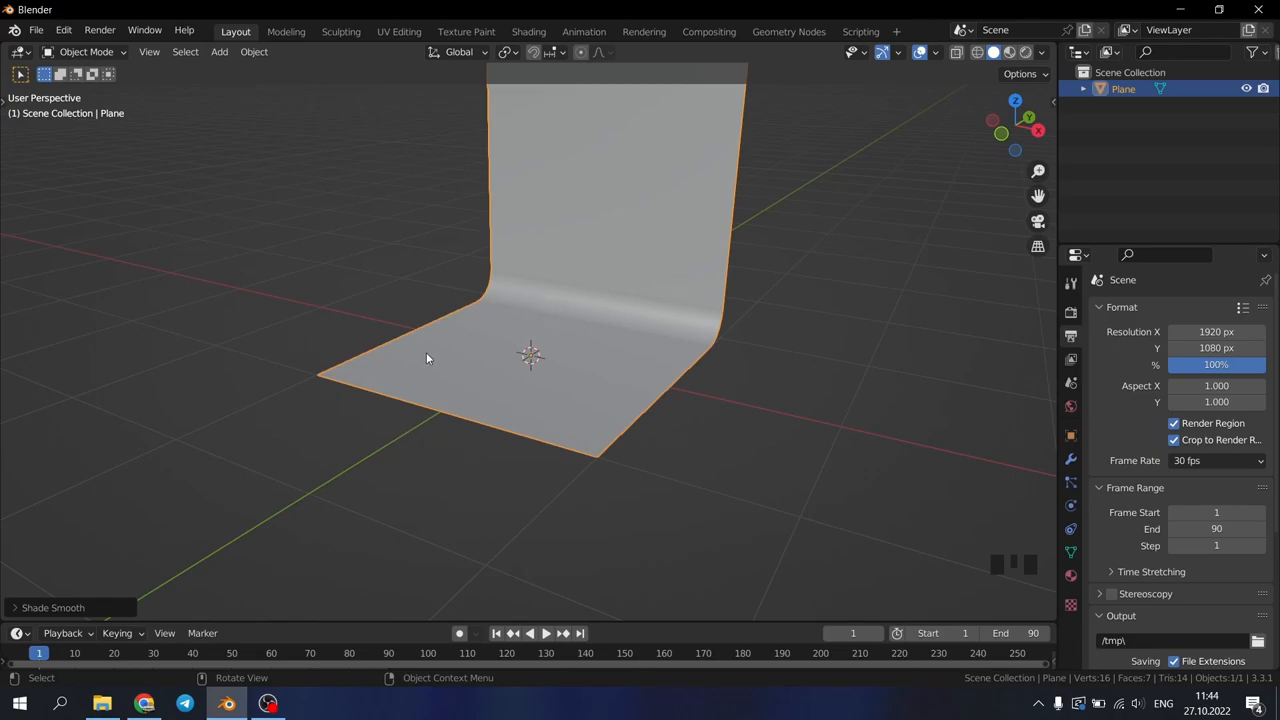
{"action": "mouse_move", "coordinate": [386, 321]}
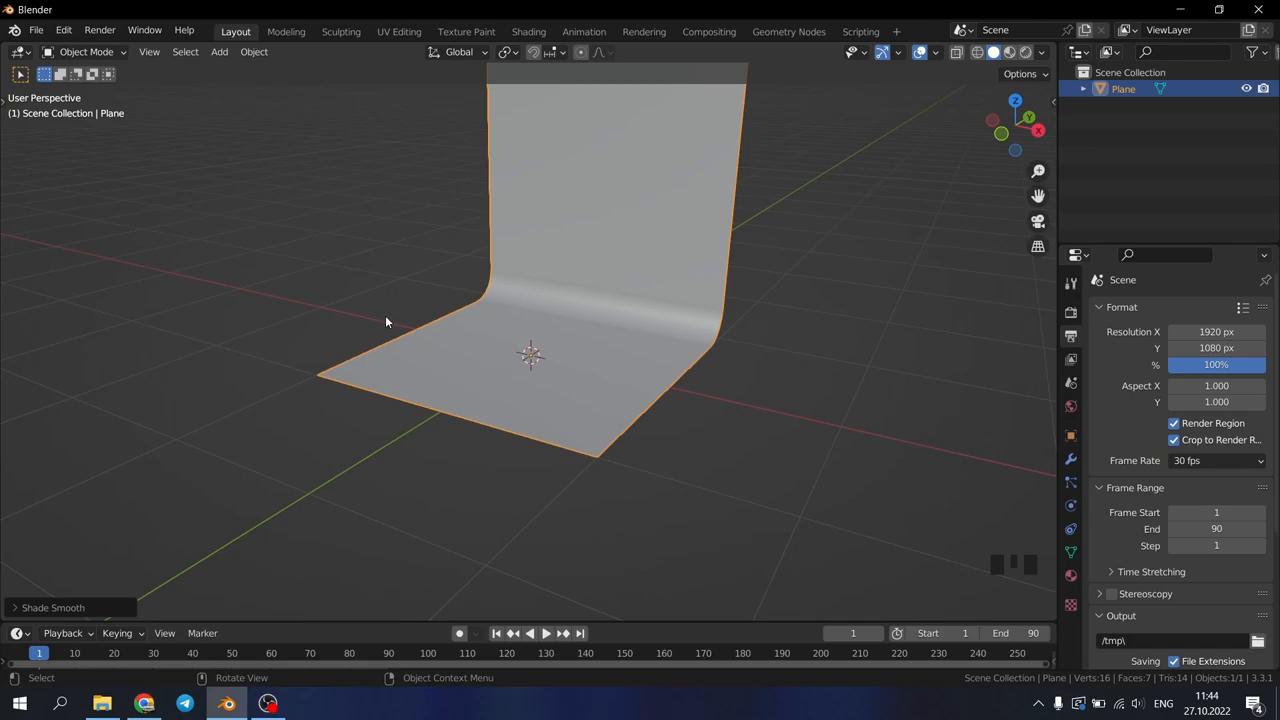
Add a cylinder, view it from the front, zoom in and enter its Edit Mode
{"action": "key", "text": "shift+a"}
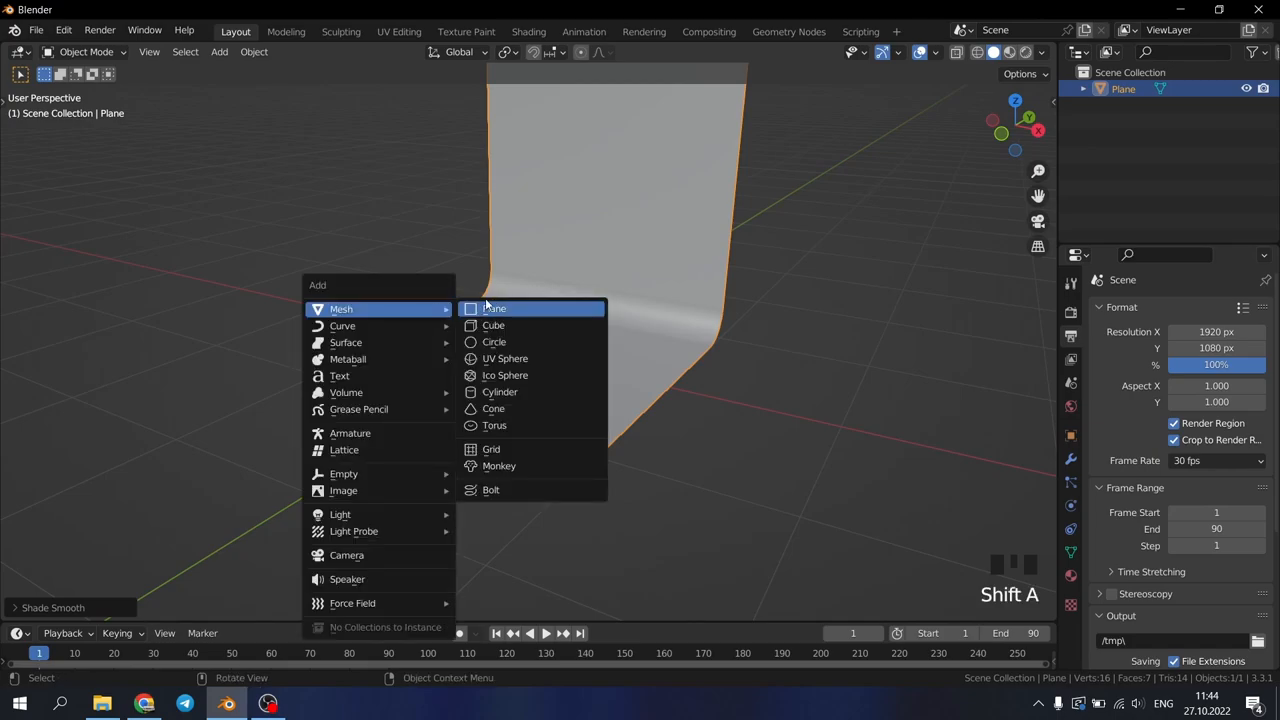
{"action": "left_click", "coordinate": [500, 392]}
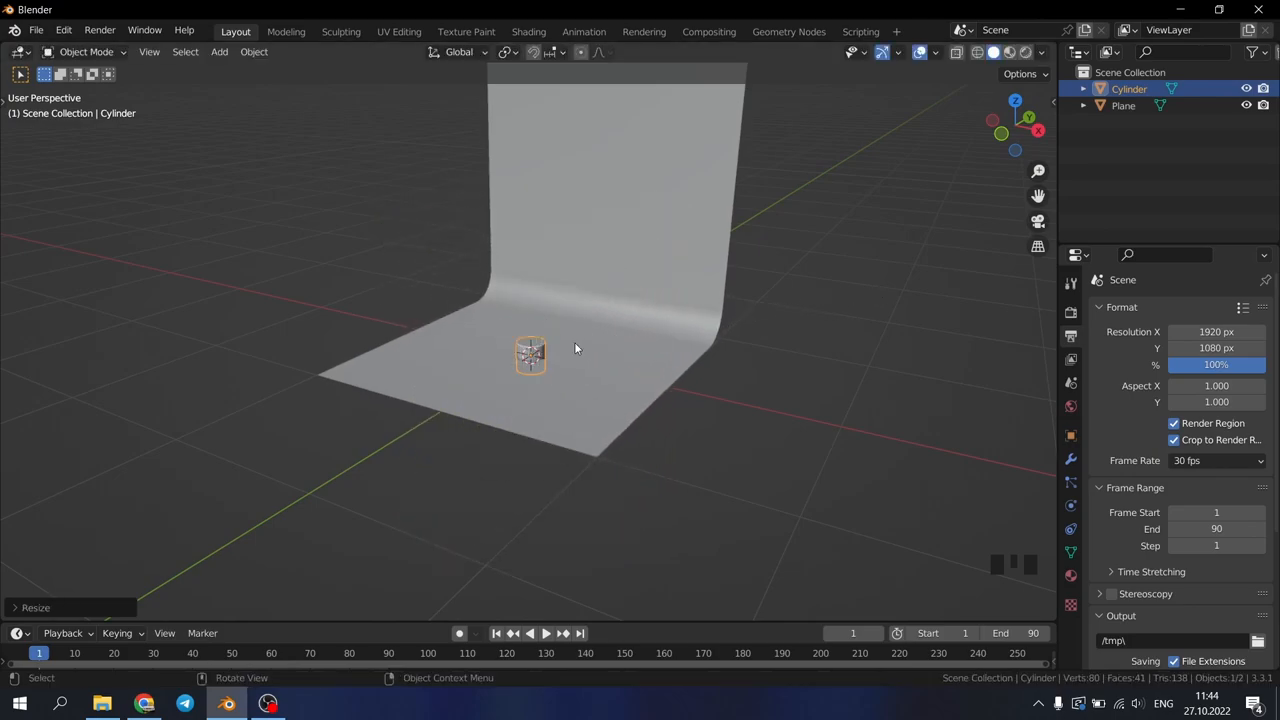
{"action": "key", "text": "KP_1"}
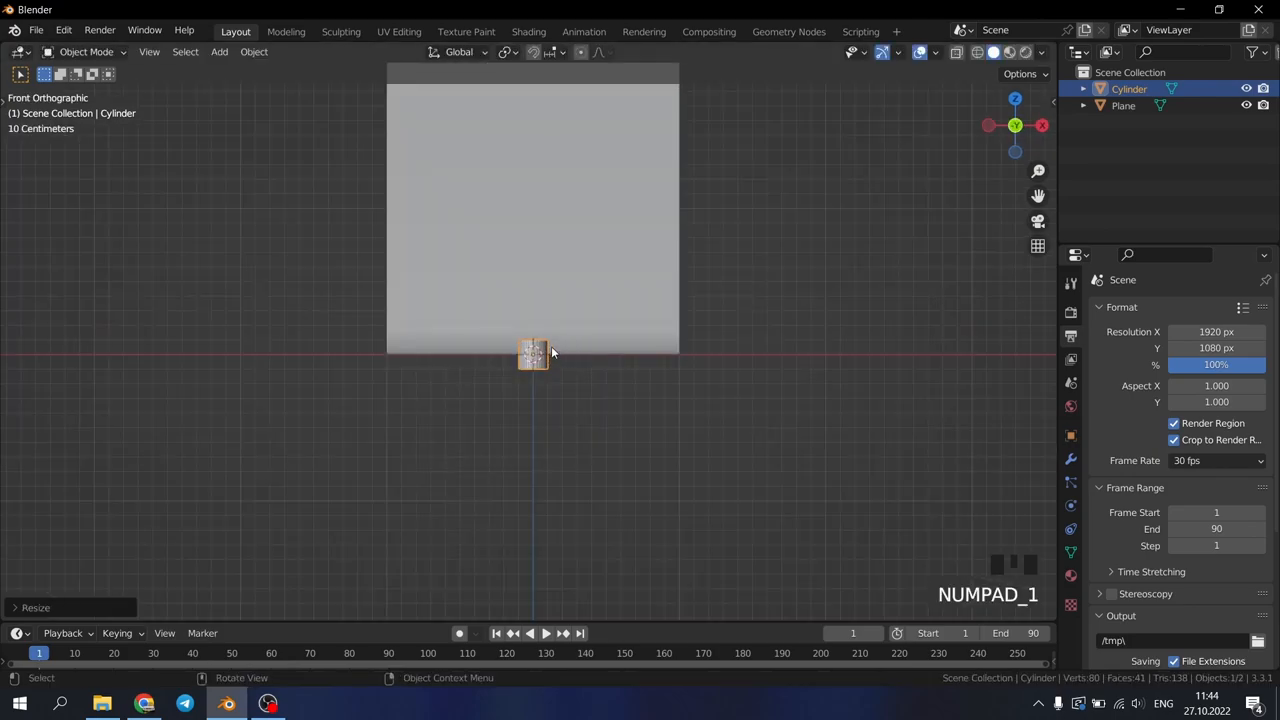
{"action": "mouse_move", "coordinate": [560, 339]}
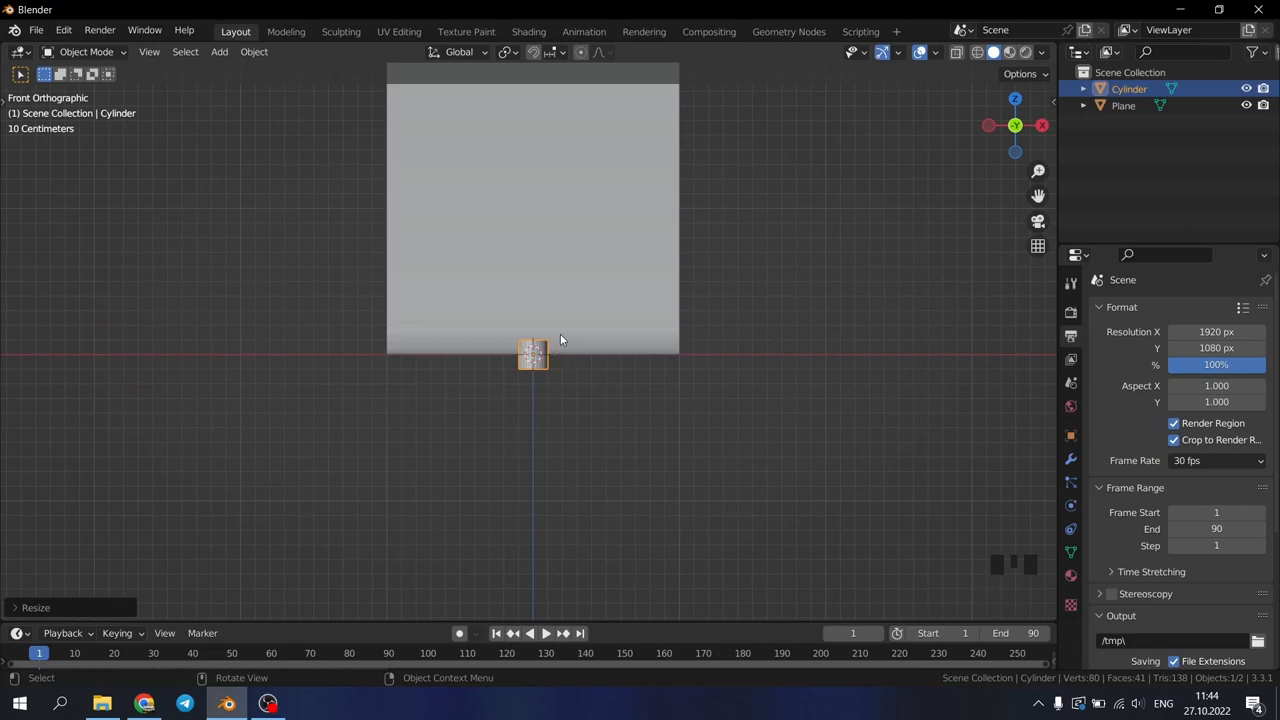
{"action": "scroll", "scroll_direction": "down", "scroll_amount": 3}
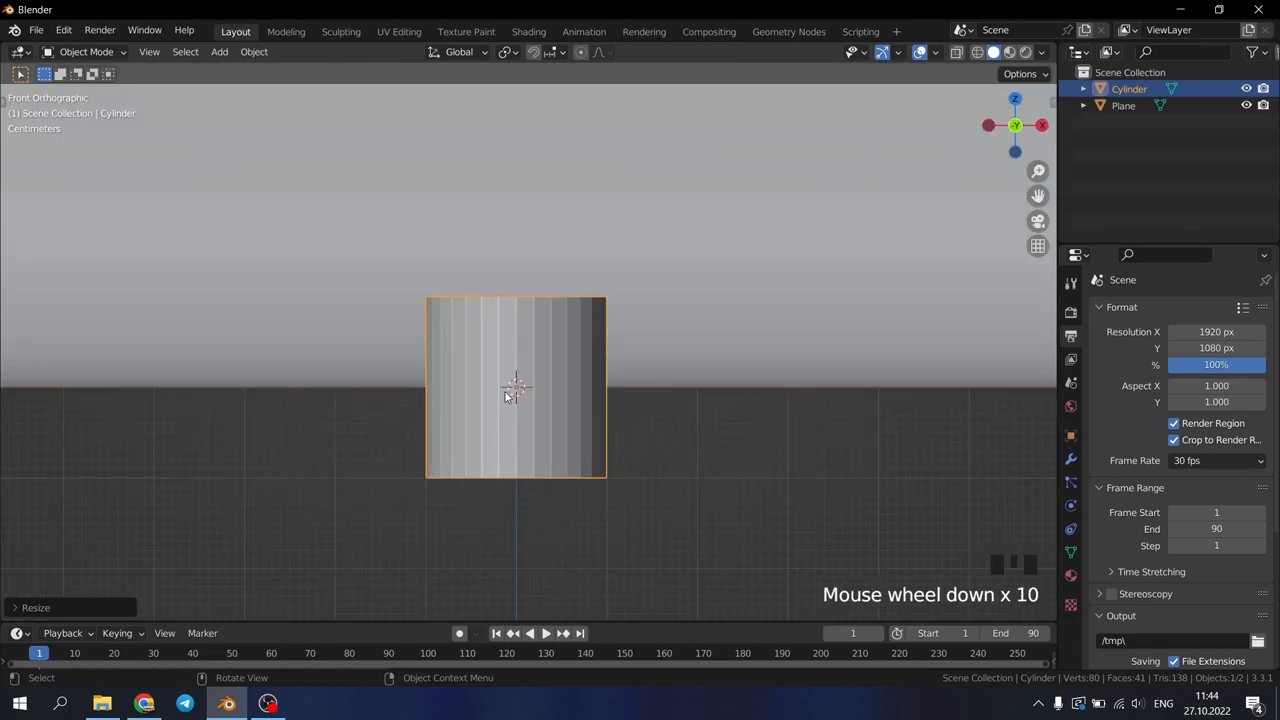
{"action": "key", "text": "Tab"}
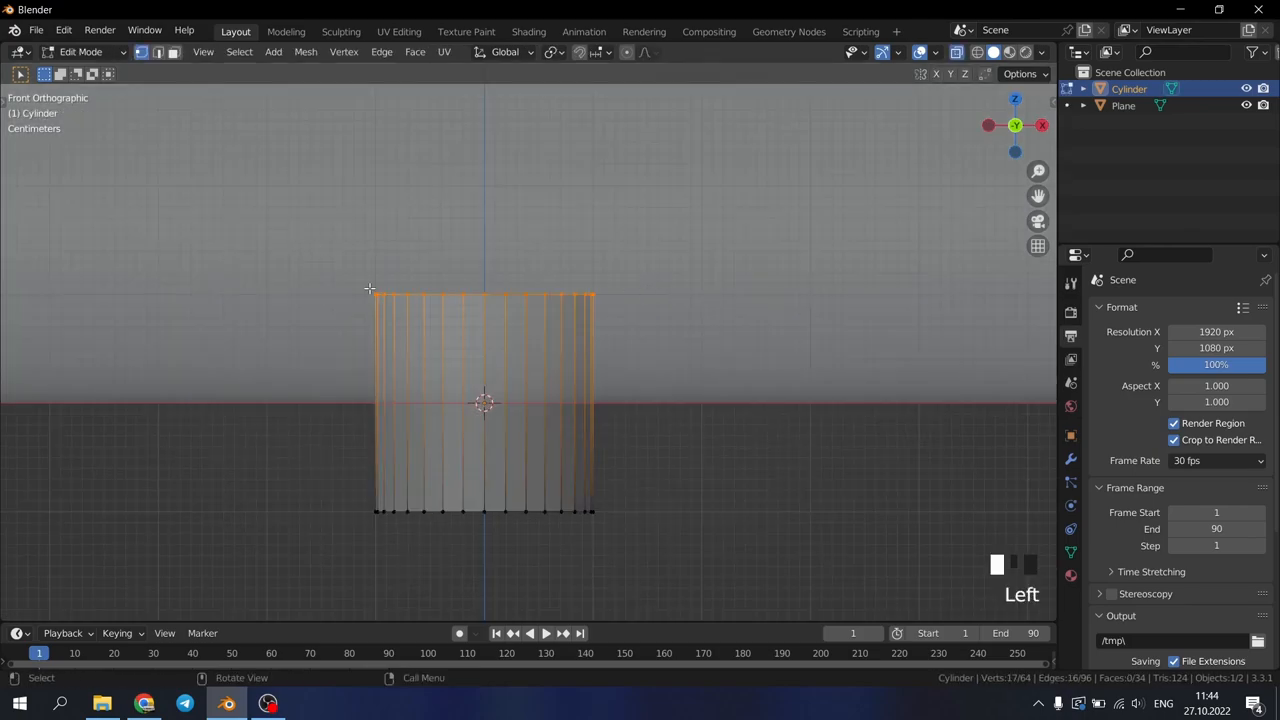
Move the cylinder's top down along Z into a low disc and bevel the top rim
{"action": "key", "text": "g"}
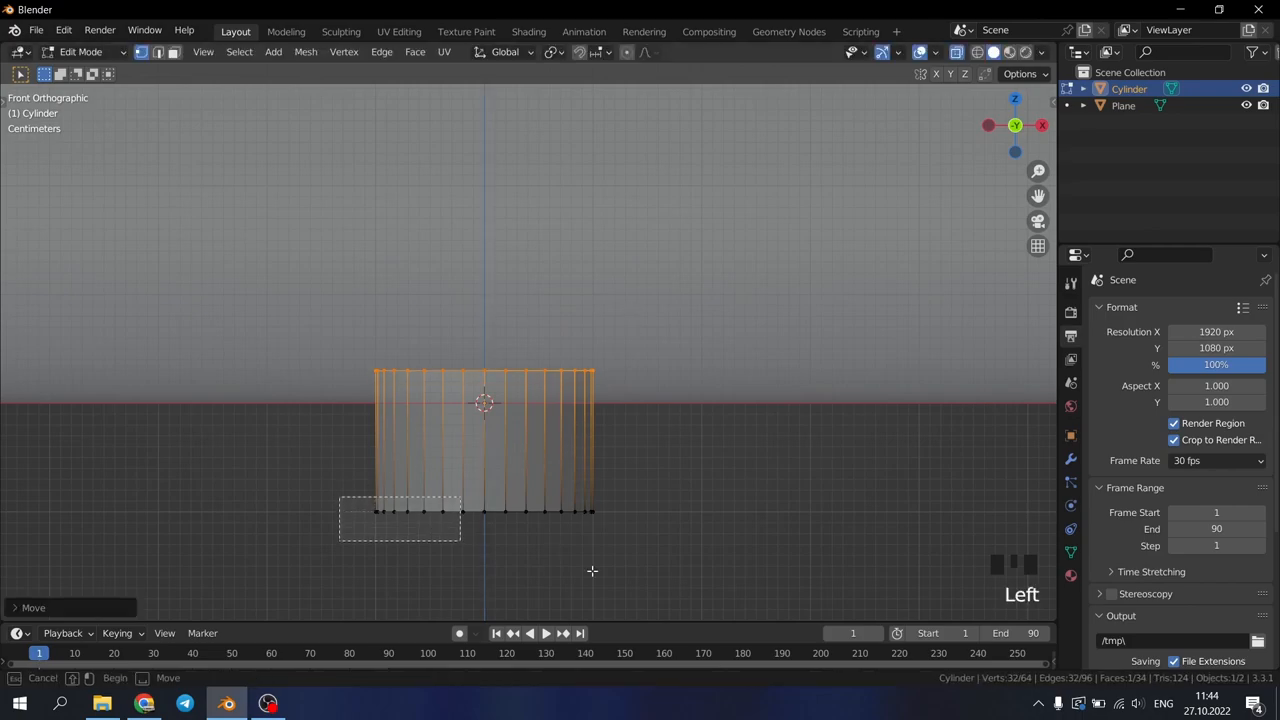
{"action": "key", "text": "g"}
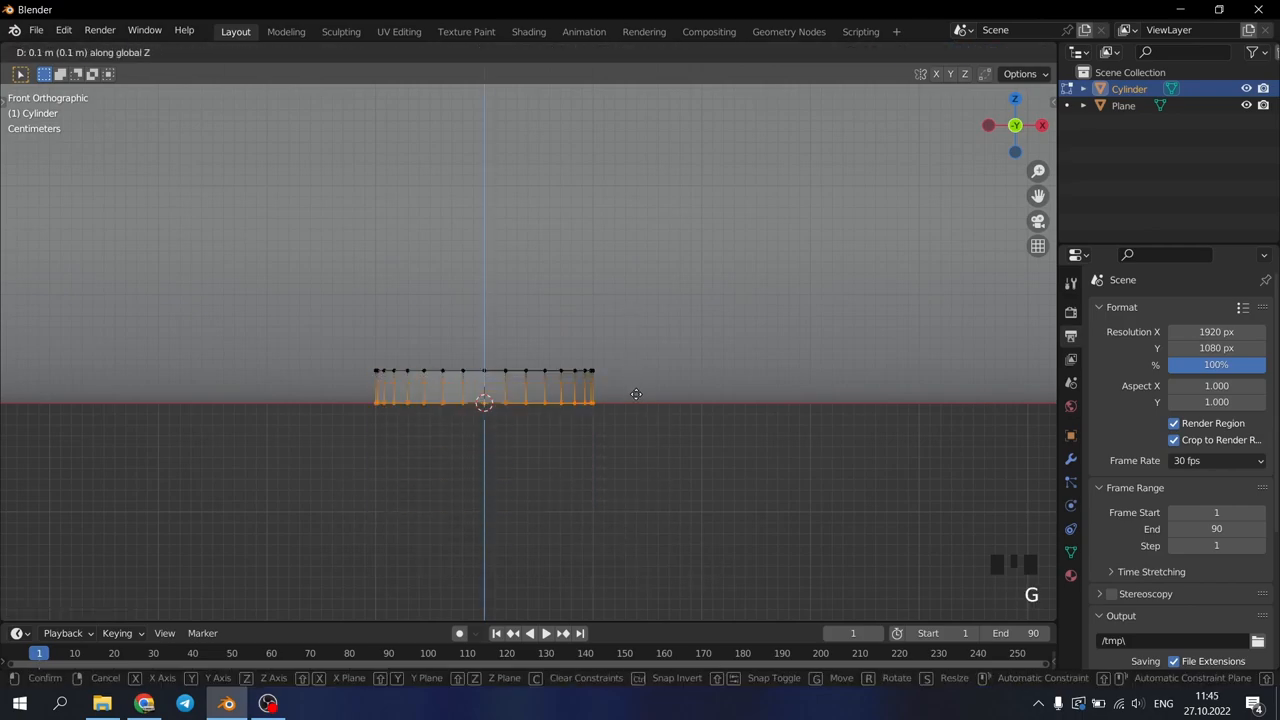
{"action": "scroll", "scroll_direction": "down", "scroll_amount": 3}
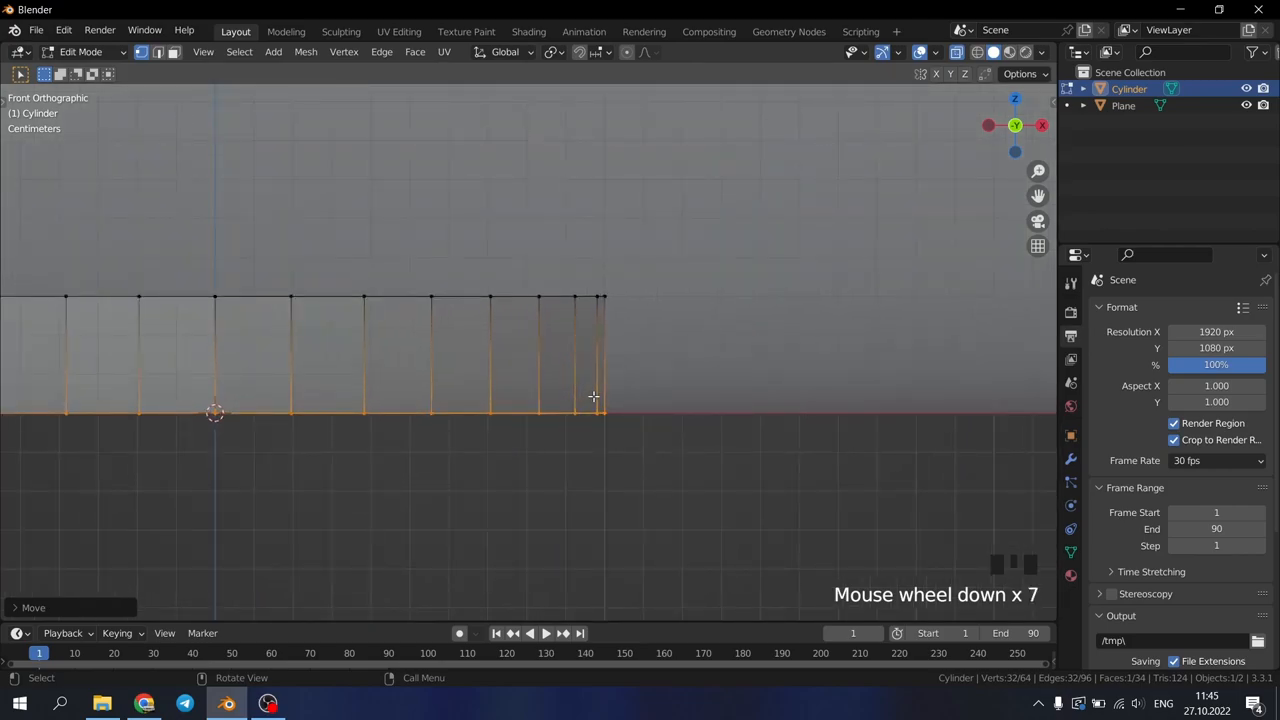
{"action": "scroll", "scroll_direction": "down", "scroll_amount": 3}
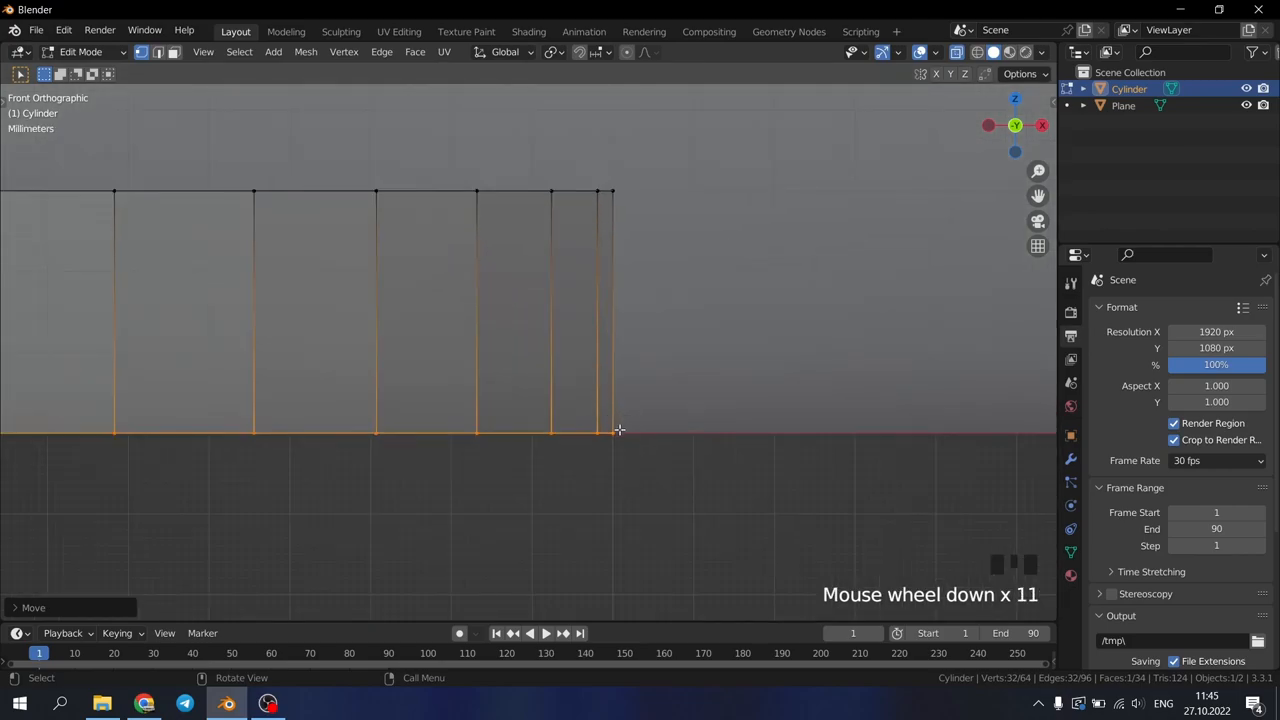
{"action": "key", "text": "G"}
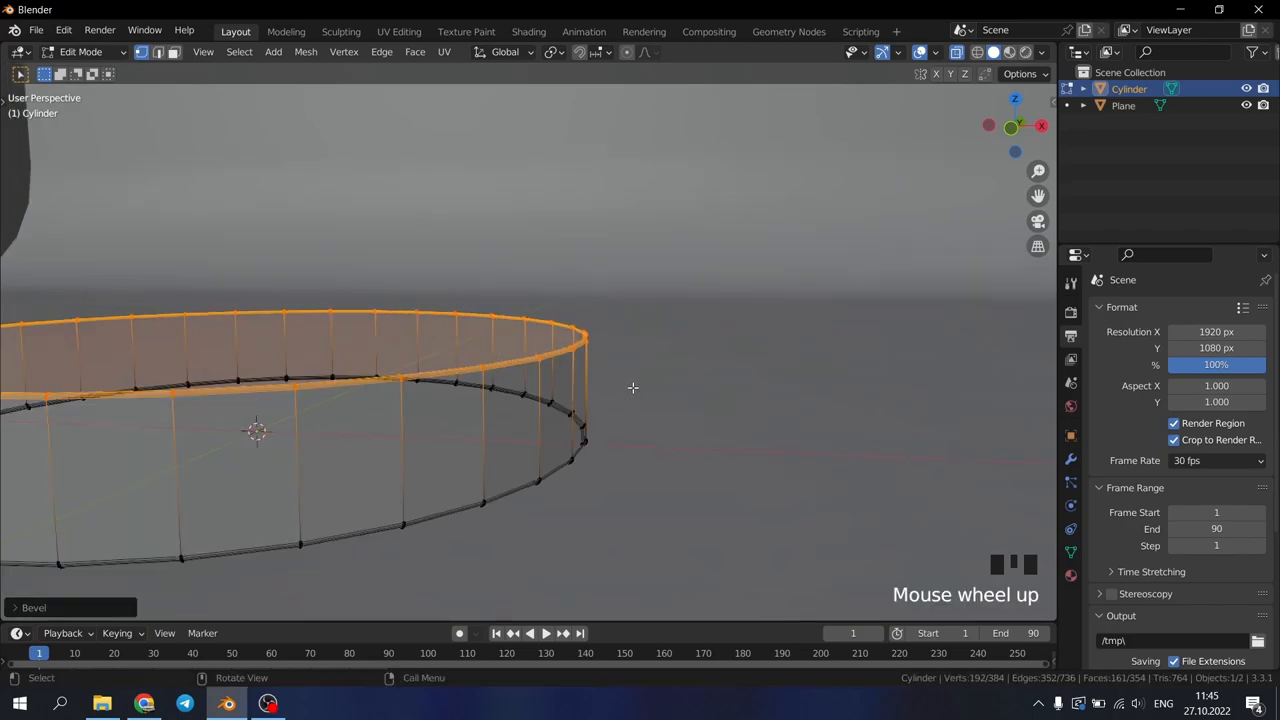
Give the disc a Subdivision Surface modifier and Shade Smooth in Object Mode
{"action": "key", "text": "Tab"}
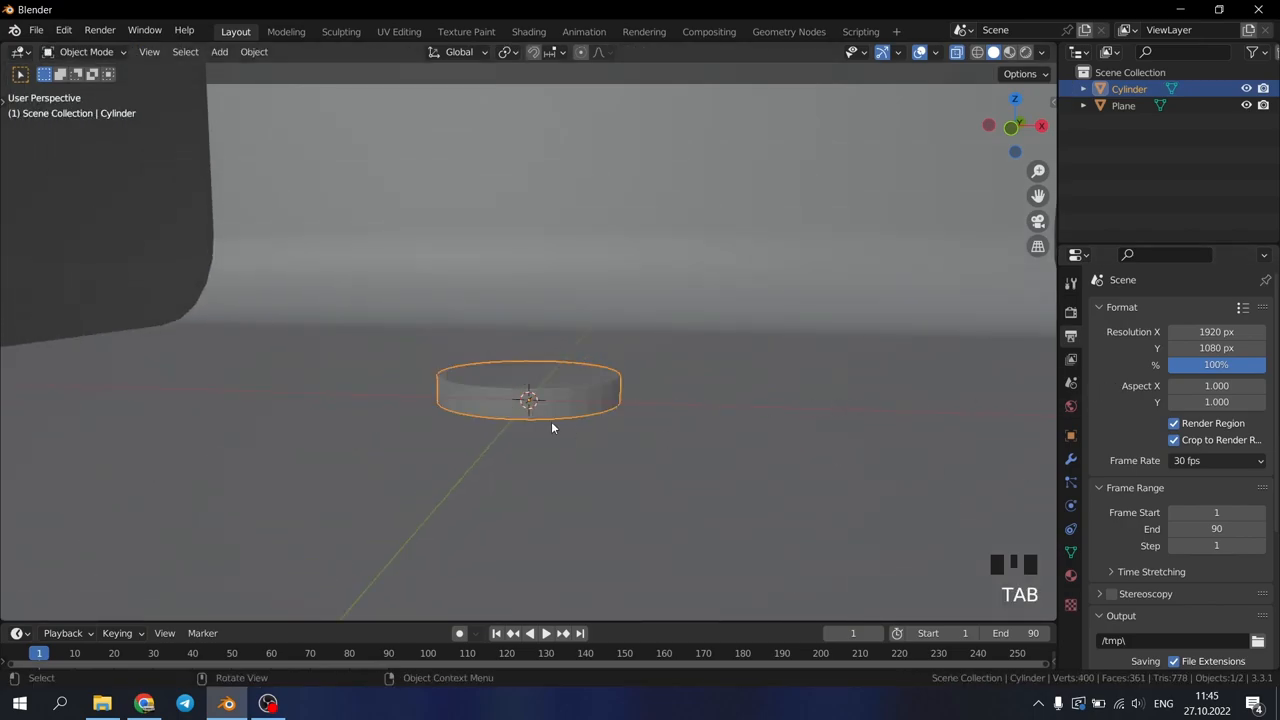
{"action": "left_click", "coordinate": [1070, 458]}
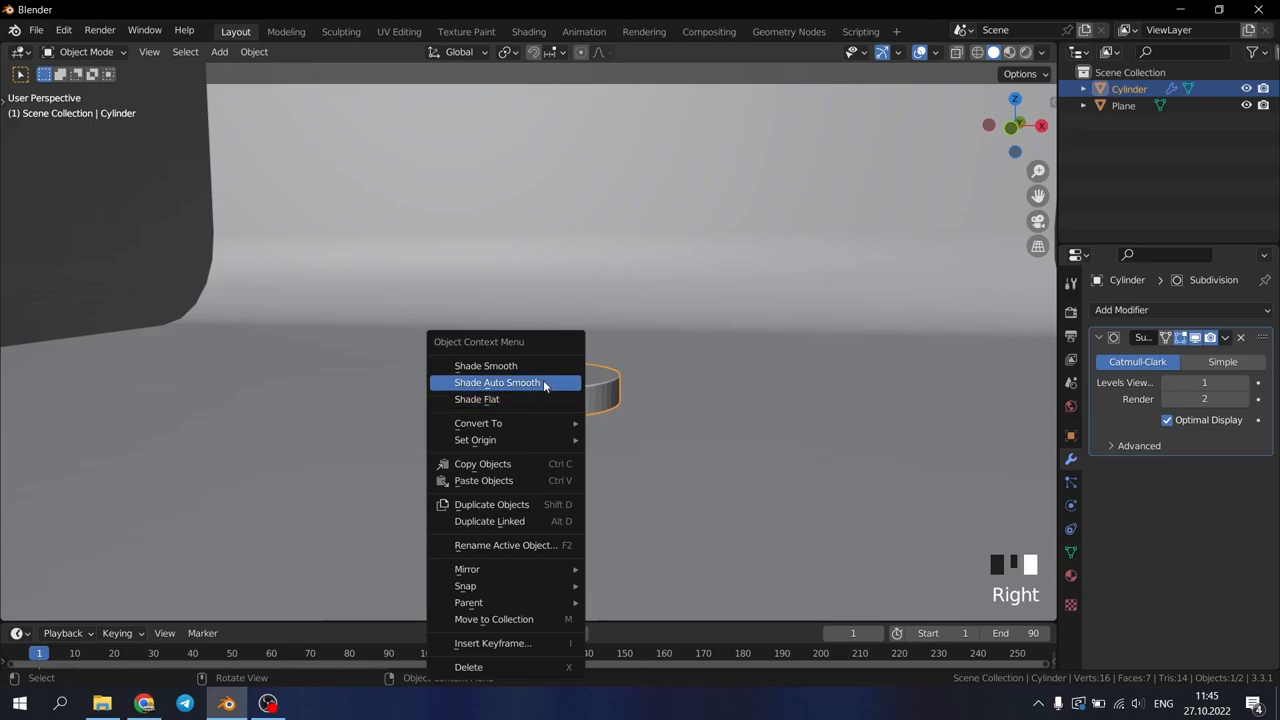
{"action": "left_click", "coordinate": [486, 365]}
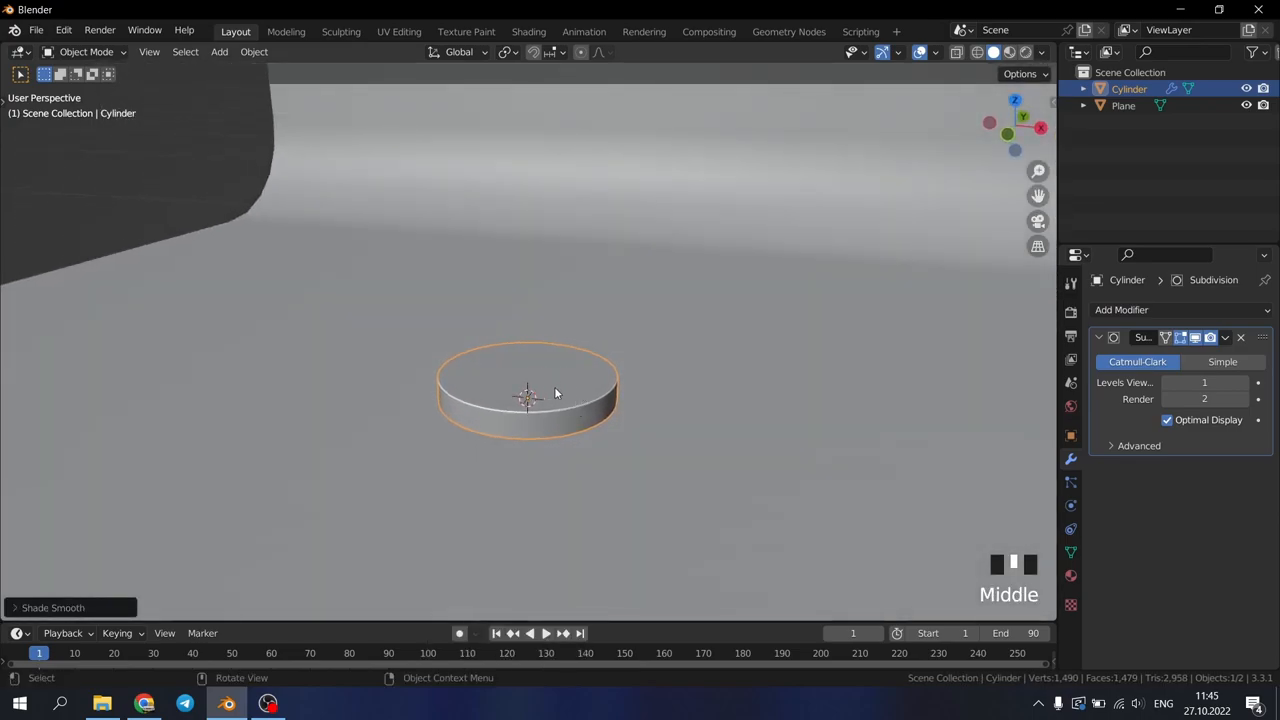
{"action": "scroll", "scroll_direction": "up", "scroll_amount": 3}
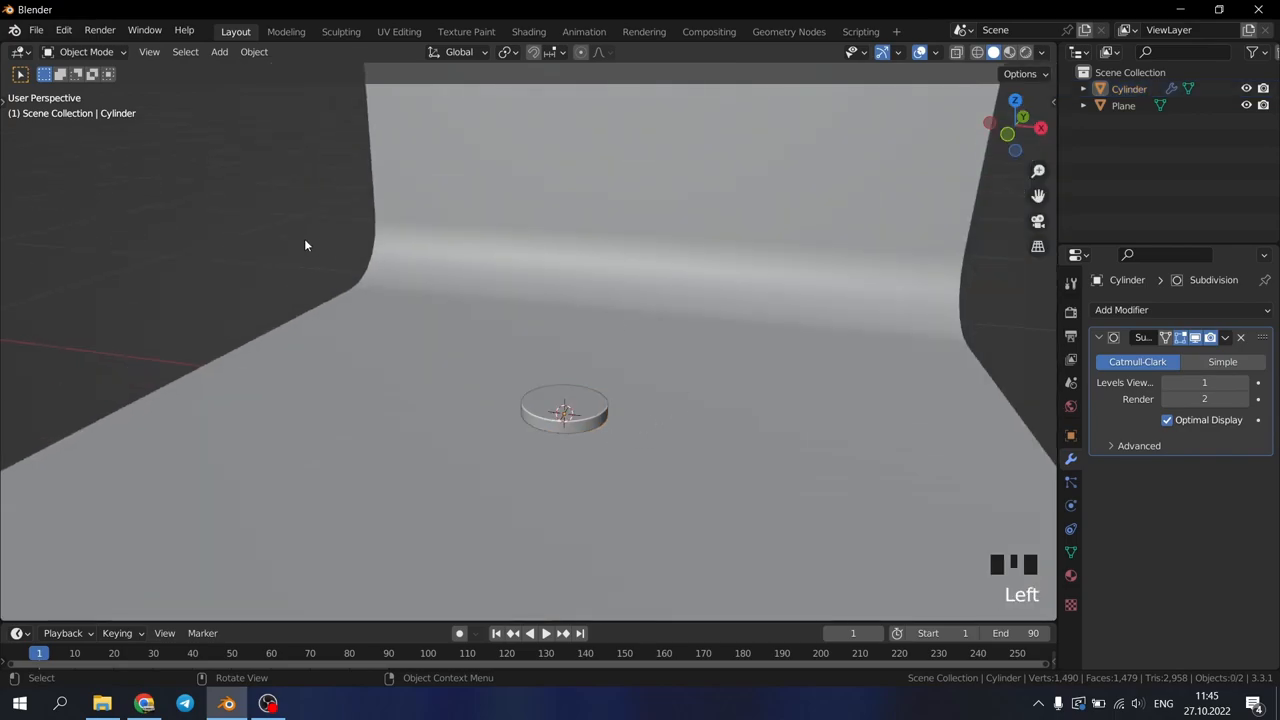
{"action": "left_click", "coordinate": [41, 30]}
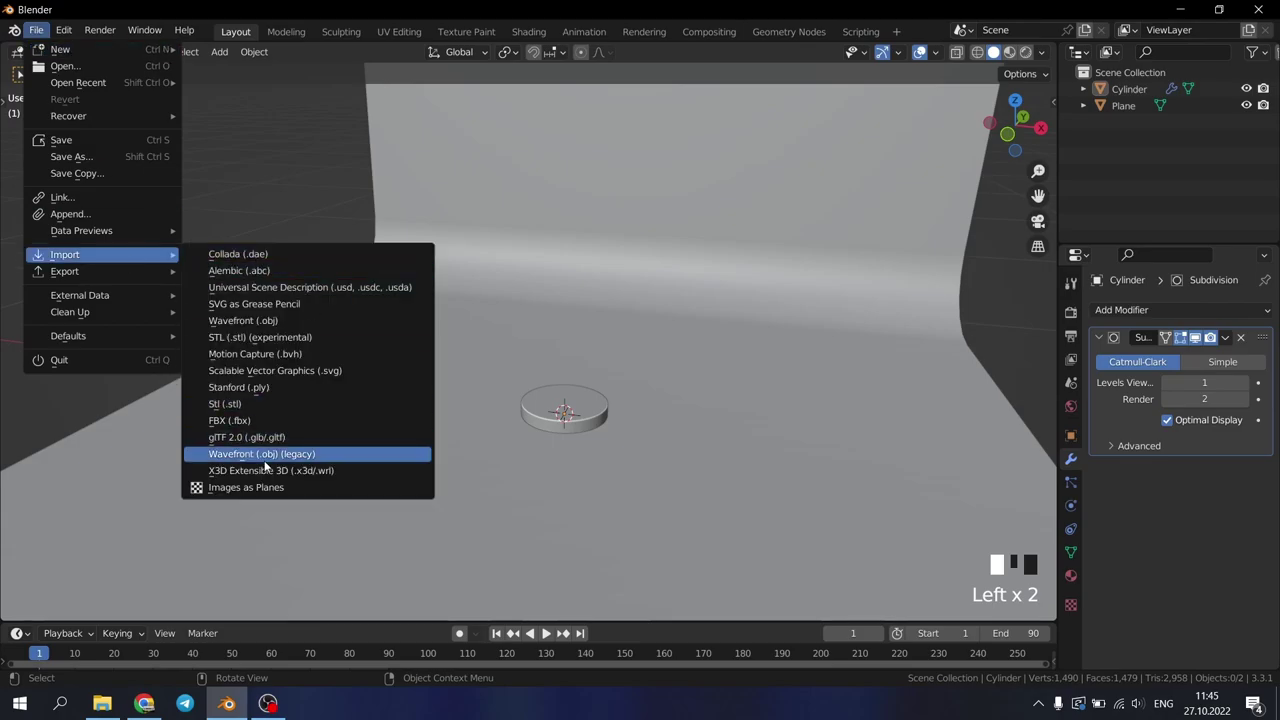
Import the Frank head as a legacy OBJ from the Frank folder and begin scaling it
{"action": "left_click", "coordinate": [261, 454]}
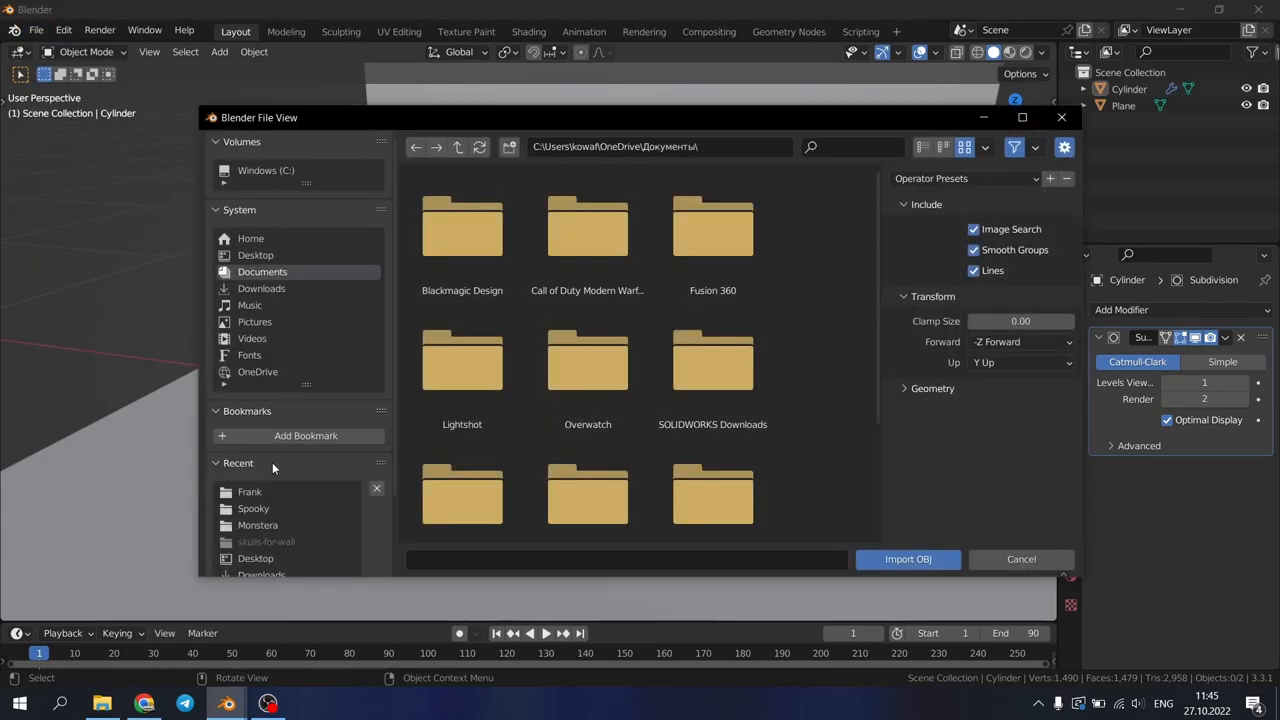
{"action": "left_click", "coordinate": [1021, 559]}
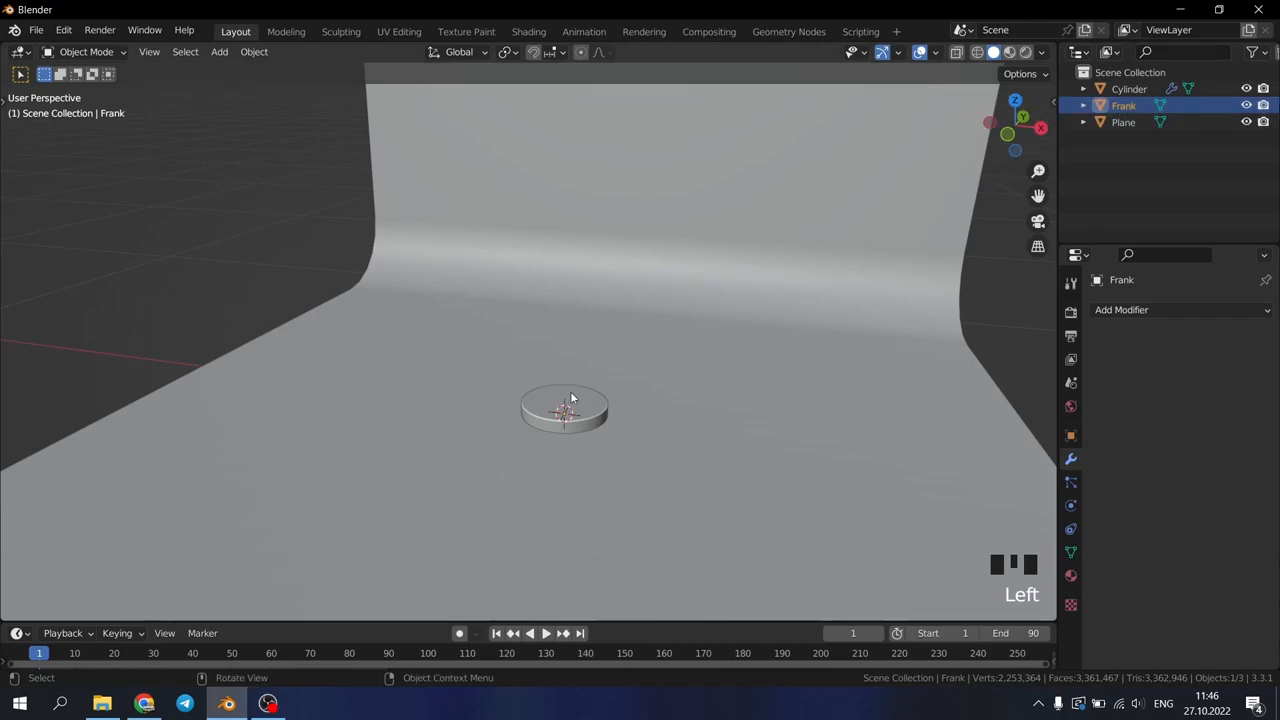
{"action": "key", "text": "s"}
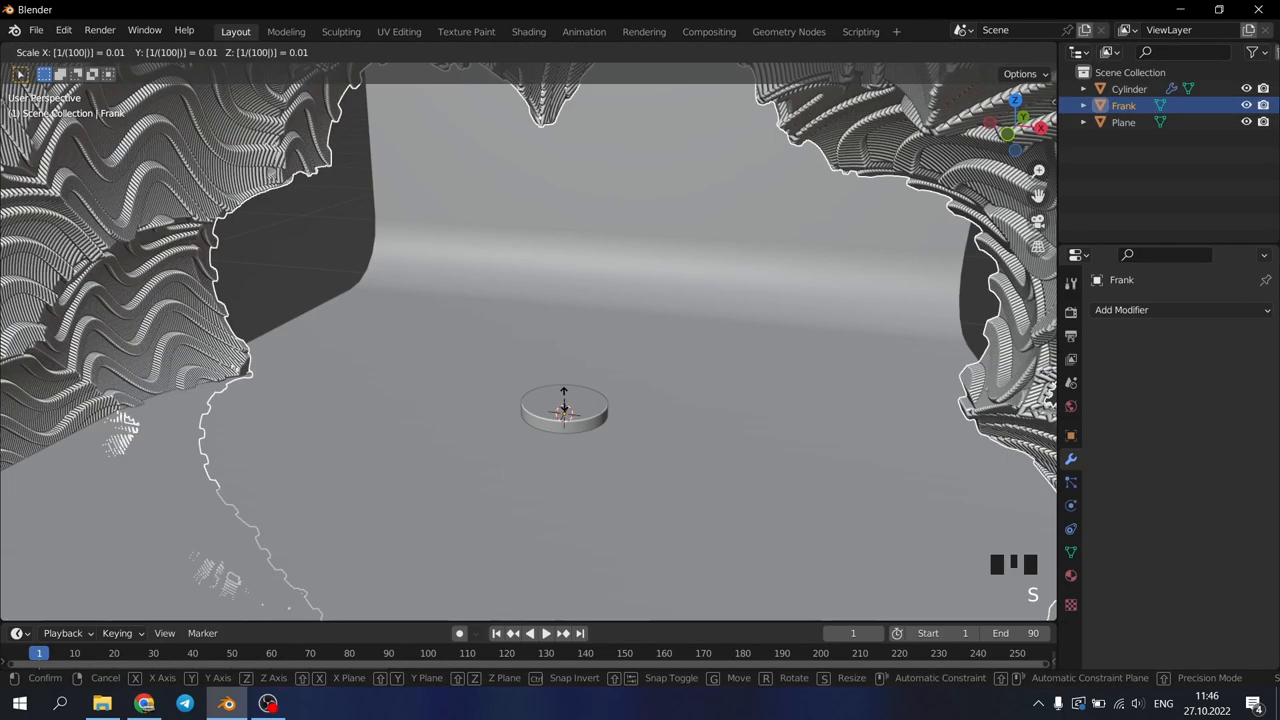
Confirm Frank's 0.01 scale, tilt it -9° about X and raise it onto the cylinder
{"action": "left_click", "coordinate": [563, 410]}
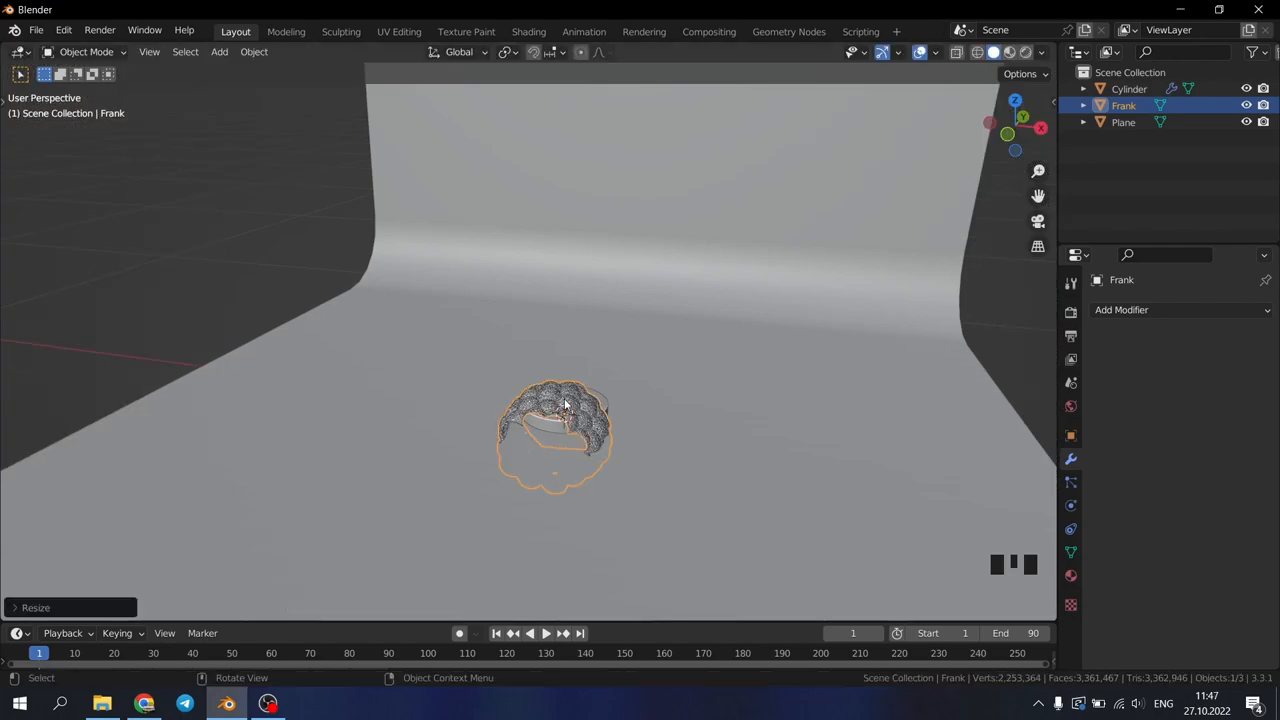
{"action": "mouse_move", "coordinate": [591, 427]}
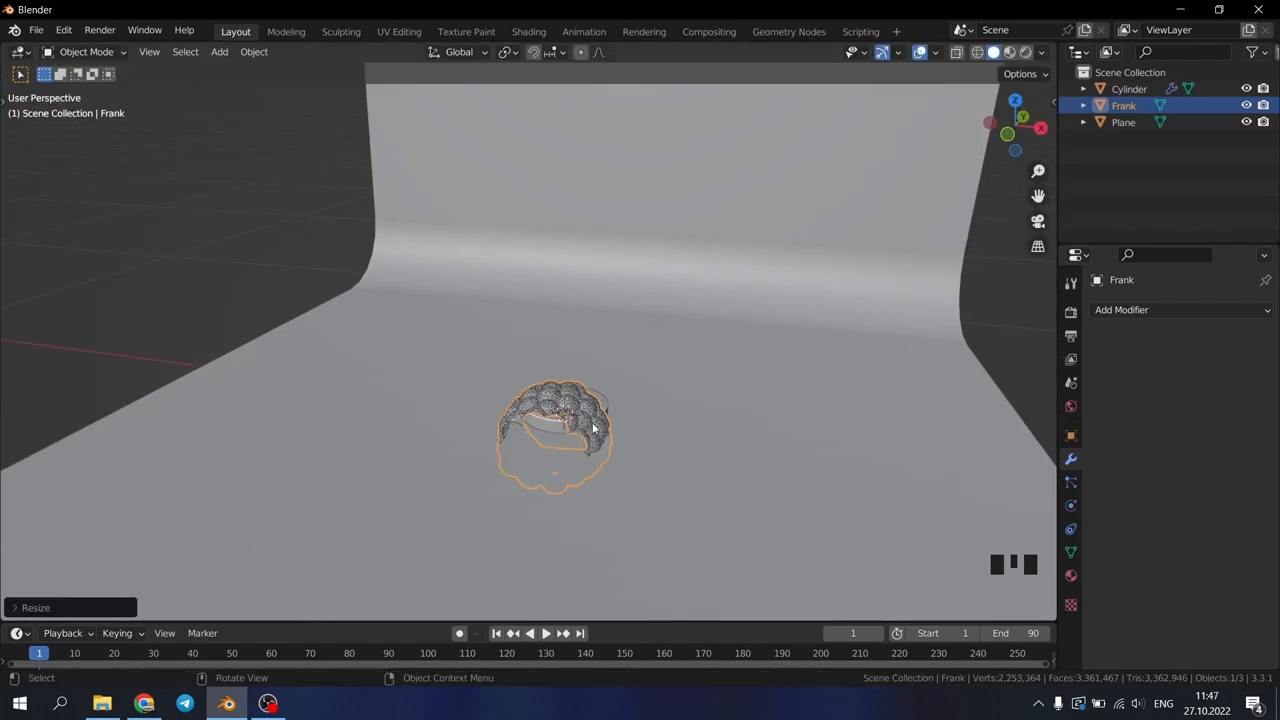
{"action": "scroll", "scroll_direction": "down", "scroll_amount": 3}
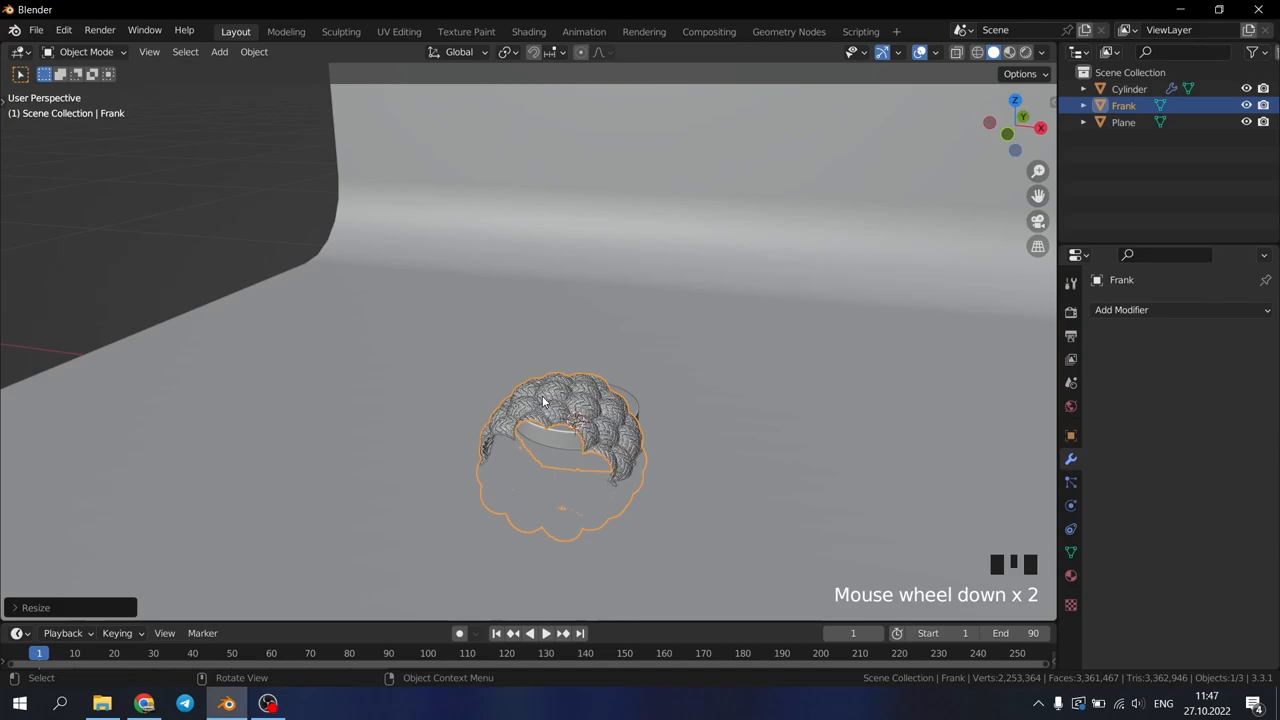
{"action": "key", "text": "r"}
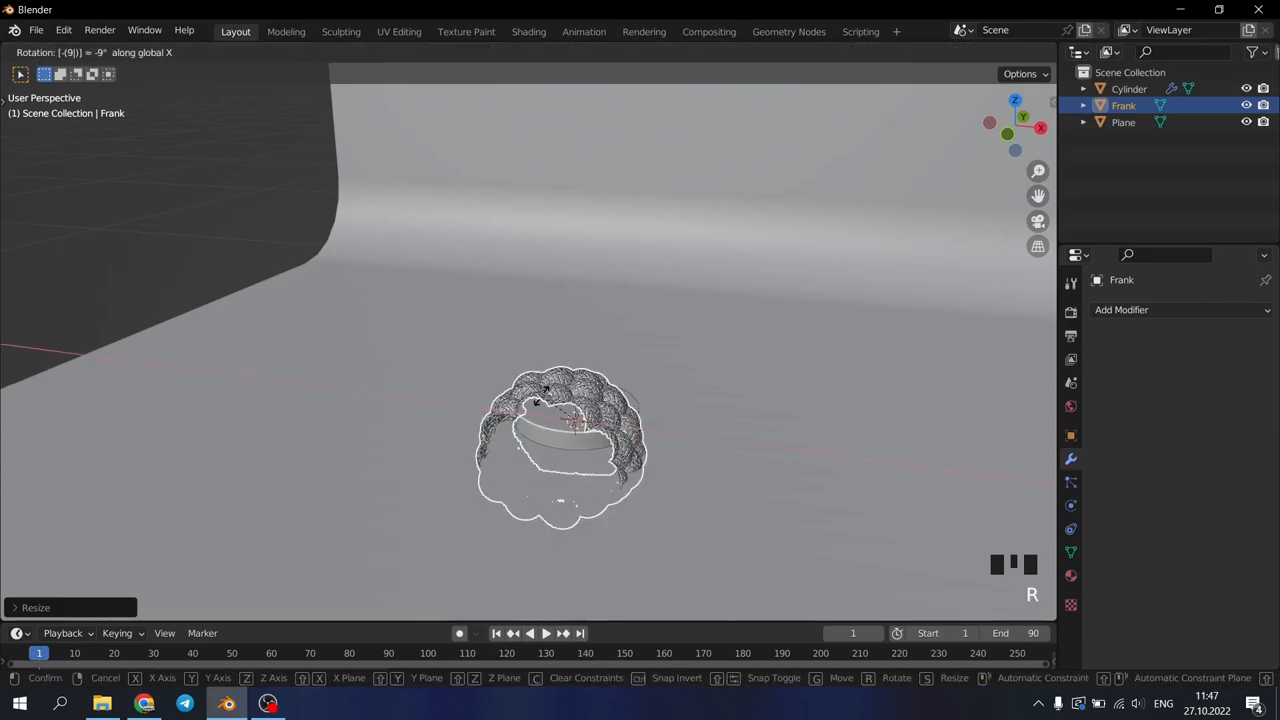
{"action": "key", "text": "KP_1"}
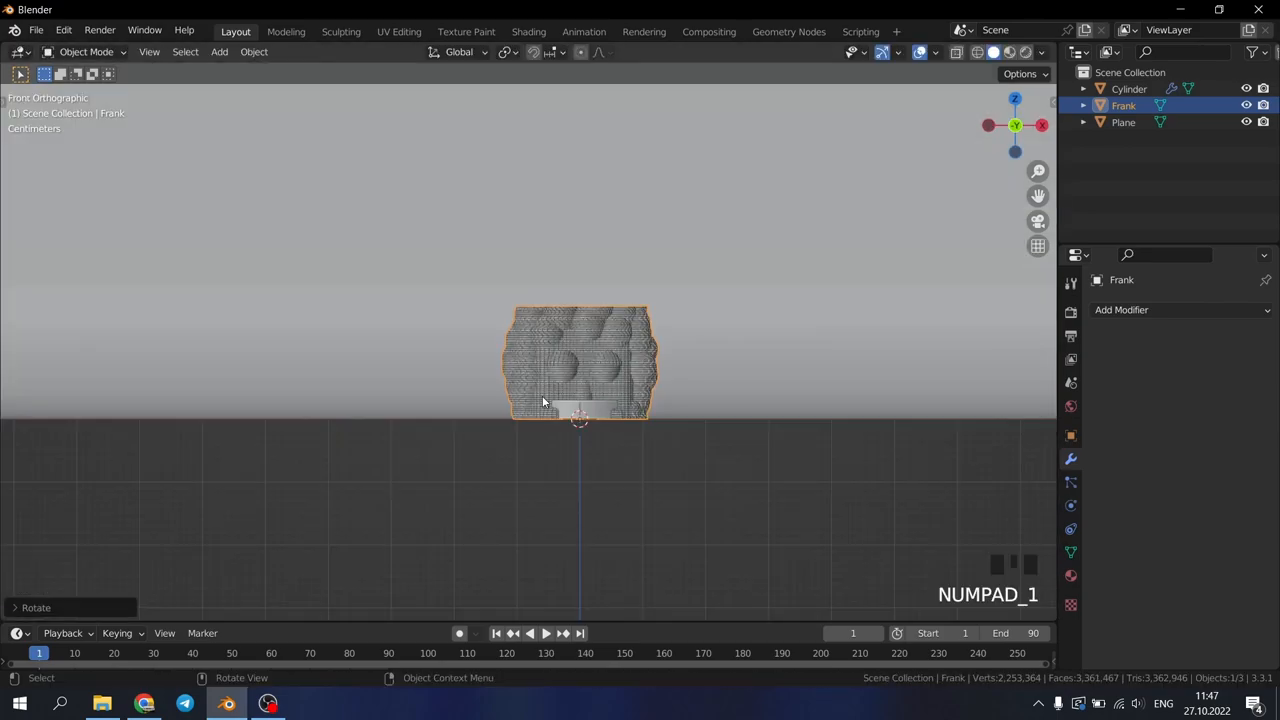
{"action": "scroll", "scroll_direction": "down", "scroll_amount": 3}
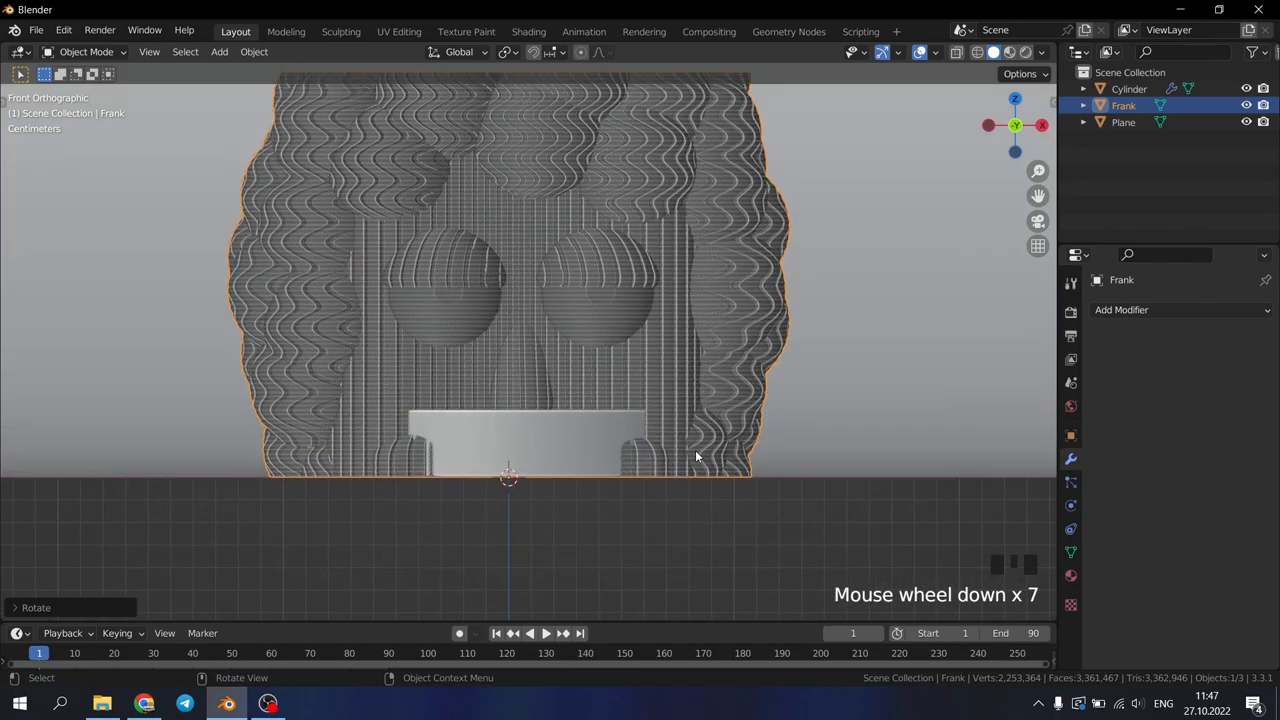
{"action": "key", "text": "g"}
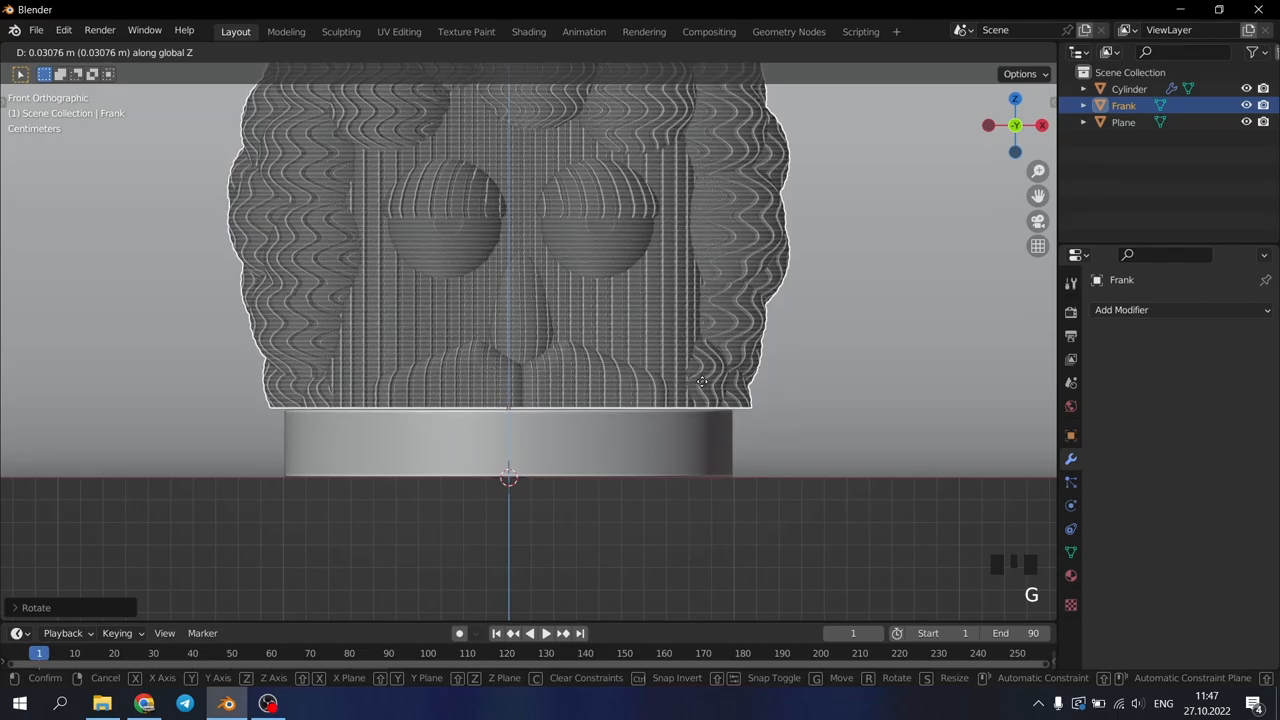
{"action": "scroll", "scroll_direction": "down", "scroll_amount": 3}
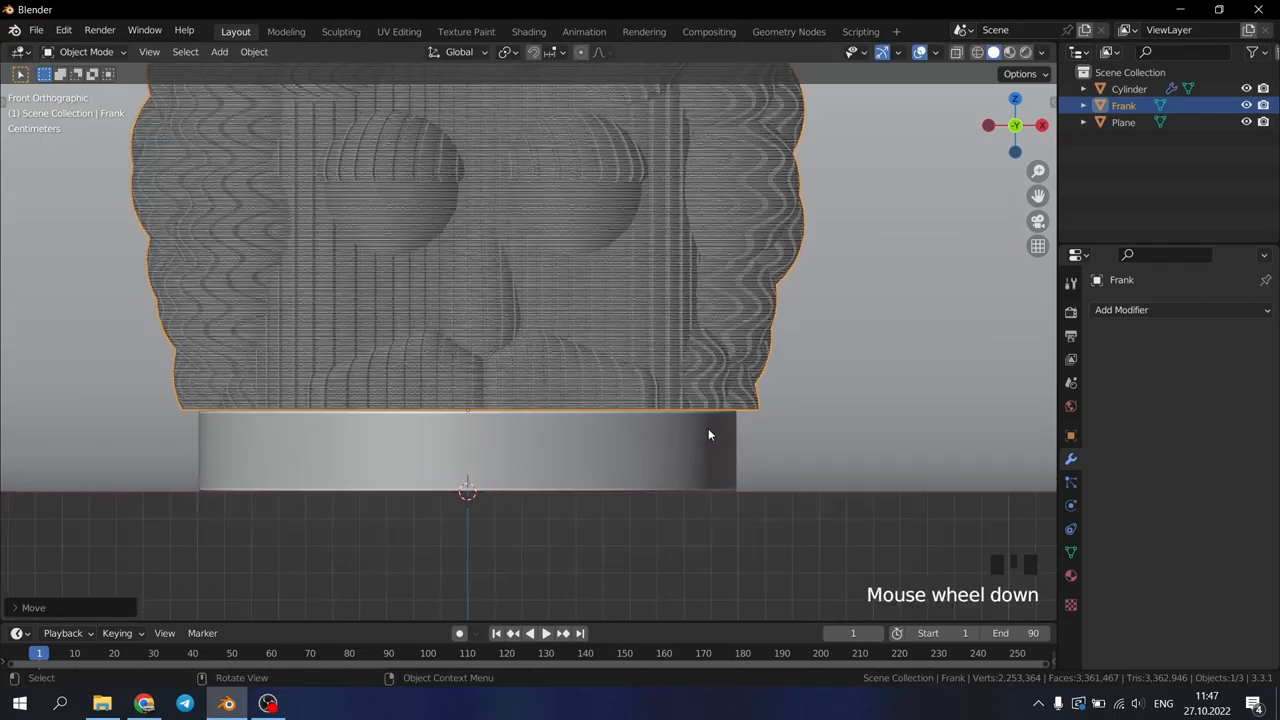
{"action": "key", "text": "g"}
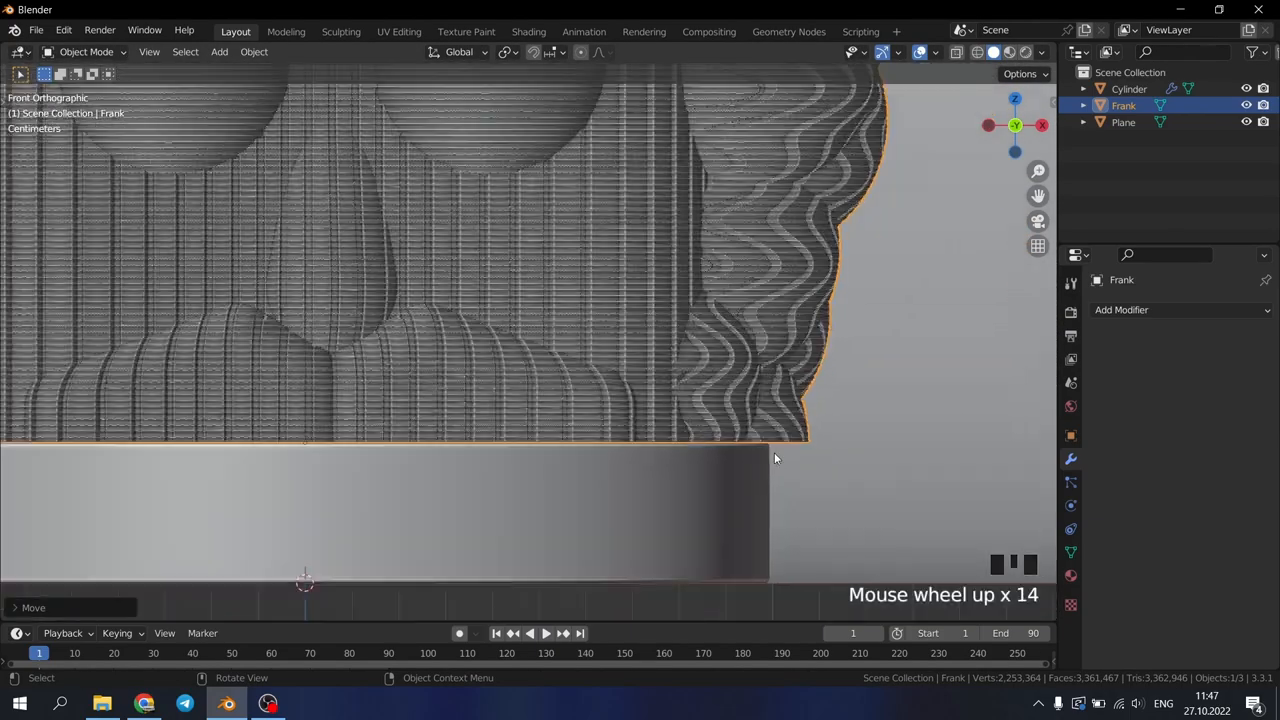
Widen the cylinder base without changing its height, then inspect from front and top
{"action": "left_click_drag", "start_coordinate": [775, 459], "coordinate": [555, 584]}
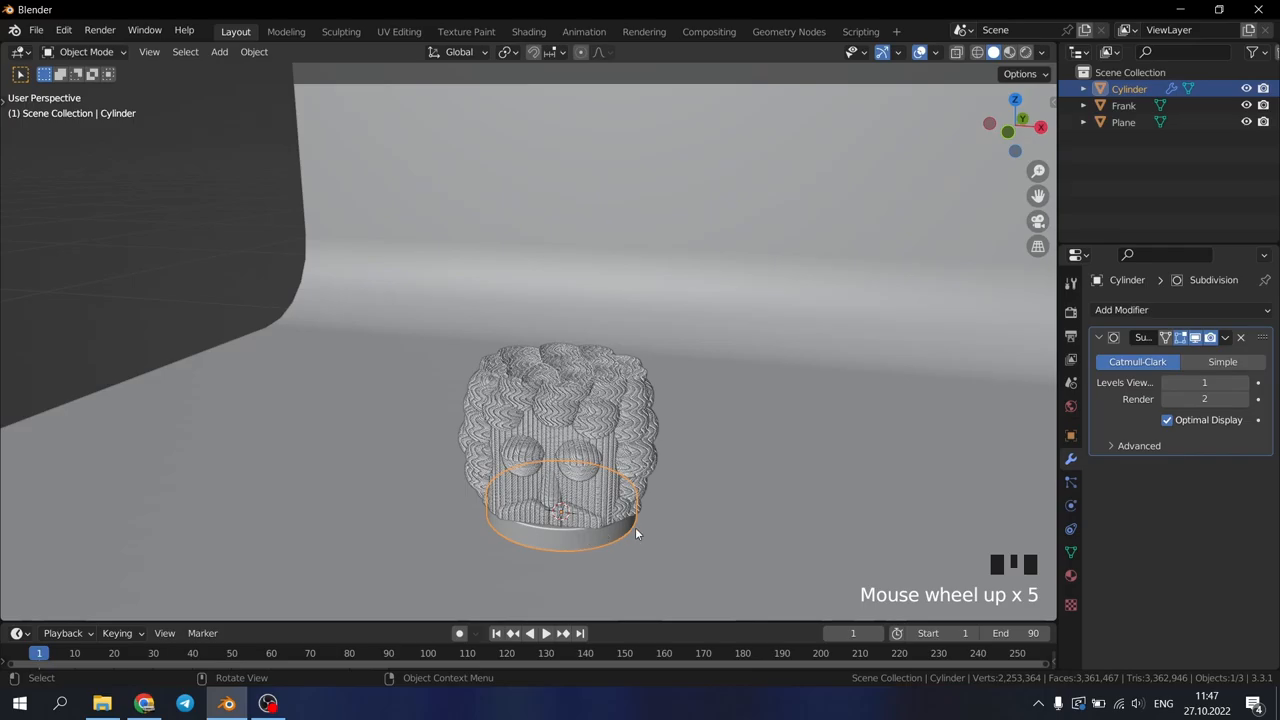
{"action": "key", "text": "s"}
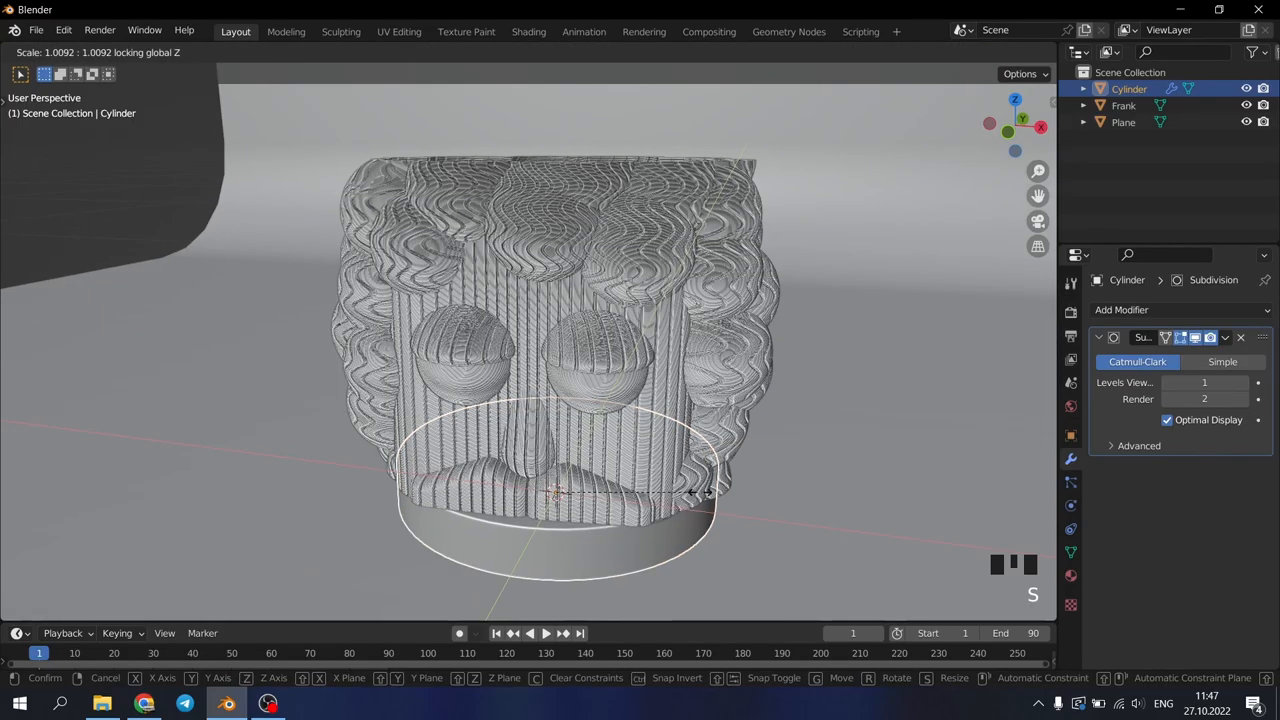
{"action": "left_click", "coordinate": [700, 493]}
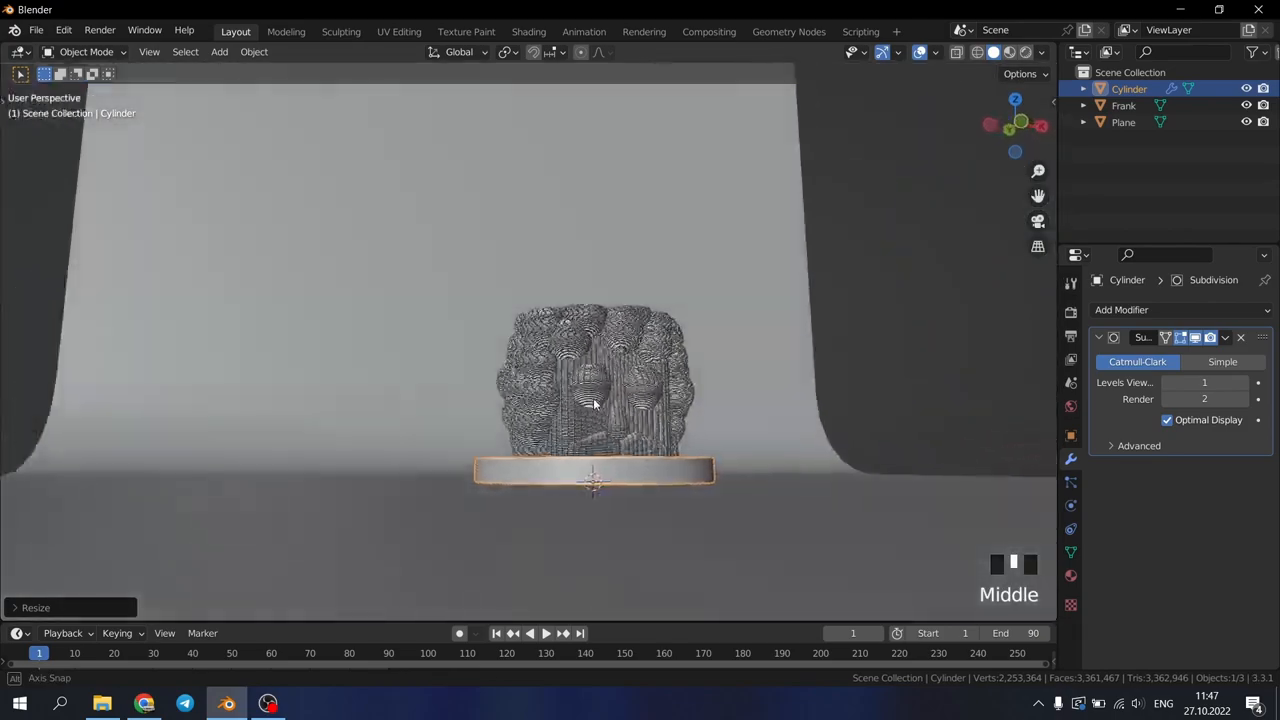
{"action": "key", "text": "KP_1"}
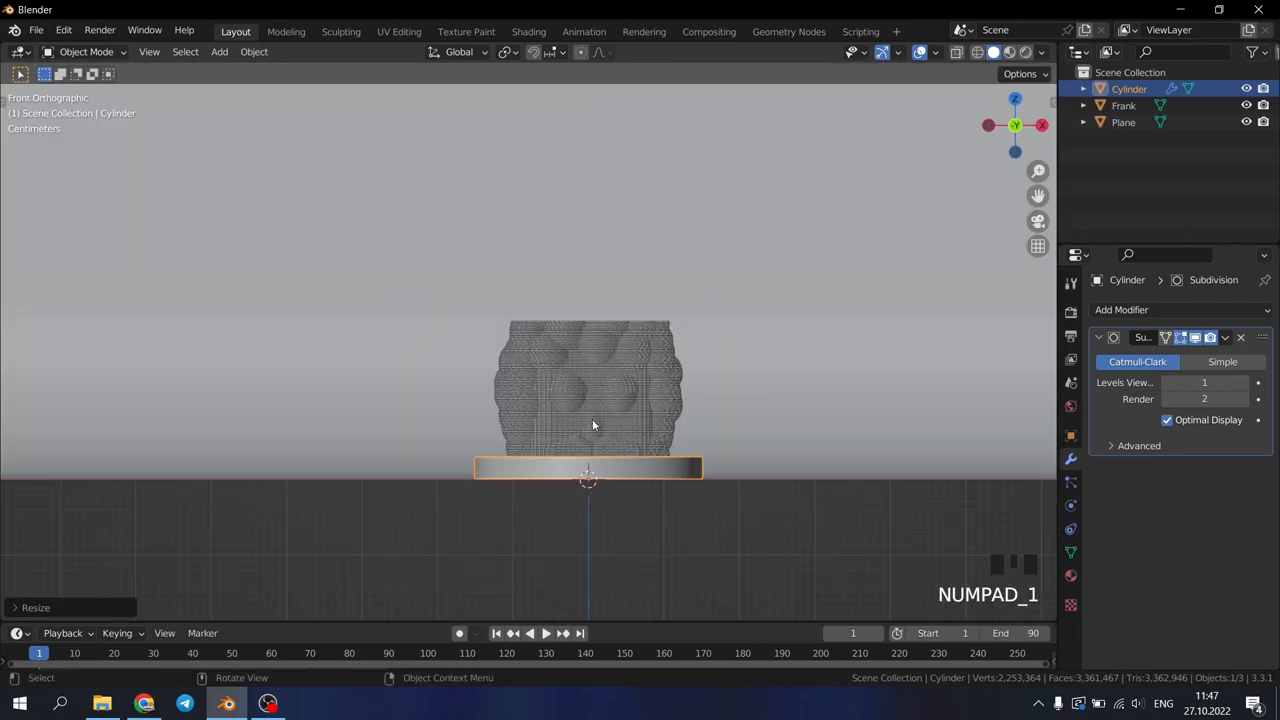
{"action": "scroll", "scroll_direction": "down", "scroll_amount": 3}
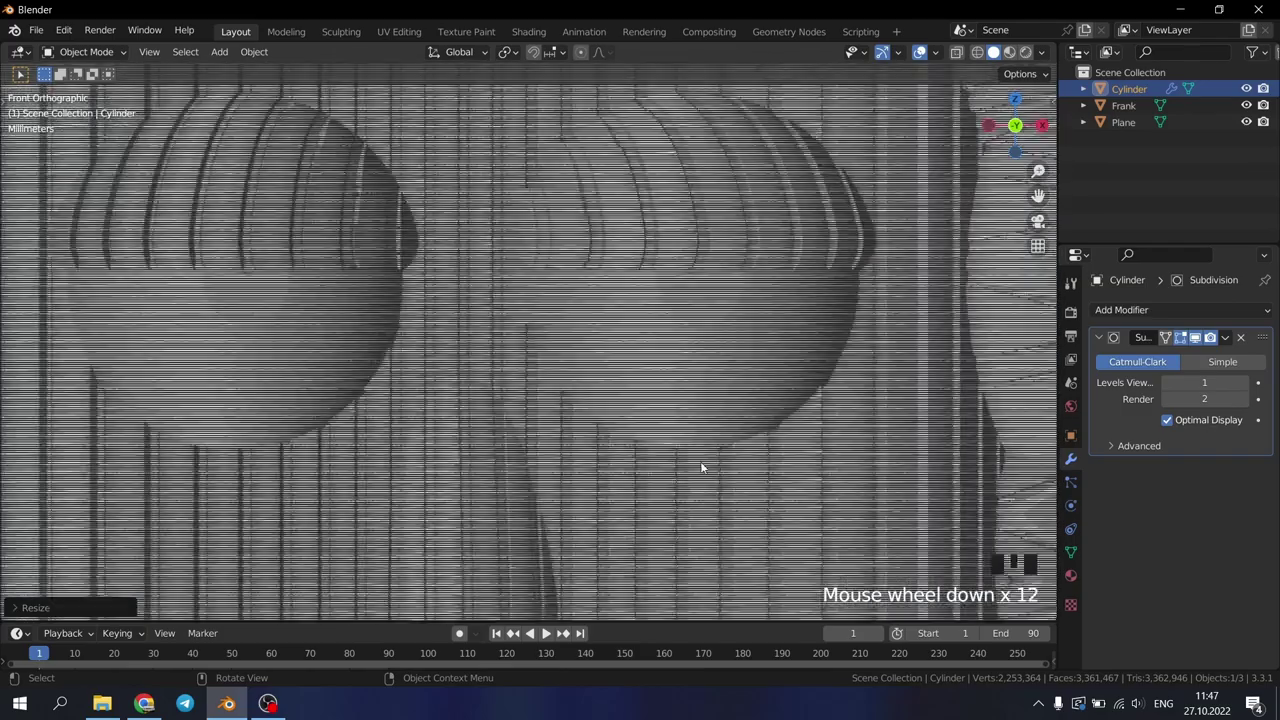
{"action": "scroll", "scroll_direction": "down", "scroll_amount": 3}
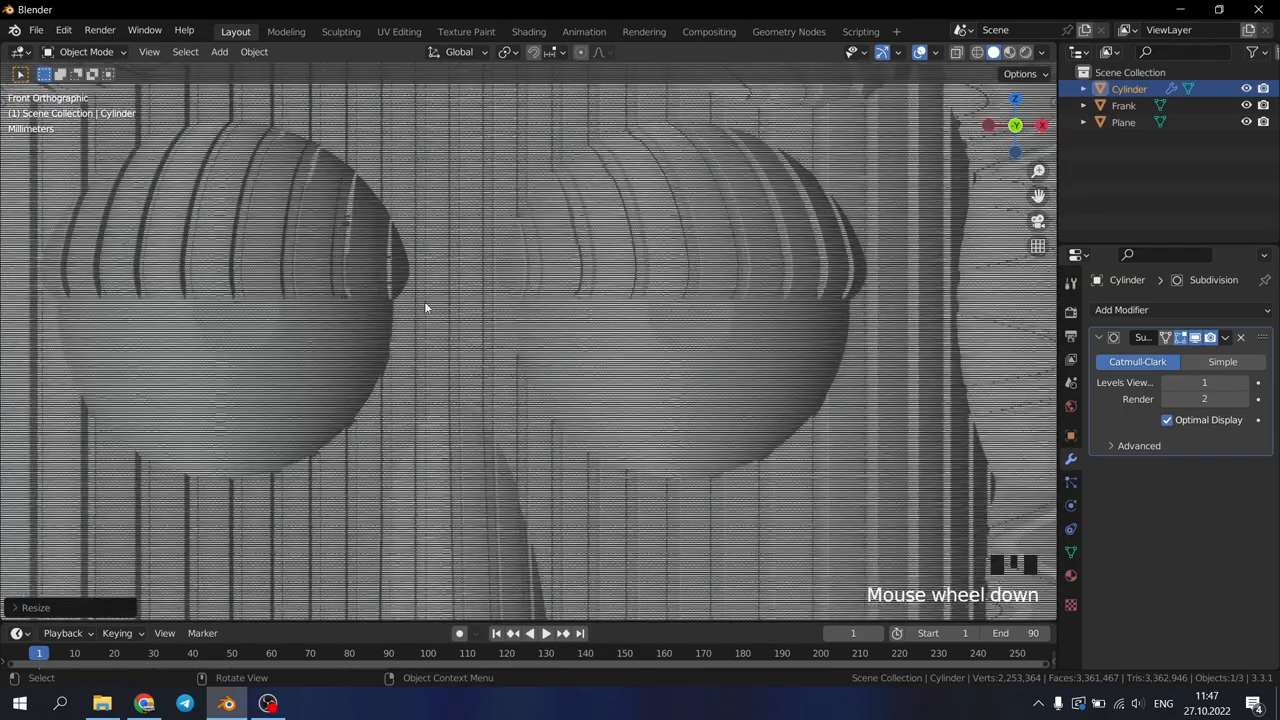
{"action": "scroll", "scroll_direction": "up", "scroll_amount": 3}
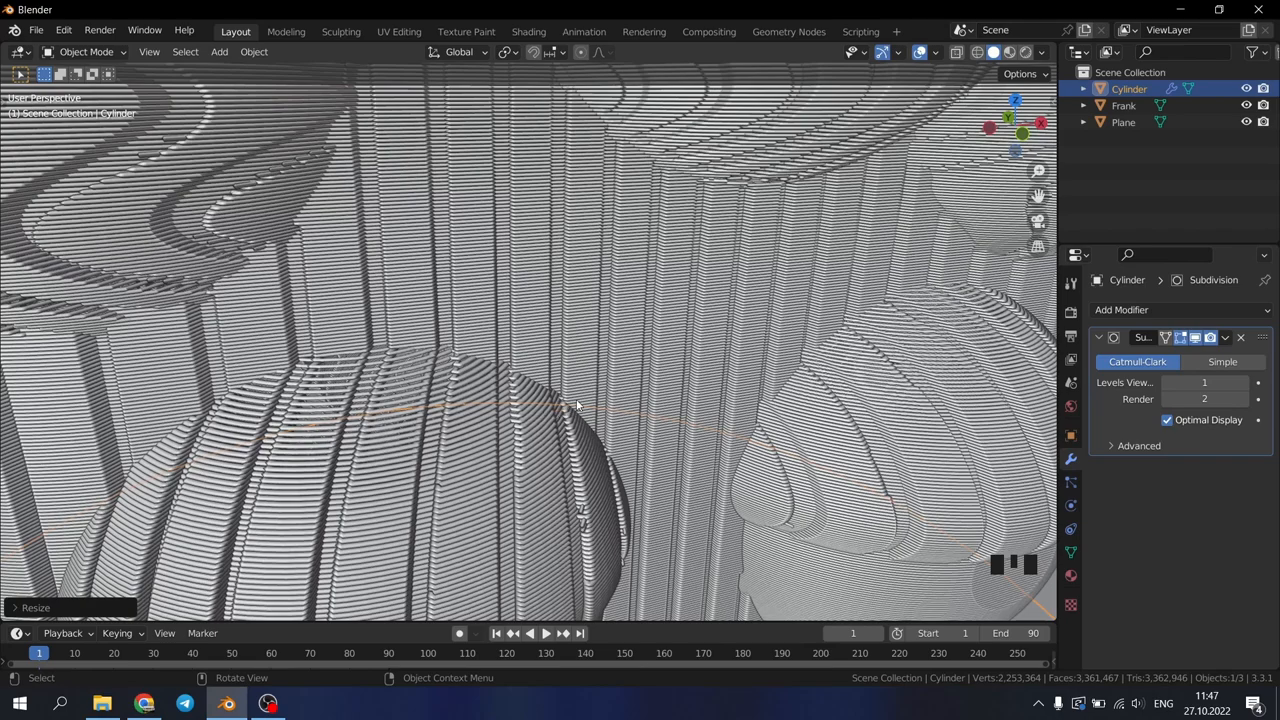
{"action": "scroll", "scroll_direction": "down", "scroll_amount": 3}
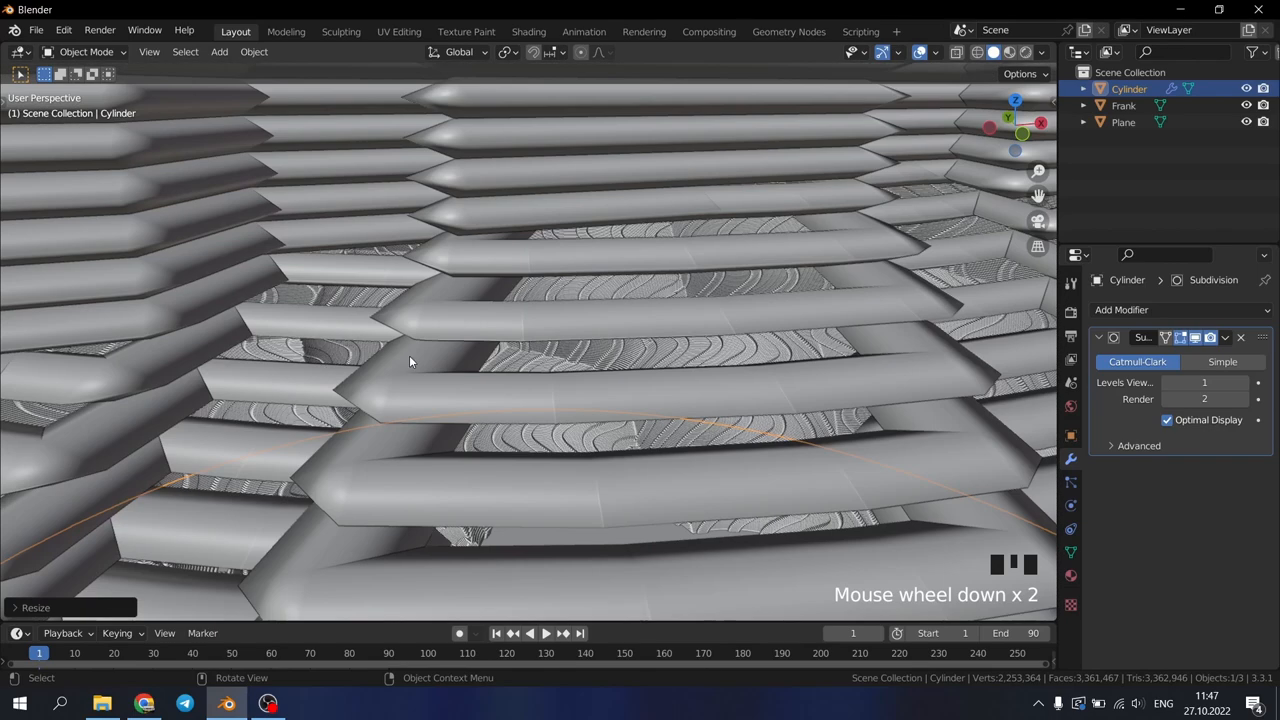
{"action": "mouse_move", "coordinate": [594, 363]}
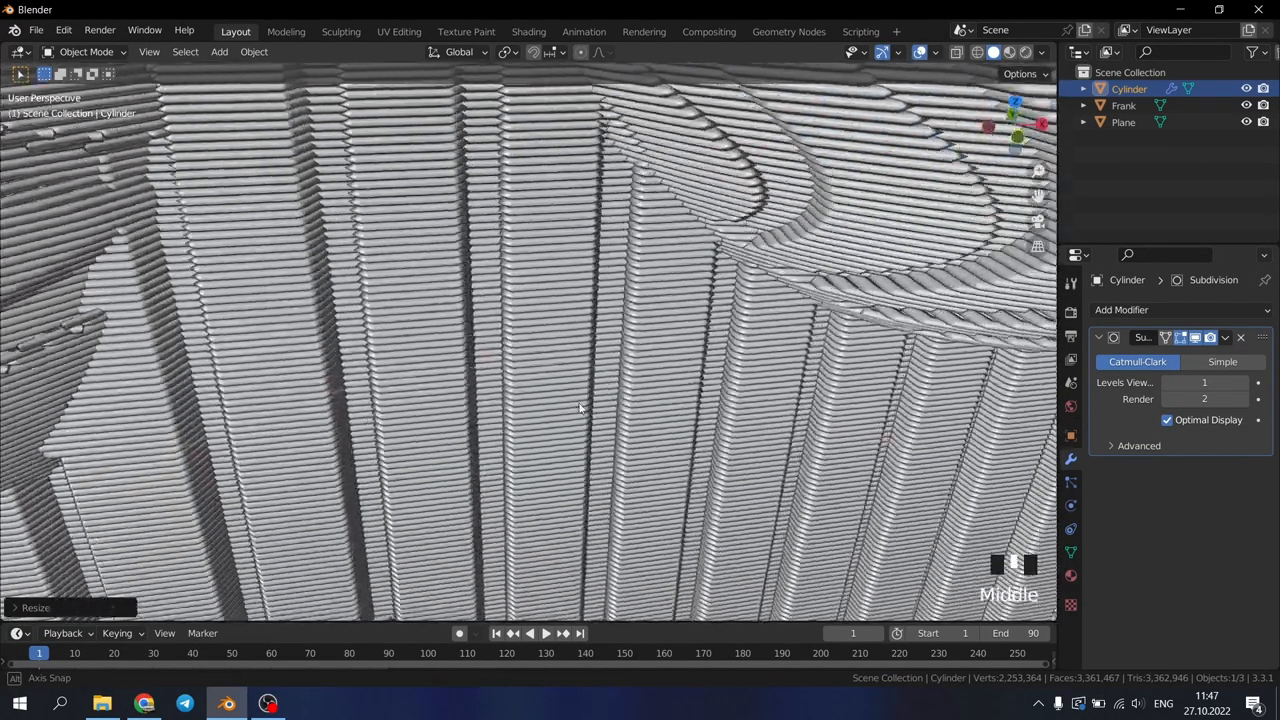
{"action": "left_click_drag", "start_coordinate": [580, 408], "coordinate": [519, 408]}
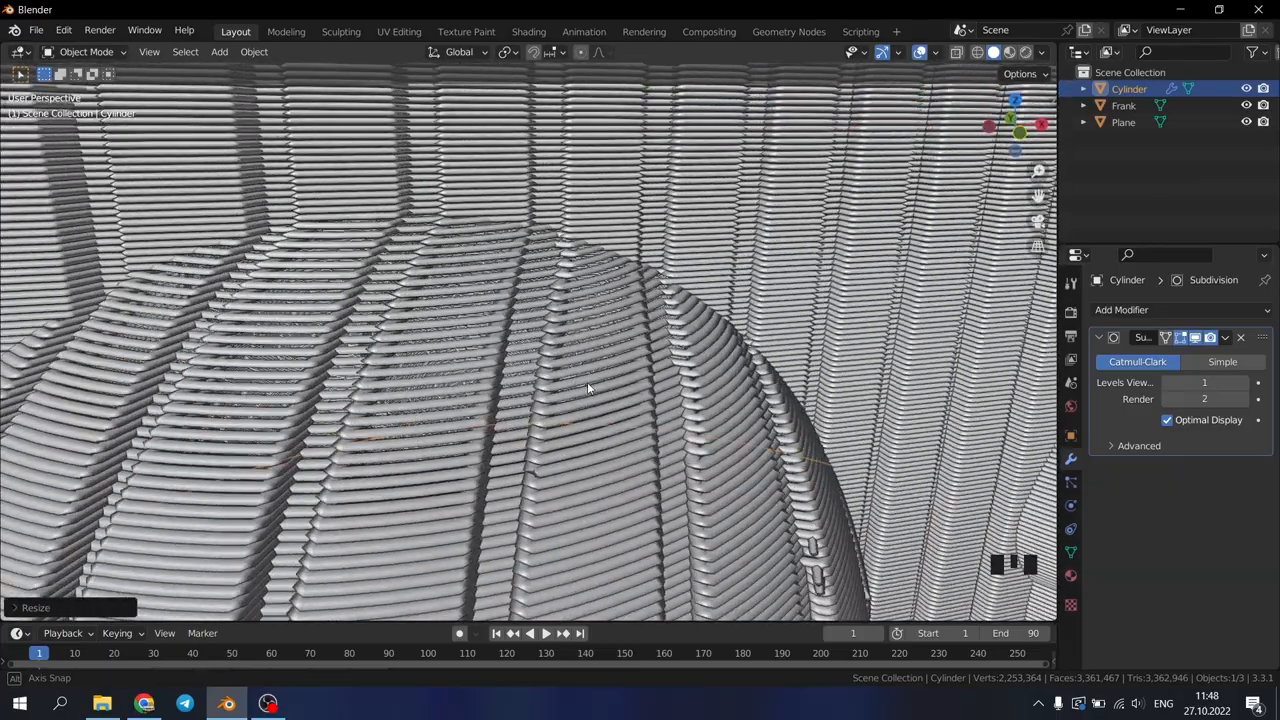
{"action": "key", "text": "KP_1"}
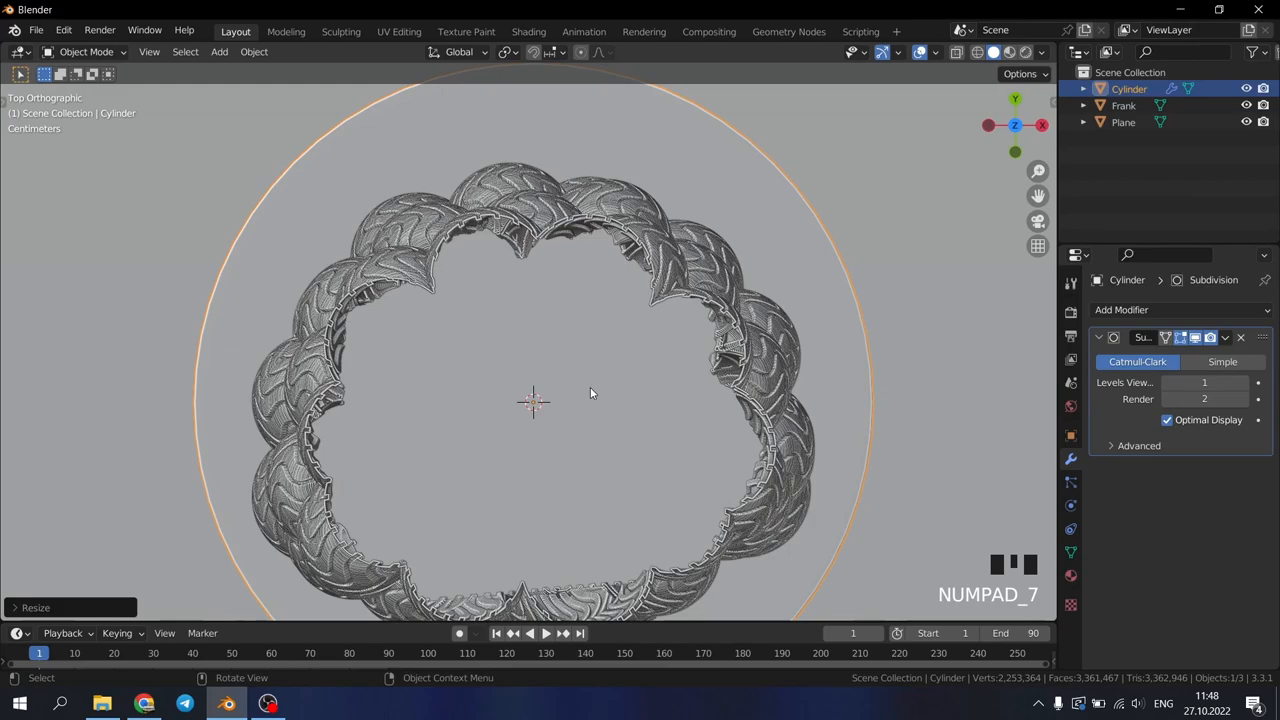
{"action": "mouse_move", "coordinate": [610, 420]}
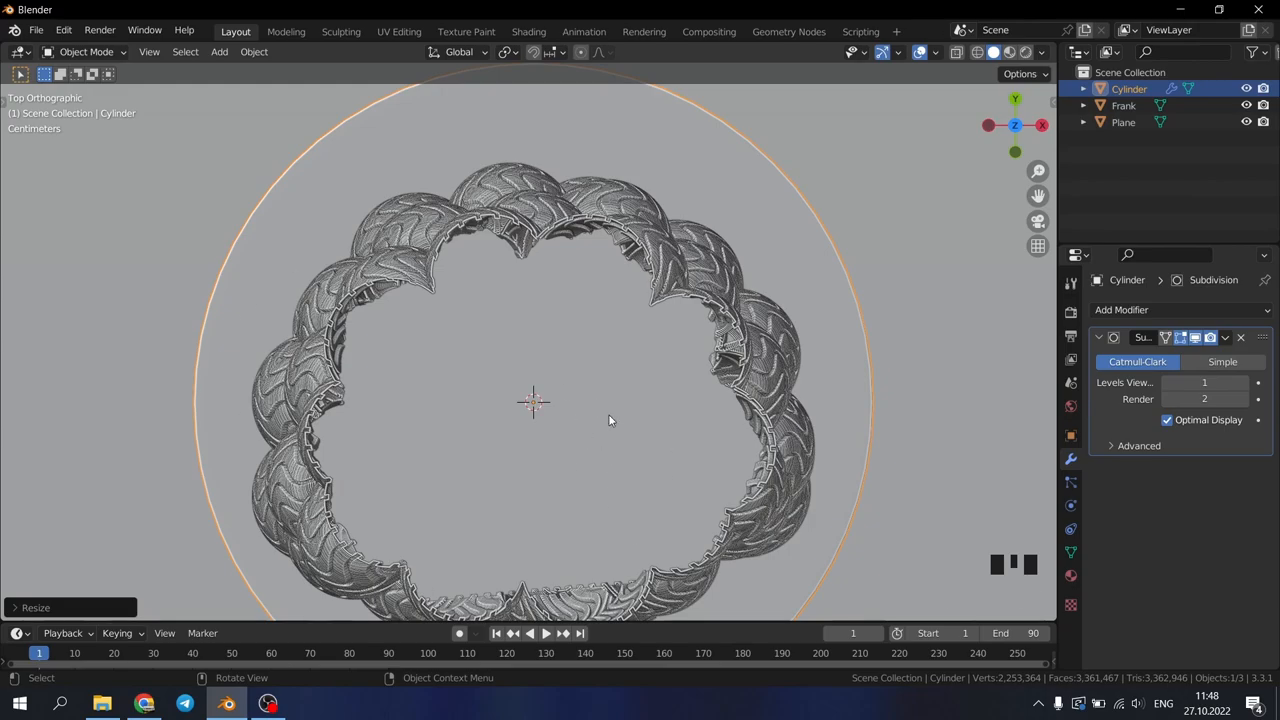
Add a second cylinder, scale it down and move it up inside the head as the core
{"action": "key", "text": "shift+a"}
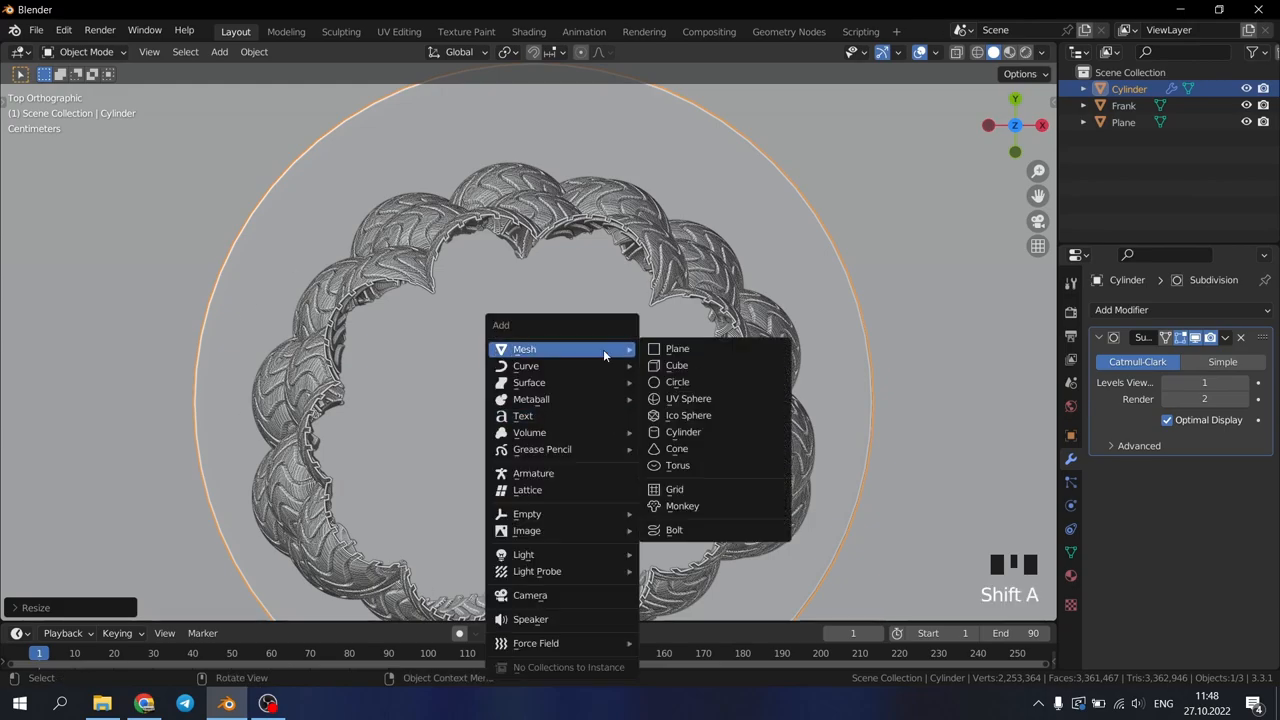
{"action": "mouse_move", "coordinate": [688, 398]}
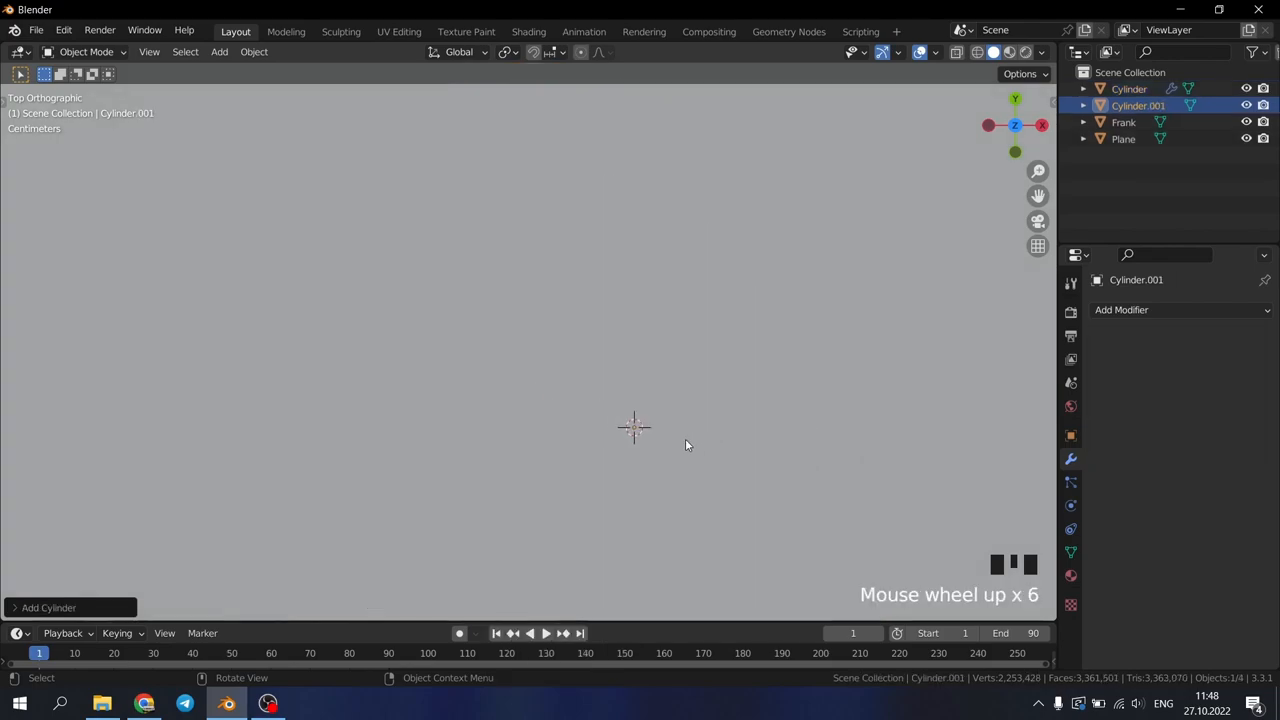
{"action": "key", "text": "s"}
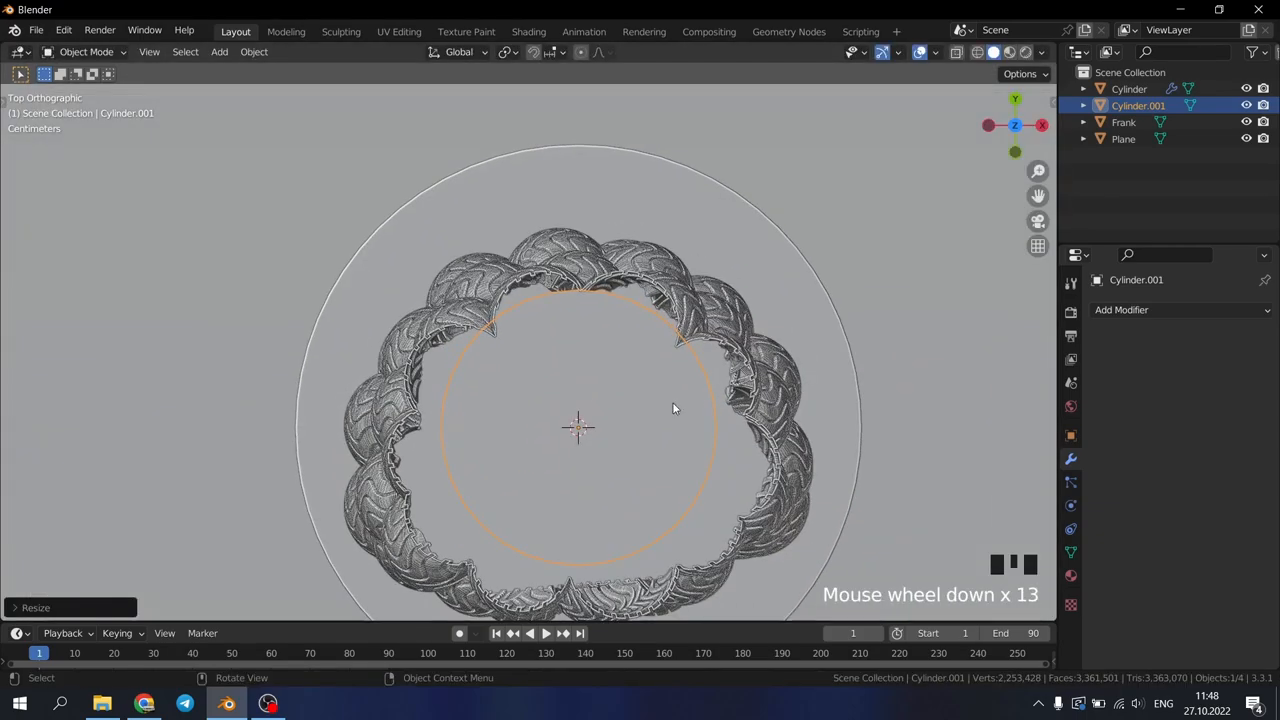
{"action": "mouse_move", "coordinate": [716, 396]}
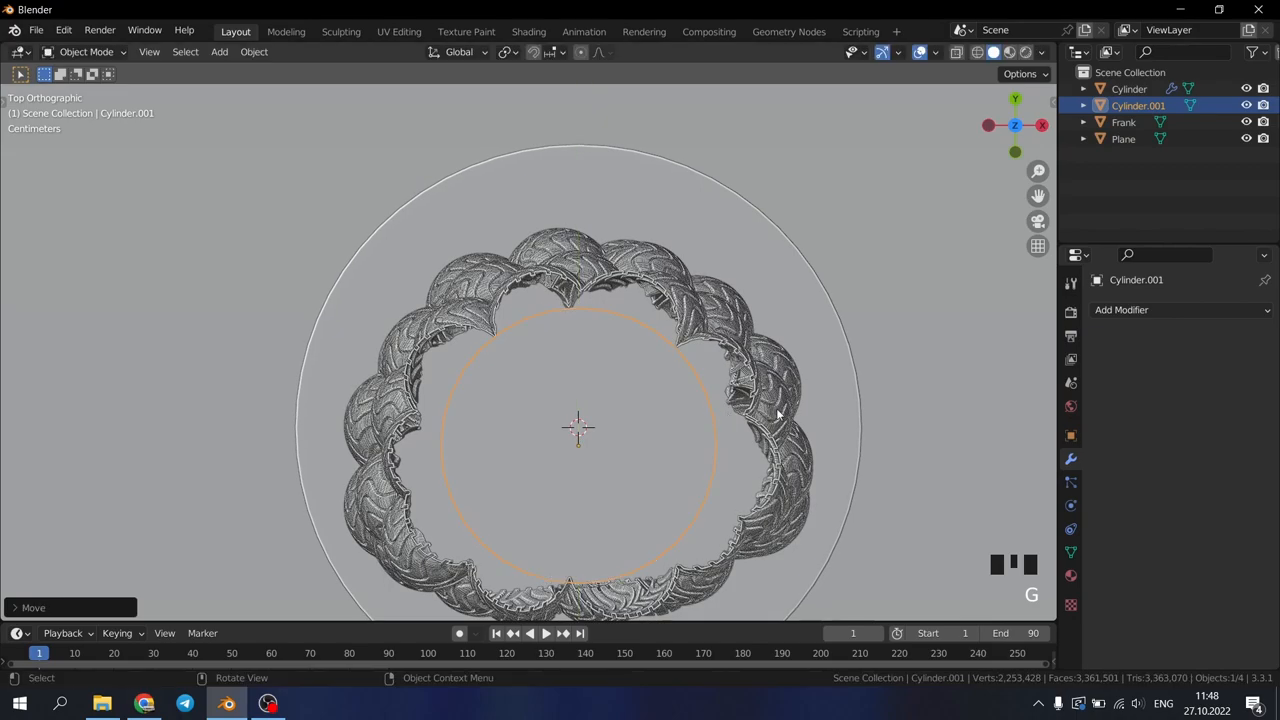
{"action": "key", "text": "s"}
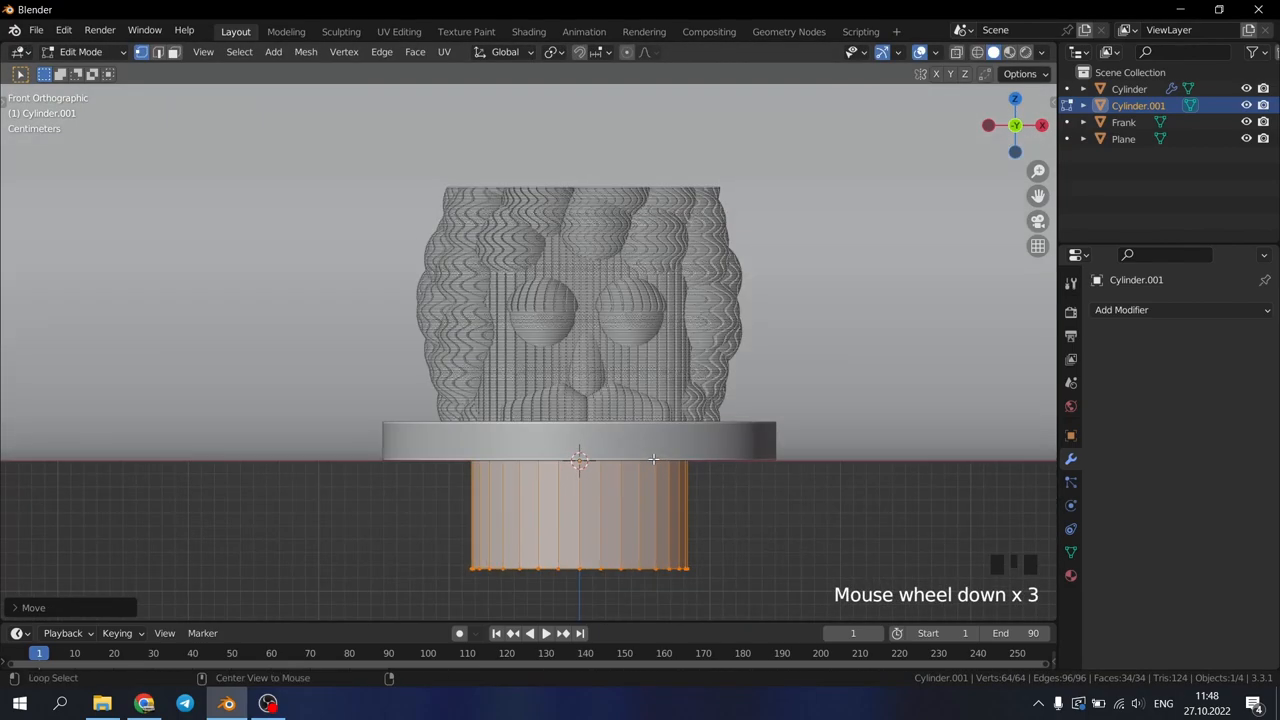
{"action": "key", "text": "g"}
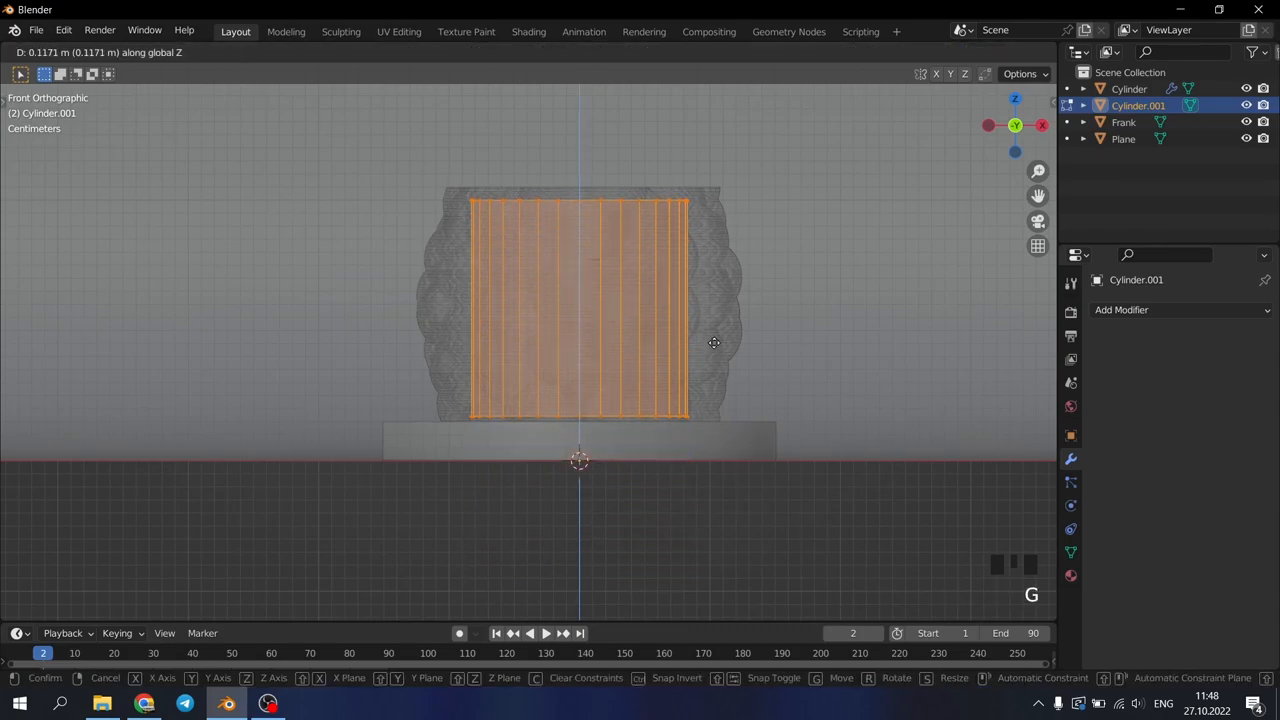
{"action": "scroll", "scroll_direction": "down", "scroll_amount": 3}
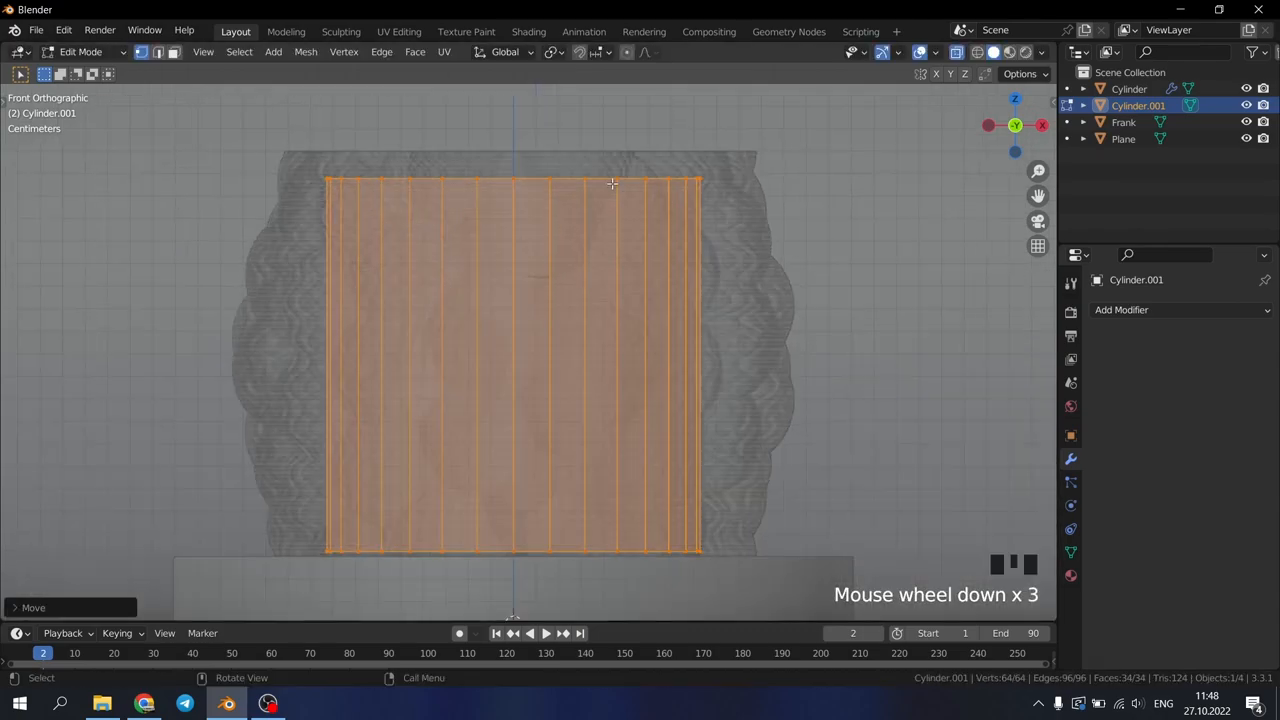
{"action": "key", "text": "g"}
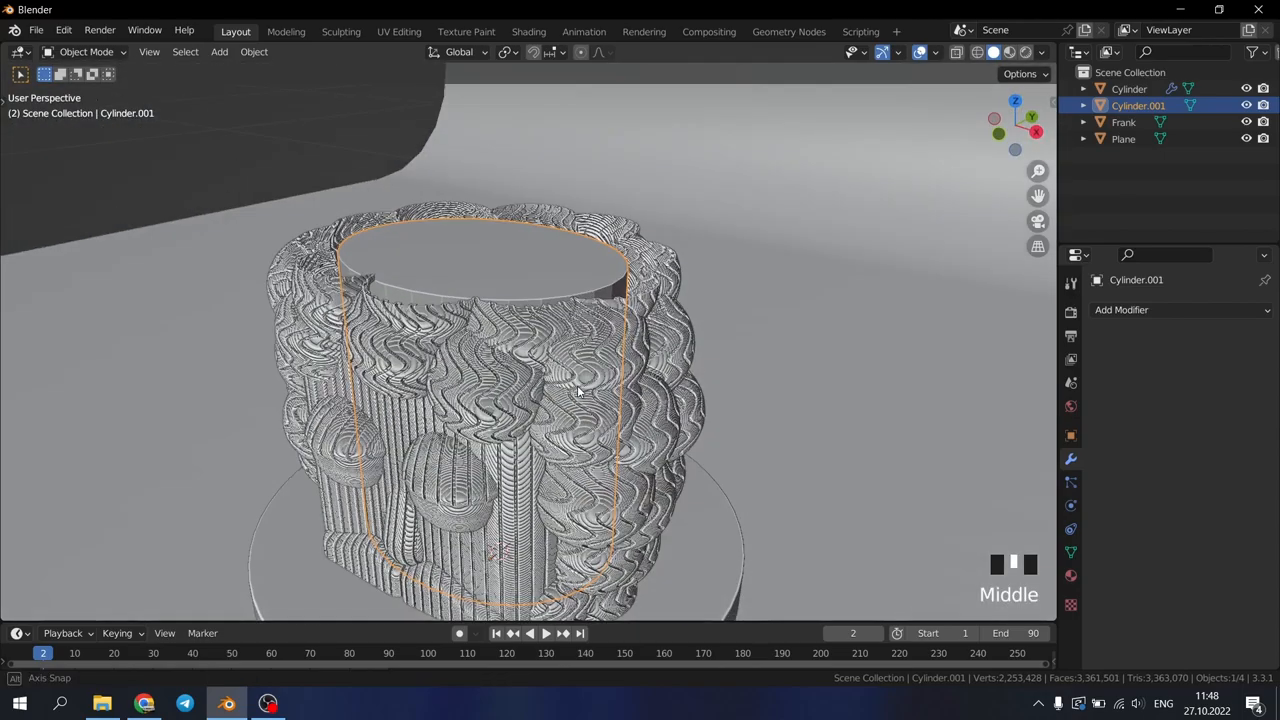
{"action": "scroll", "scroll_direction": "down", "scroll_amount": 3}
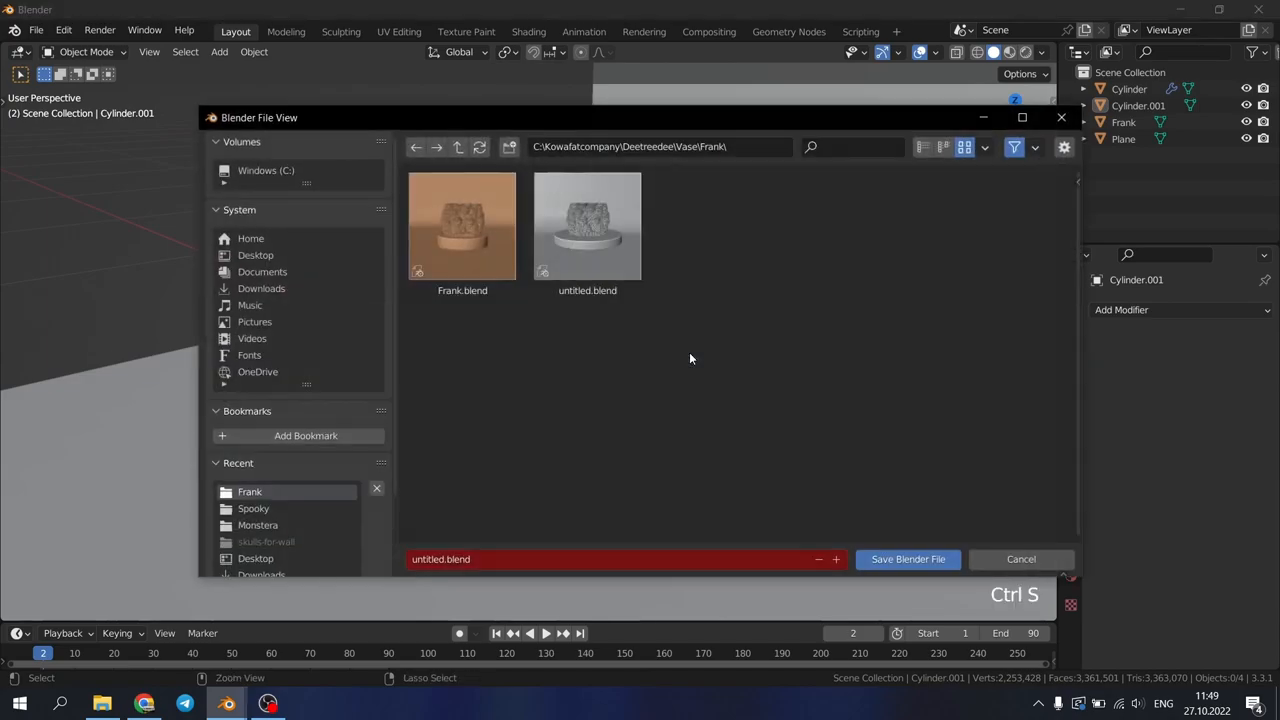
Save untitled.blend into the Frank folder and orbit the view around the vase
{"action": "left_click", "coordinate": [908, 559]}
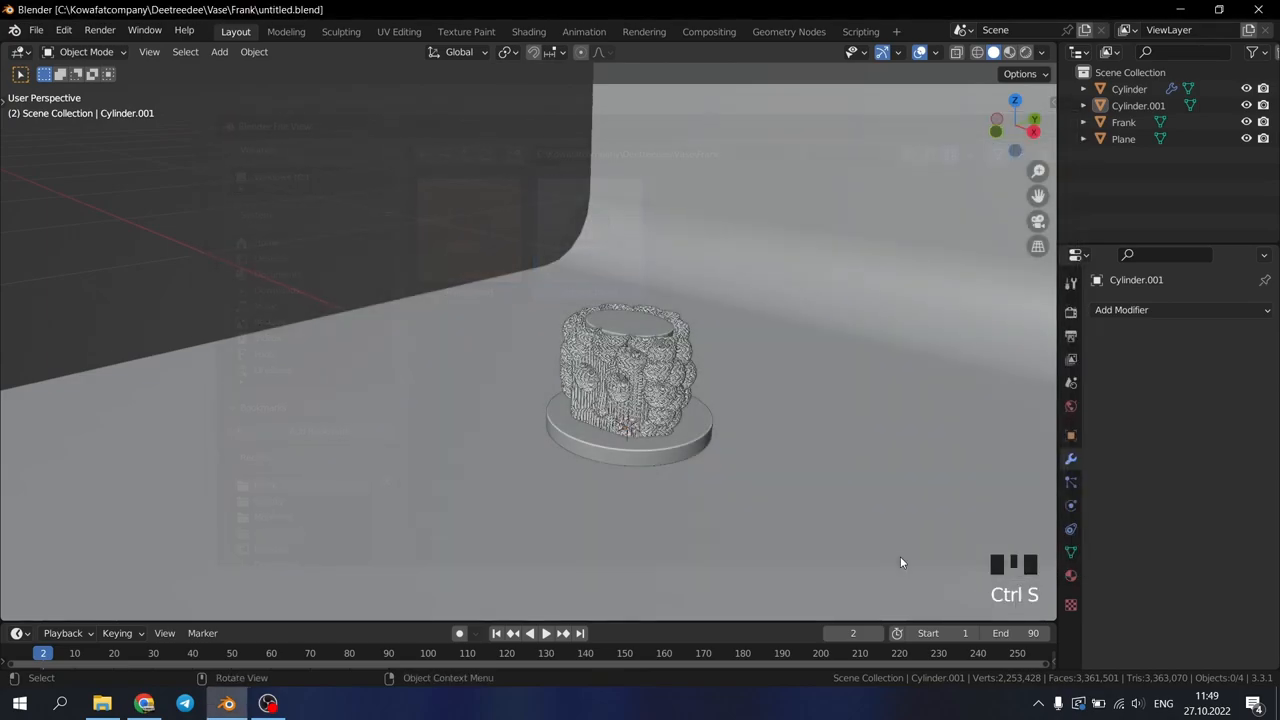
{"action": "scroll", "scroll_direction": "down", "scroll_amount": 3}
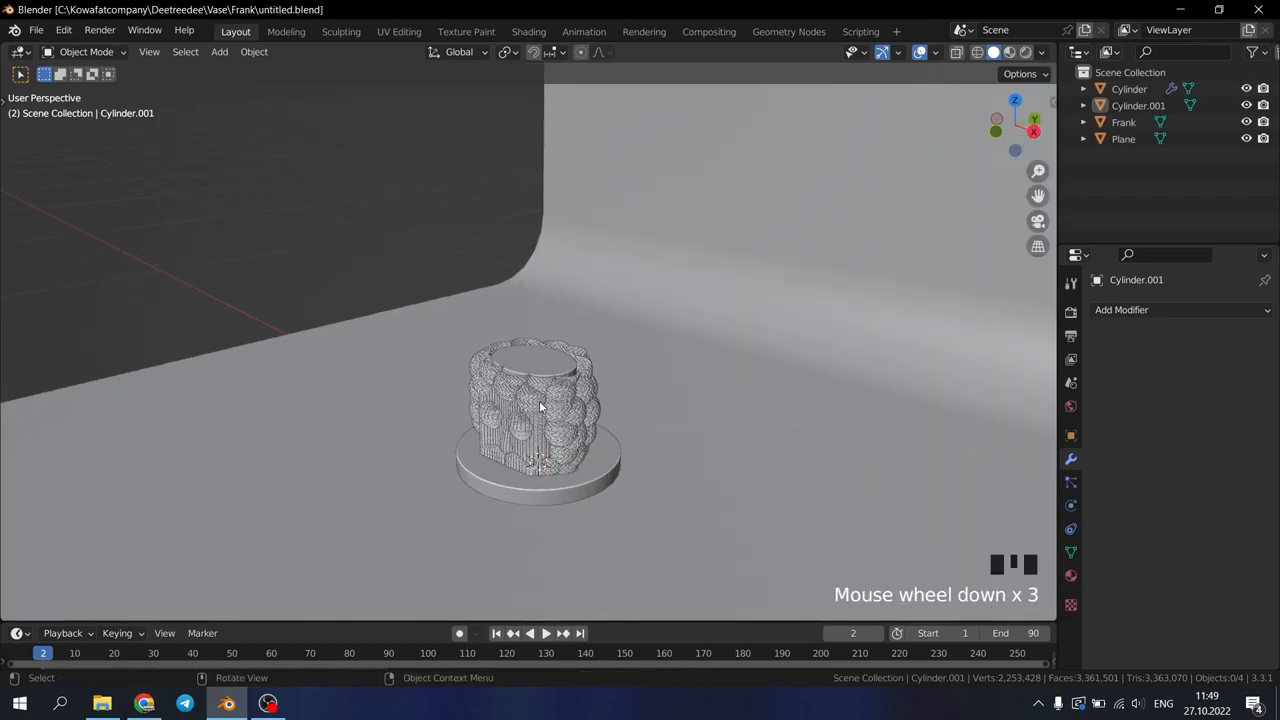
{"action": "left_click_drag", "start_coordinate": [540, 410], "coordinate": [545, 408]}
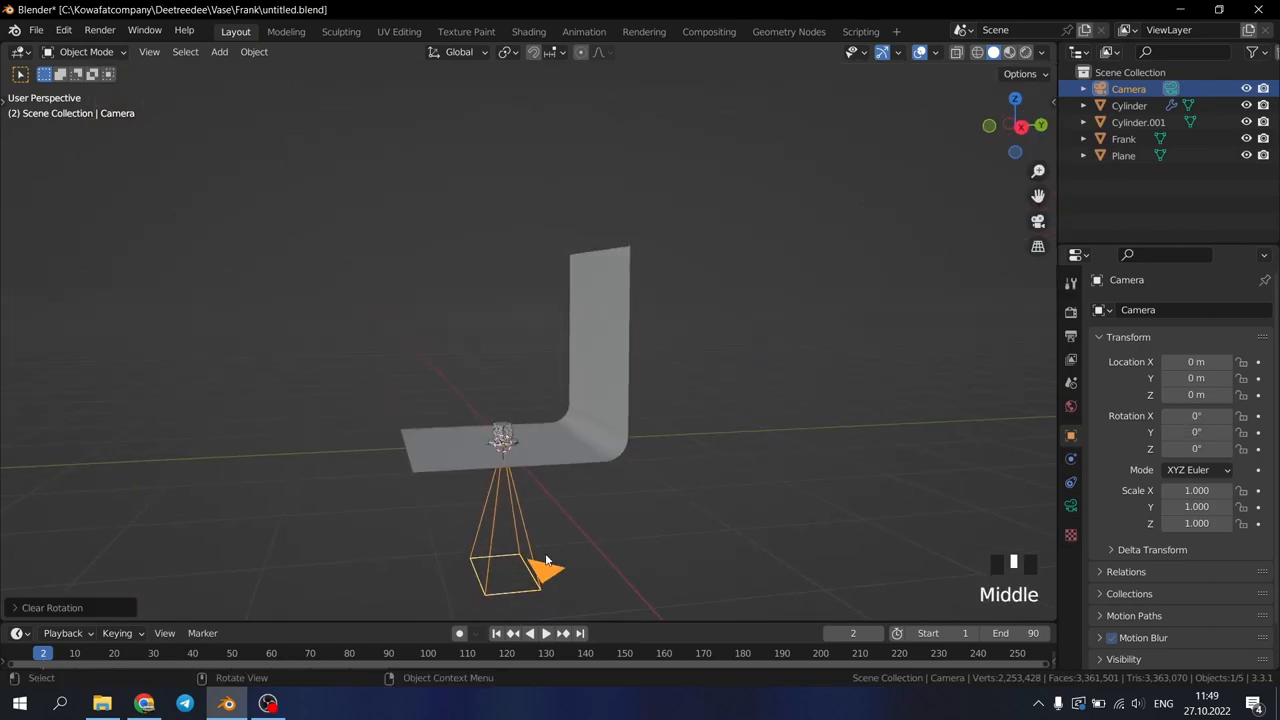
Rotate the new camera 90° about X so it looks horizontally
{"action": "scroll", "scroll_direction": "down", "scroll_amount": 3}
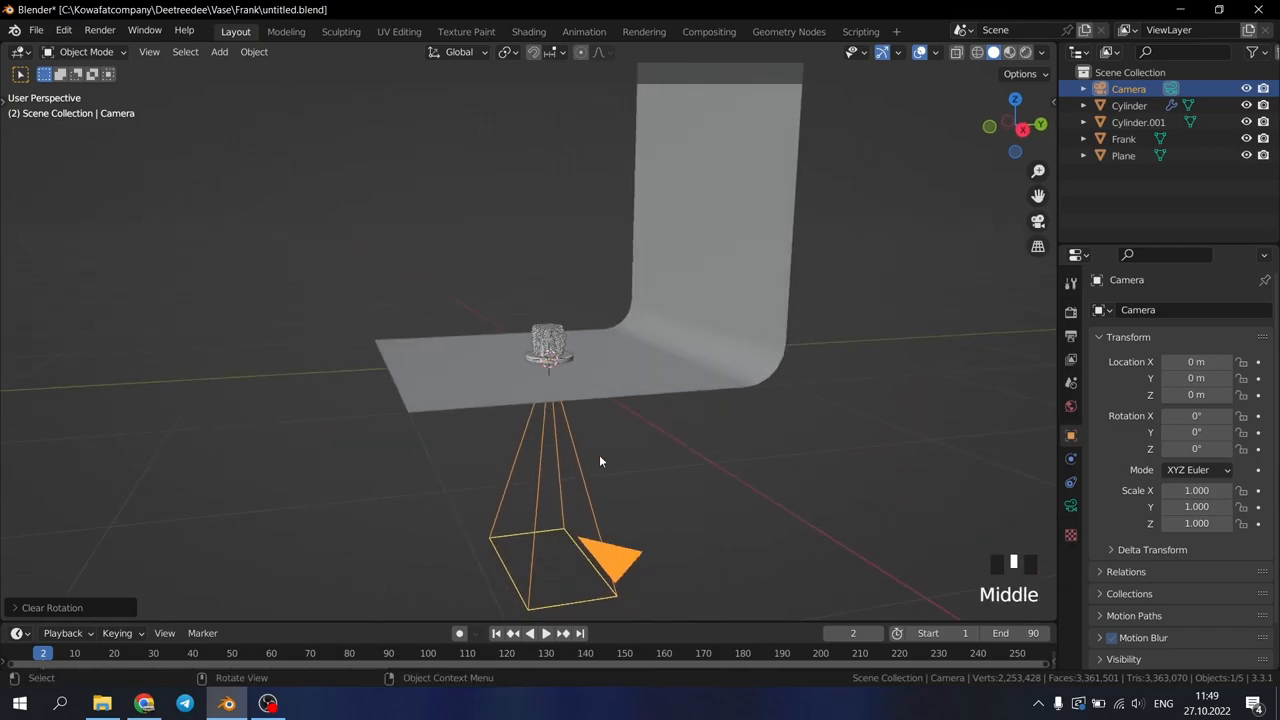
{"action": "key", "text": "r"}
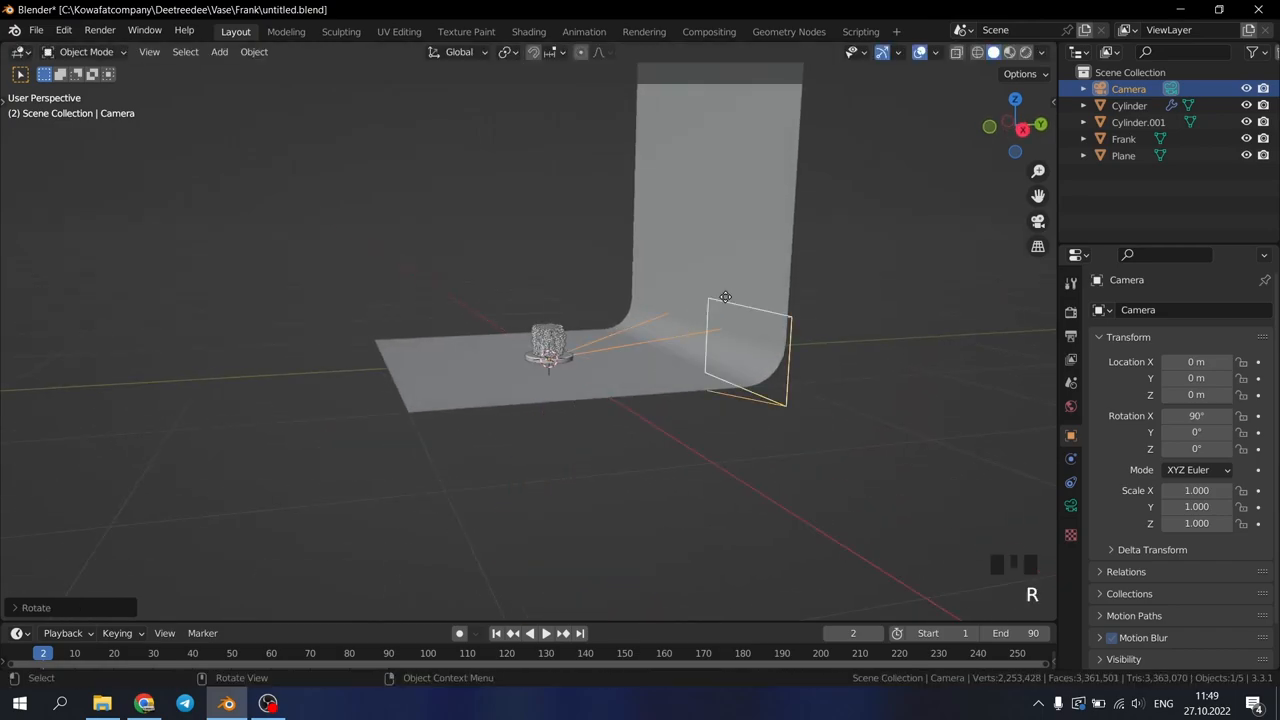
{"action": "key", "text": "g"}
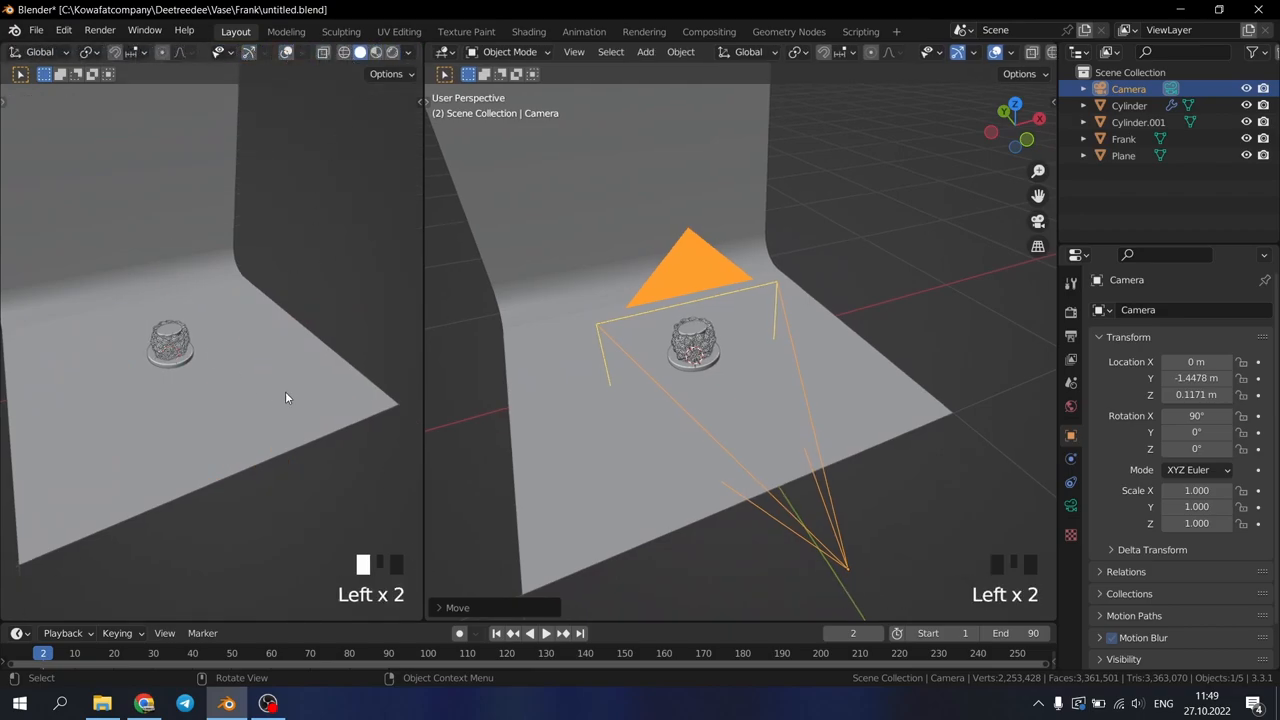
View through the camera, move it closer along Y and set Lens Shift Y to -0.2
{"action": "key", "text": "KP_0"}
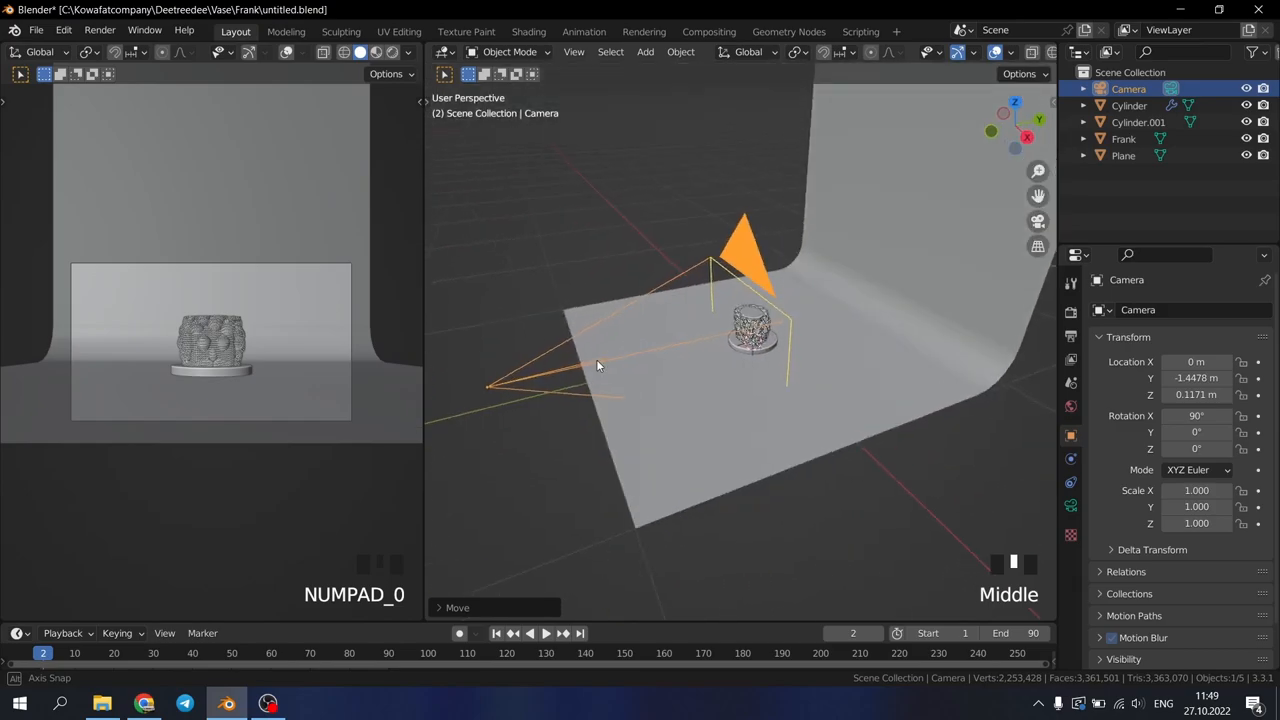
{"action": "key", "text": "g"}
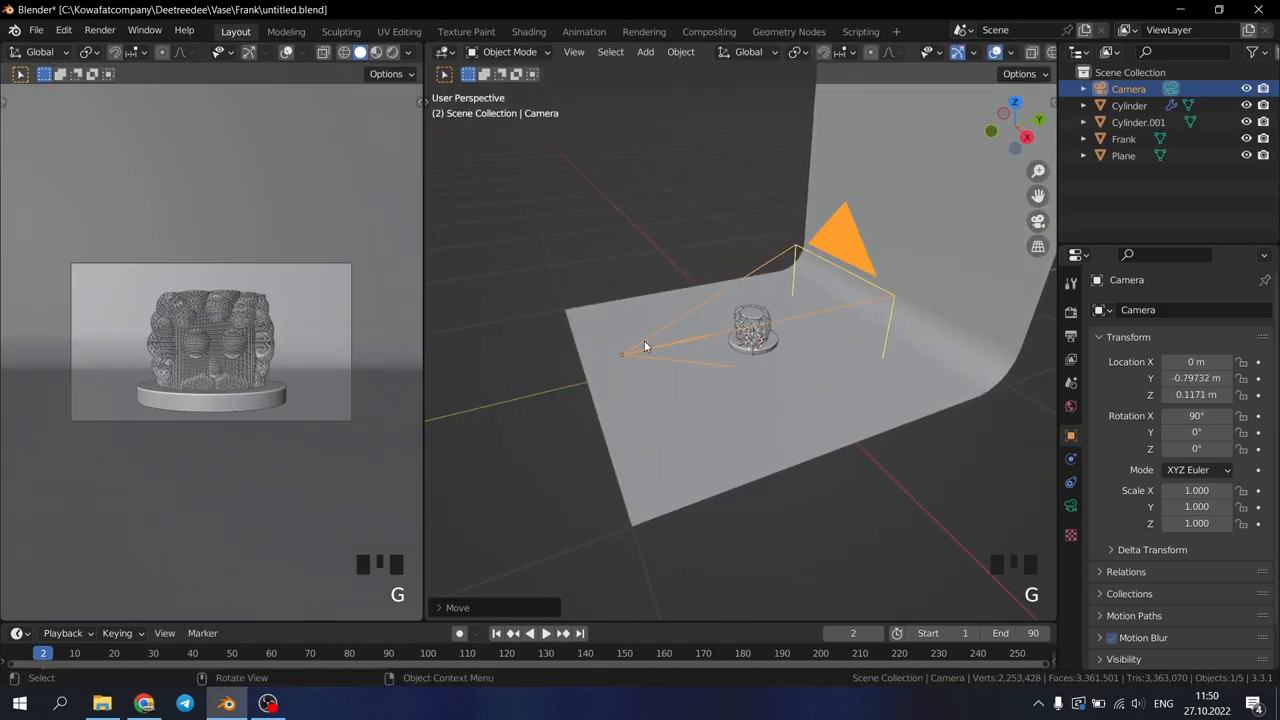
{"action": "scroll", "scroll_direction": "down", "scroll_amount": 3}
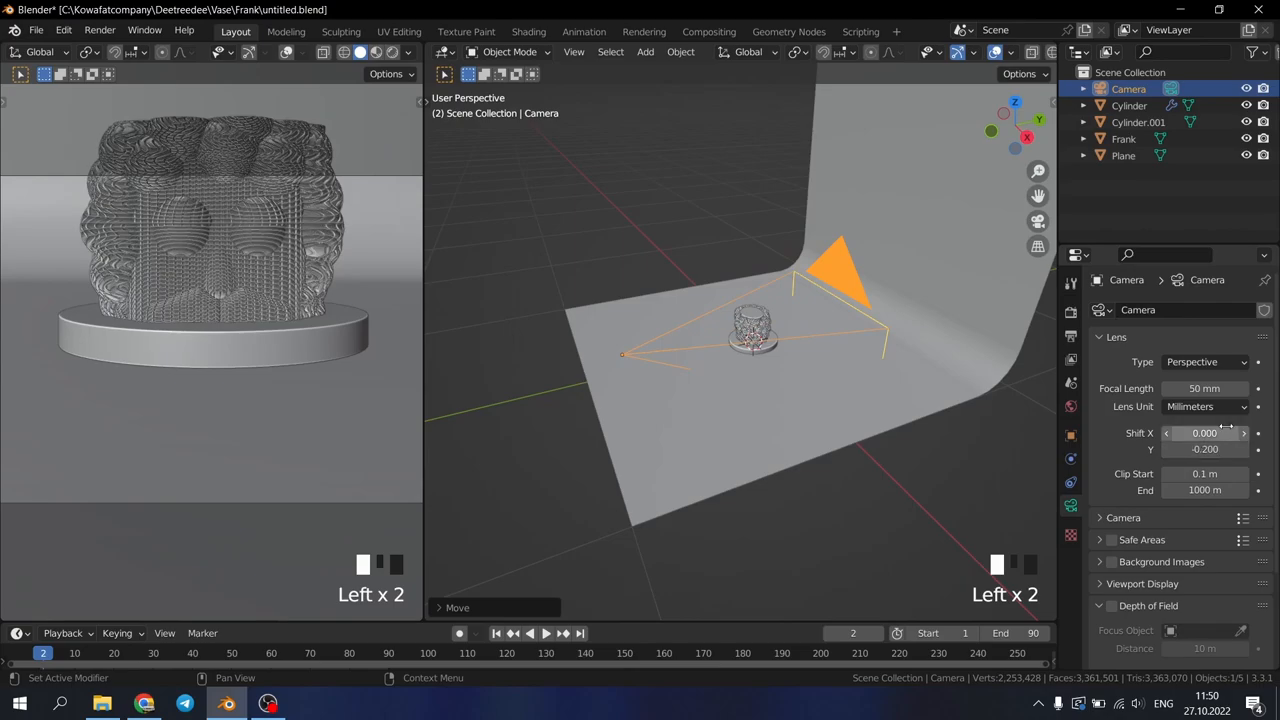
{"action": "key", "text": "g"}
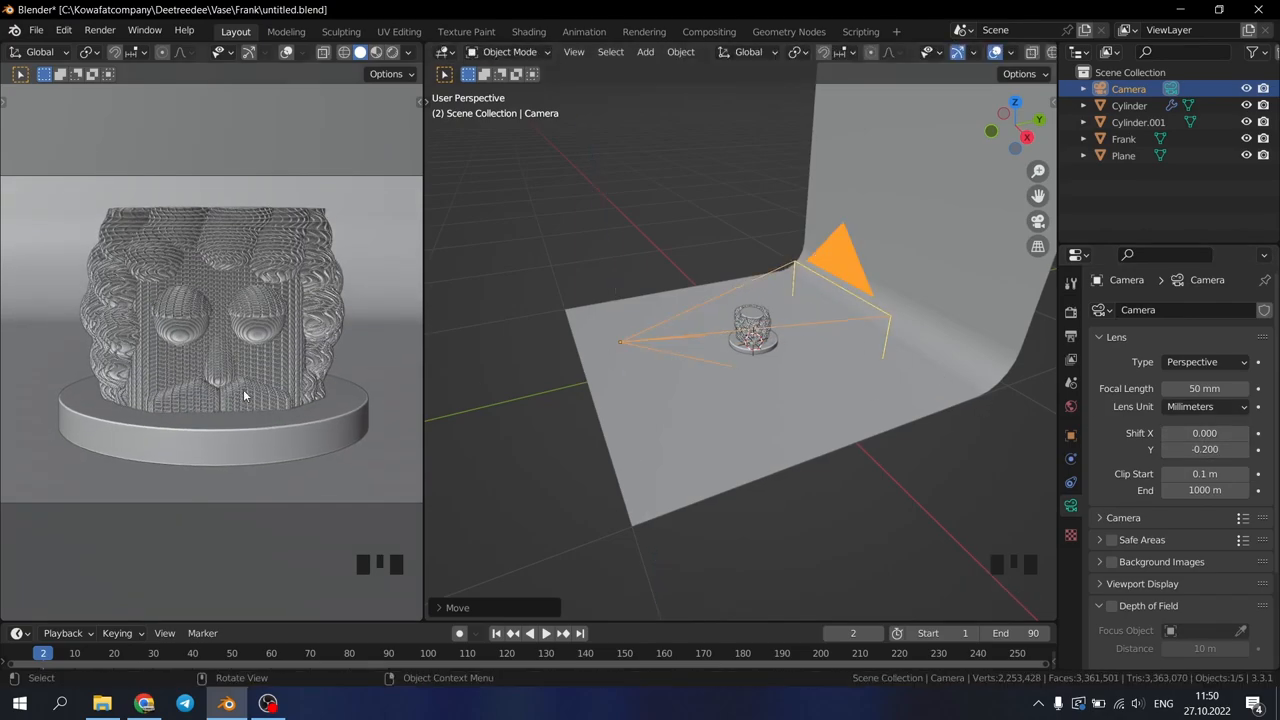
{"action": "scroll", "scroll_direction": "up", "scroll_amount": 3}
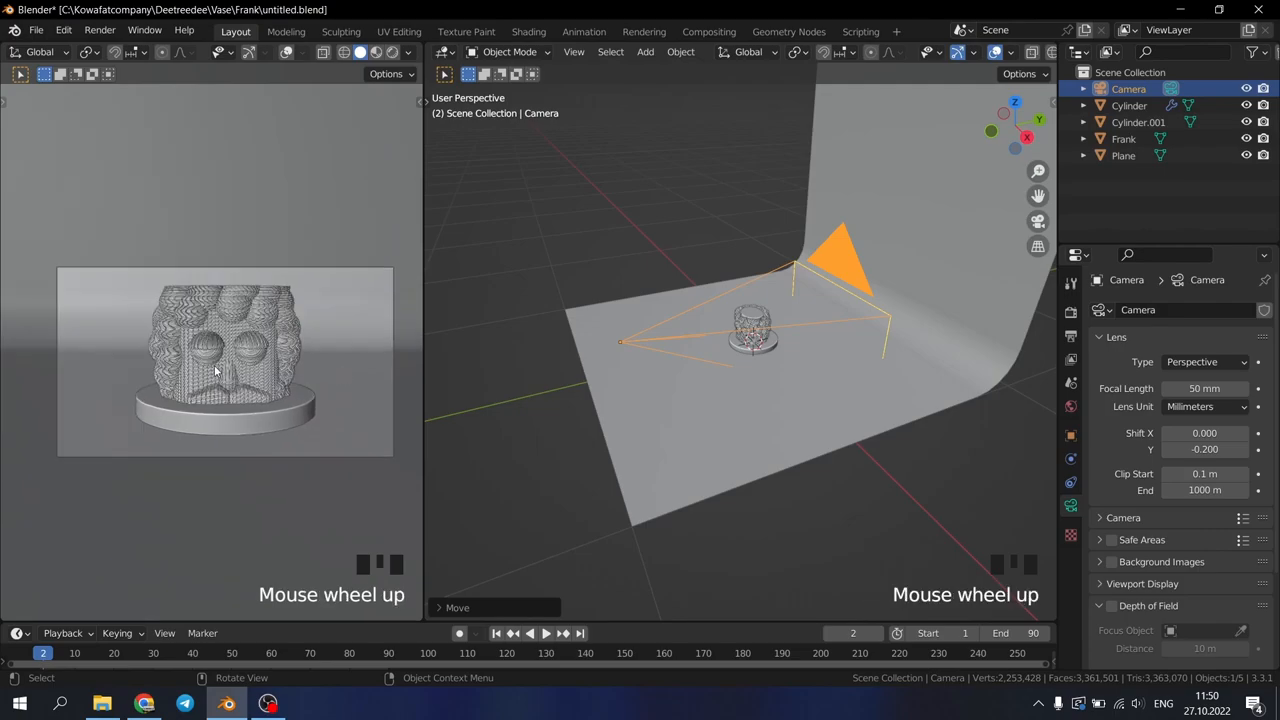
{"action": "mouse_move", "coordinate": [695, 318]}
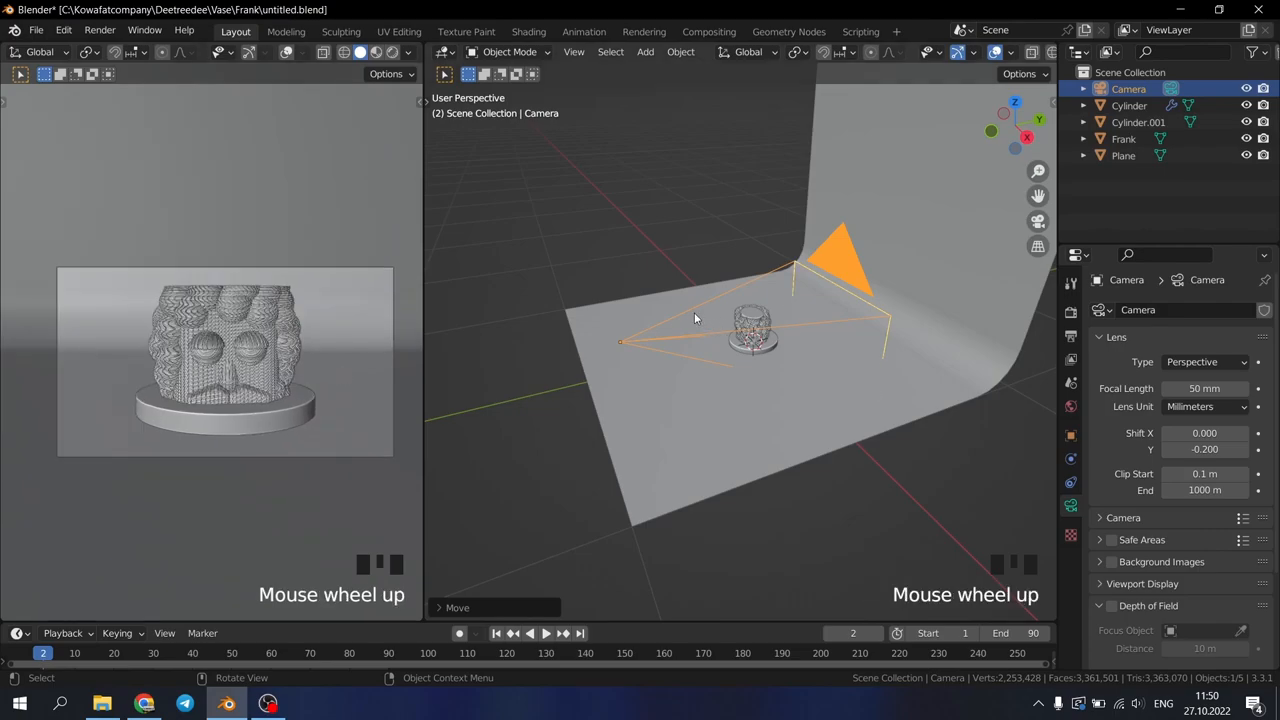
{"action": "scroll", "scroll_direction": "down", "scroll_amount": 3}
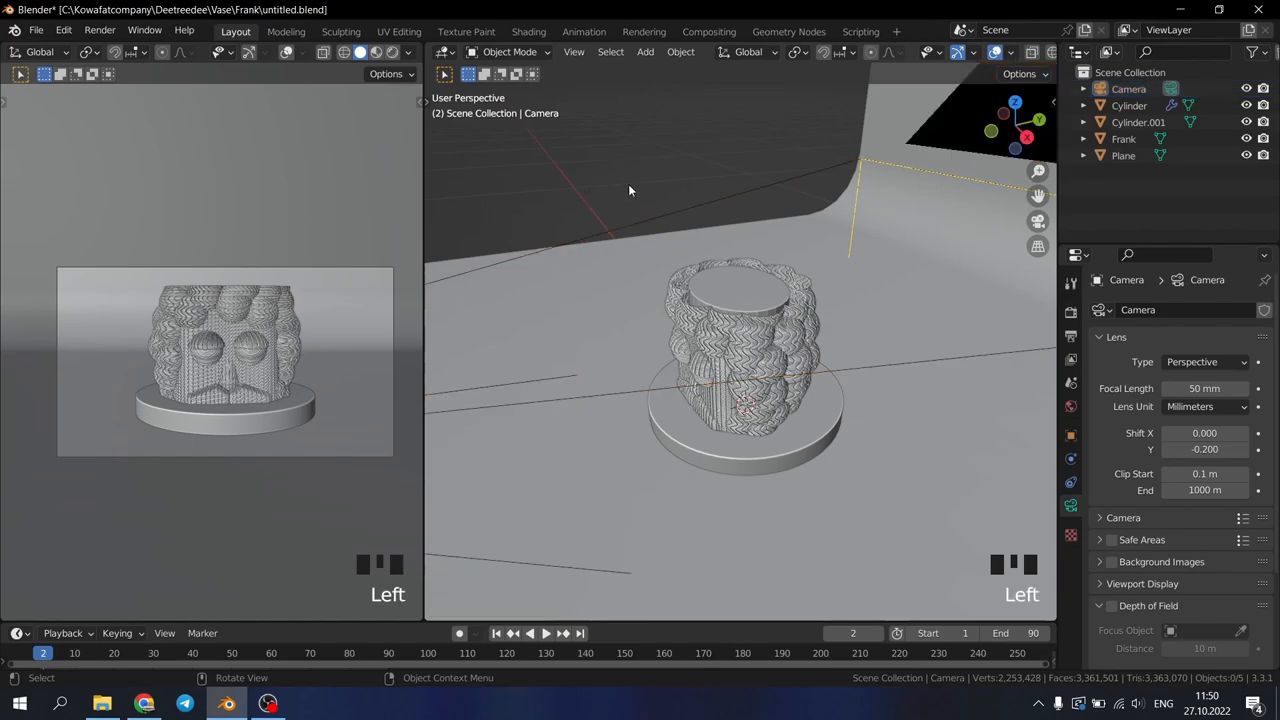
Add a plain axes empty at the vase and parent Frank and Cylinder.001 to it
{"action": "key", "text": "shift+a"}
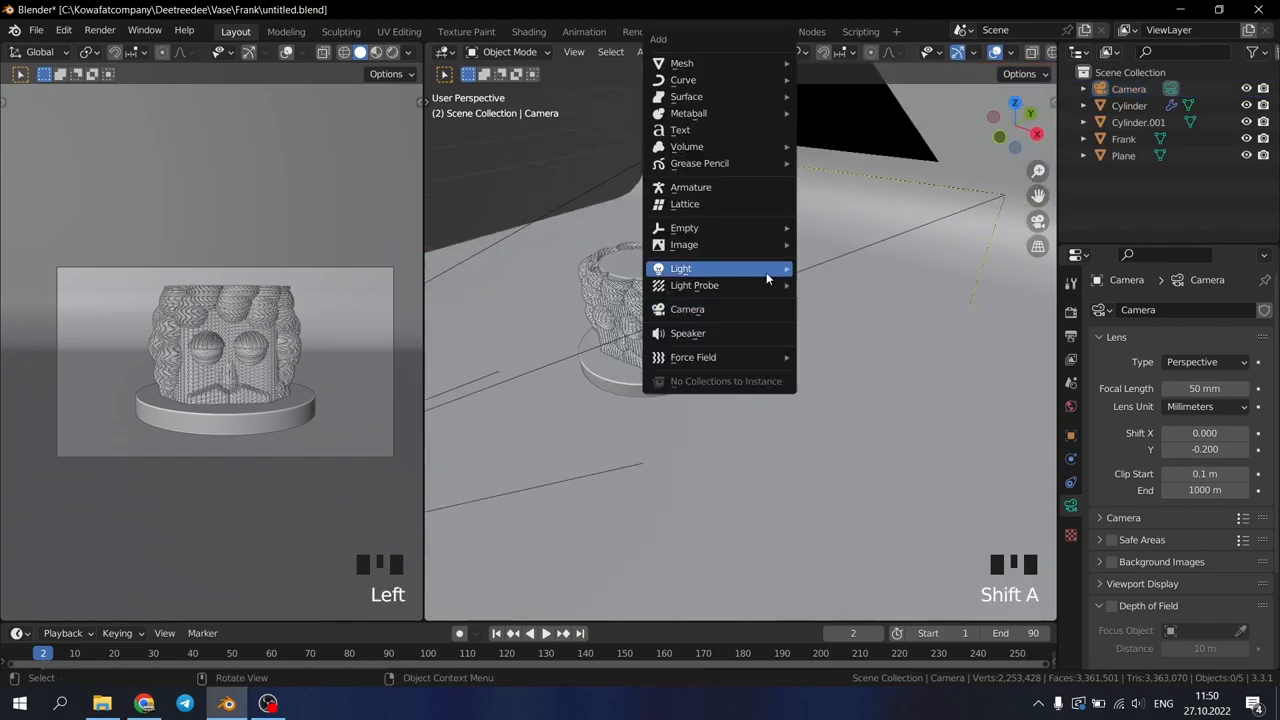
{"action": "mouse_move", "coordinate": [684, 227]}
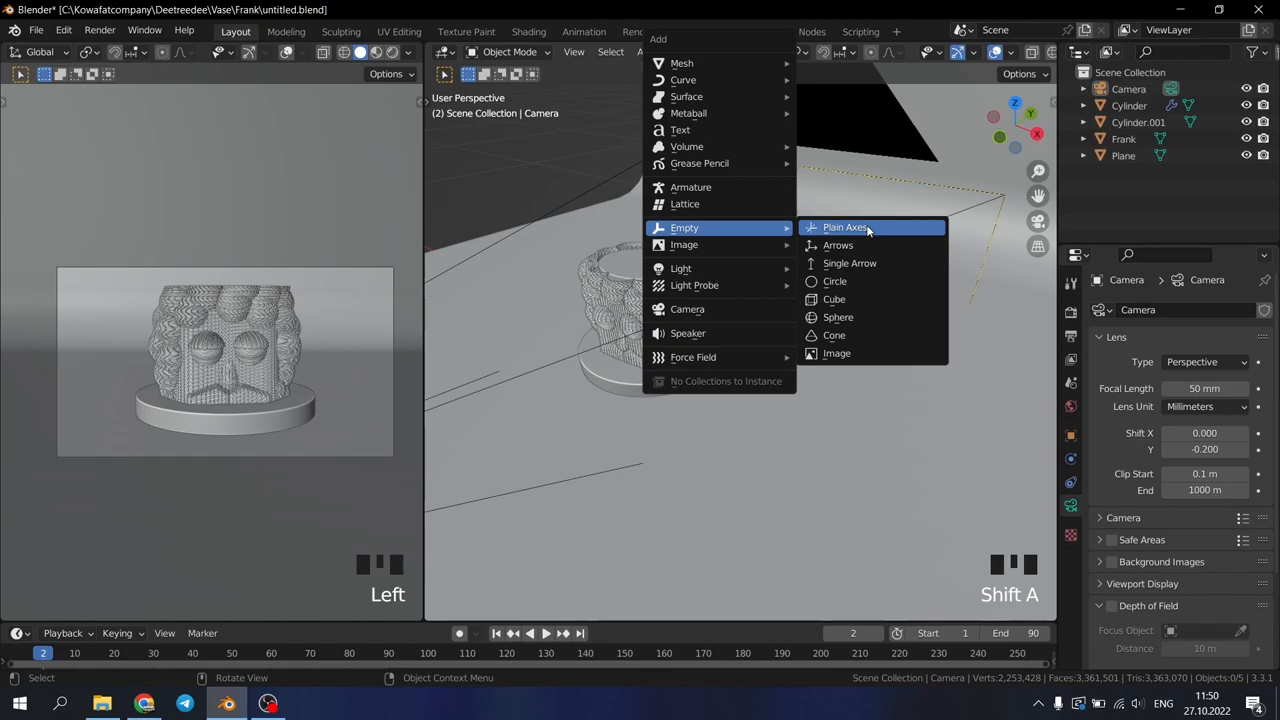
{"action": "left_click", "coordinate": [845, 227]}
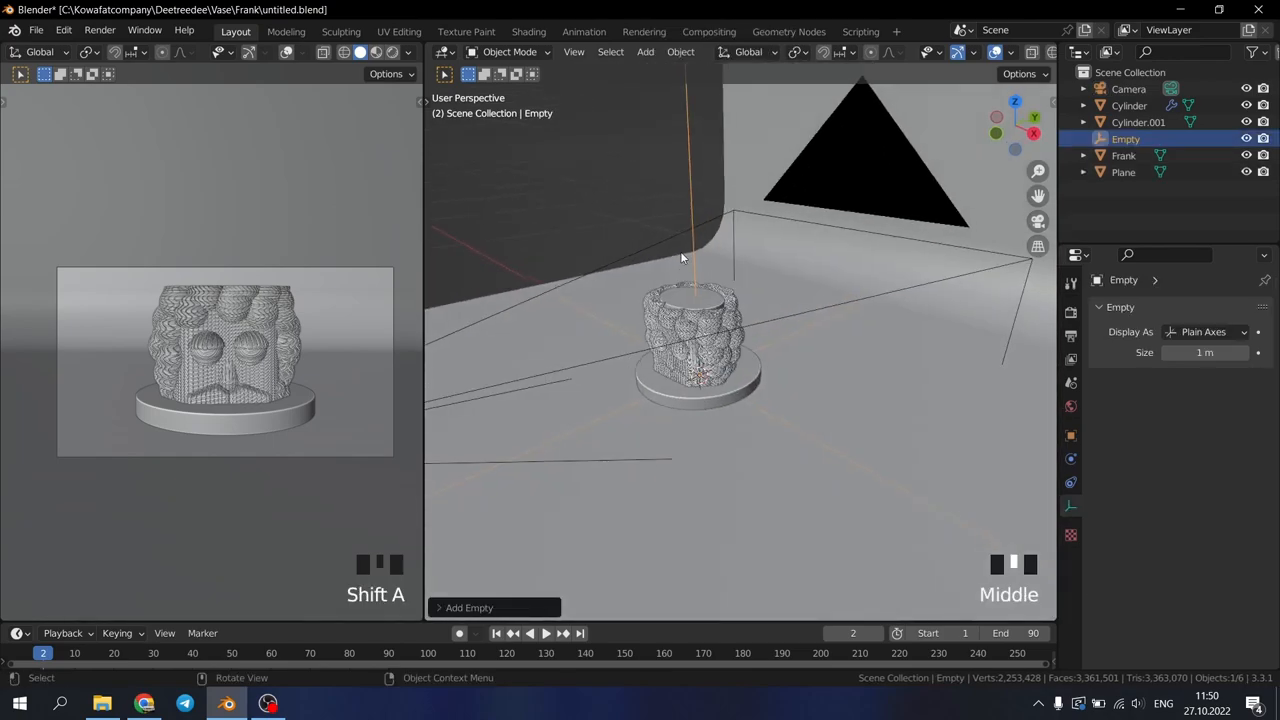
{"action": "scroll", "scroll_direction": "up", "scroll_amount": 3}
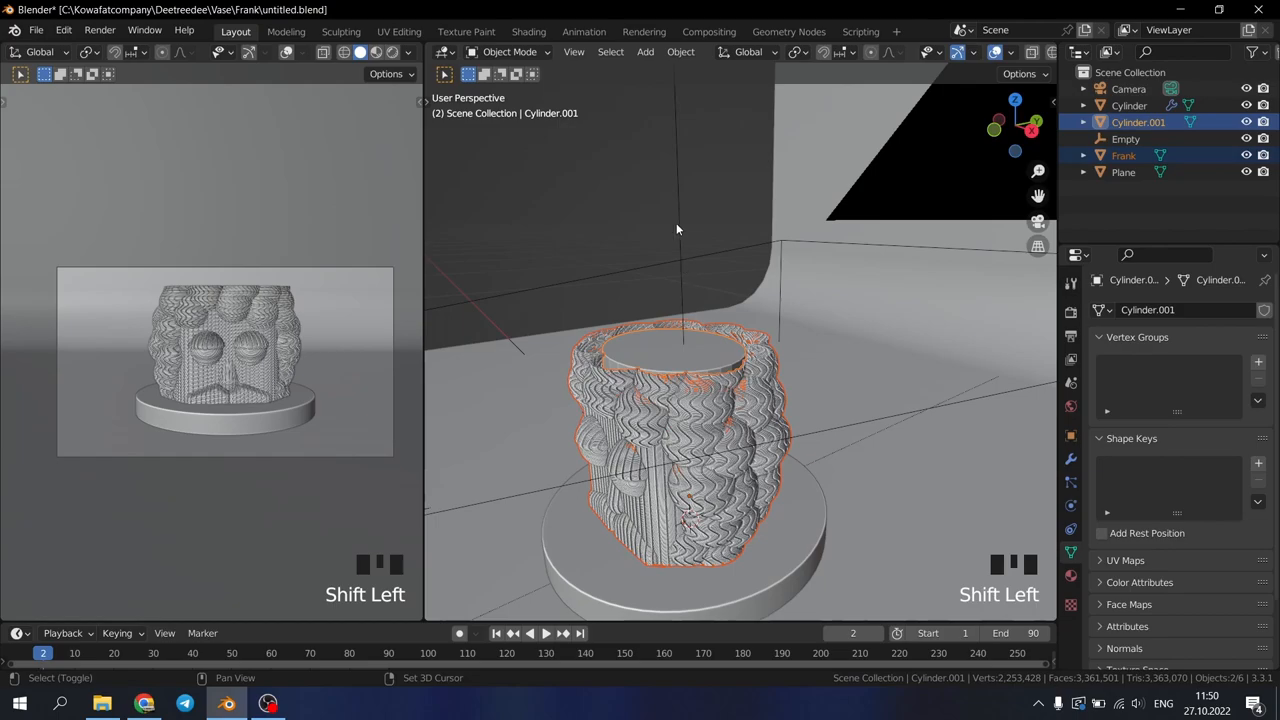
{"action": "left_click", "coordinate": [1126, 139]}
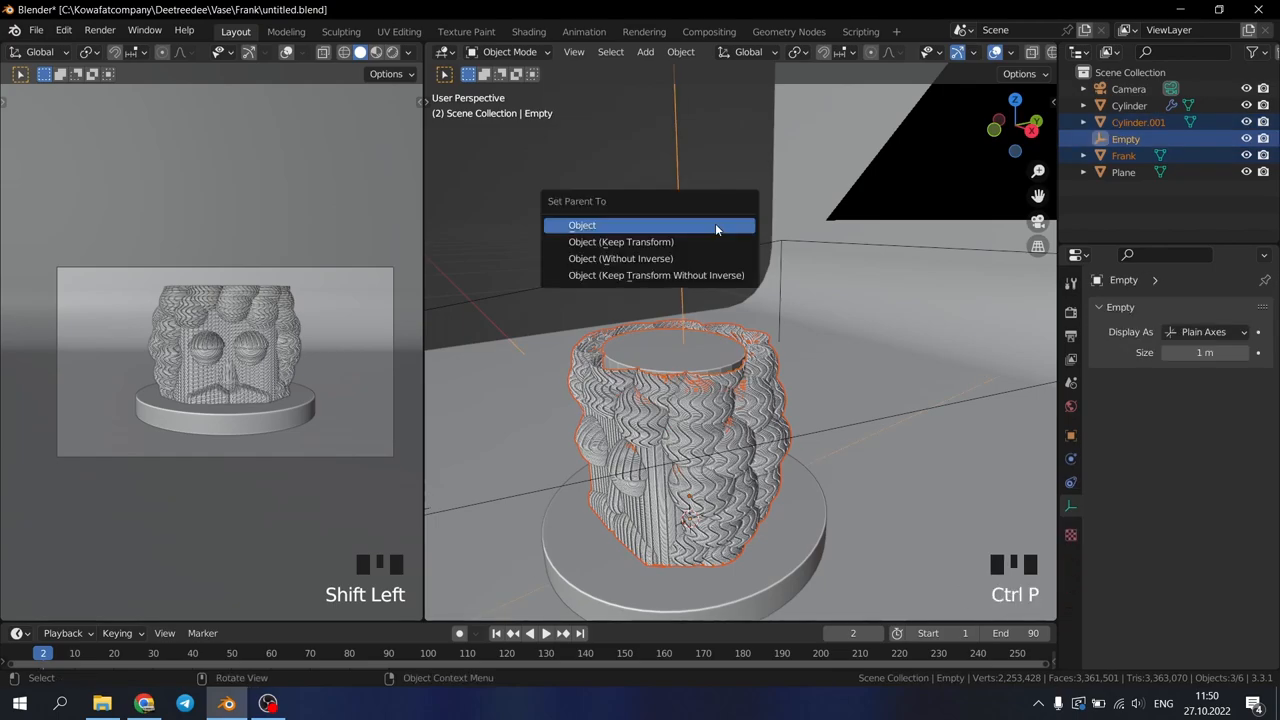
{"action": "left_click", "coordinate": [582, 225]}
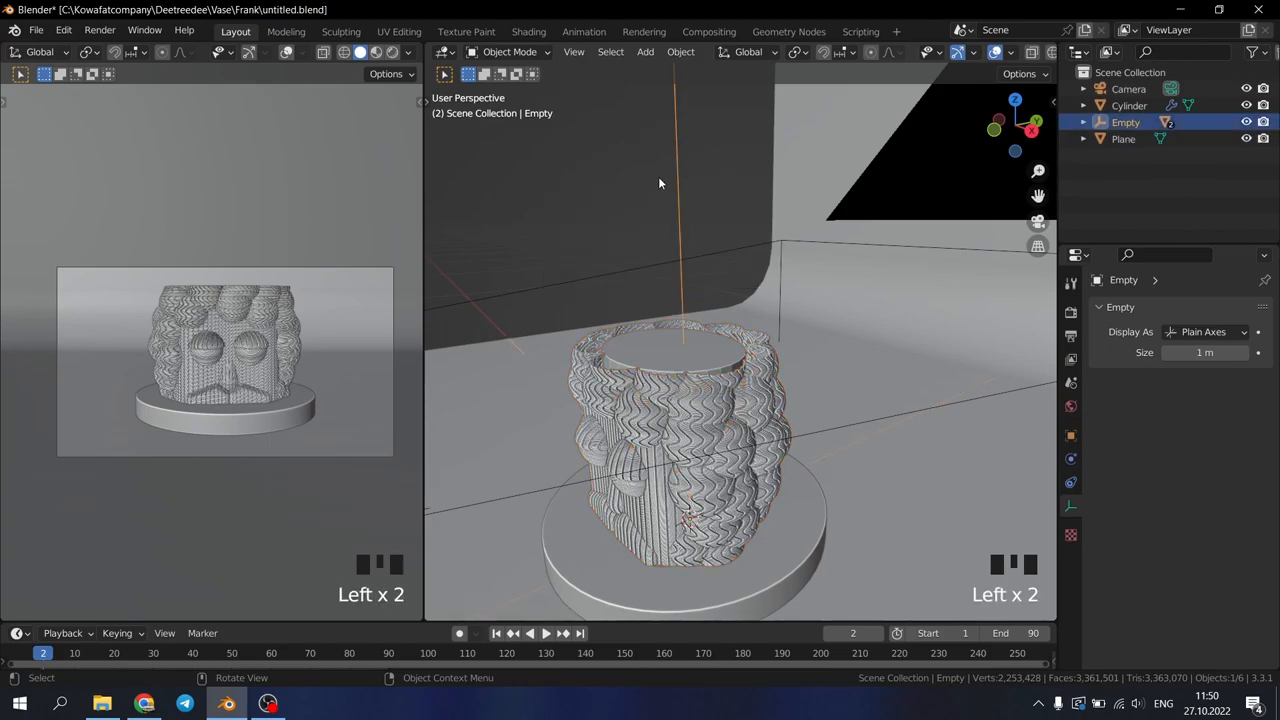
{"action": "key", "text": "g"}
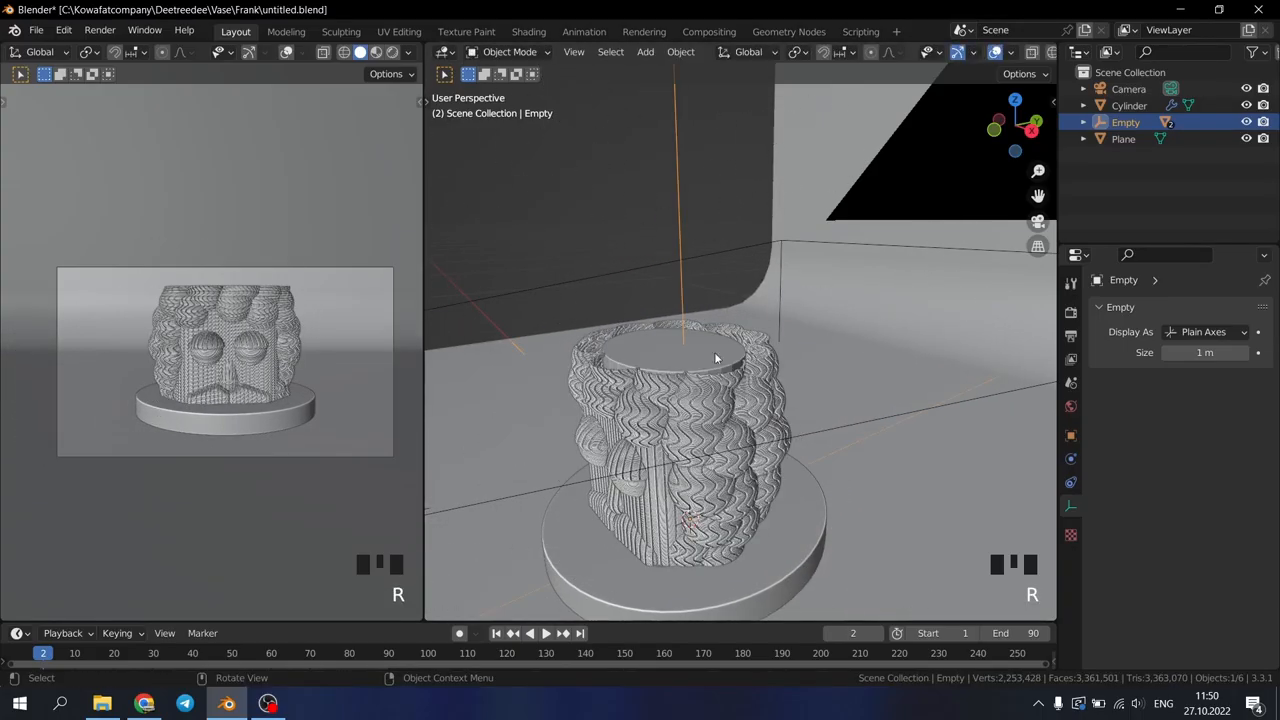
{"action": "key", "text": "S"}
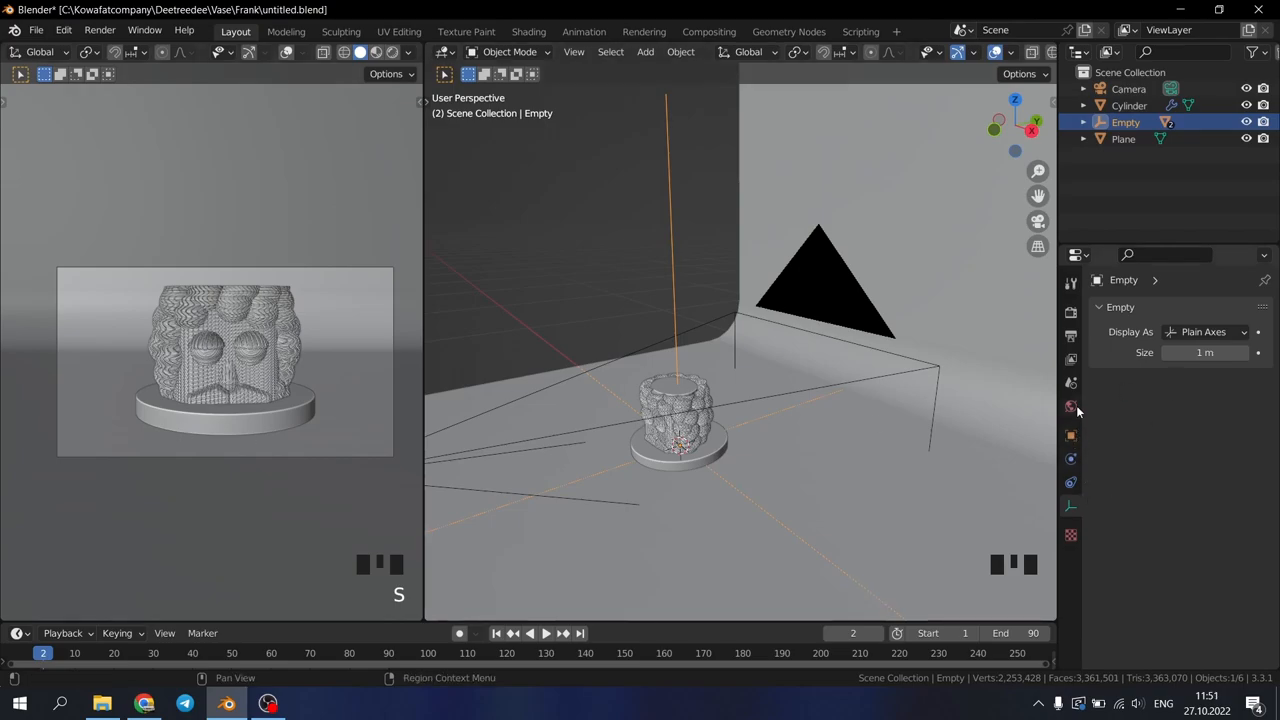
Show the World properties in the Properties editor
{"action": "left_click", "coordinate": [1070, 407]}
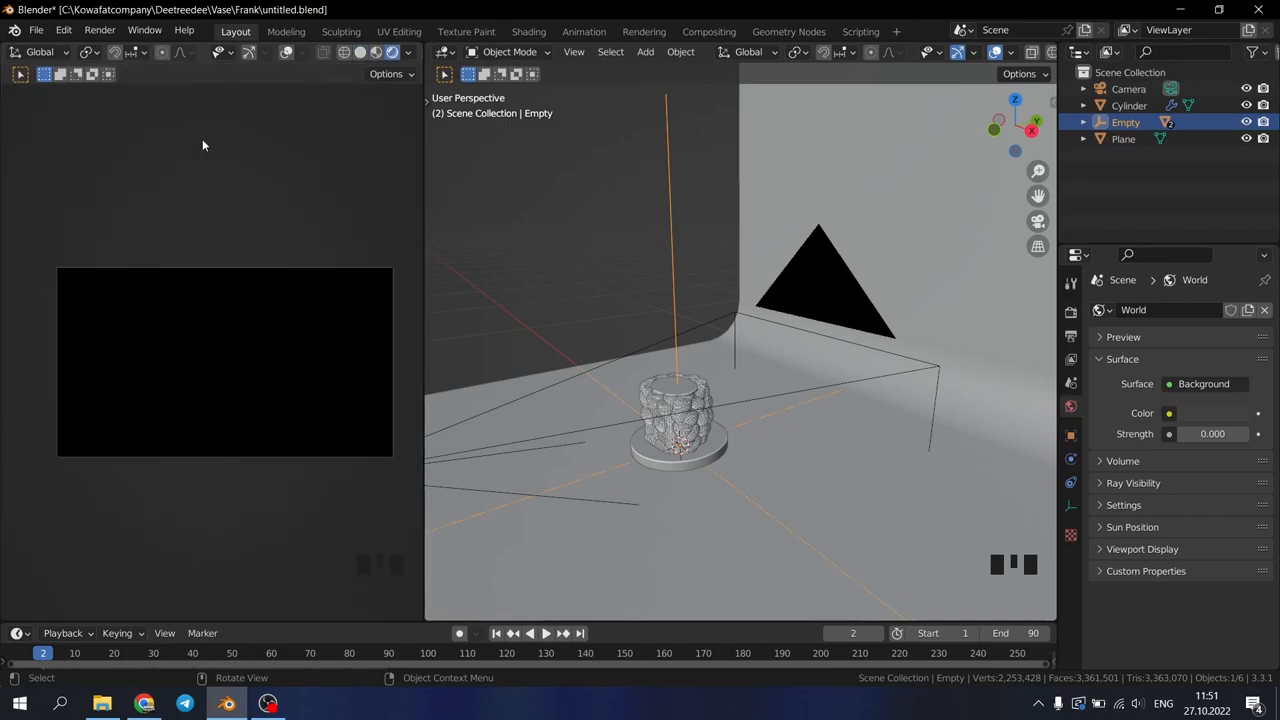
{"action": "mouse_move", "coordinate": [335, 336]}
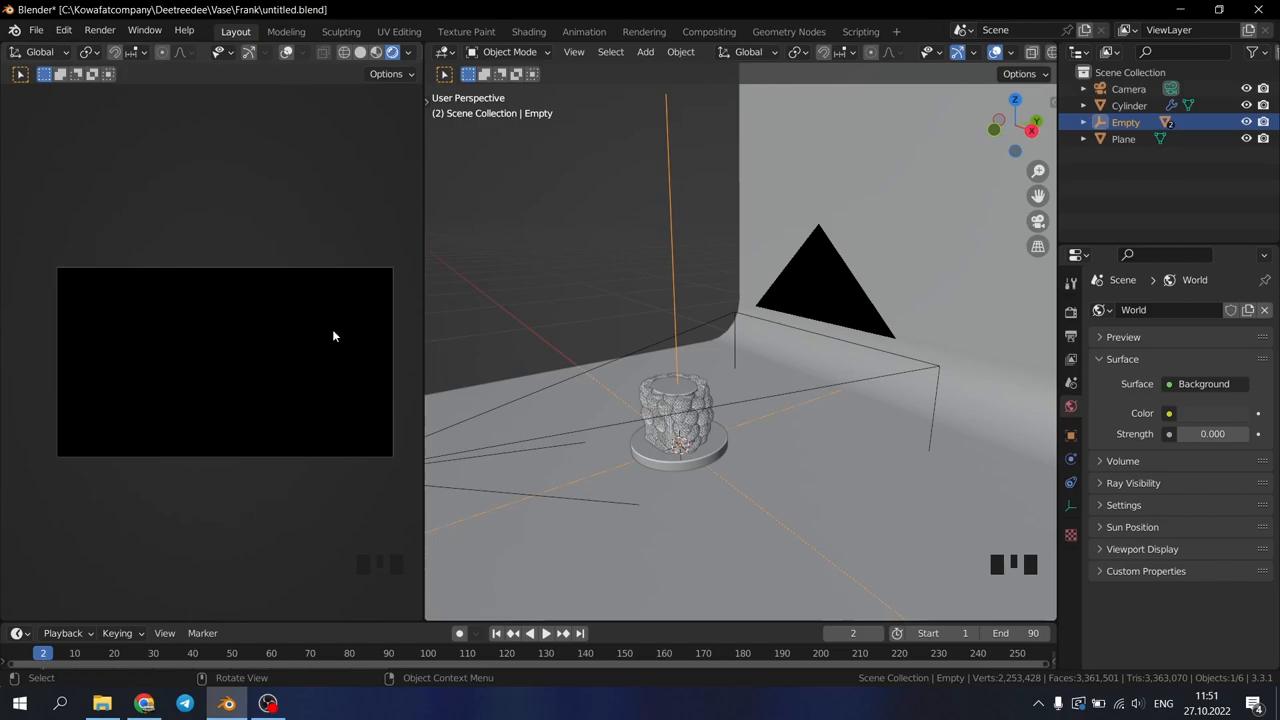
{"action": "mouse_move", "coordinate": [414, 391]}
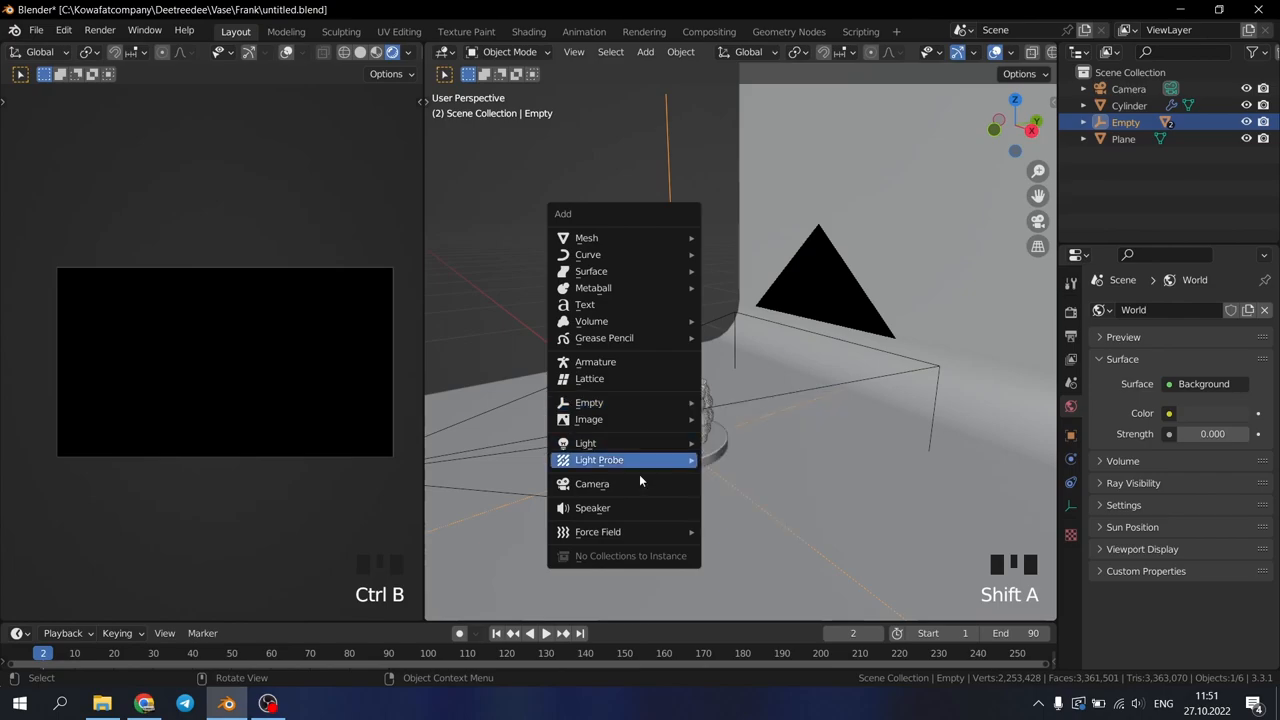
{"action": "mouse_move", "coordinate": [585, 442]}
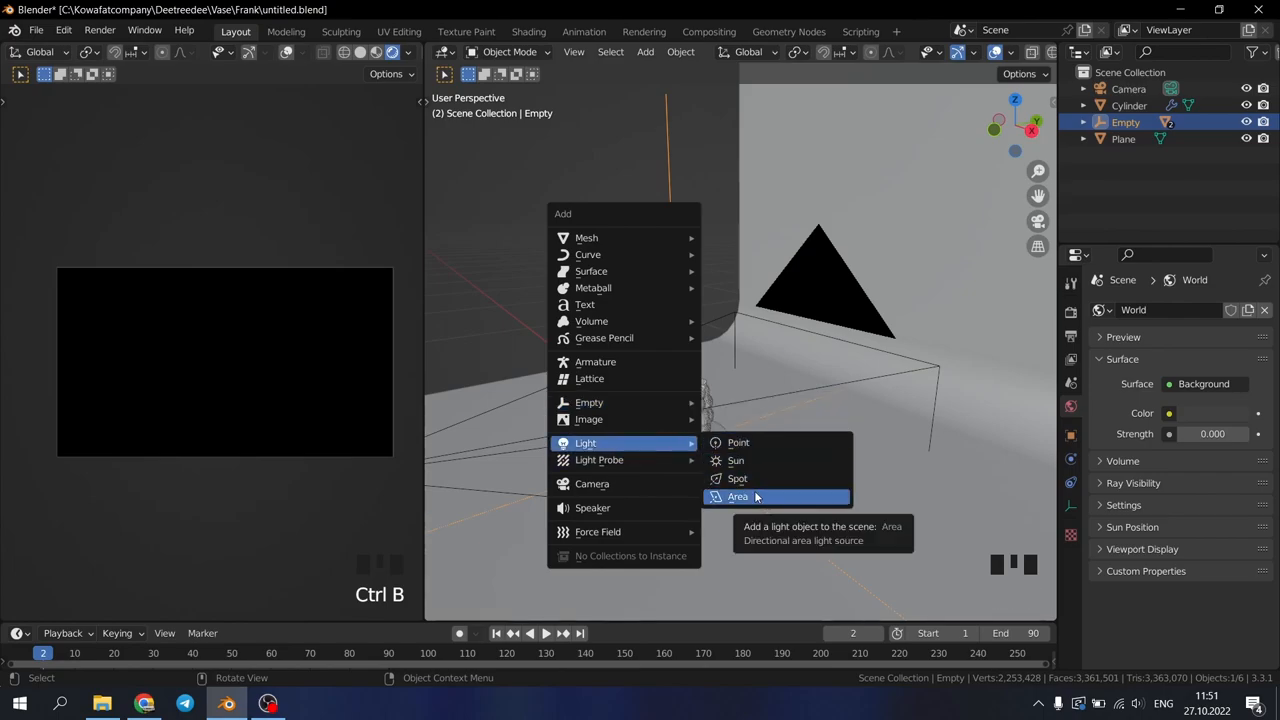
Add an area light and angle it down onto the vase from the side
{"action": "left_click", "coordinate": [737, 496]}
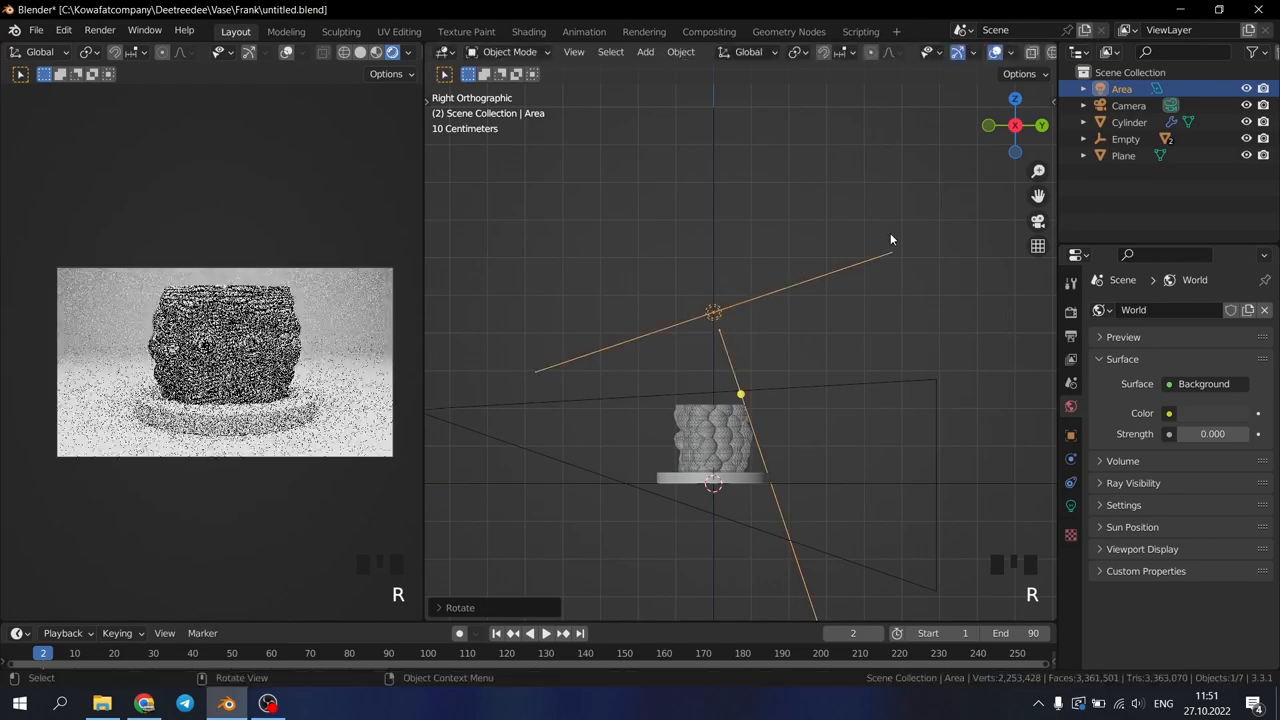
{"action": "scroll", "scroll_direction": "down", "scroll_amount": 3}
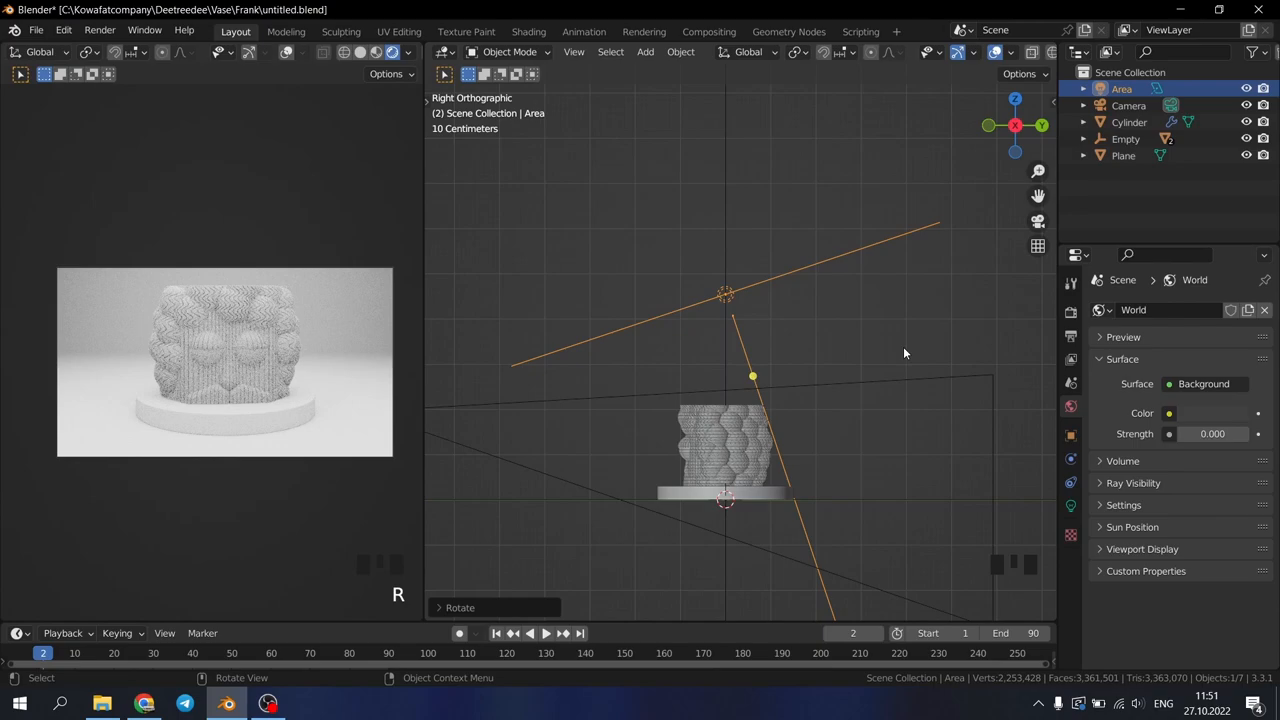
{"action": "mouse_move", "coordinate": [783, 367]}
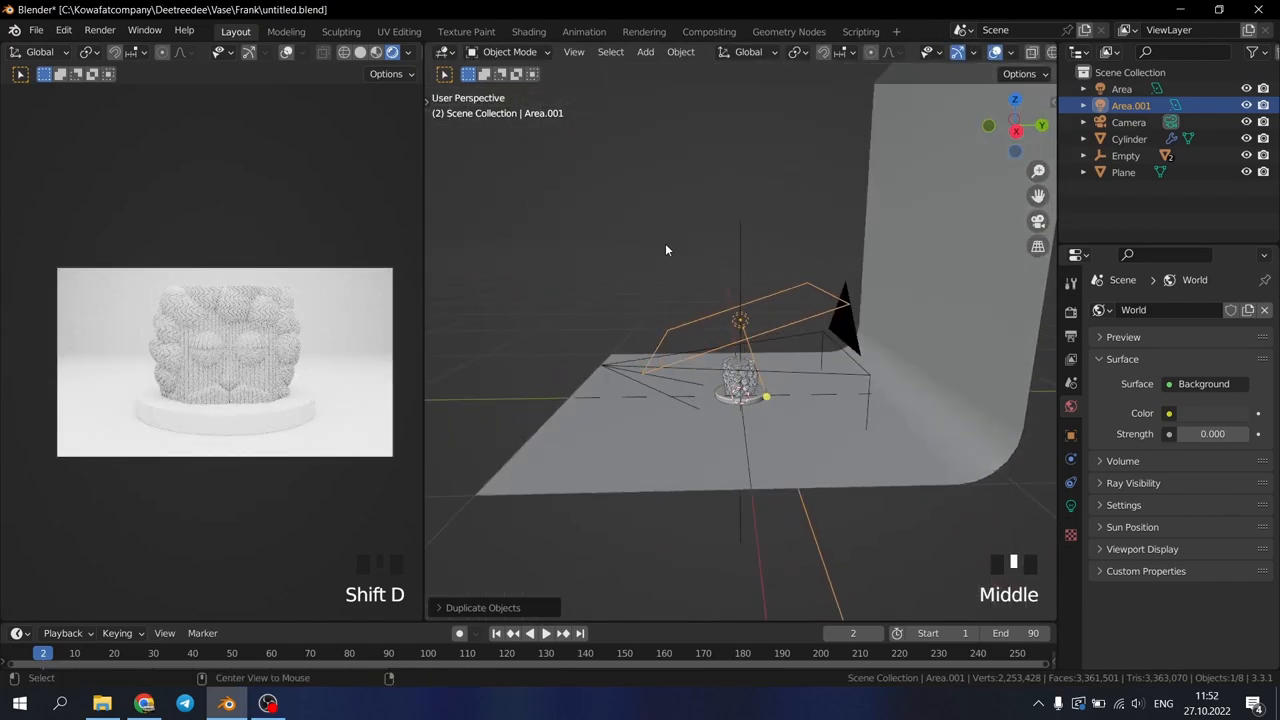
Duplicate the area light, slide it along X and rotate it toward the vase from top view
{"action": "key", "text": "r"}
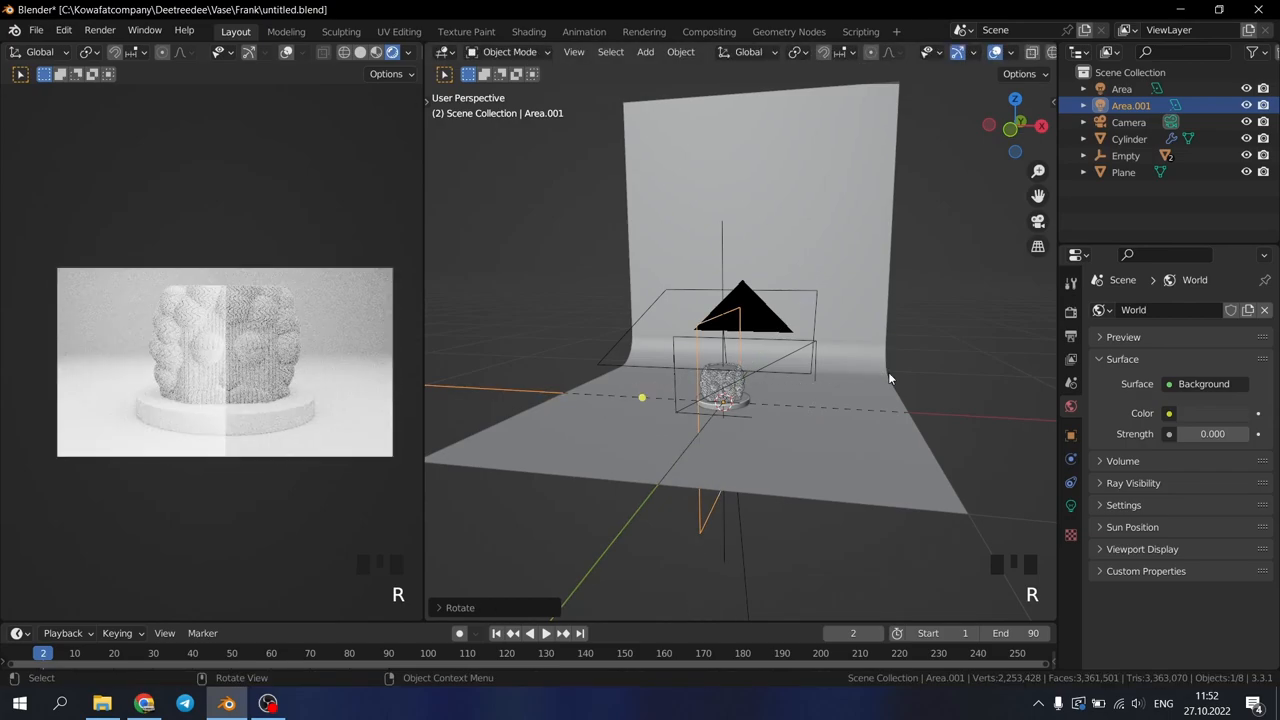
{"action": "key", "text": "g"}
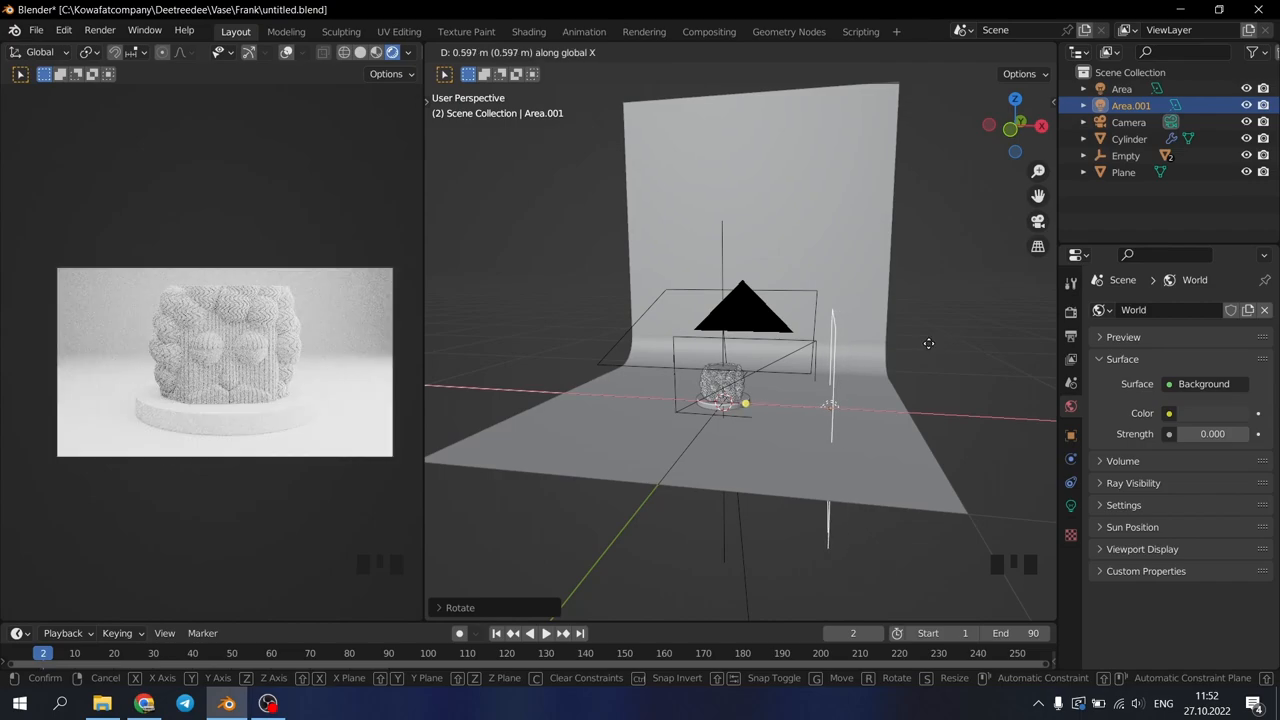
{"action": "key", "text": "KP_7"}
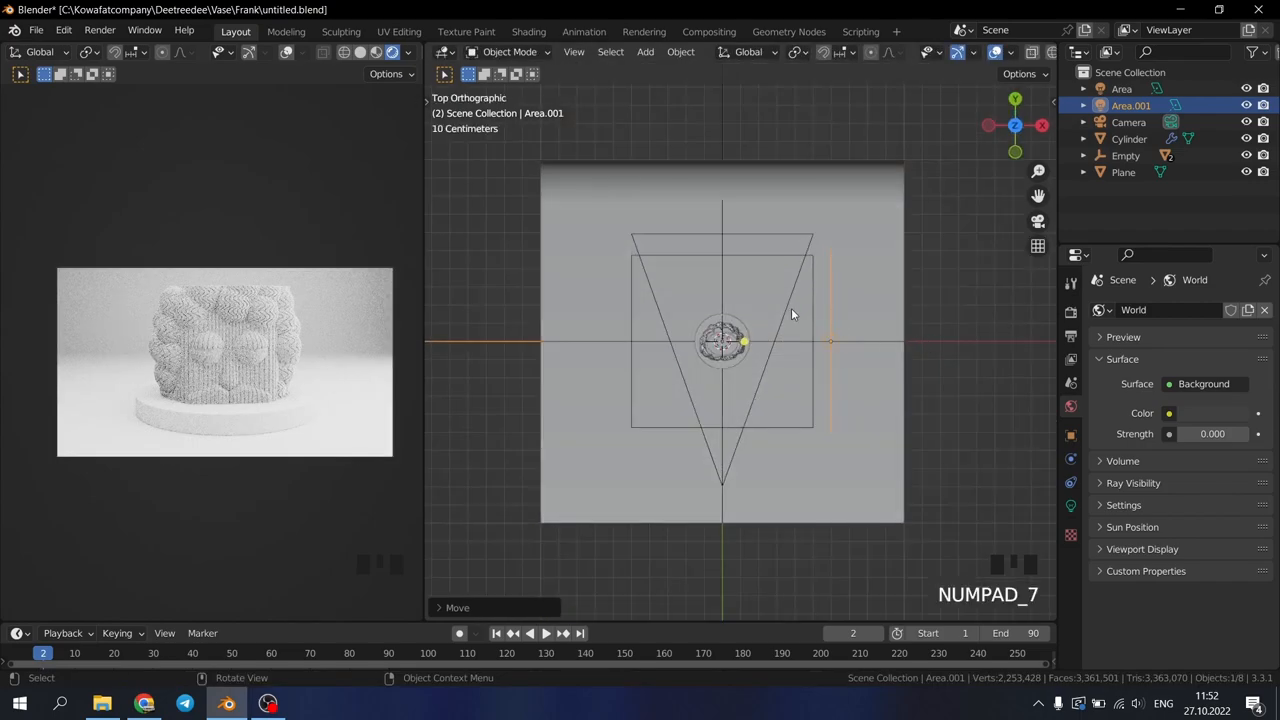
{"action": "key", "text": "g"}
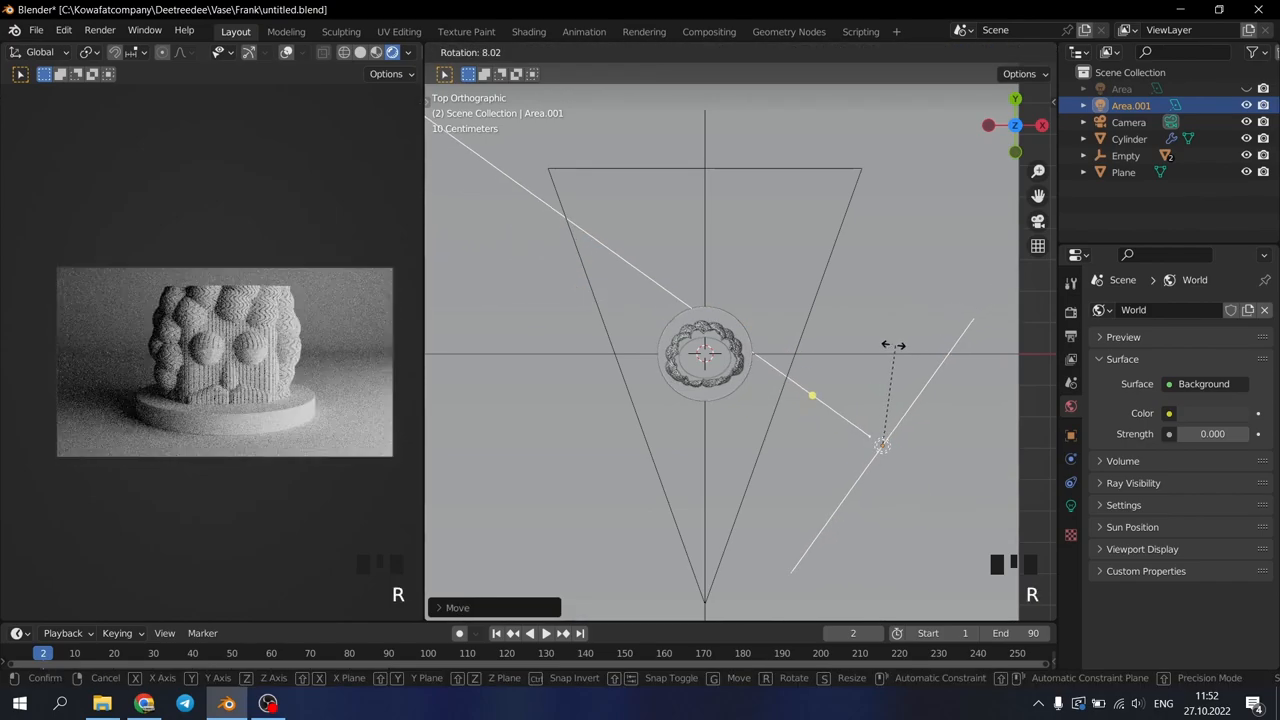
{"action": "left_click", "coordinate": [878, 350]}
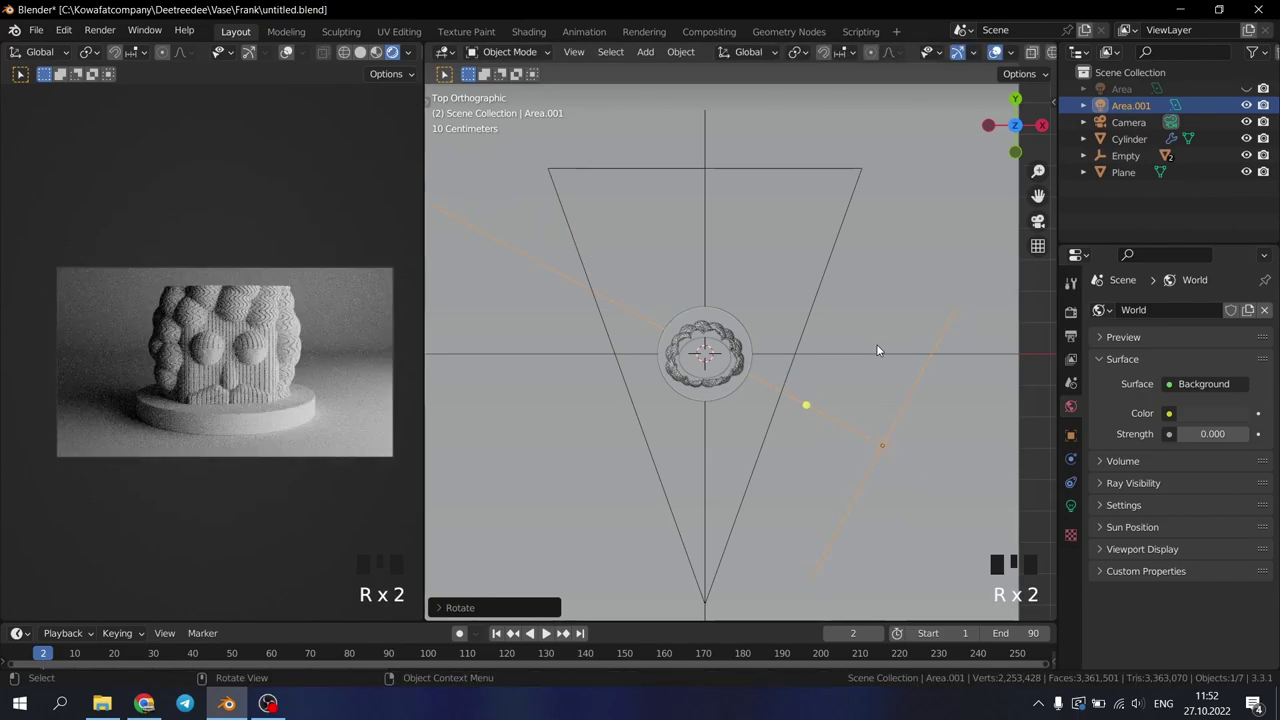
{"action": "key", "text": "g"}
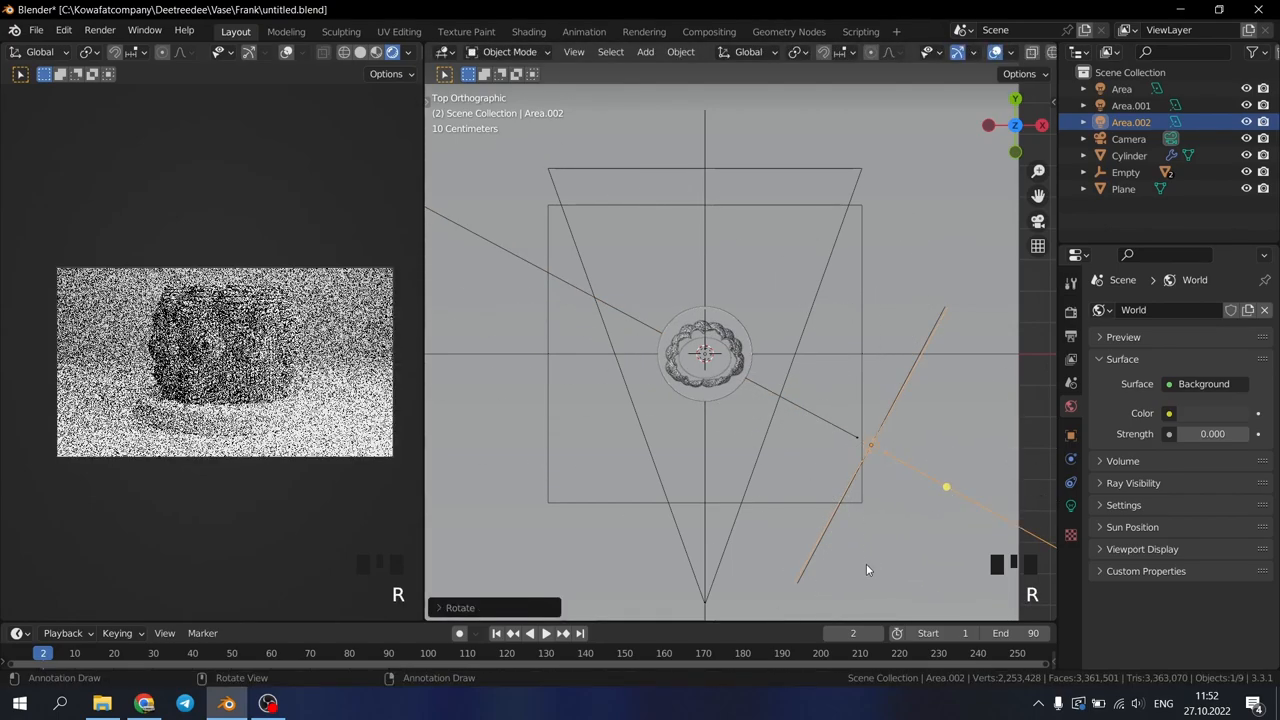
Rotate the duplicated Area.002 light and move it to the vase's far side, checking front and top views
{"action": "key", "text": "s"}
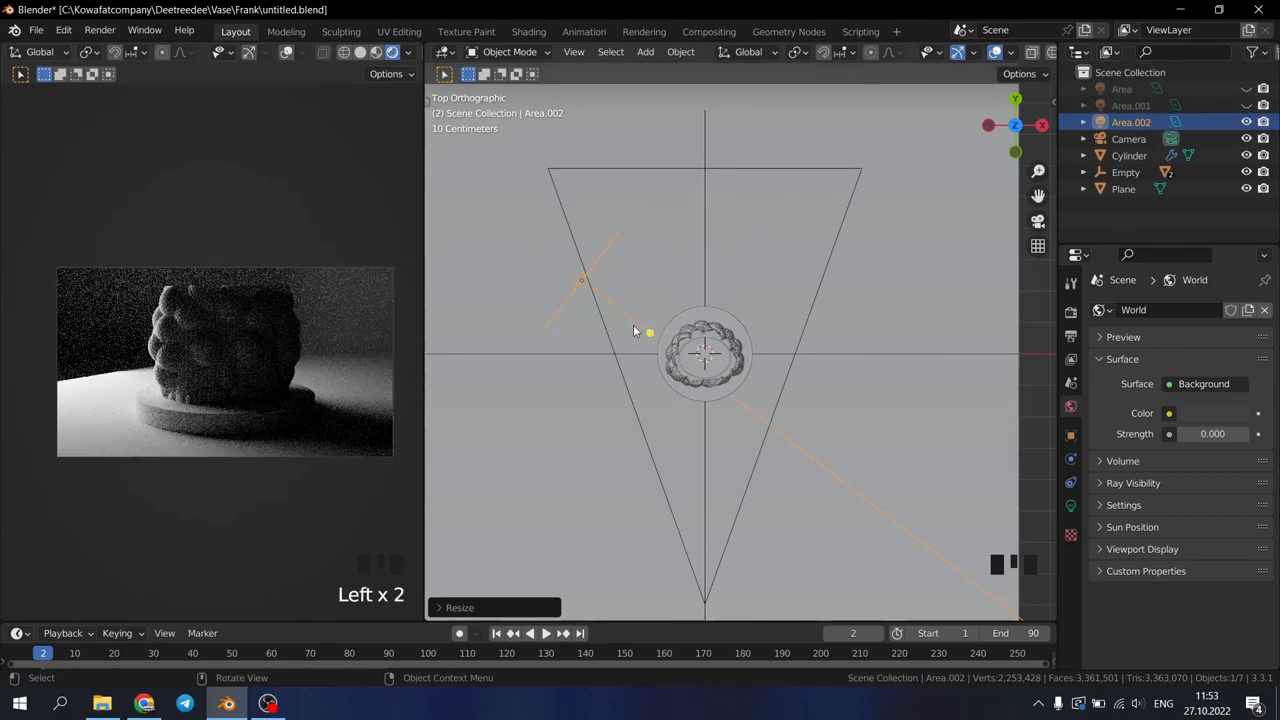
{"action": "key", "text": "KP_1"}
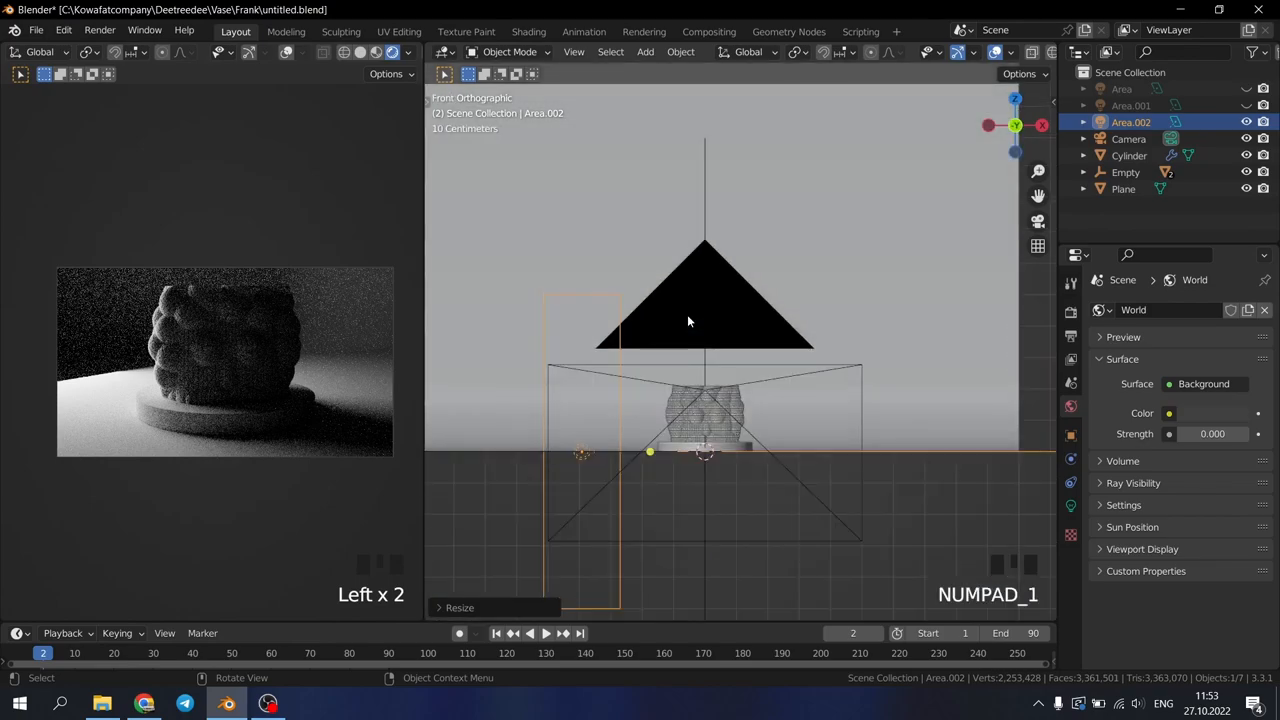
{"action": "key", "text": "s"}
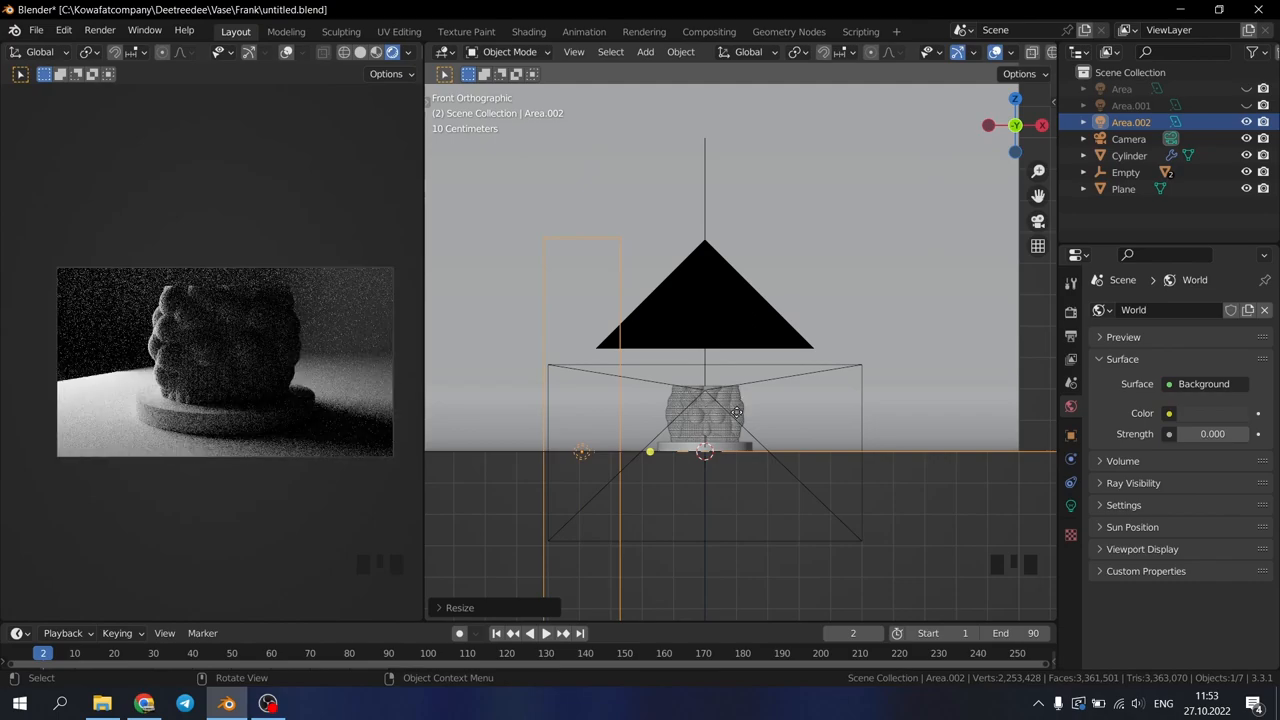
{"action": "key", "text": "g"}
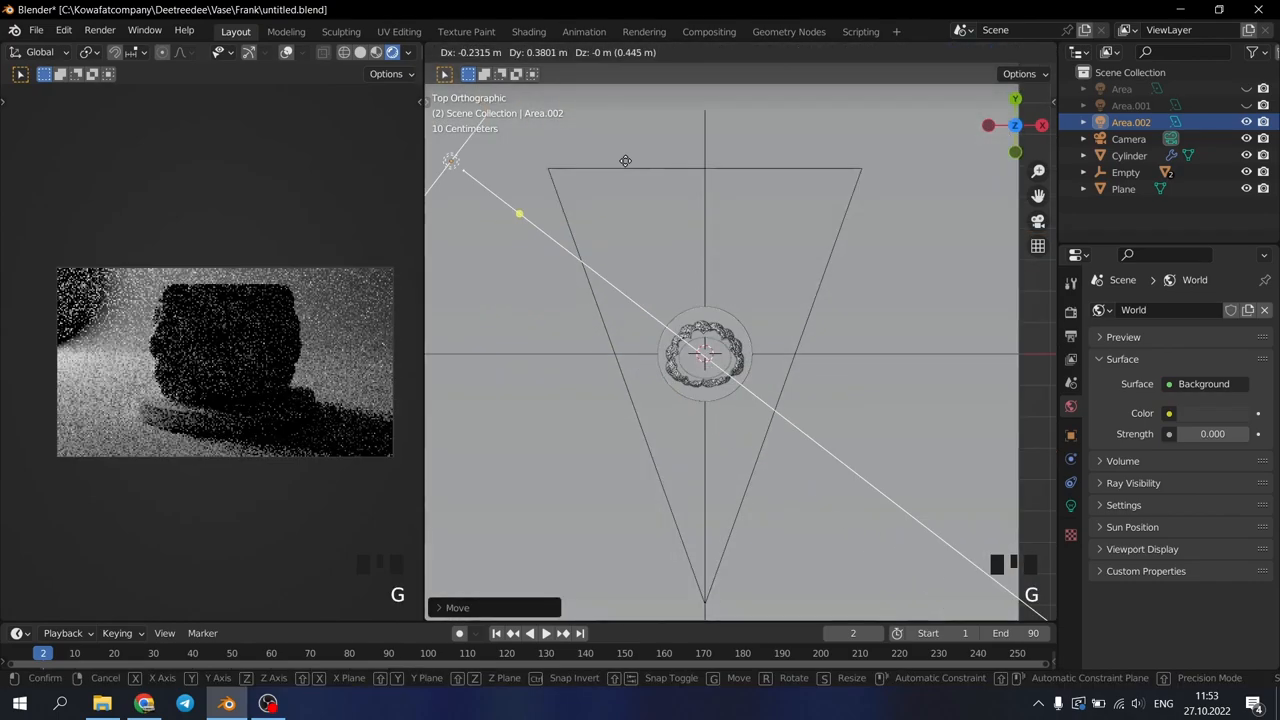
{"action": "key", "text": "R"}
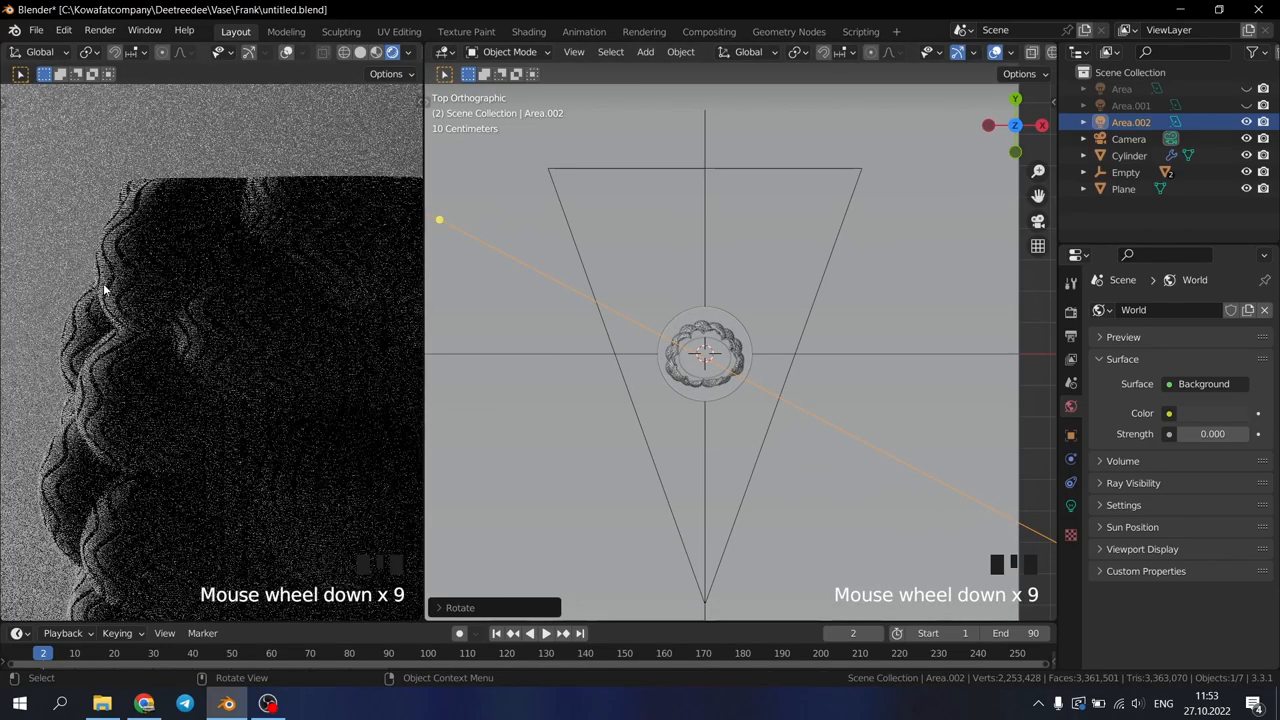
{"action": "scroll", "scroll_direction": "up", "scroll_amount": 3}
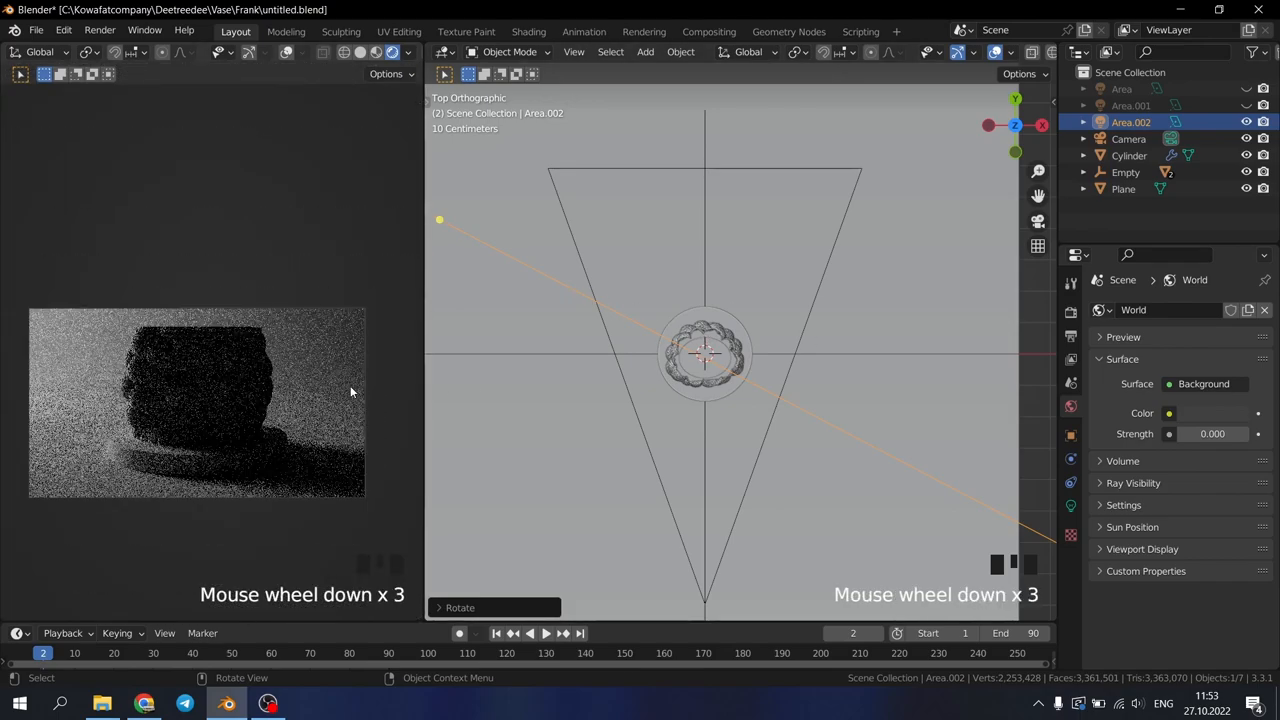
{"action": "key", "text": "g"}
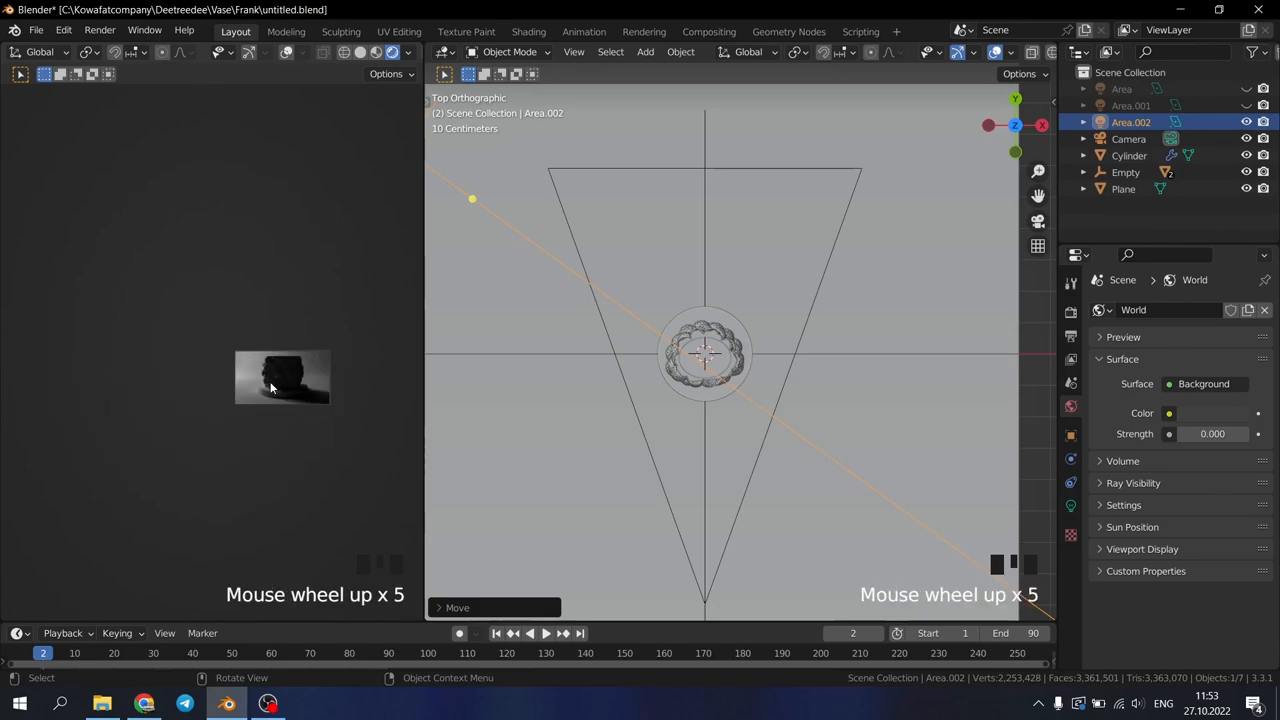
{"action": "scroll", "scroll_direction": "down", "scroll_amount": 3}
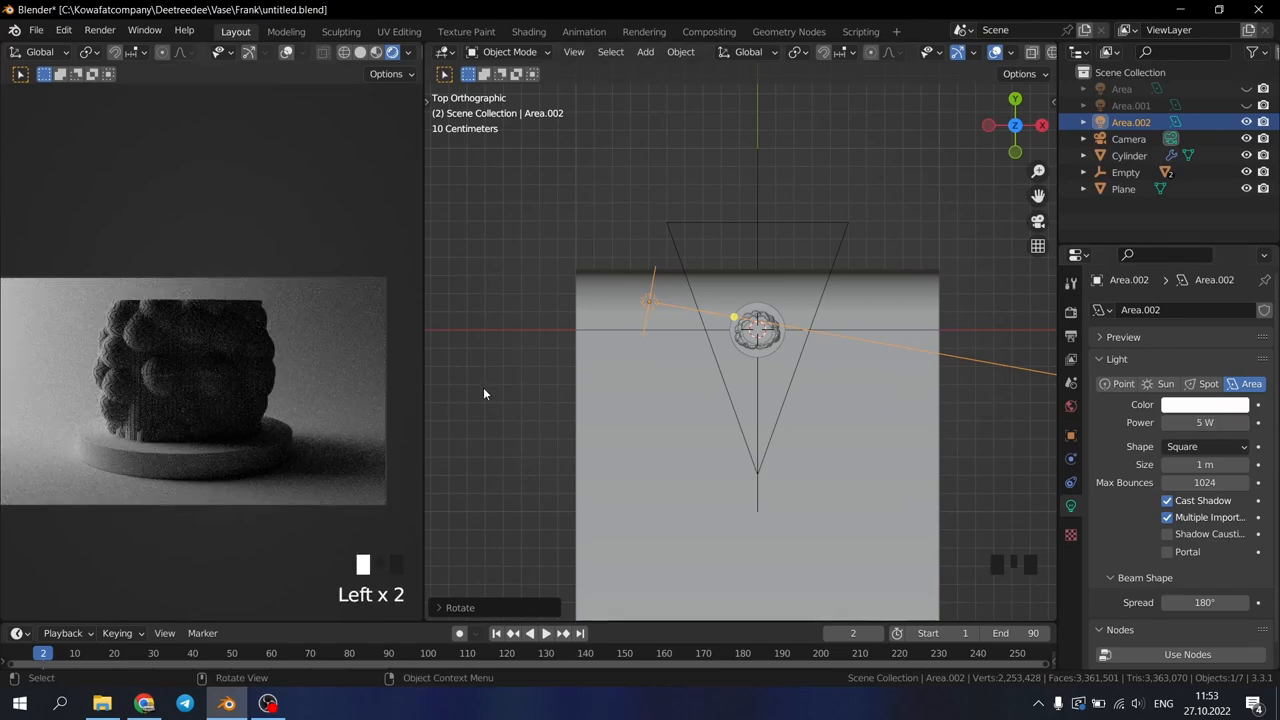
Unhide Area and Area.001, then scale up the overhead Area light in top view
{"action": "scroll", "scroll_direction": "down", "scroll_amount": 3}
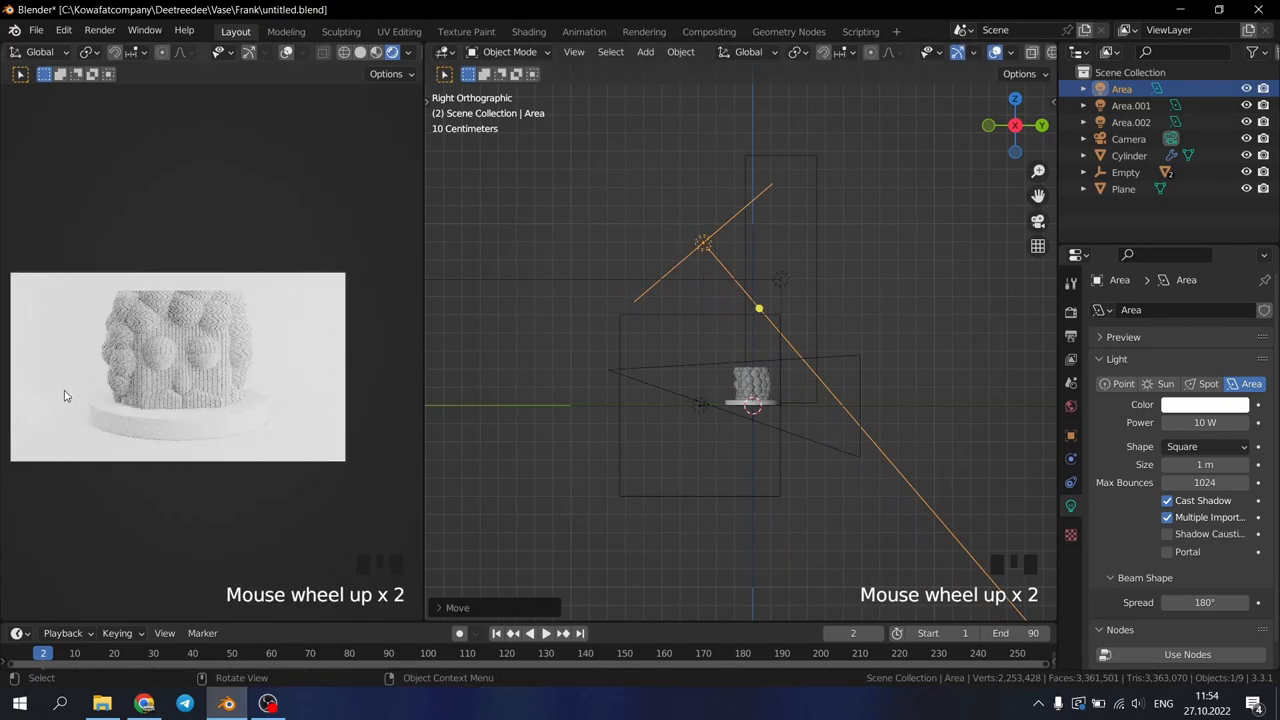
{"action": "key", "text": "KP_7"}
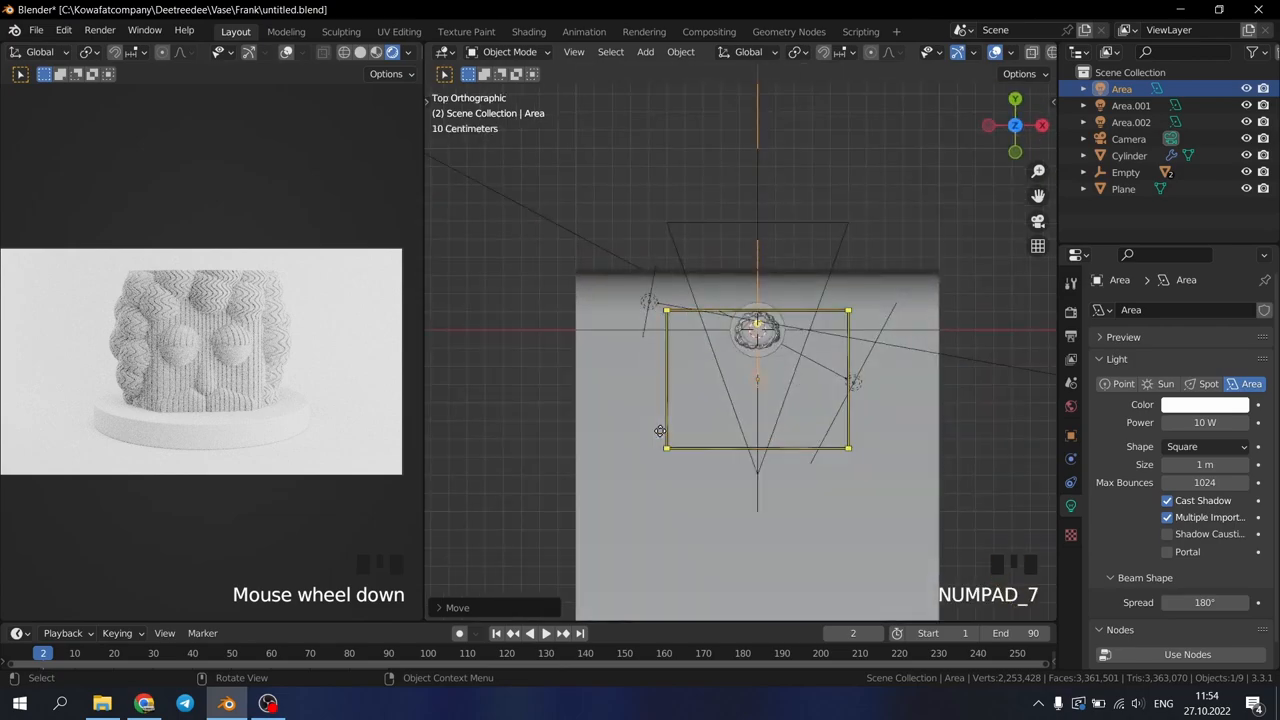
{"action": "key", "text": "g"}
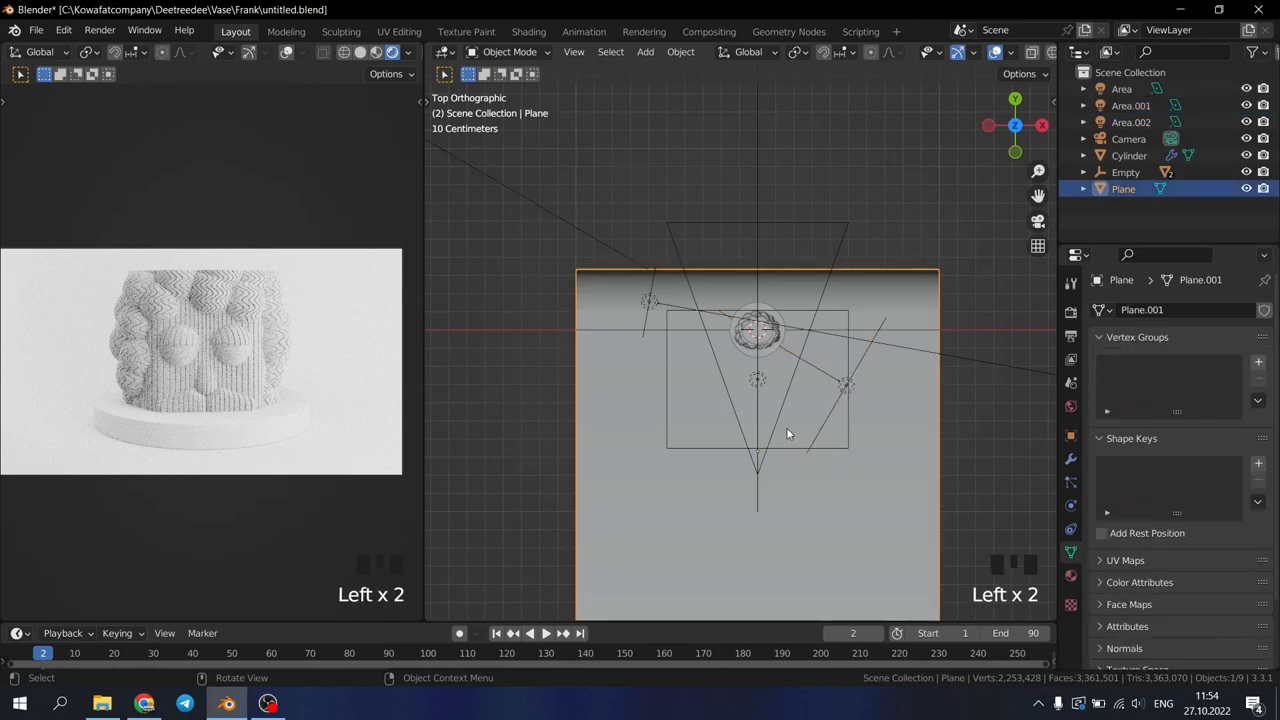
{"action": "key", "text": "s"}
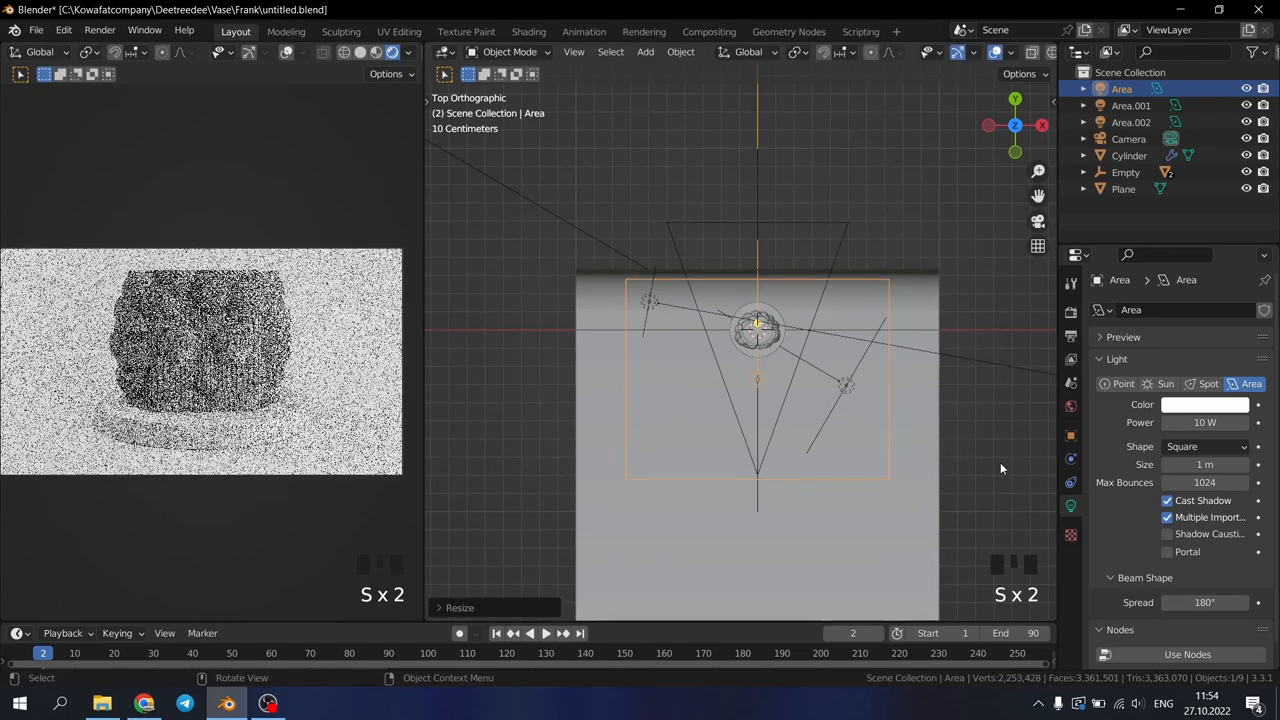
{"action": "scroll", "scroll_direction": "down", "scroll_amount": 3}
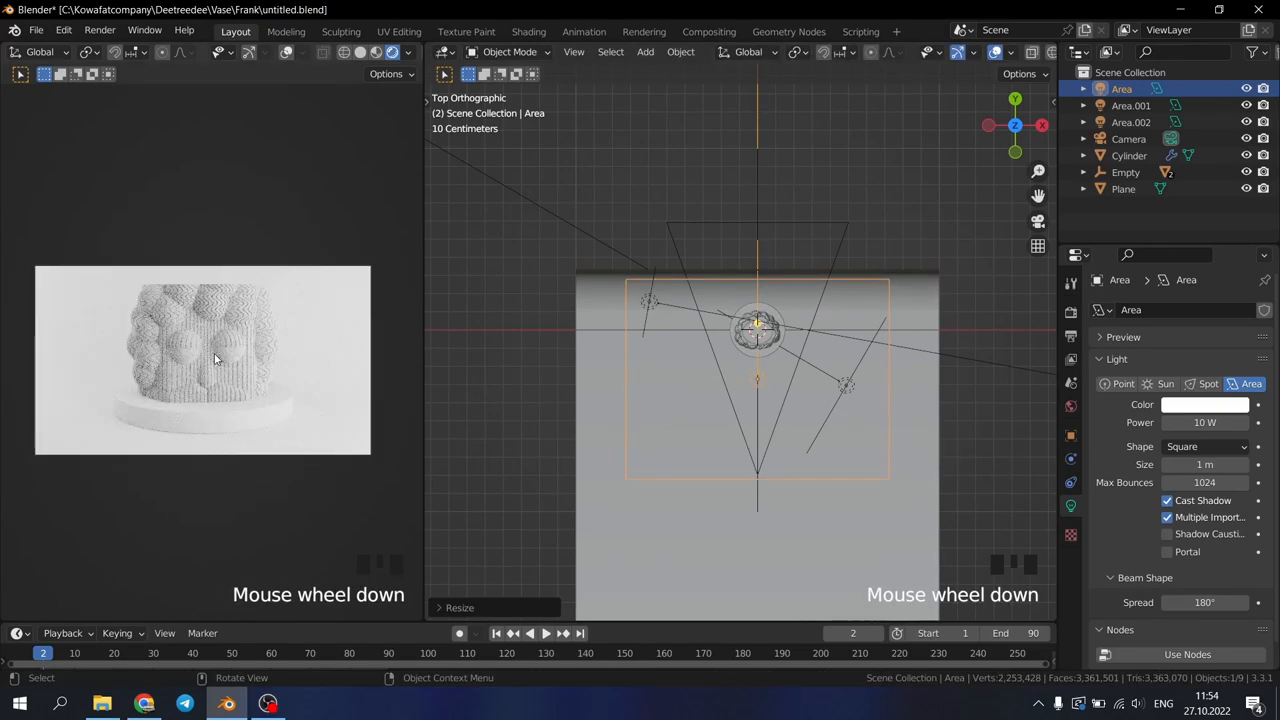
{"action": "scroll", "scroll_direction": "down", "scroll_amount": 3}
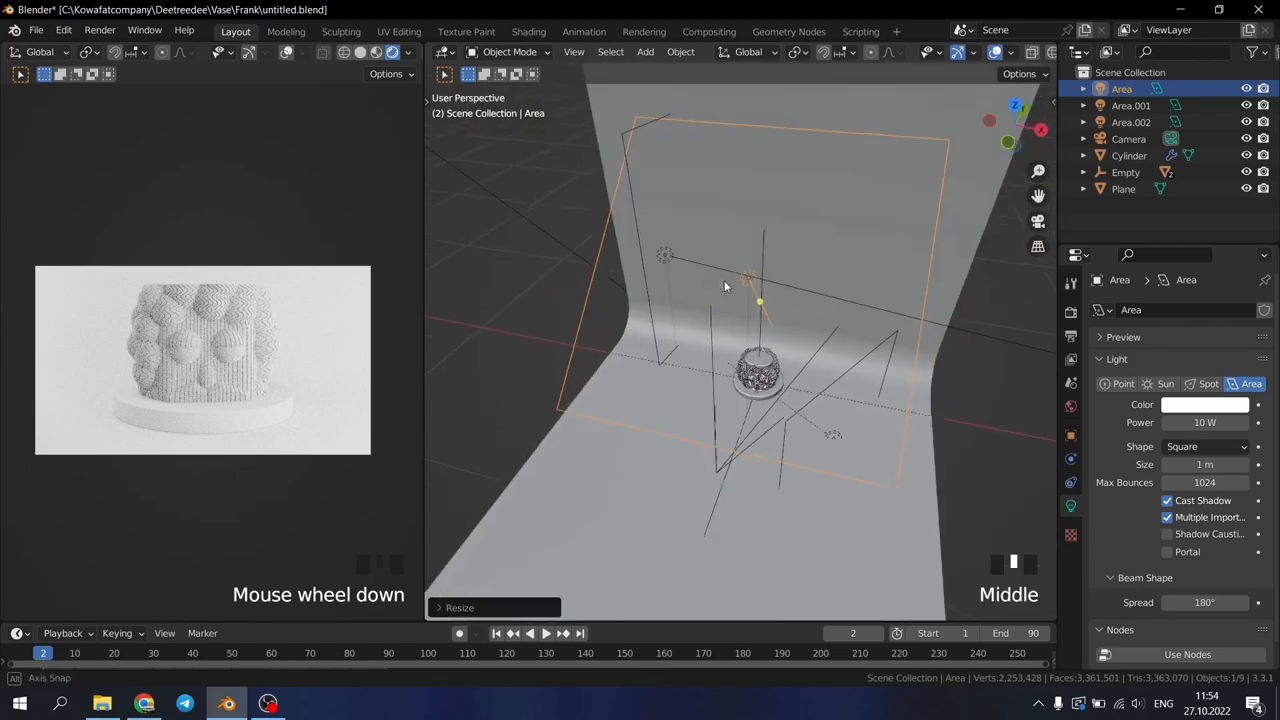
{"action": "scroll", "scroll_direction": "down", "scroll_amount": 3}
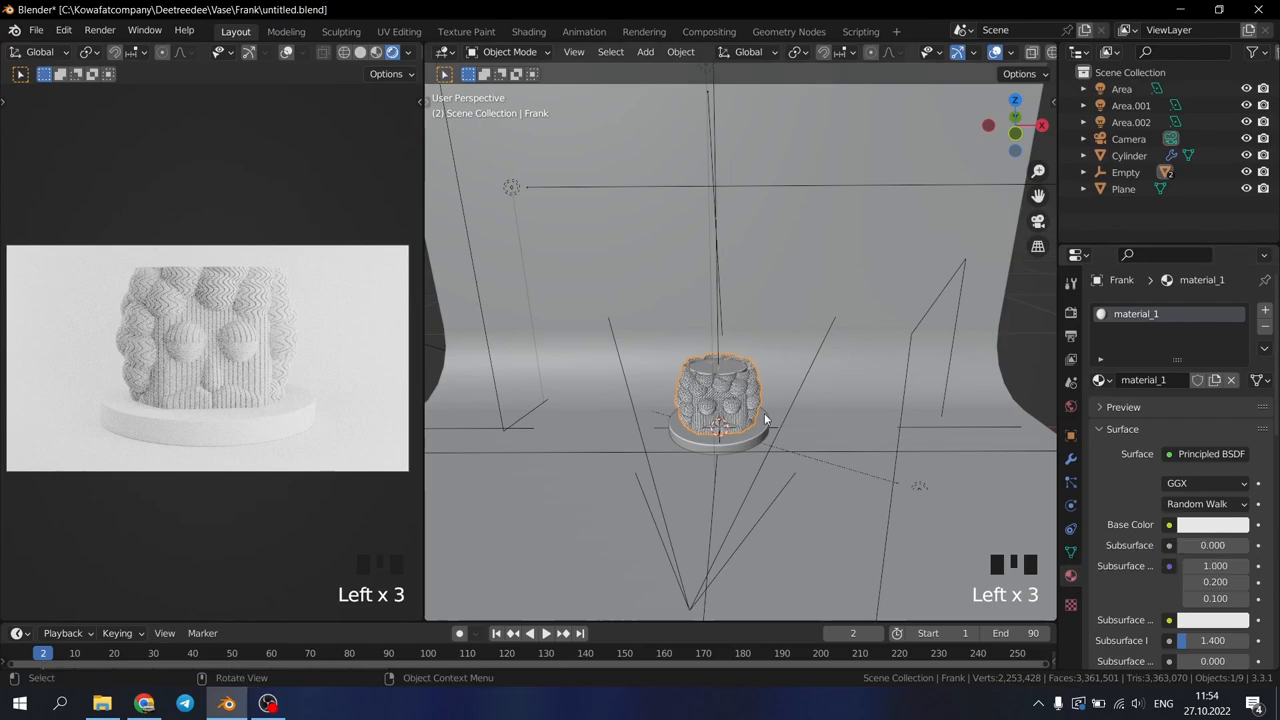
Make Frank's material base color pink and zoom the render preview onto the vase
{"action": "left_click", "coordinate": [1206, 524]}
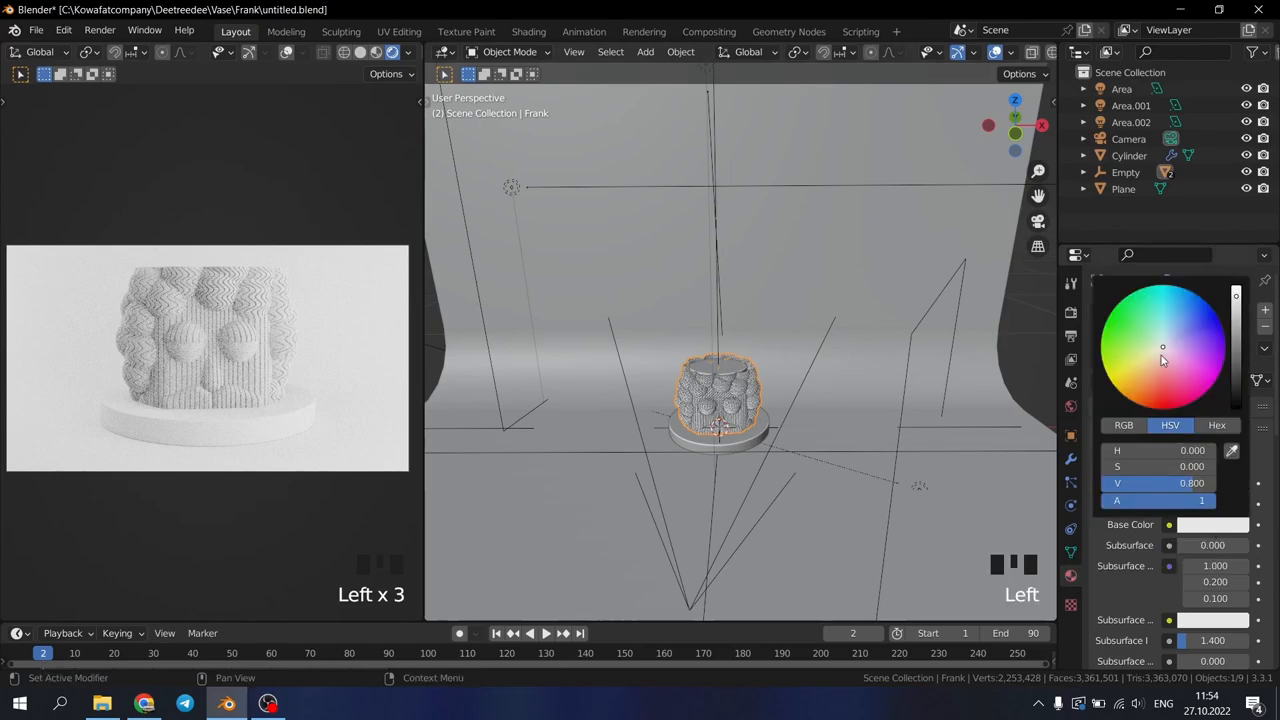
{"action": "left_click", "coordinate": [1180, 370]}
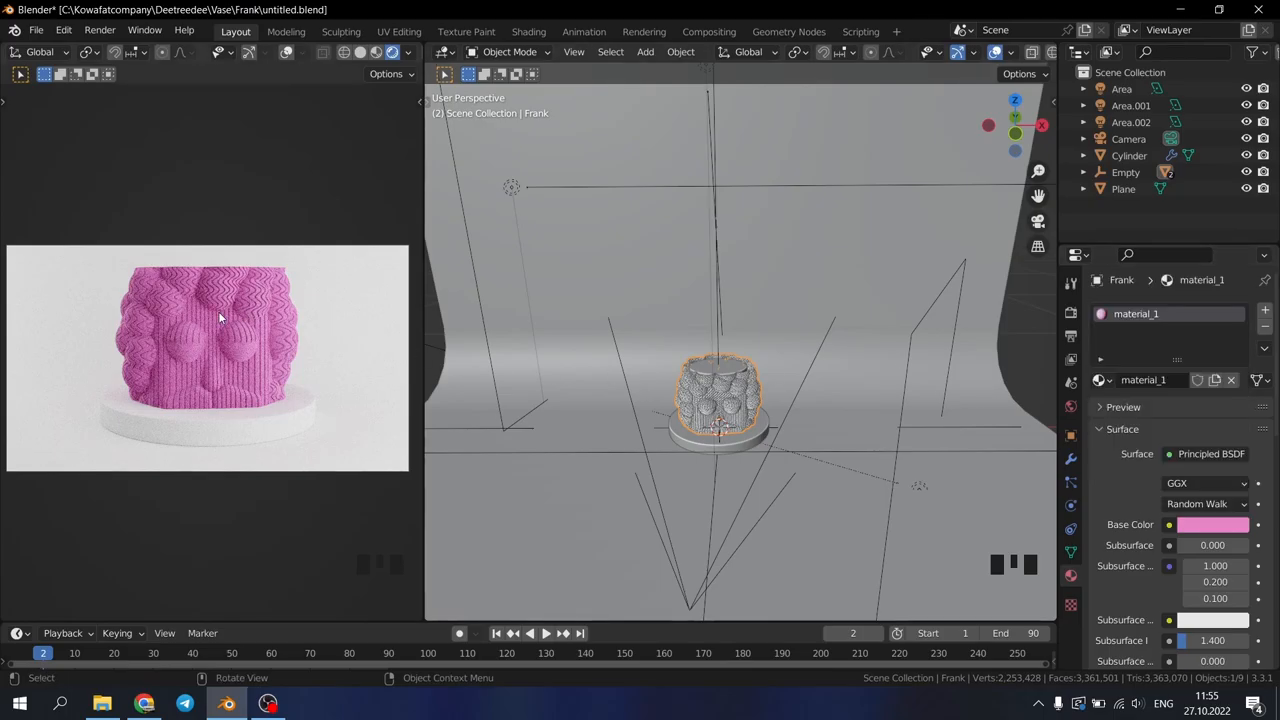
{"action": "scroll", "scroll_direction": "down", "scroll_amount": 3}
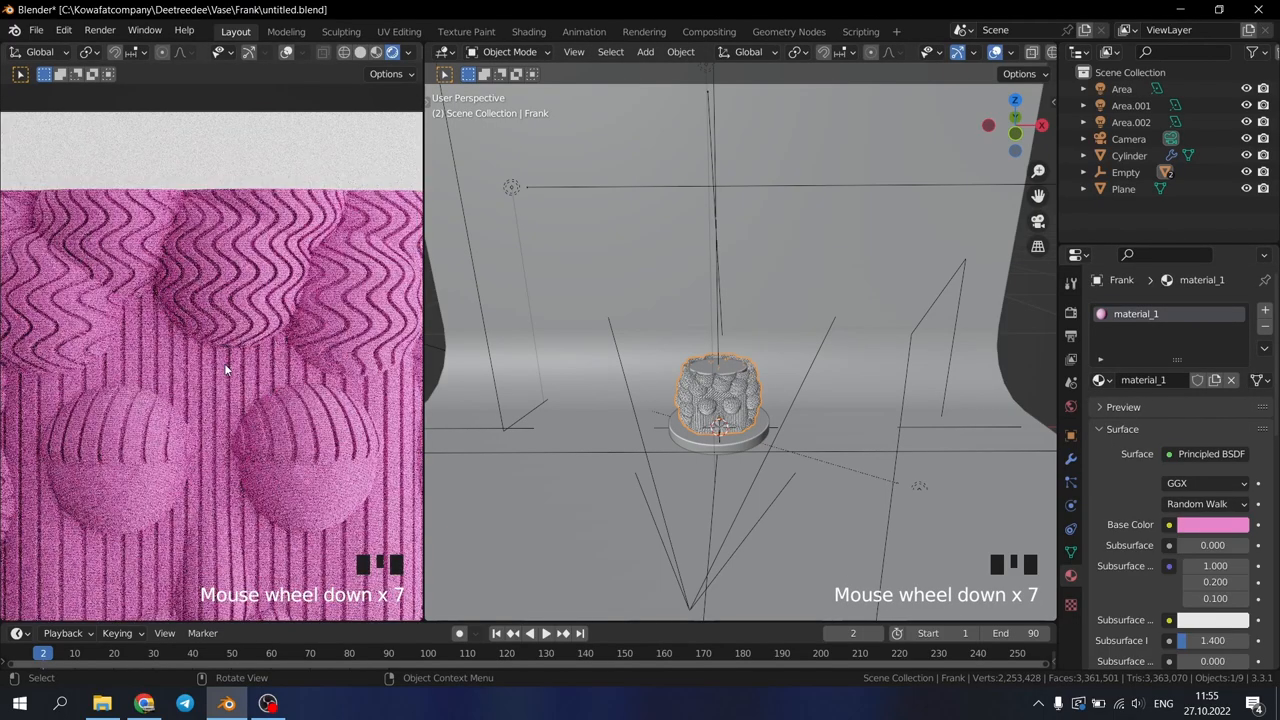
{"action": "scroll", "scroll_direction": "down", "scroll_amount": 3}
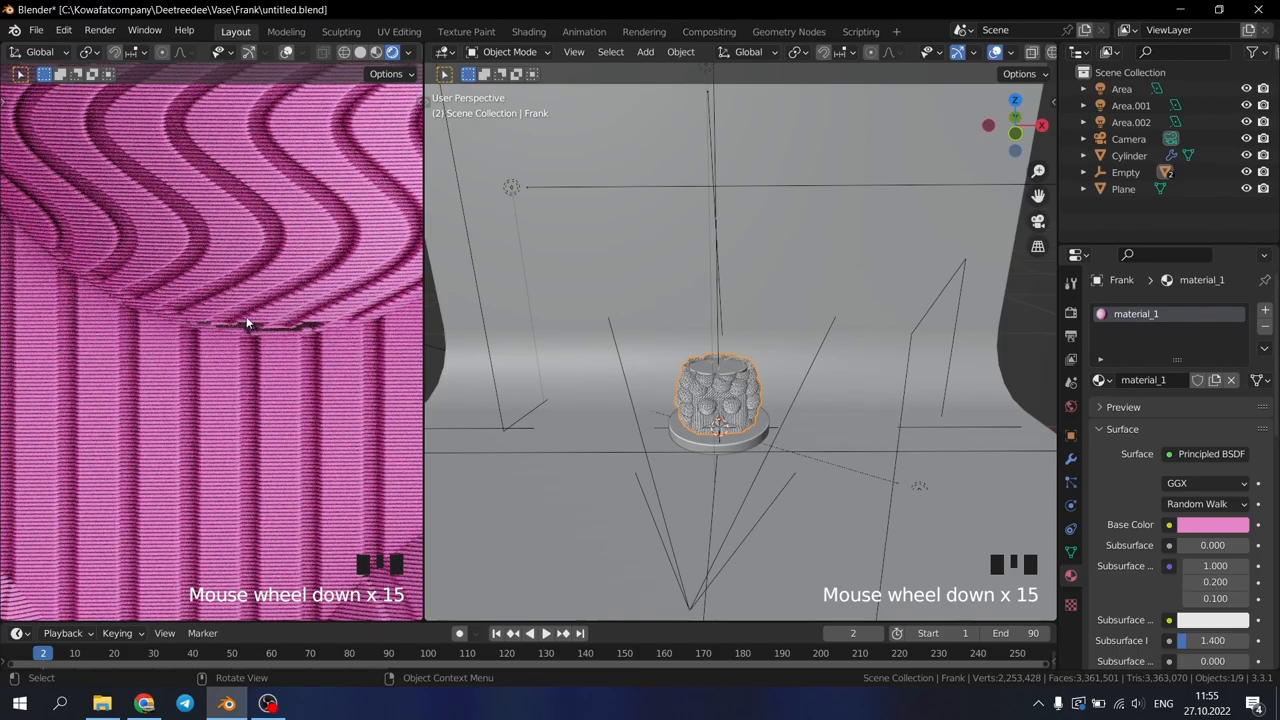
{"action": "scroll", "scroll_direction": "down", "scroll_amount": 3}
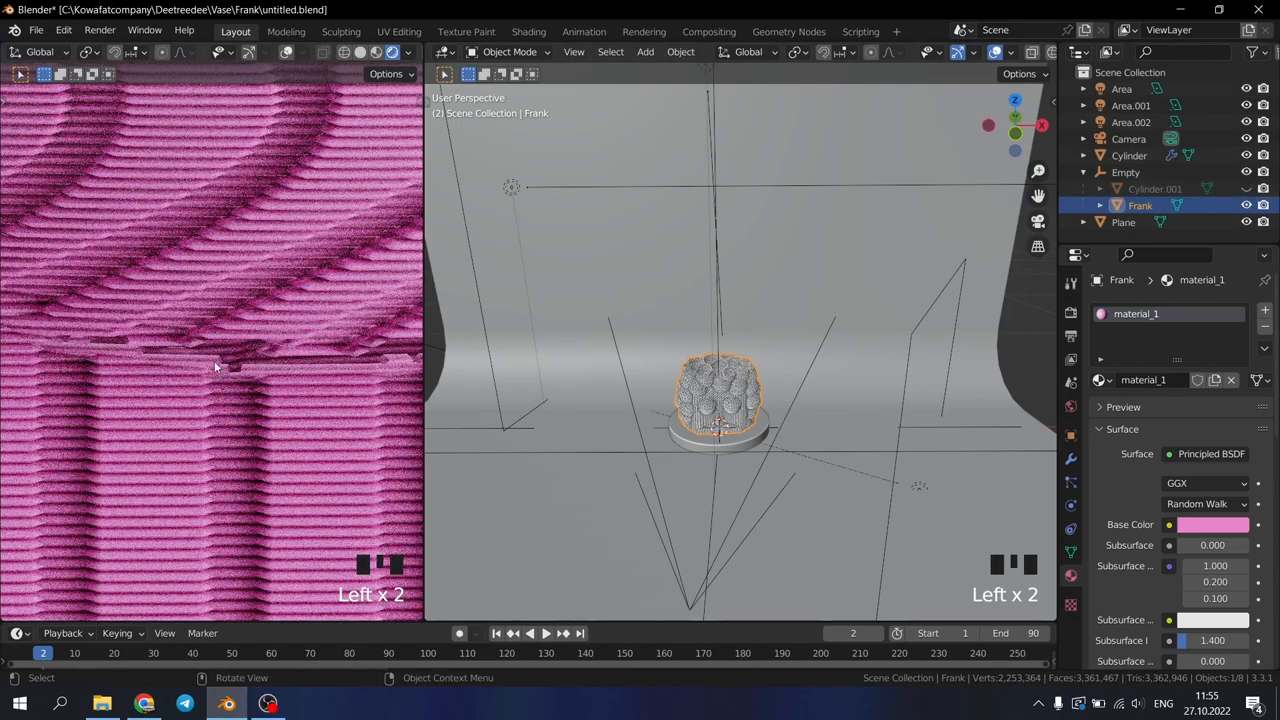
{"action": "scroll", "scroll_direction": "up", "scroll_amount": 3}
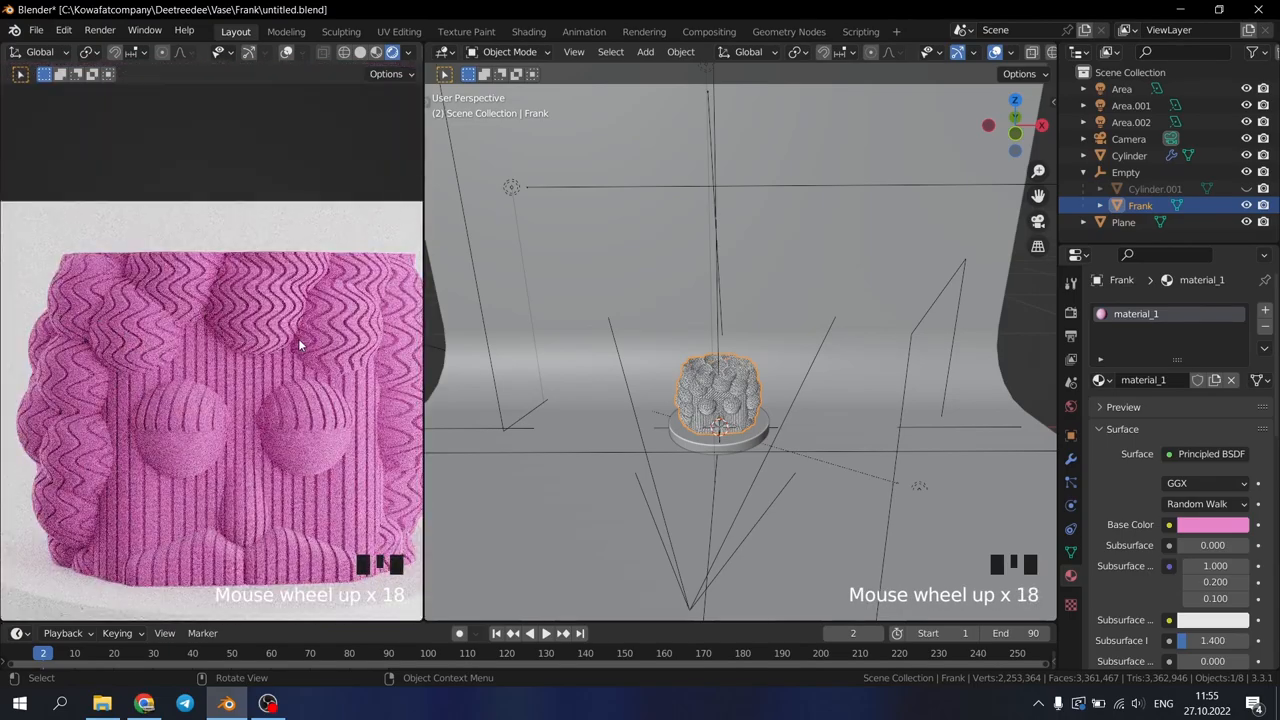
{"action": "scroll", "scroll_direction": "down", "scroll_amount": 3}
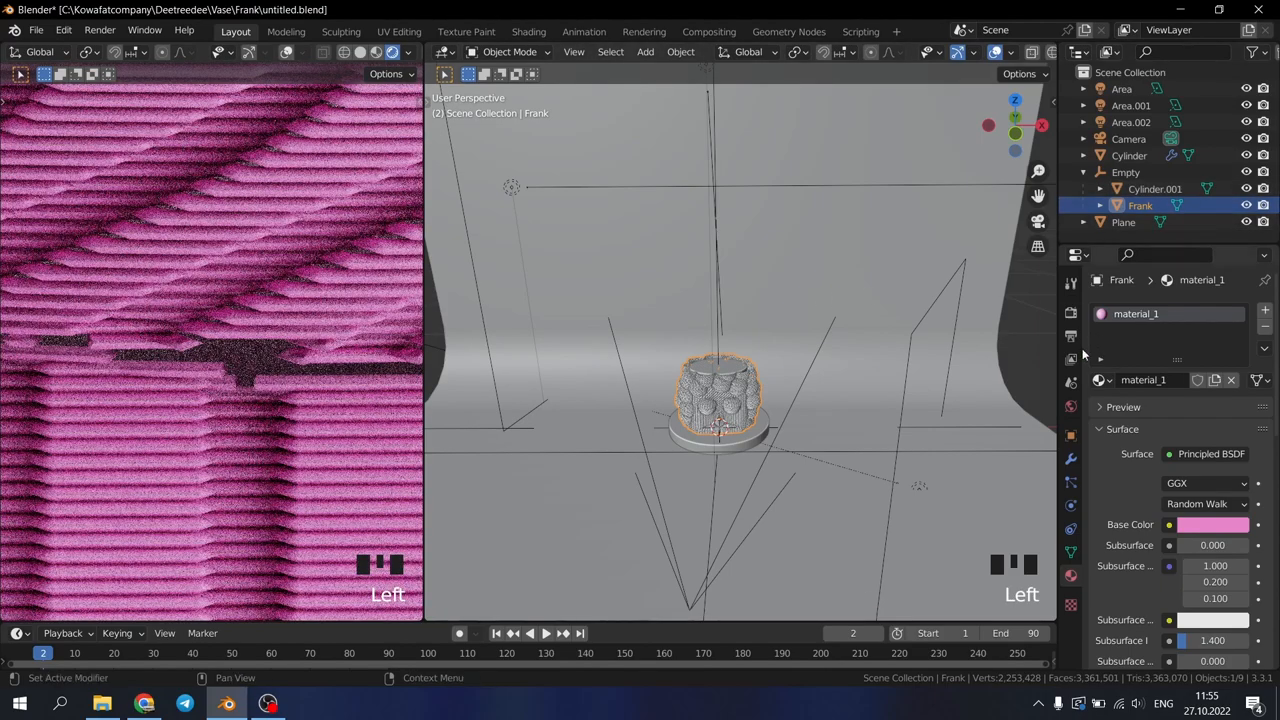
Assign material_1 to Cylinder.001, and a new copy material_1.001 to Cylinder and Plane
{"action": "left_click", "coordinate": [1152, 189]}
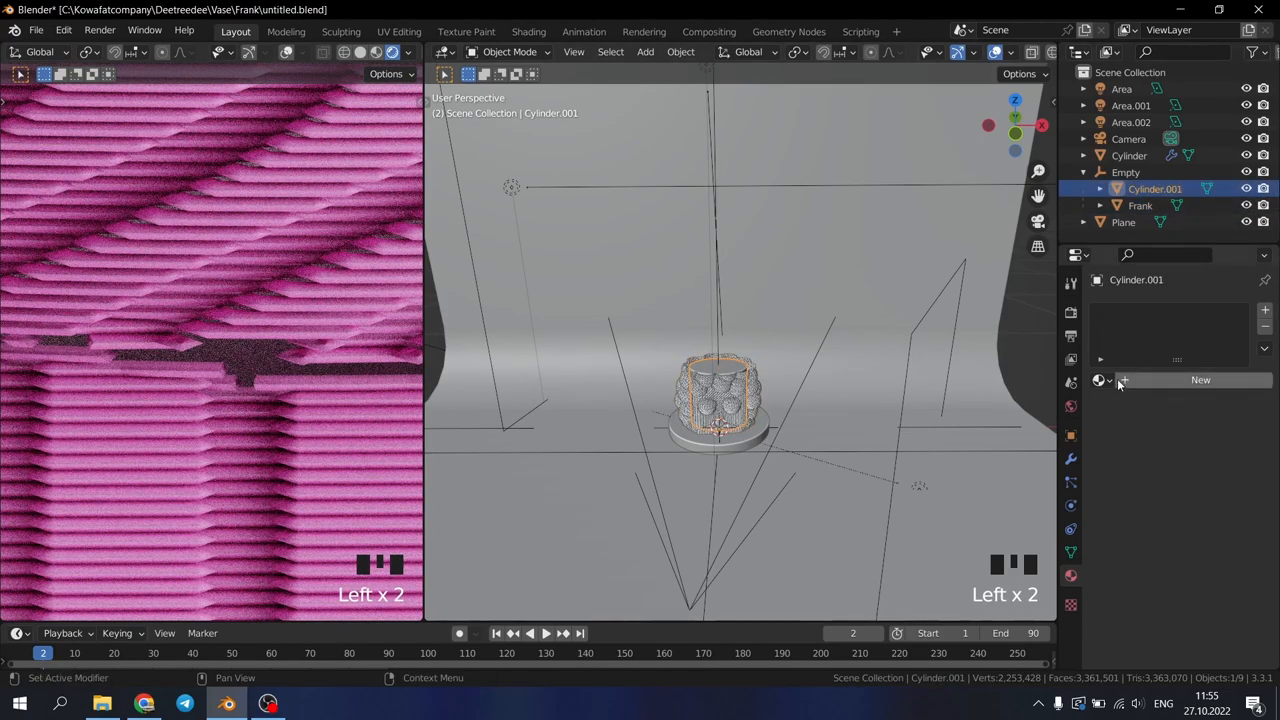
{"action": "left_click", "coordinate": [1200, 380]}
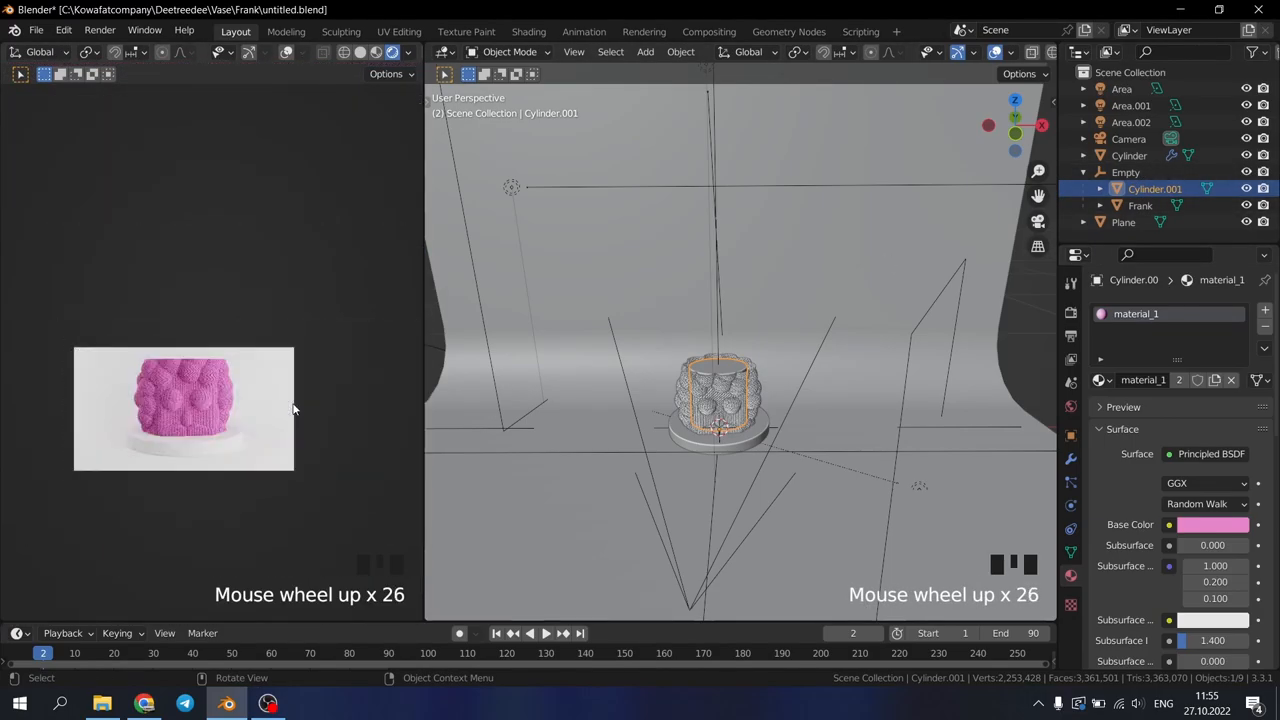
{"action": "left_click", "coordinate": [1123, 222]}
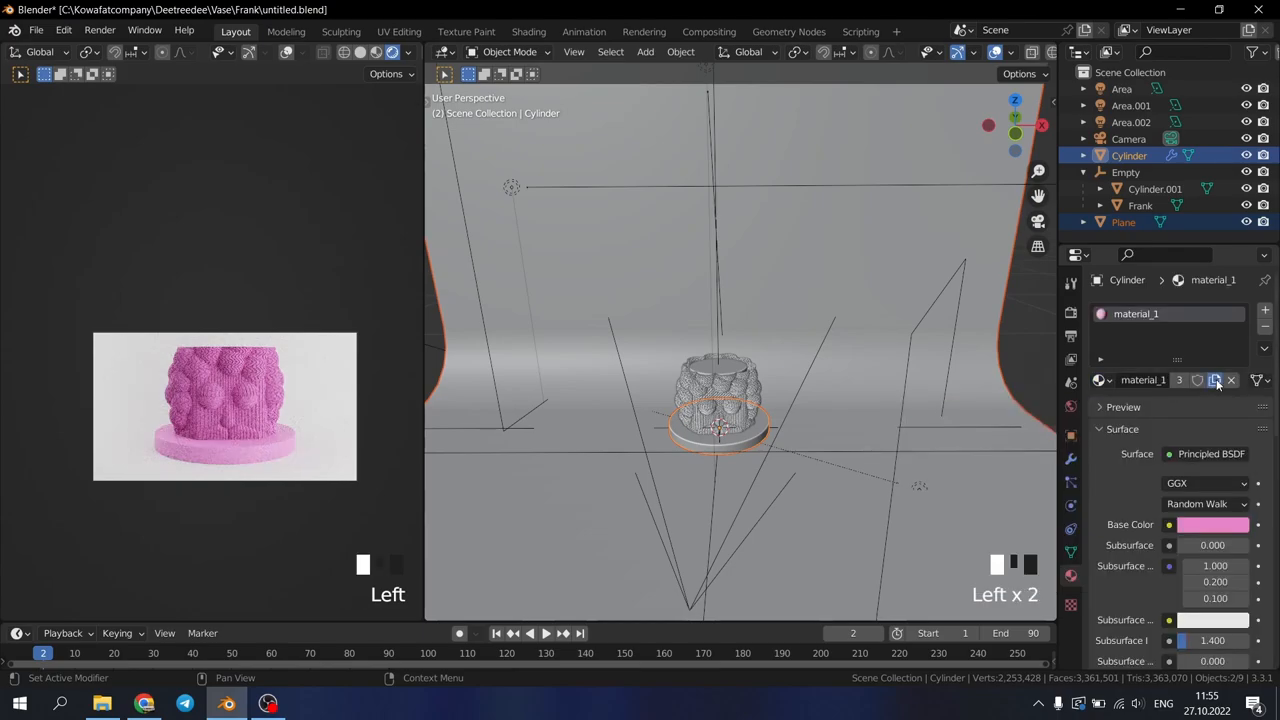
{"action": "left_click", "coordinate": [1123, 222]}
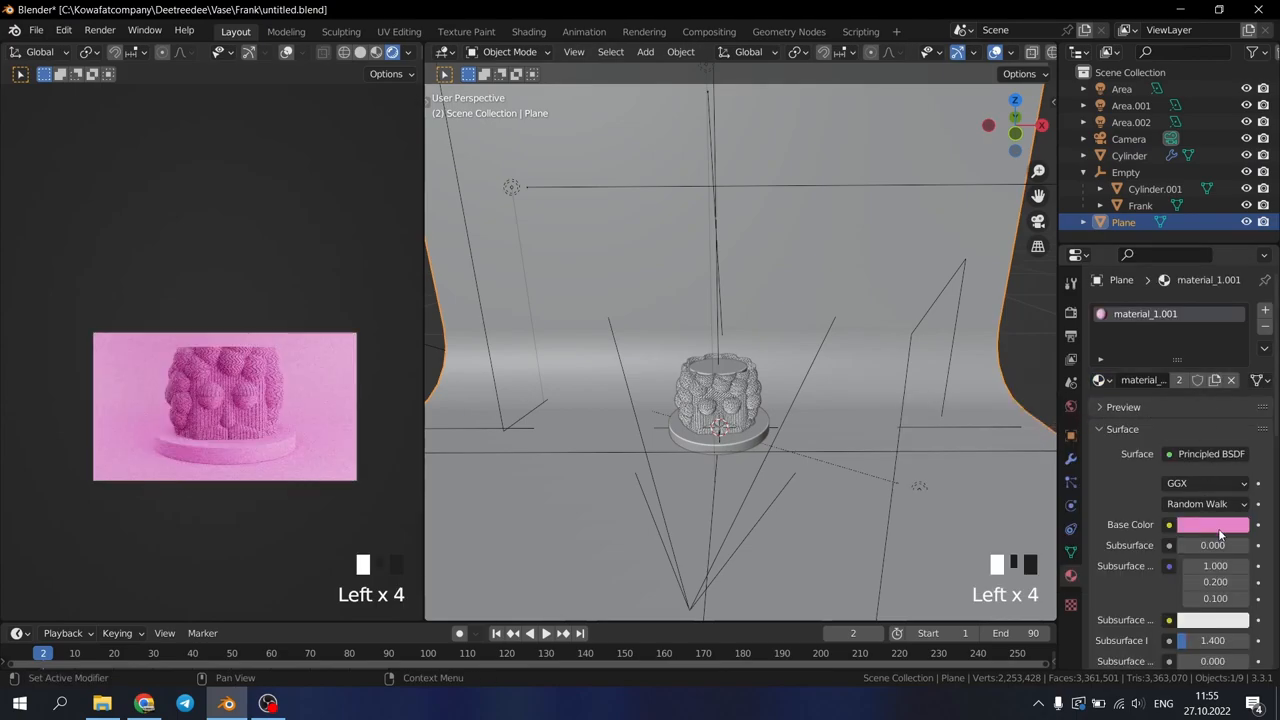
{"action": "left_click", "coordinate": [1213, 524]}
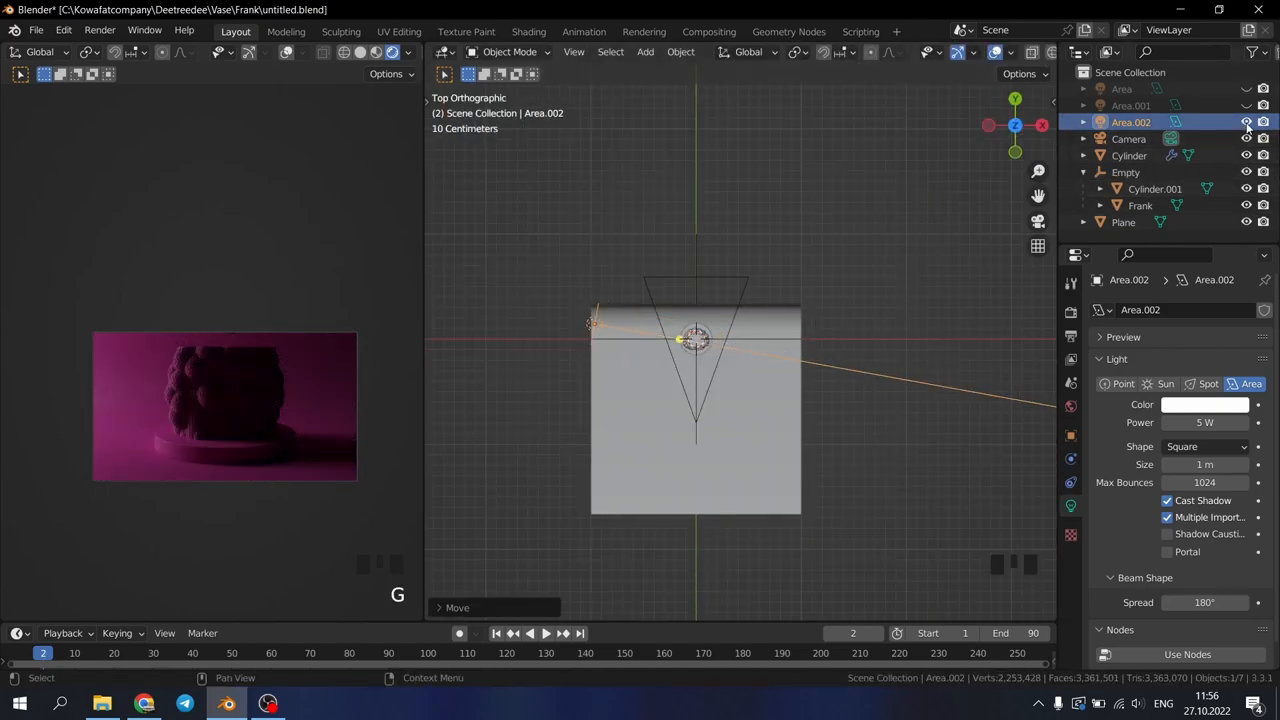
Move and rotate Area.001 over the vase with the other lights hidden
{"action": "scroll", "scroll_direction": "down", "scroll_amount": 3}
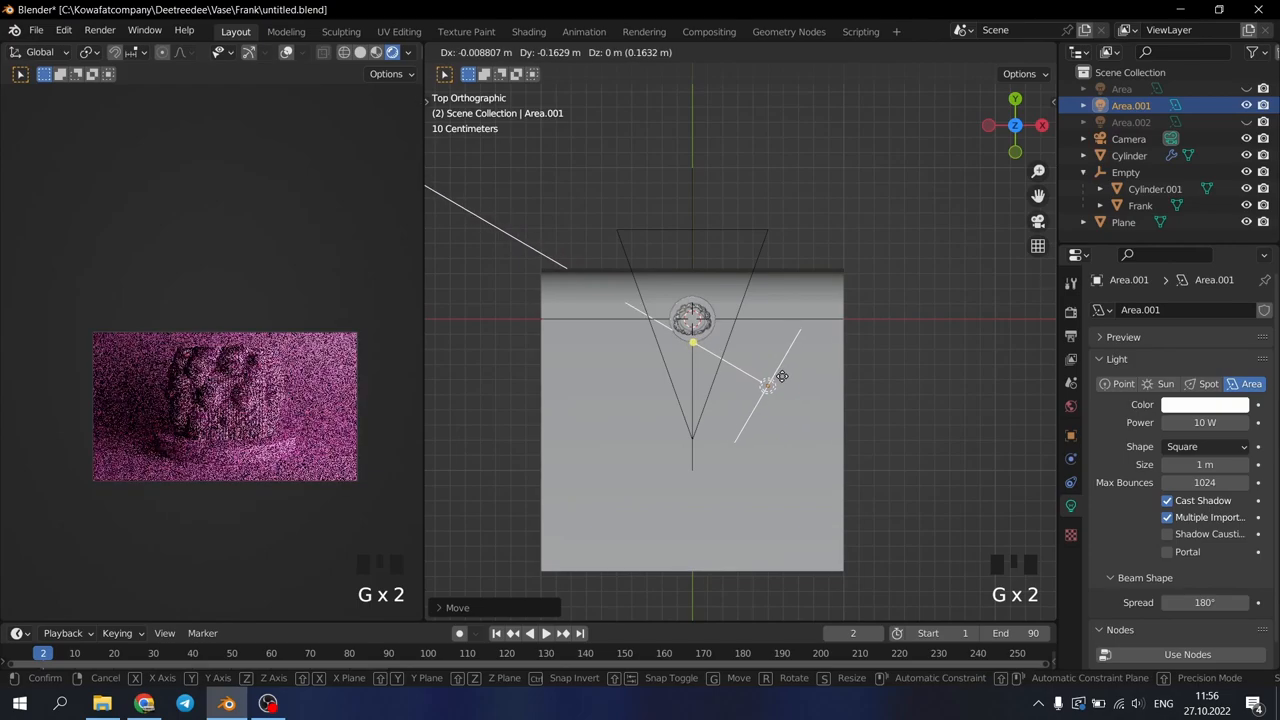
{"action": "key", "text": "r"}
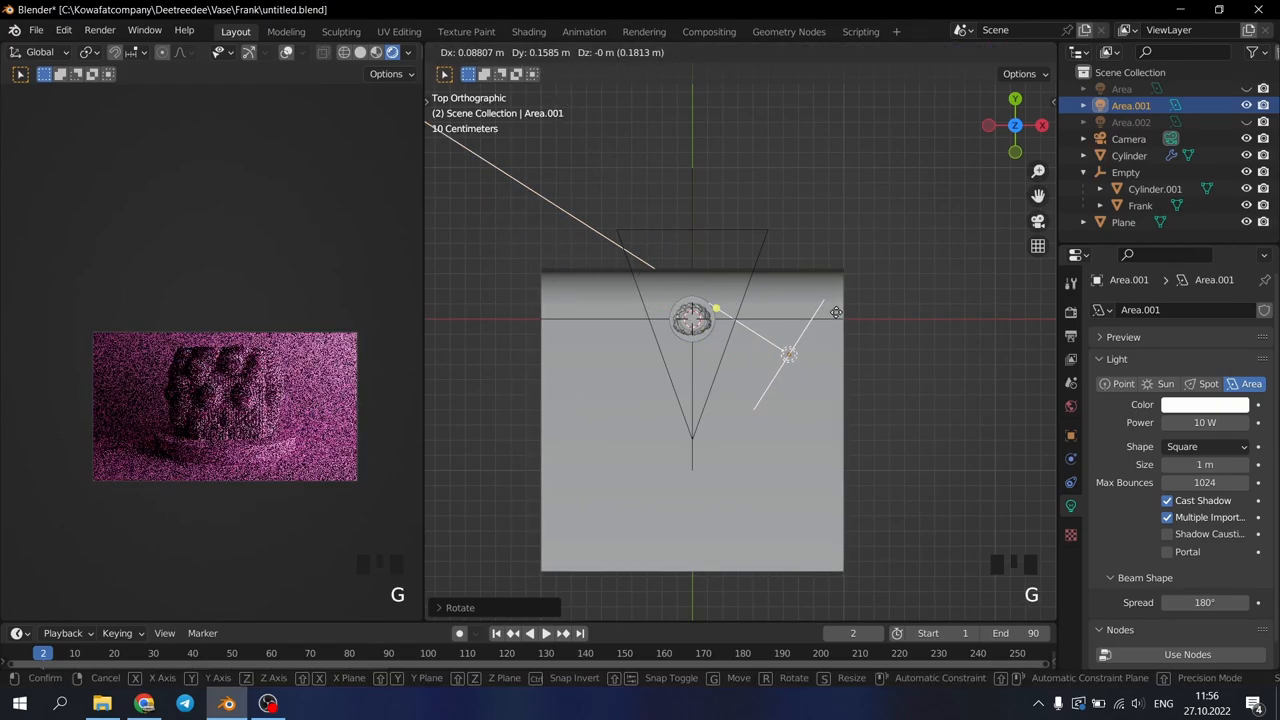
{"action": "left_click", "coordinate": [692, 318]}
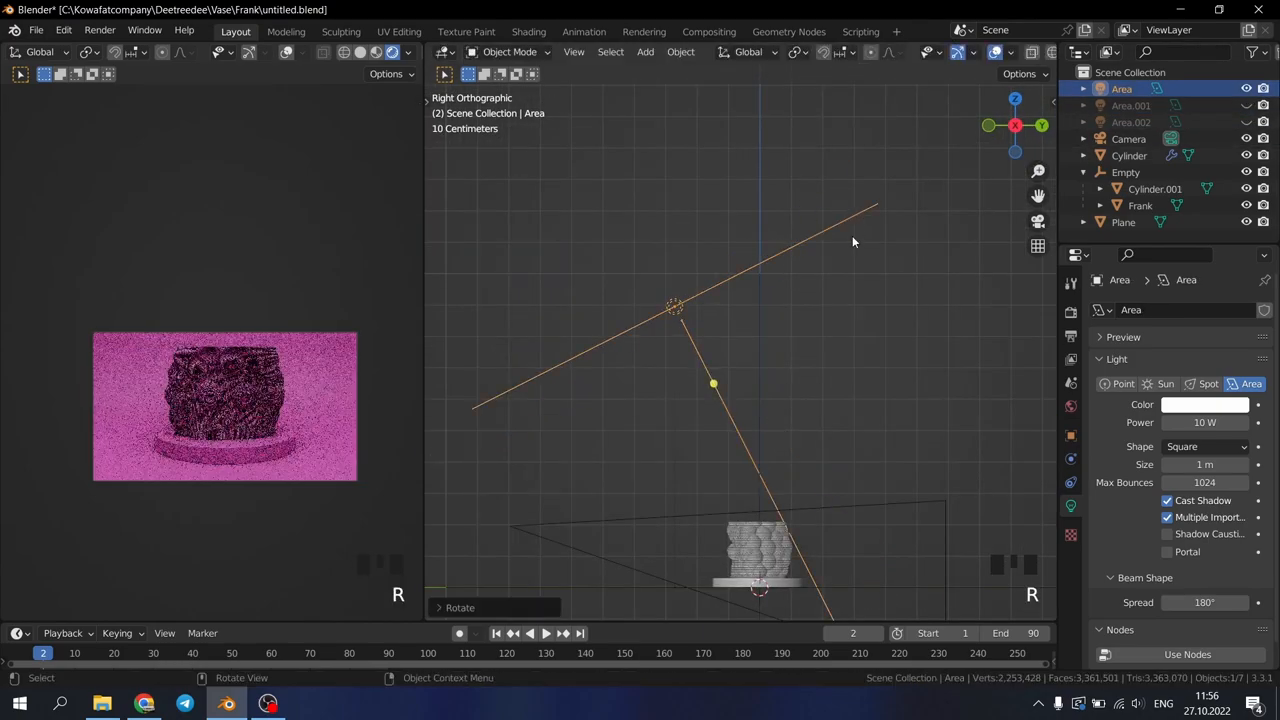
Unhide all three area lights and move the main Area light for even lighting
{"action": "key", "text": "Space"}
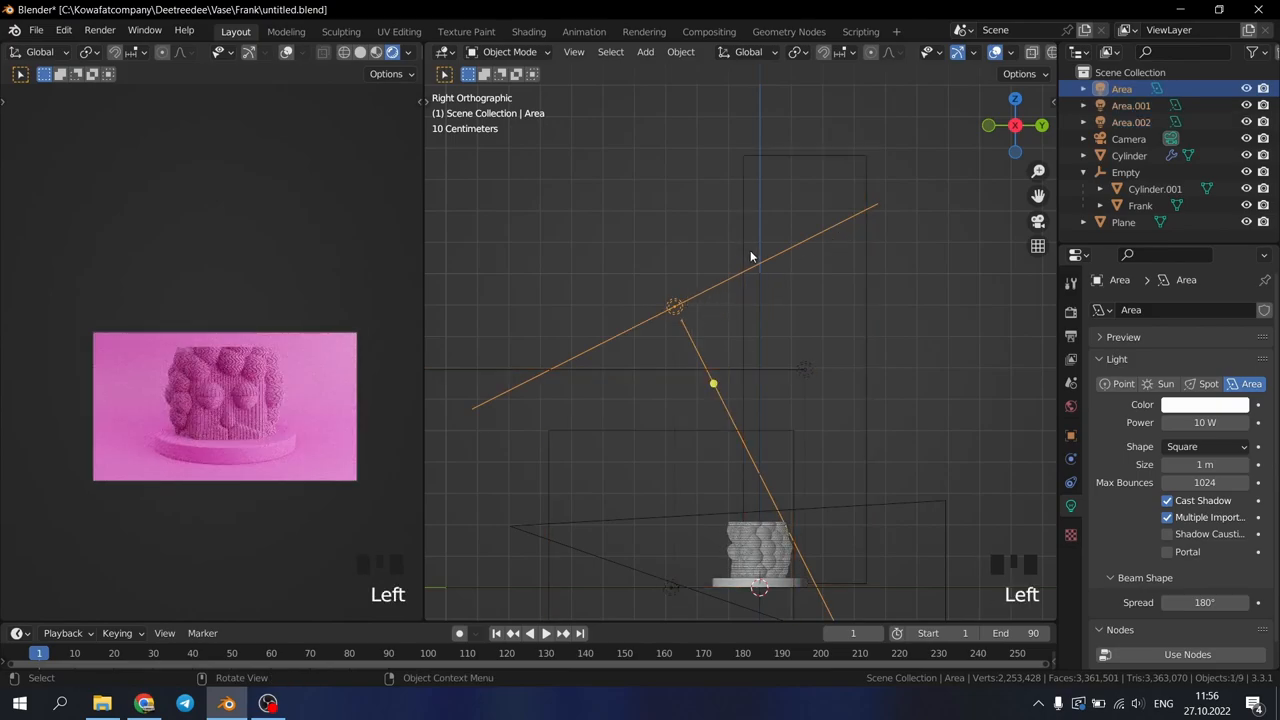
{"action": "key", "text": "g"}
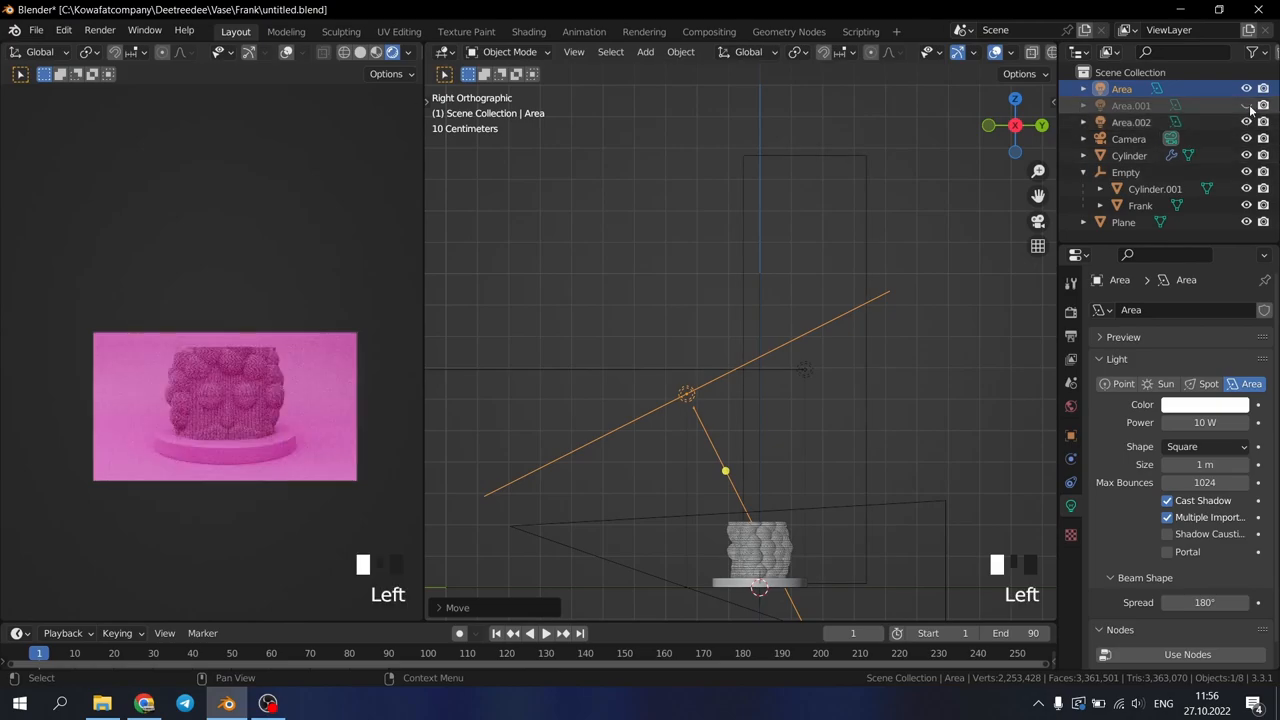
{"action": "scroll", "scroll_direction": "down", "scroll_amount": 3}
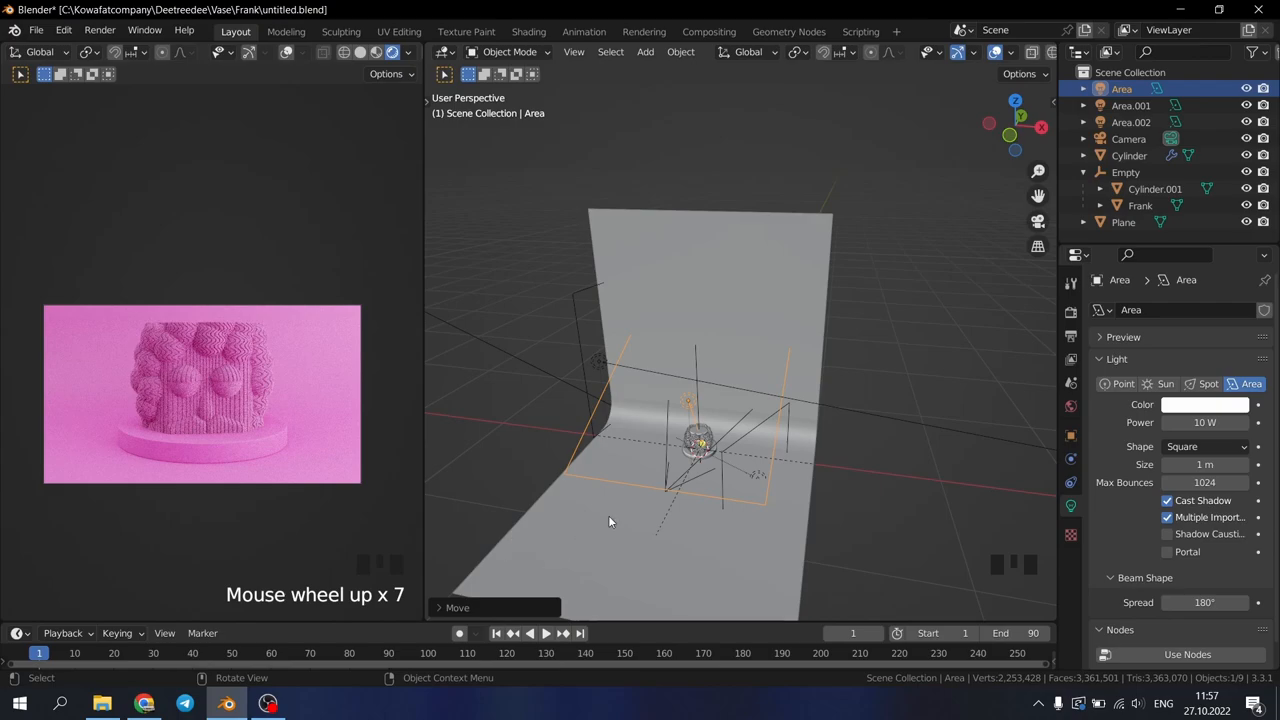
{"action": "mouse_move", "coordinate": [653, 579]}
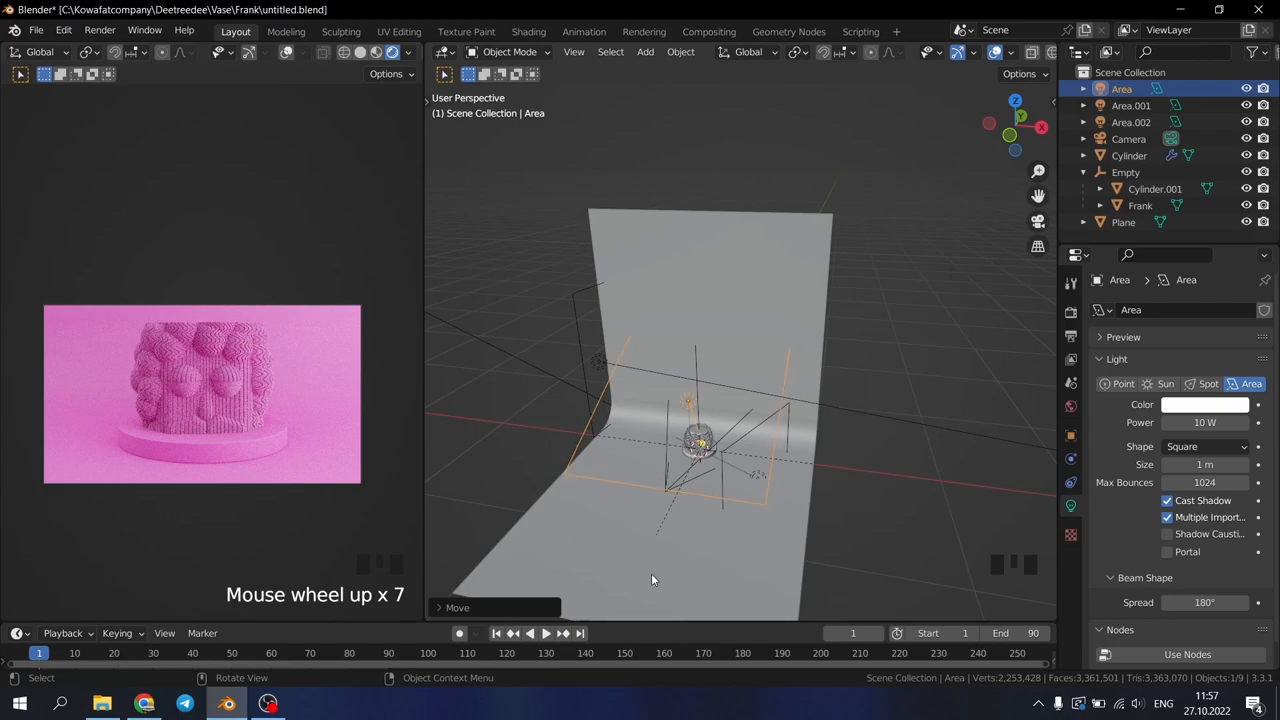
Enlarge the timeline view and return the playhead to frame 0
{"action": "scroll", "scroll_direction": "down", "scroll_amount": 3}
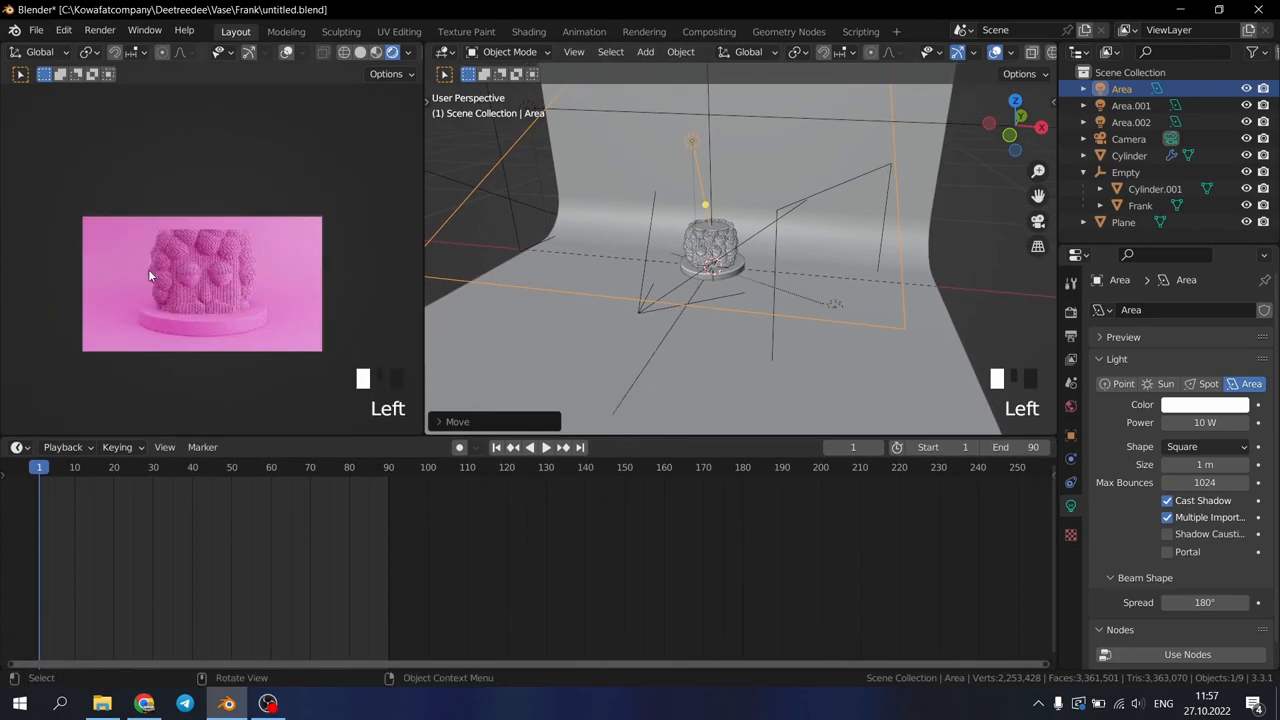
{"action": "scroll", "scroll_direction": "down", "scroll_amount": 3}
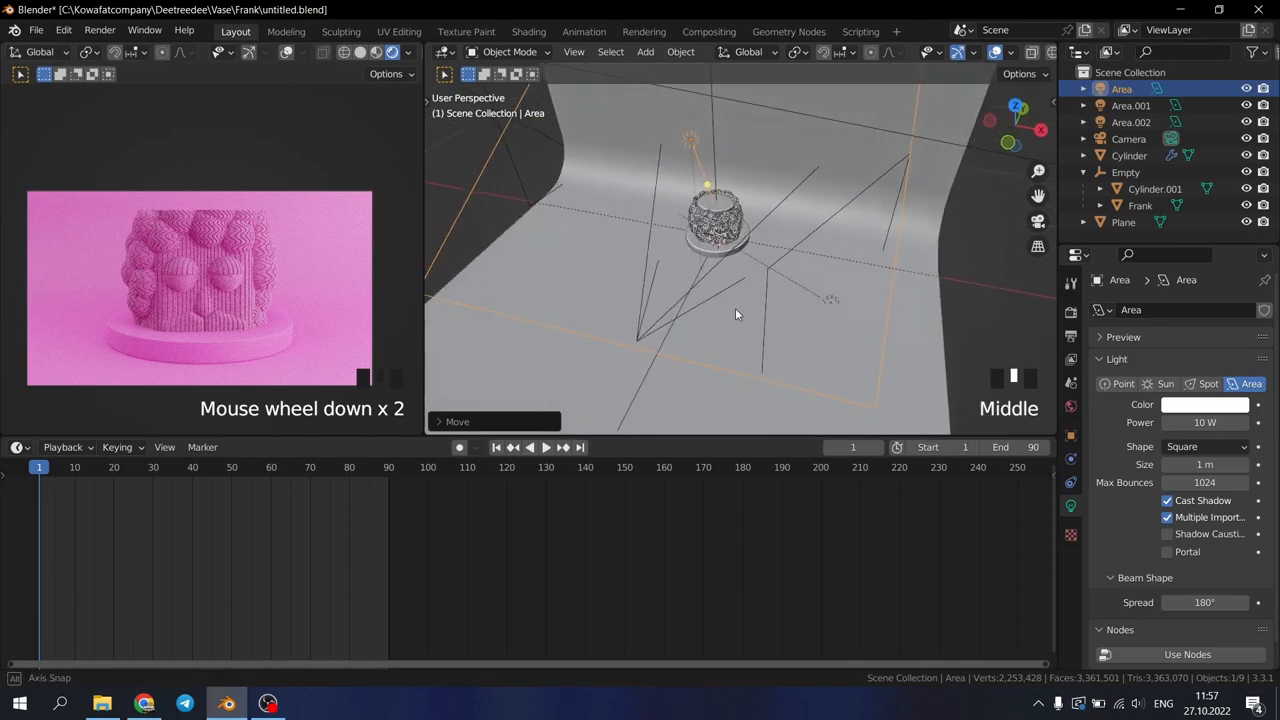
{"action": "scroll", "scroll_direction": "down", "scroll_amount": 3}
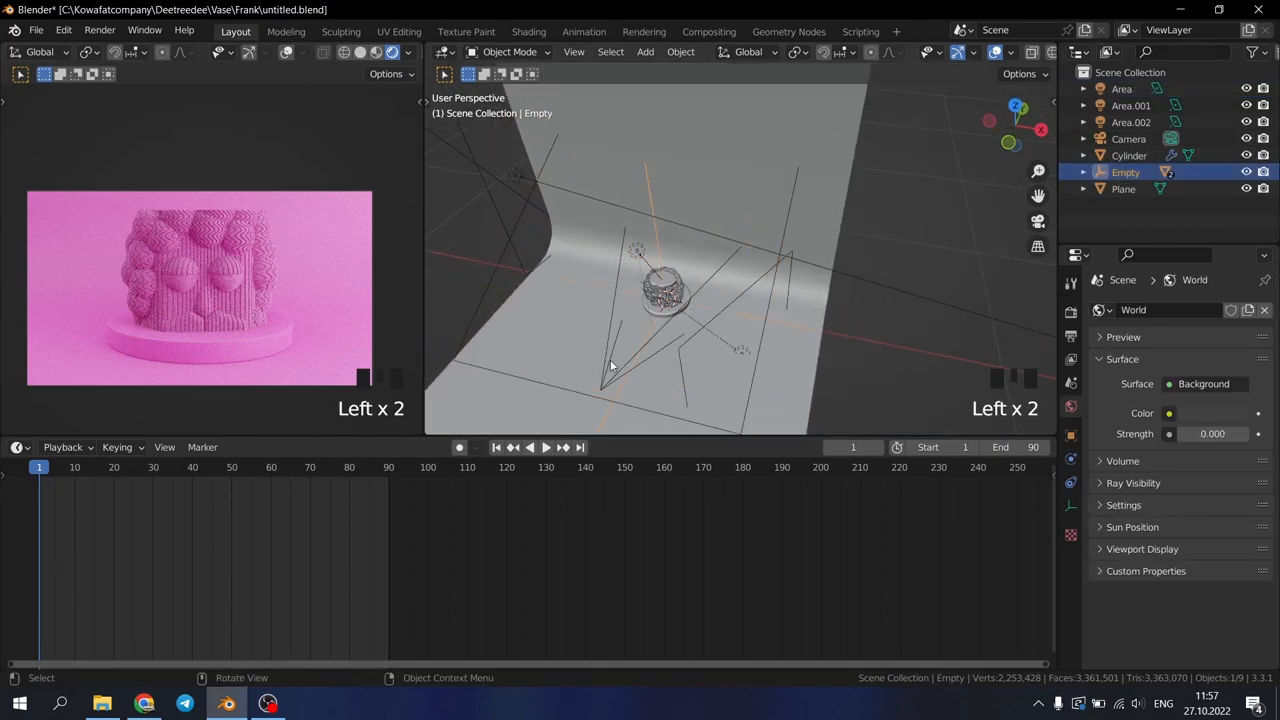
{"action": "key", "text": "r"}
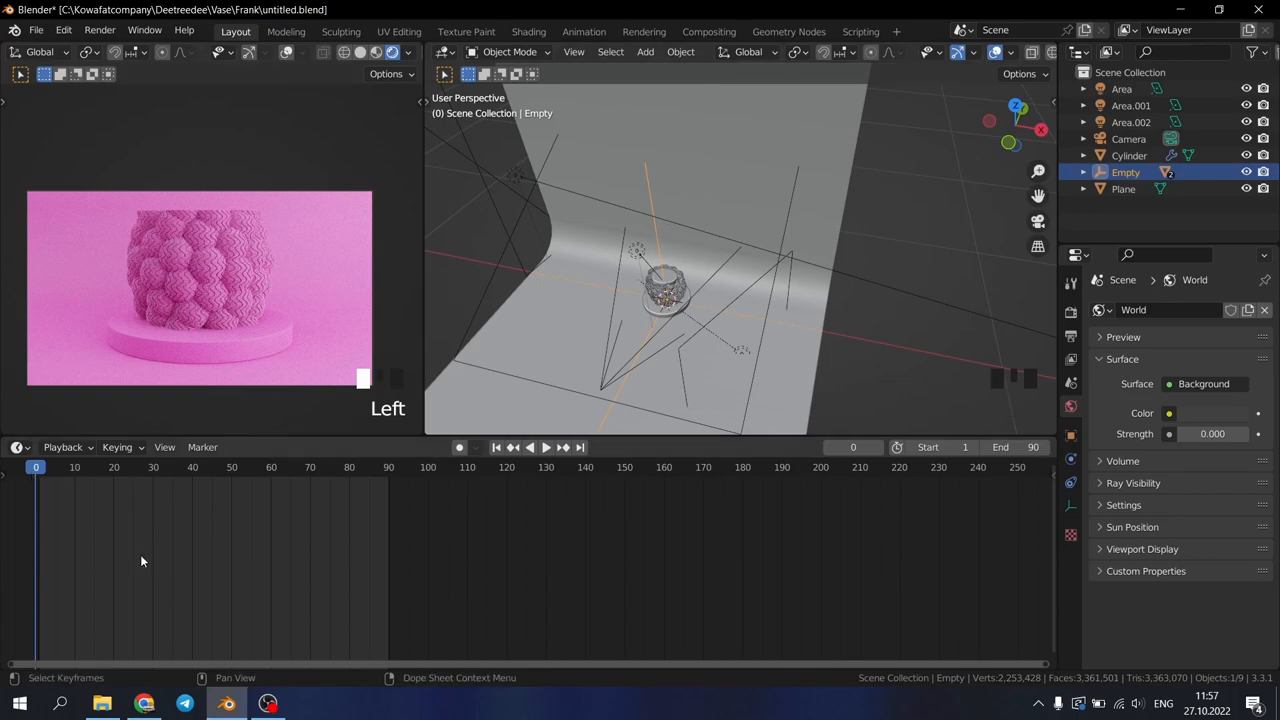
Key the Empty's location at frame 0, then rotate it and key Available at frame 90
{"action": "key", "text": "i"}
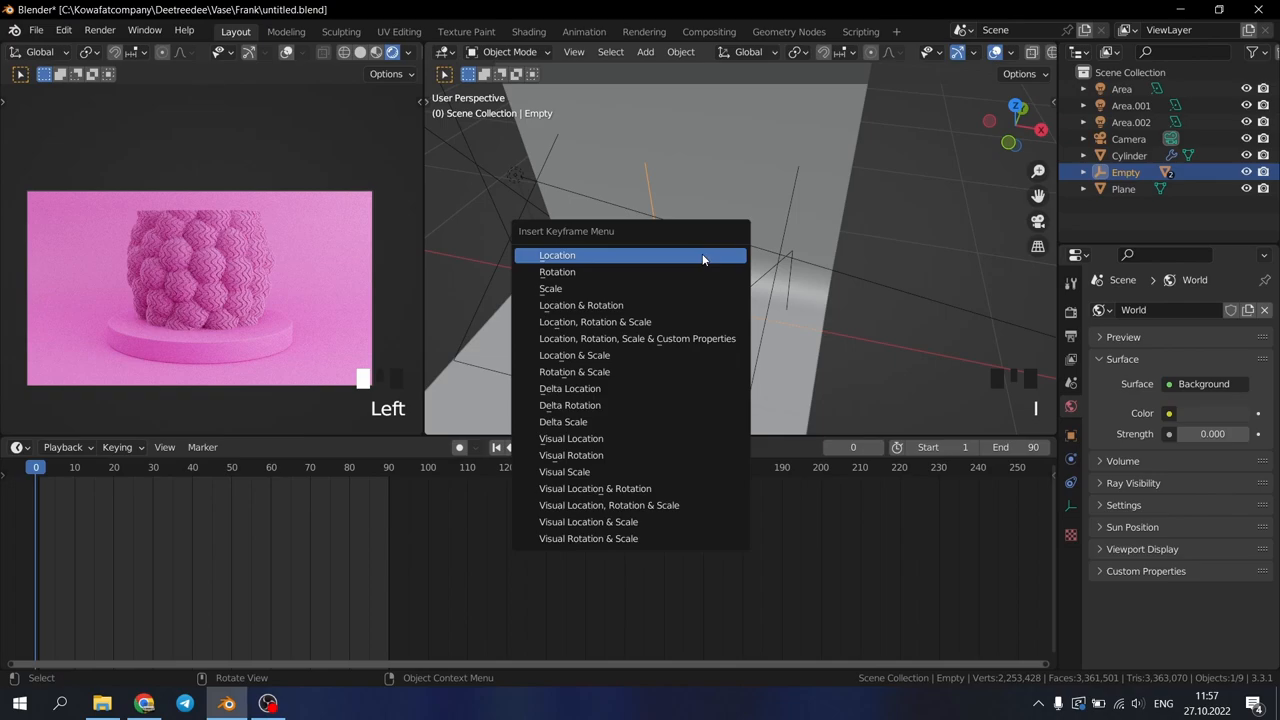
{"action": "left_click", "coordinate": [557, 255]}
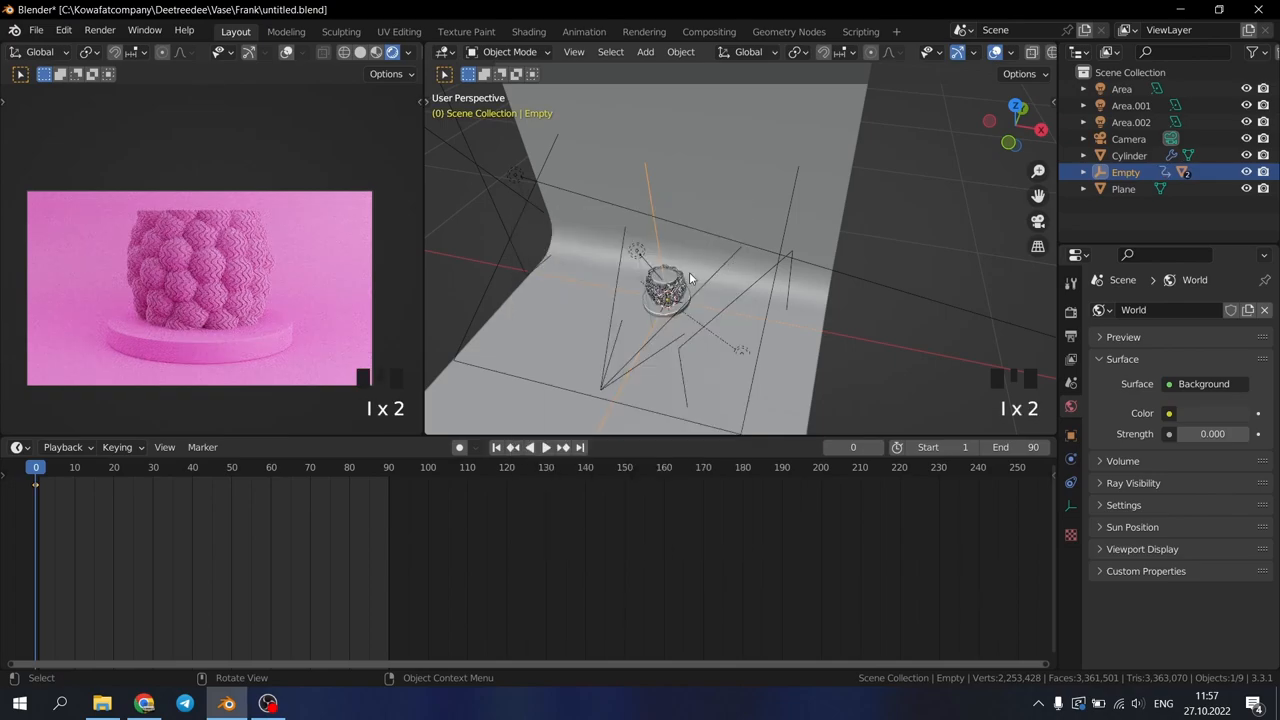
{"action": "left_click", "coordinate": [546, 447]}
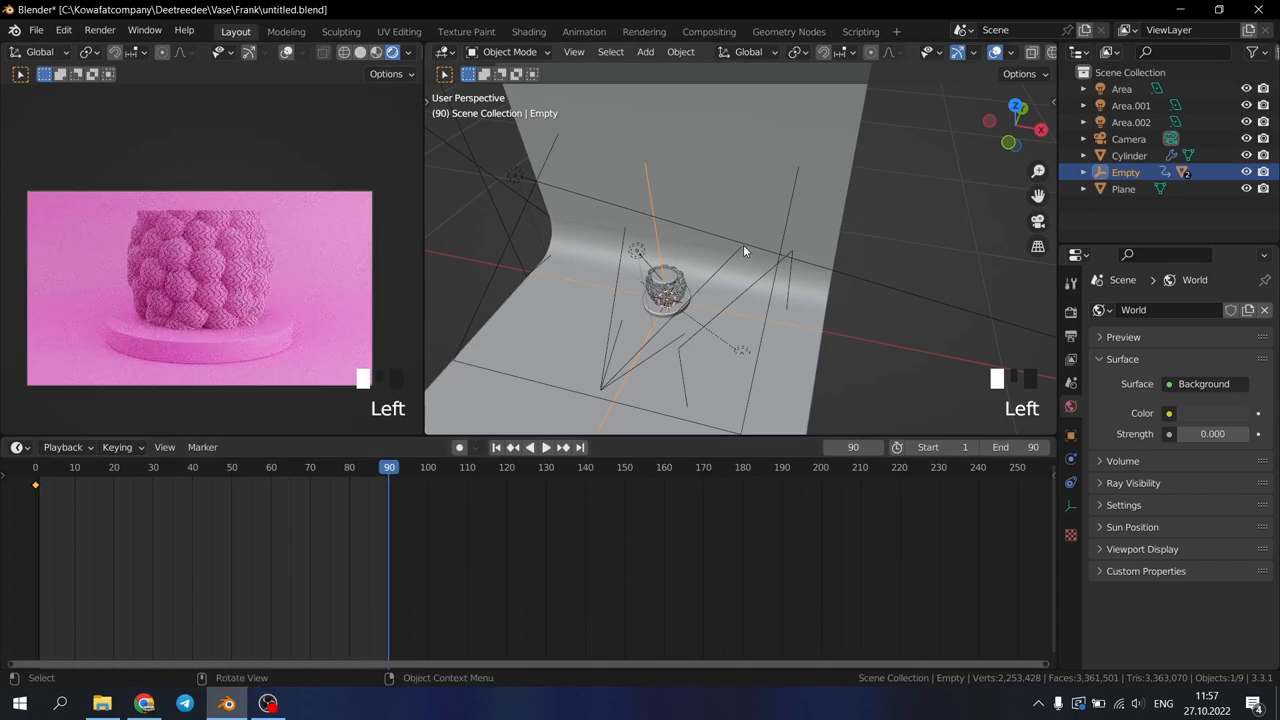
{"action": "key", "text": "r"}
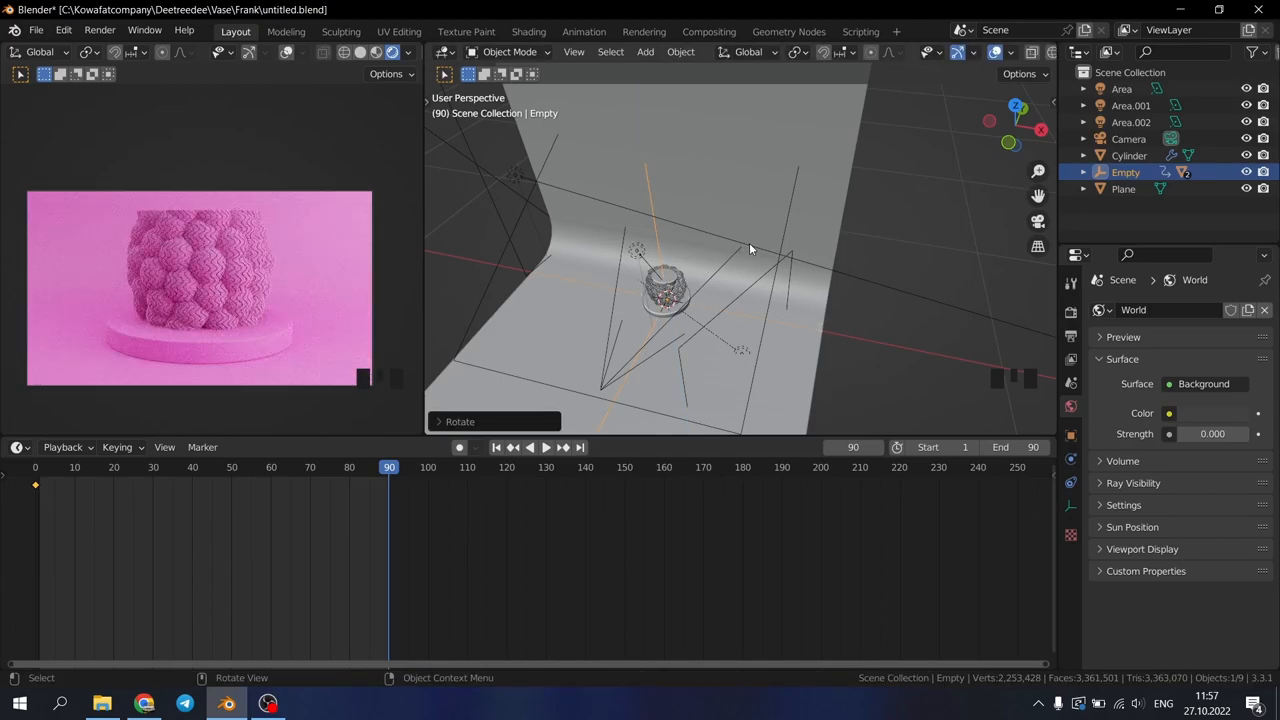
{"action": "key", "text": "I"}
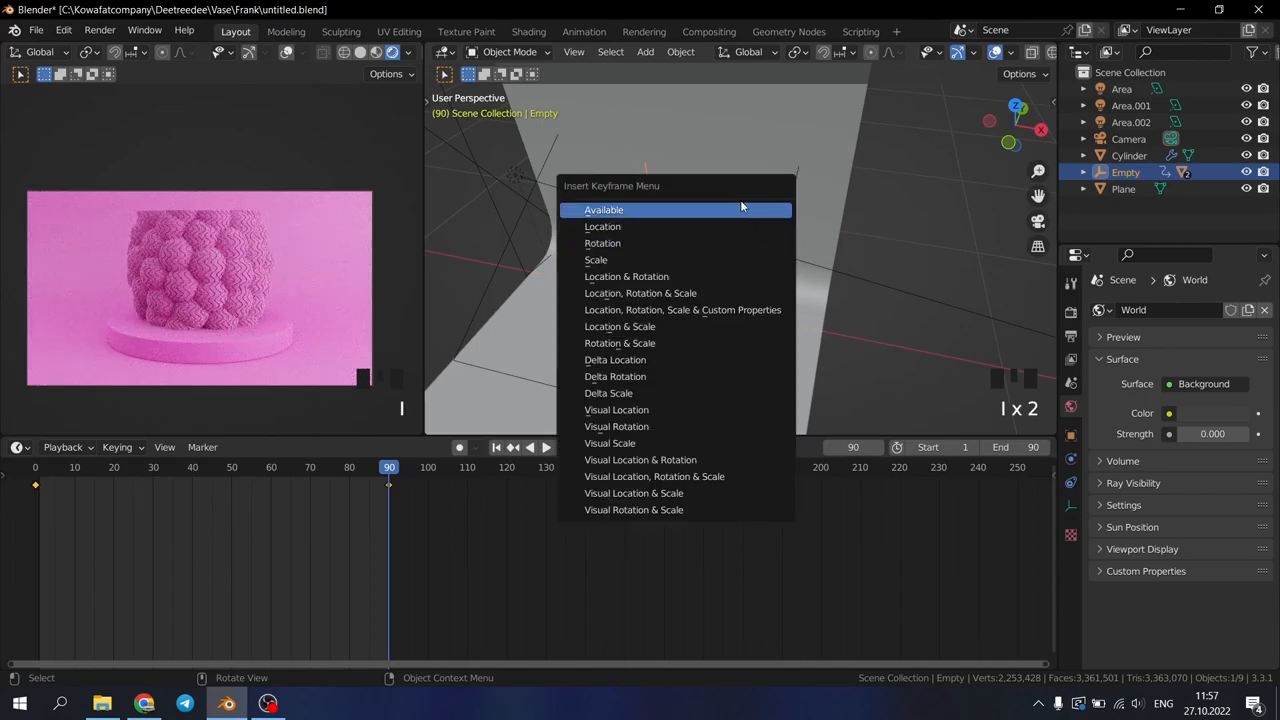
{"action": "left_click", "coordinate": [603, 209]}
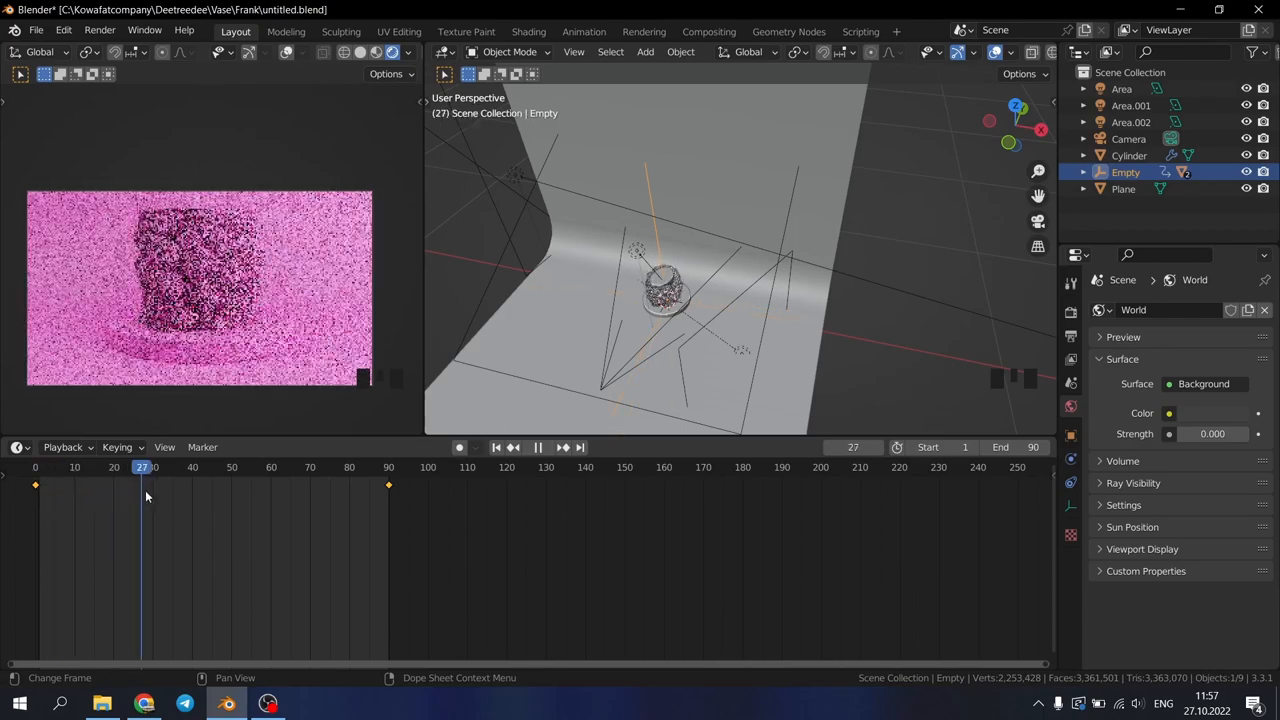
Scrub the timeline to preview the vase turning between frames 0 and 90
{"action": "left_click", "coordinate": [211, 467]}
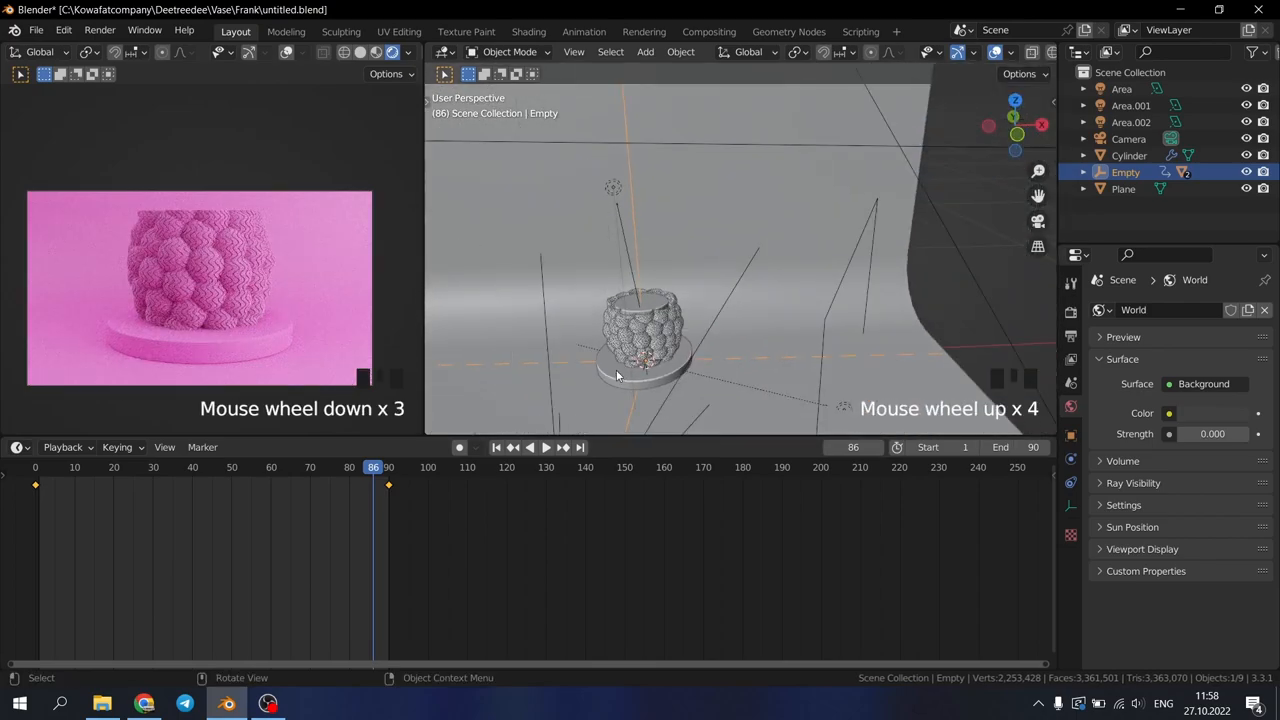
{"action": "left_click", "coordinate": [546, 447]}
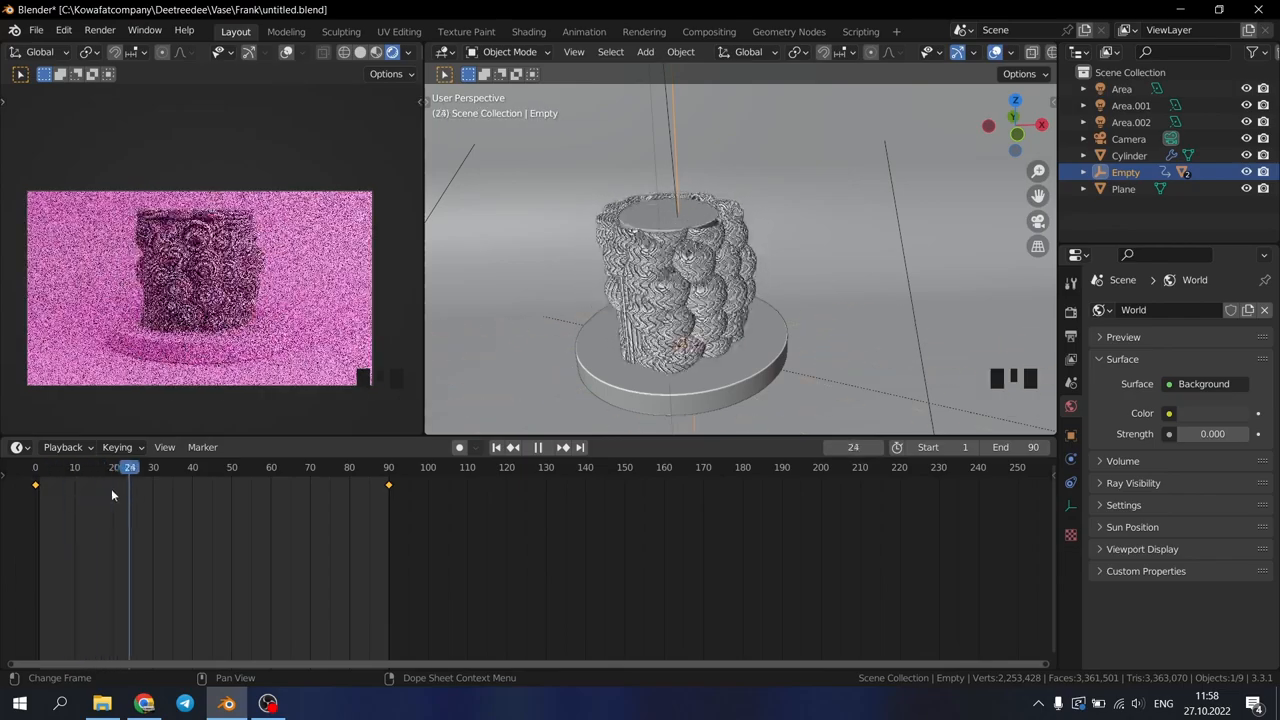
{"action": "left_click", "coordinate": [222, 467]}
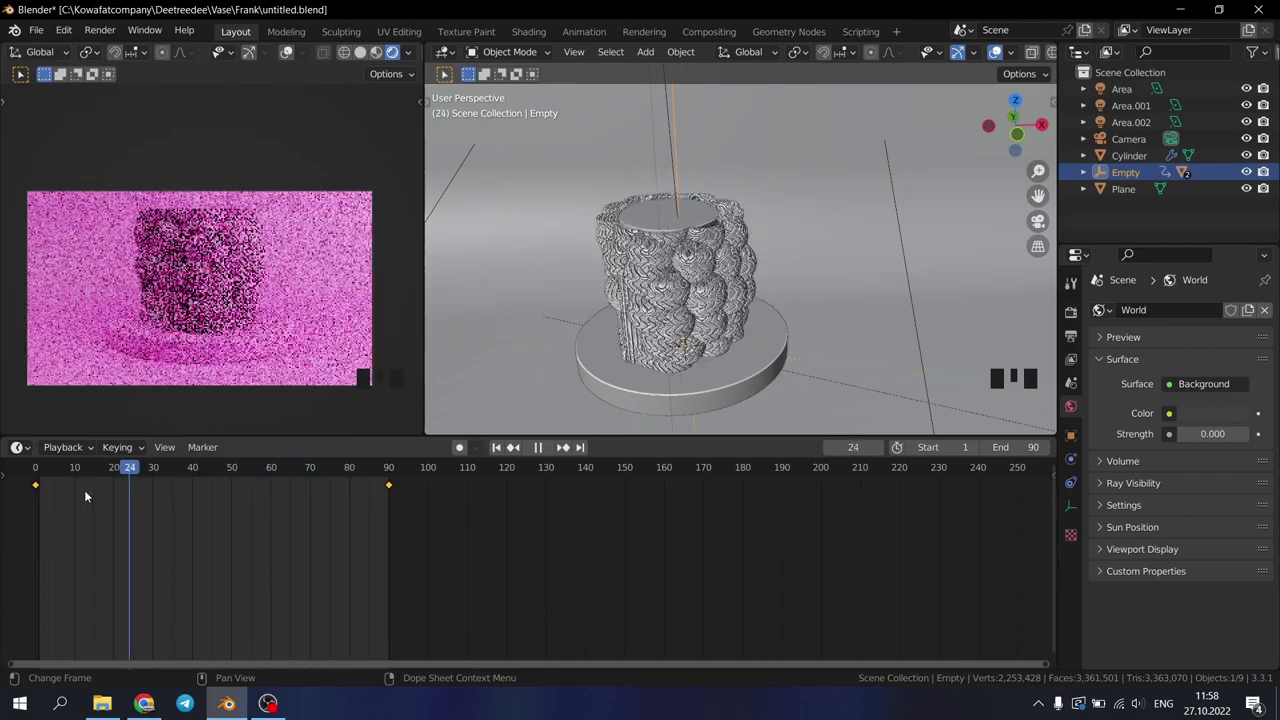
{"action": "left_click", "coordinate": [262, 485]}
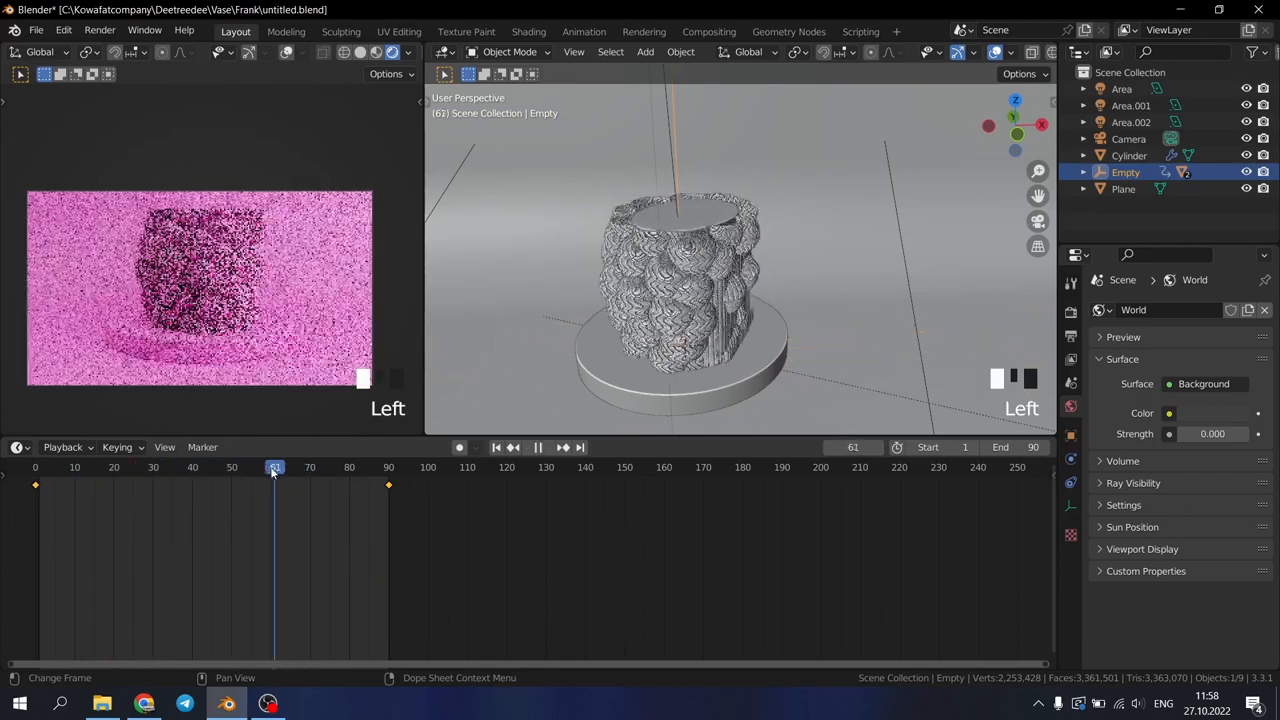
Slide the two middle keyframes to about frames 20 and 70, previewing playback
{"action": "left_click", "coordinate": [270, 467]}
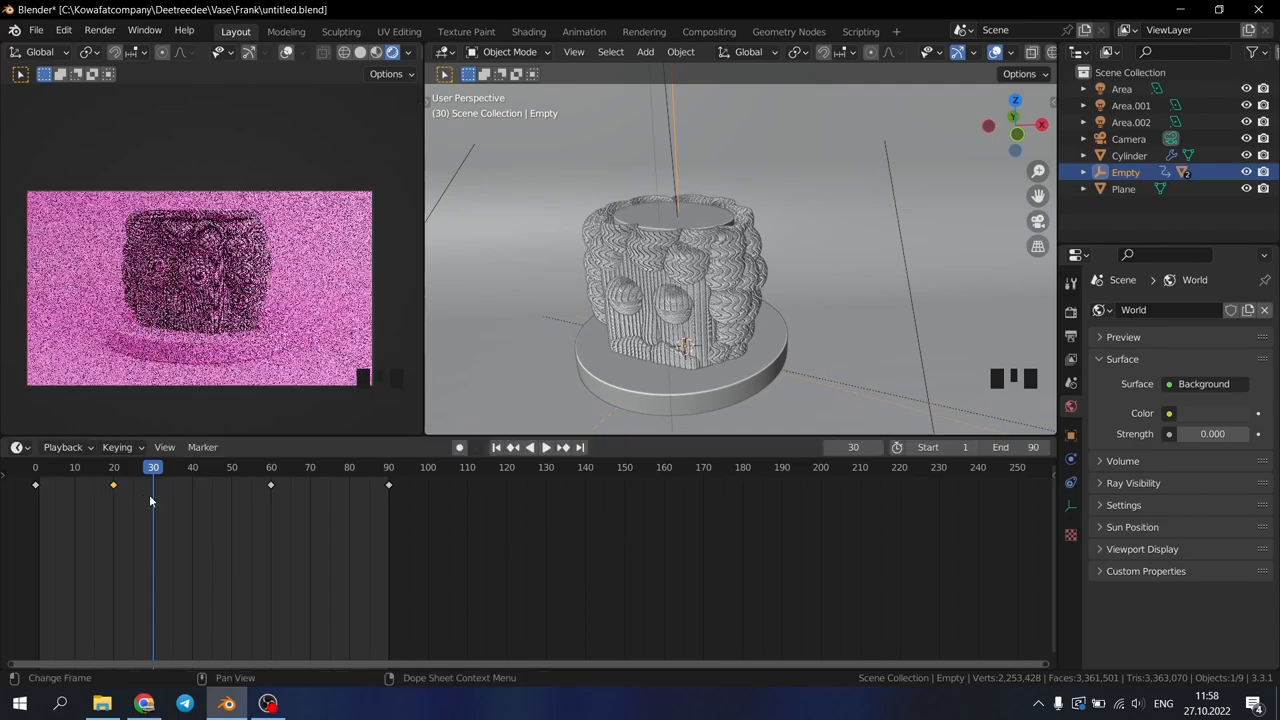
{"action": "key", "text": "g"}
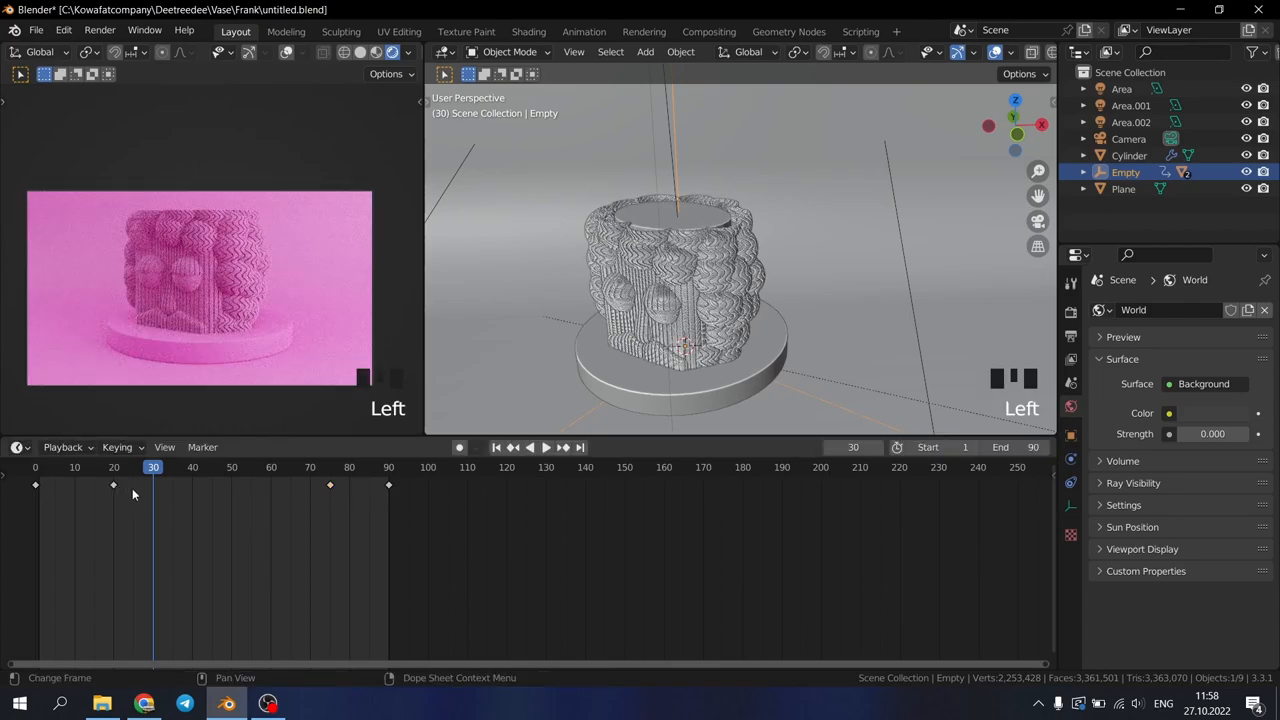
{"action": "key", "text": "g"}
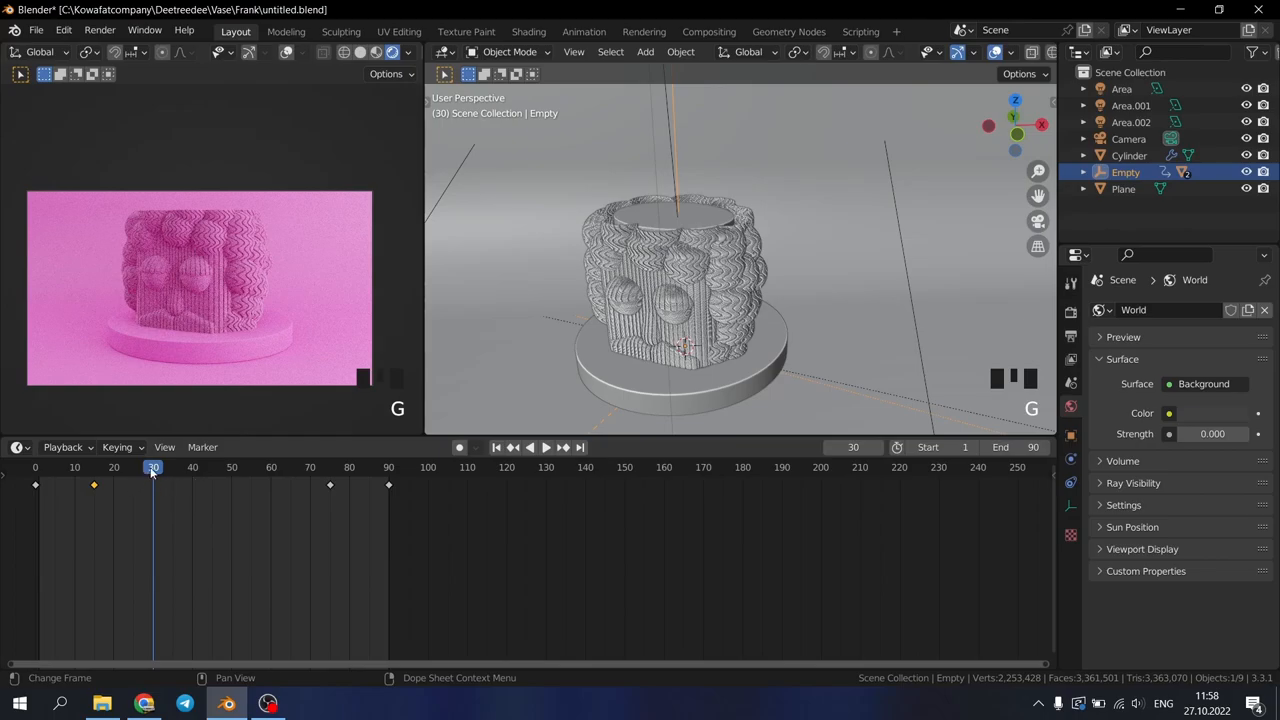
{"action": "key", "text": "Space"}
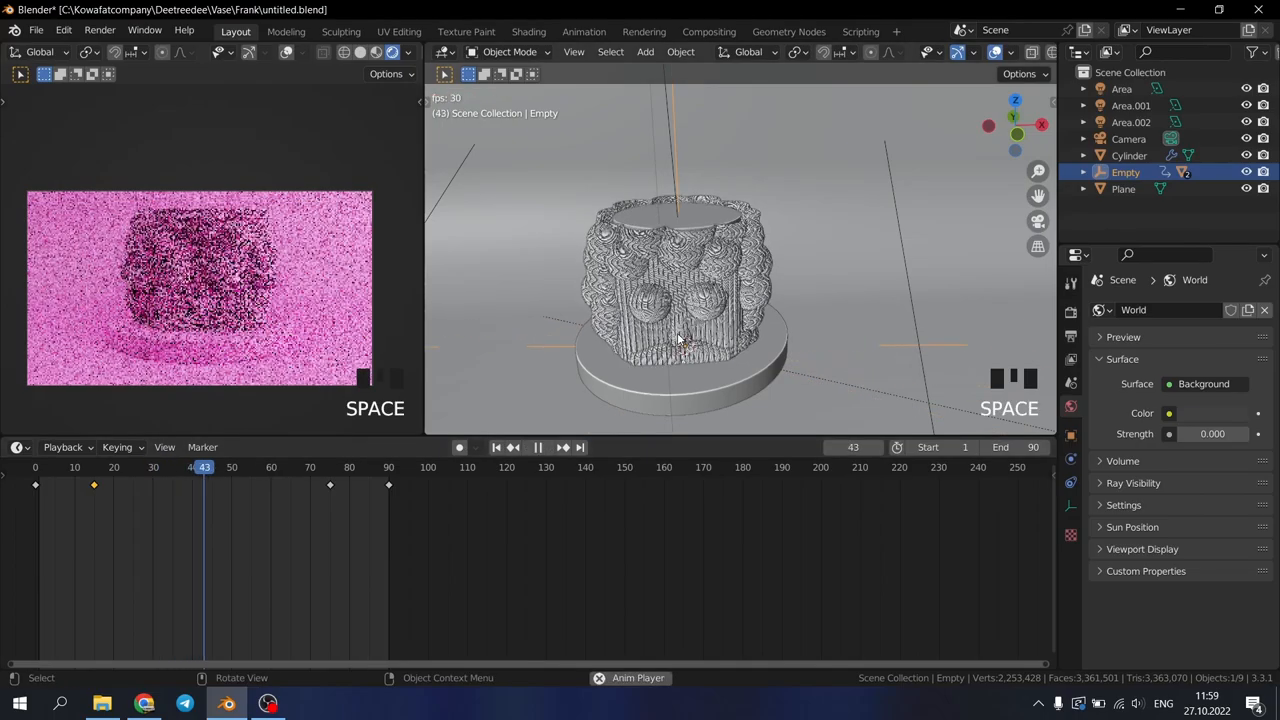
{"action": "left_click", "coordinate": [87, 481]}
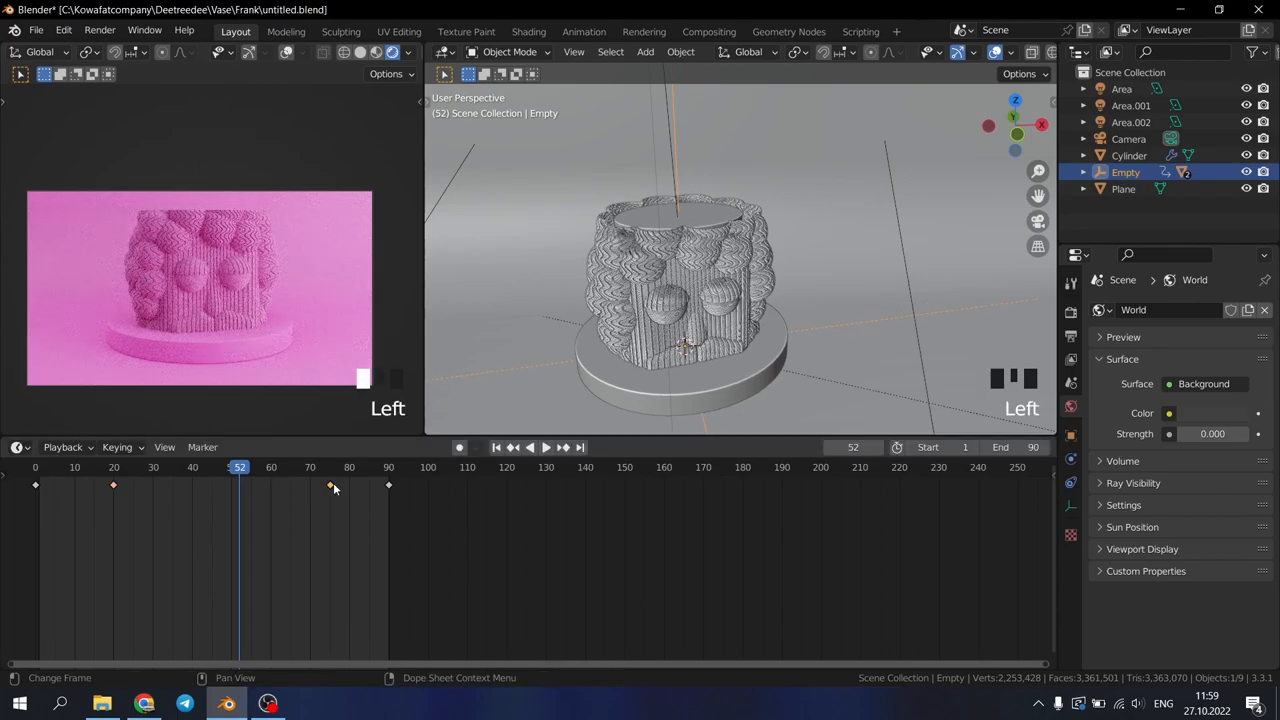
{"action": "key", "text": "Space"}
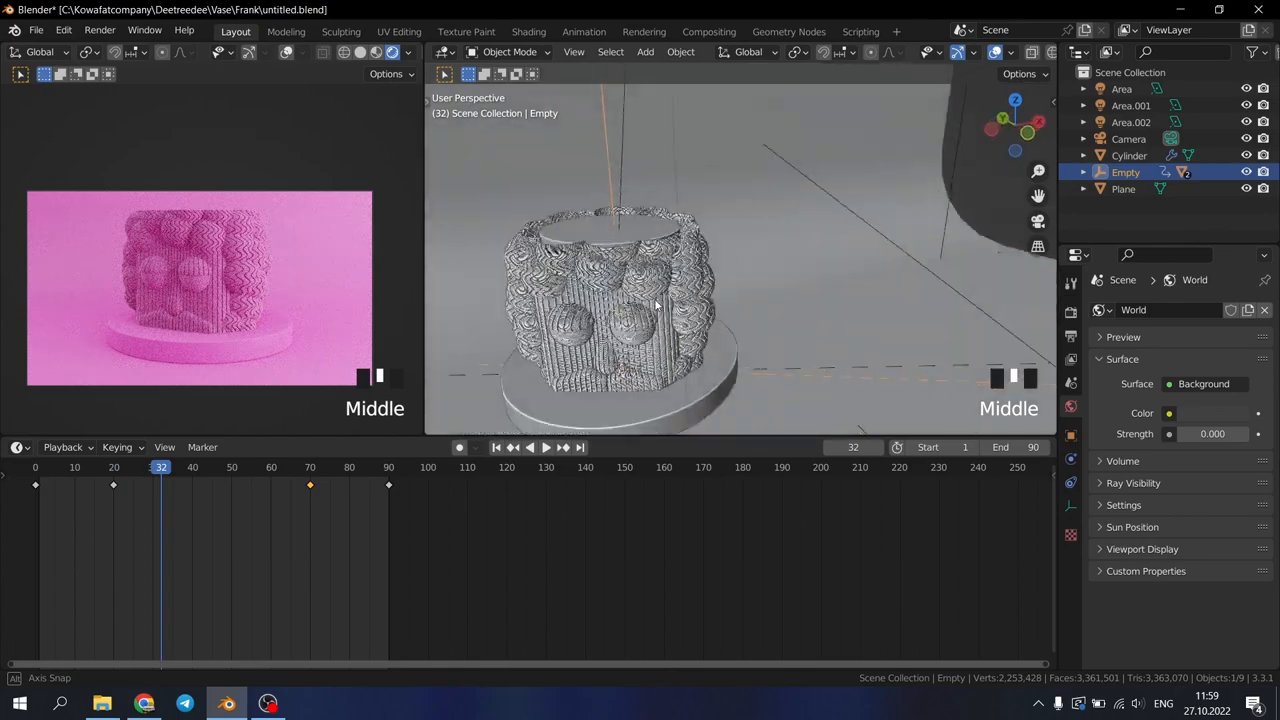
{"action": "scroll", "scroll_direction": "down", "scroll_amount": 3}
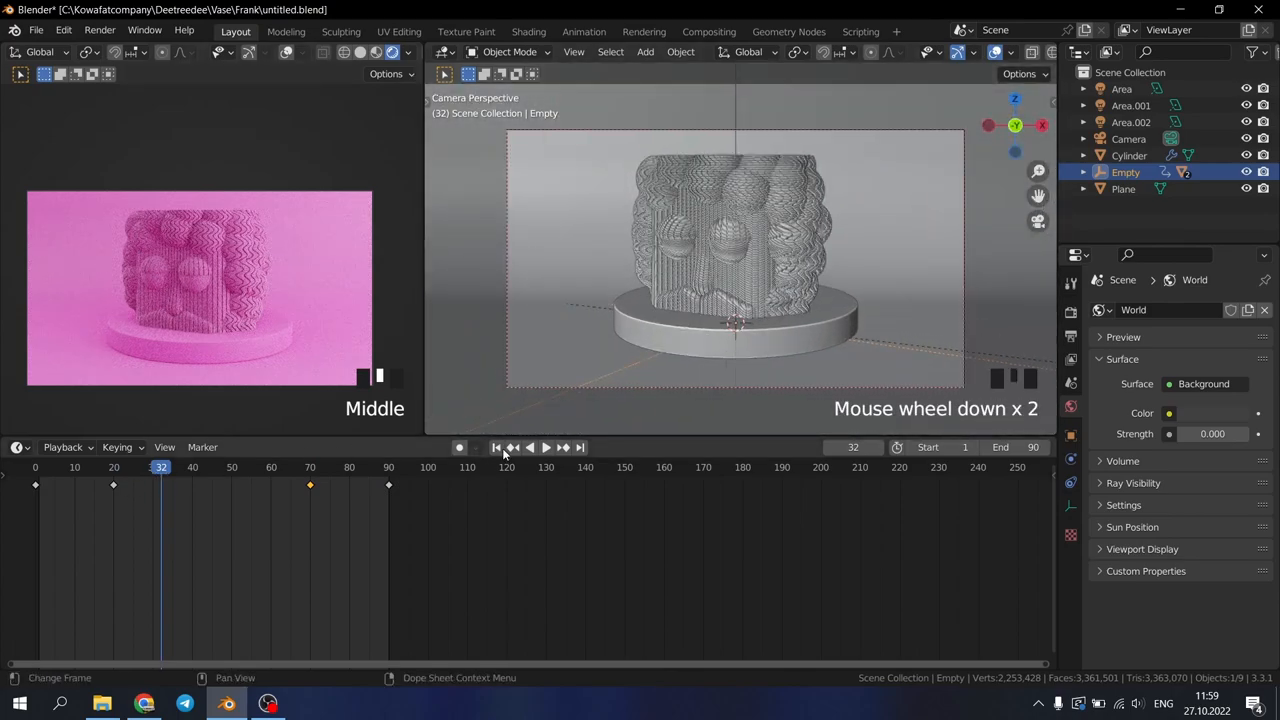
Key all available channels at frame 85, move that key to frame 80, and replay
{"action": "key", "text": "Space"}
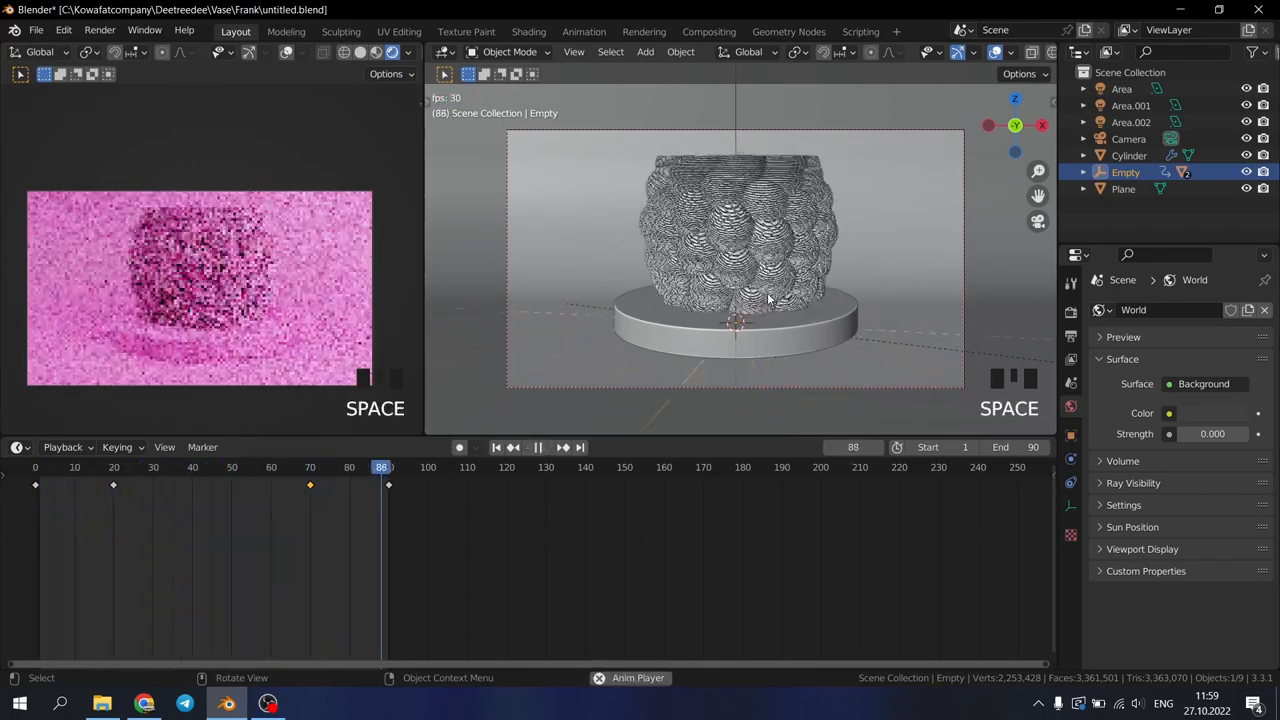
{"action": "left_click", "coordinate": [197, 467]}
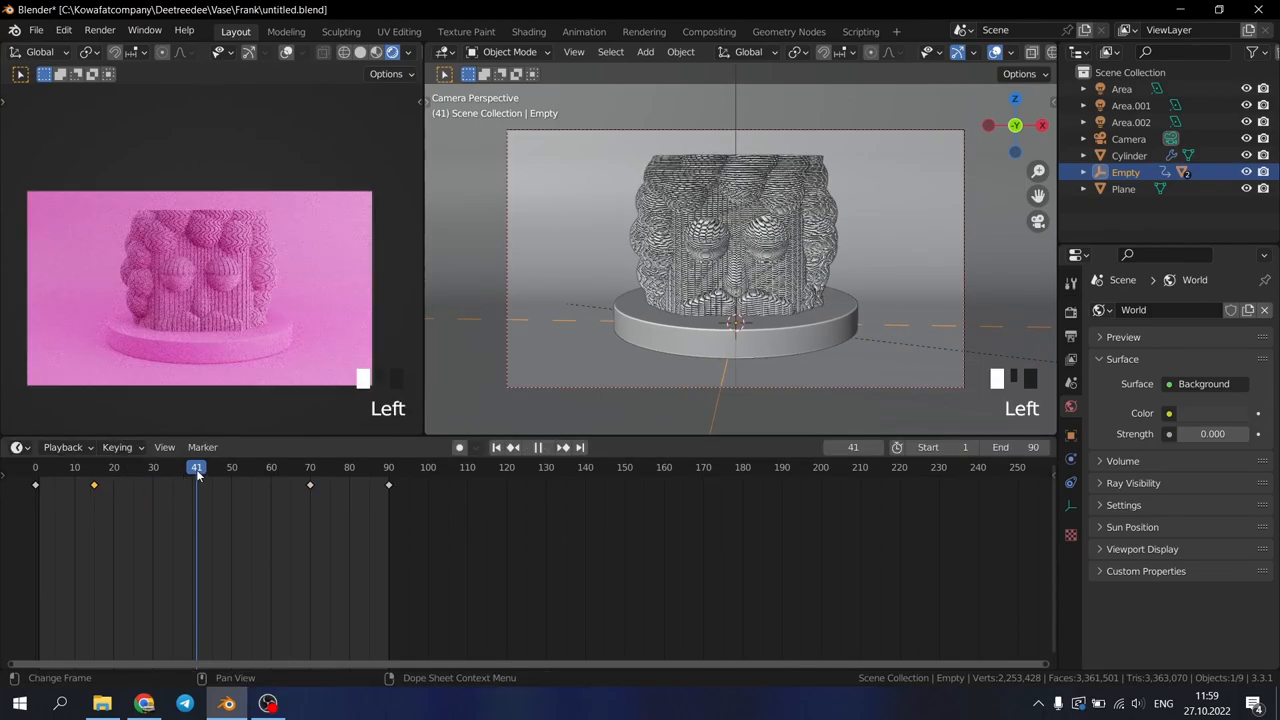
{"action": "left_click_drag", "start_coordinate": [197, 467], "coordinate": [361, 467]}
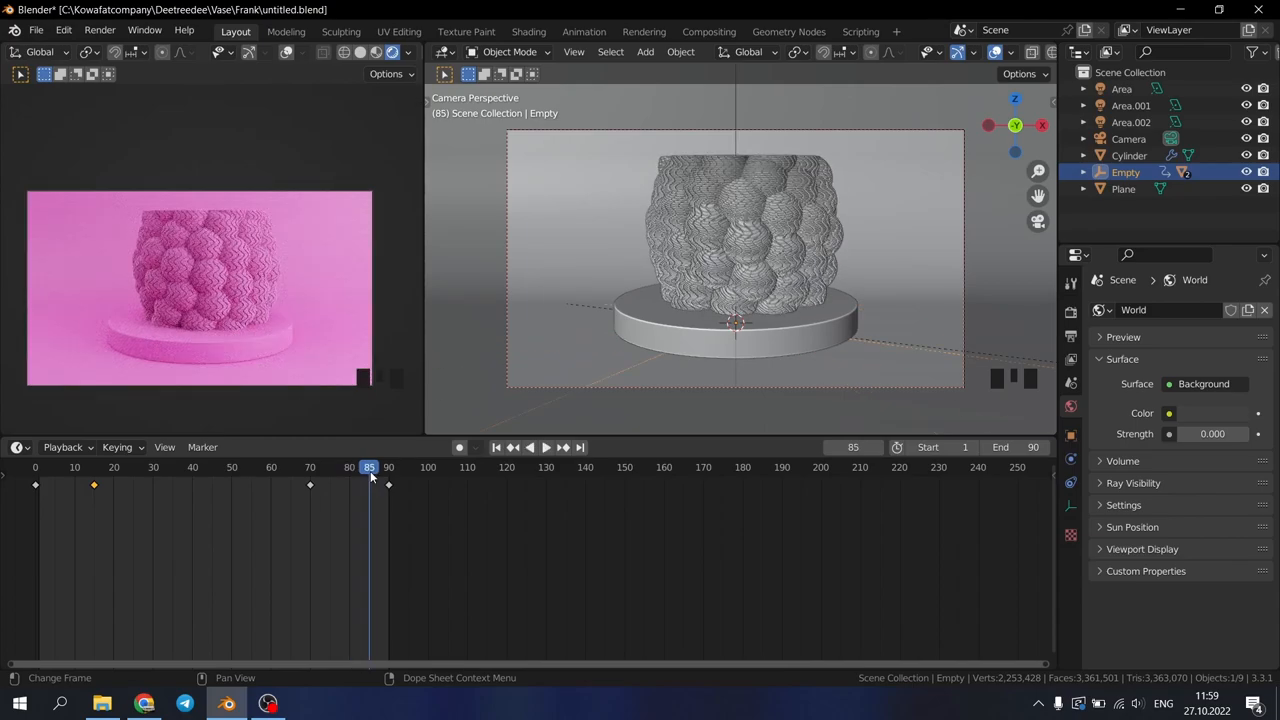
{"action": "key", "text": "I"}
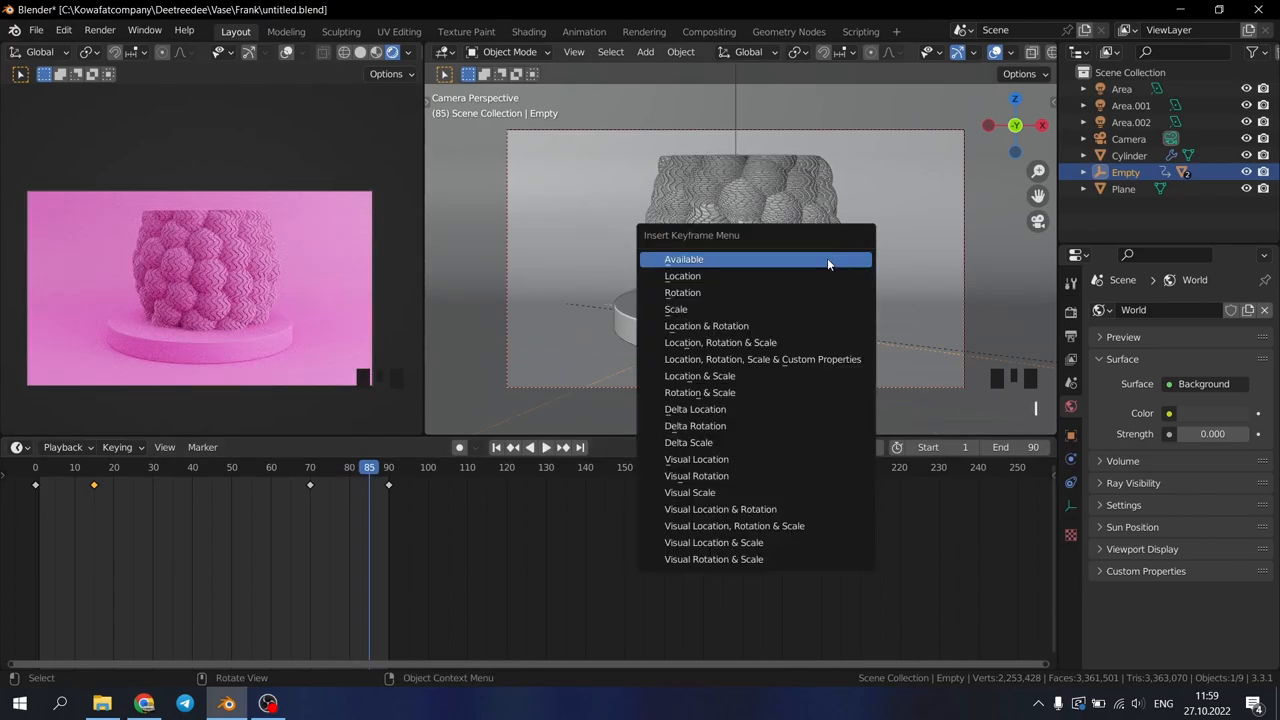
{"action": "left_click", "coordinate": [683, 259]}
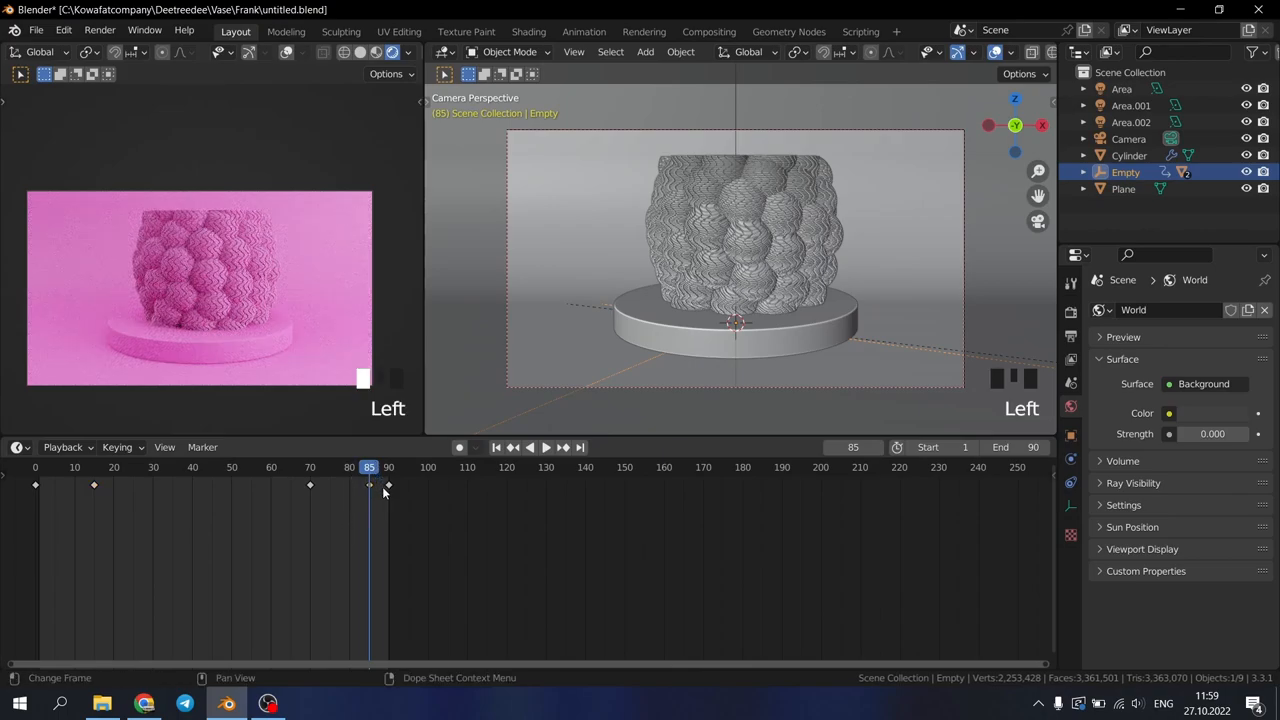
{"action": "key", "text": "g"}
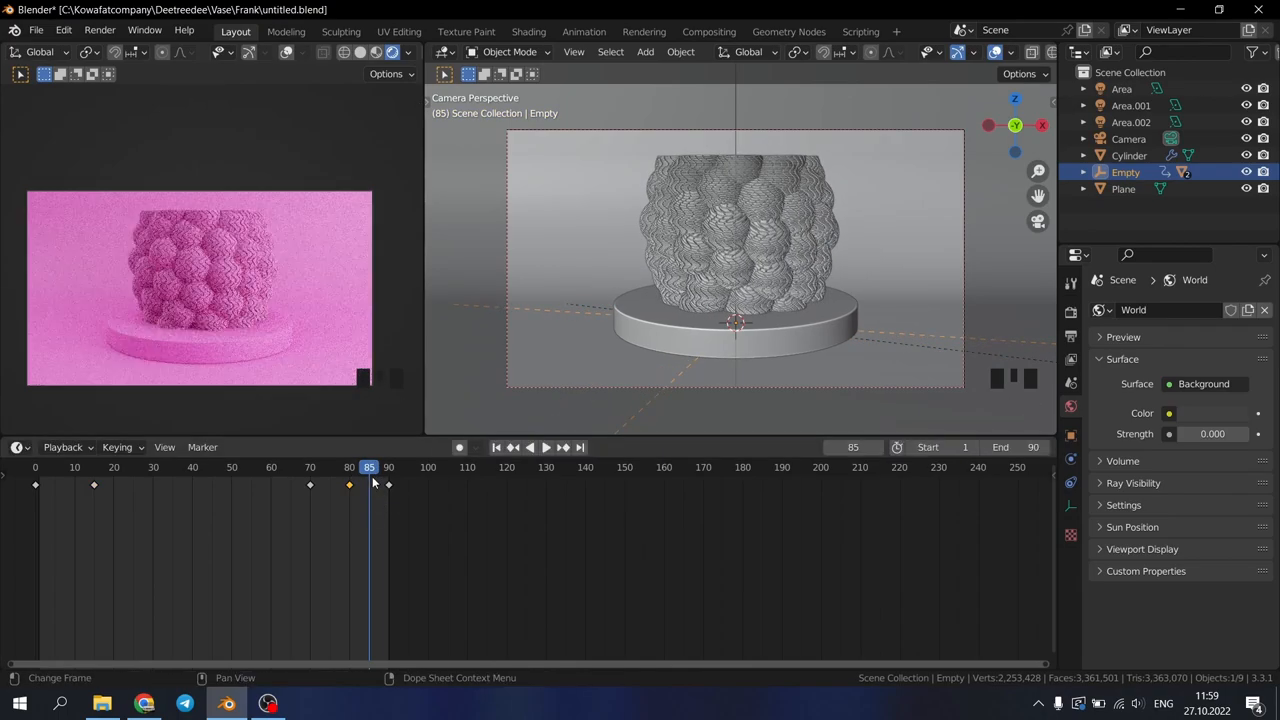
{"action": "left_click", "coordinate": [546, 447]}
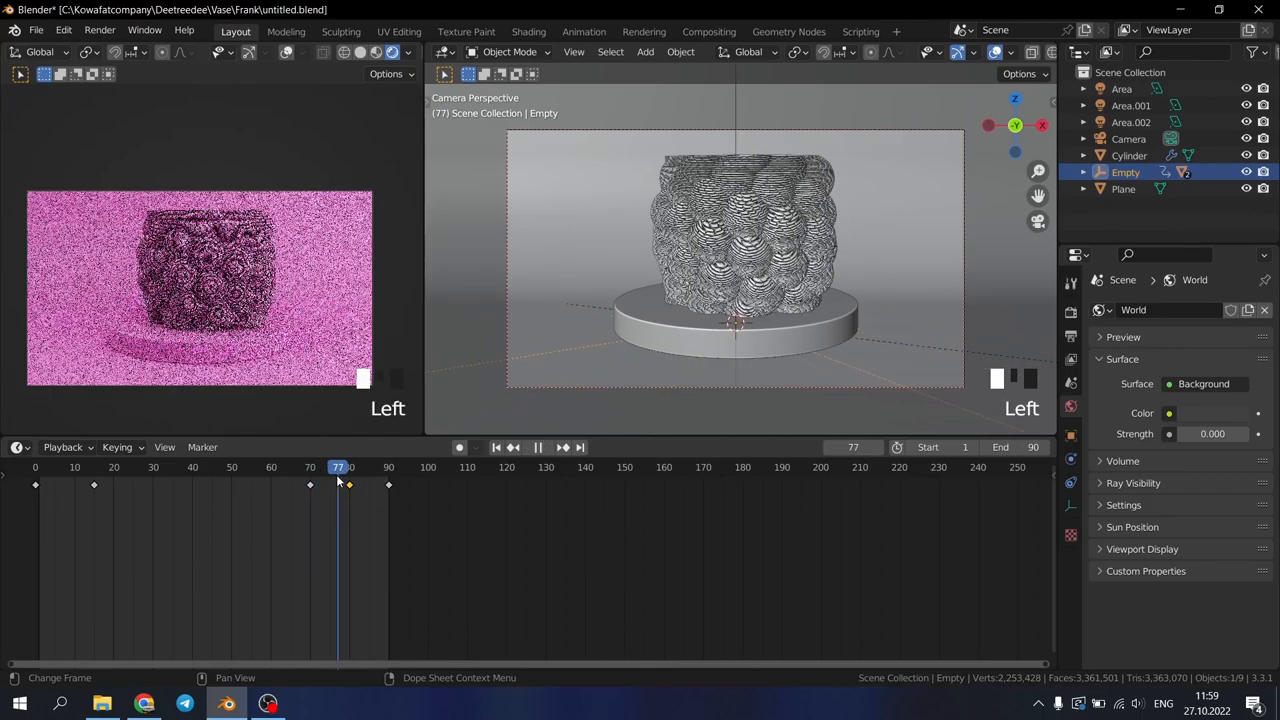
{"action": "key", "text": "space"}
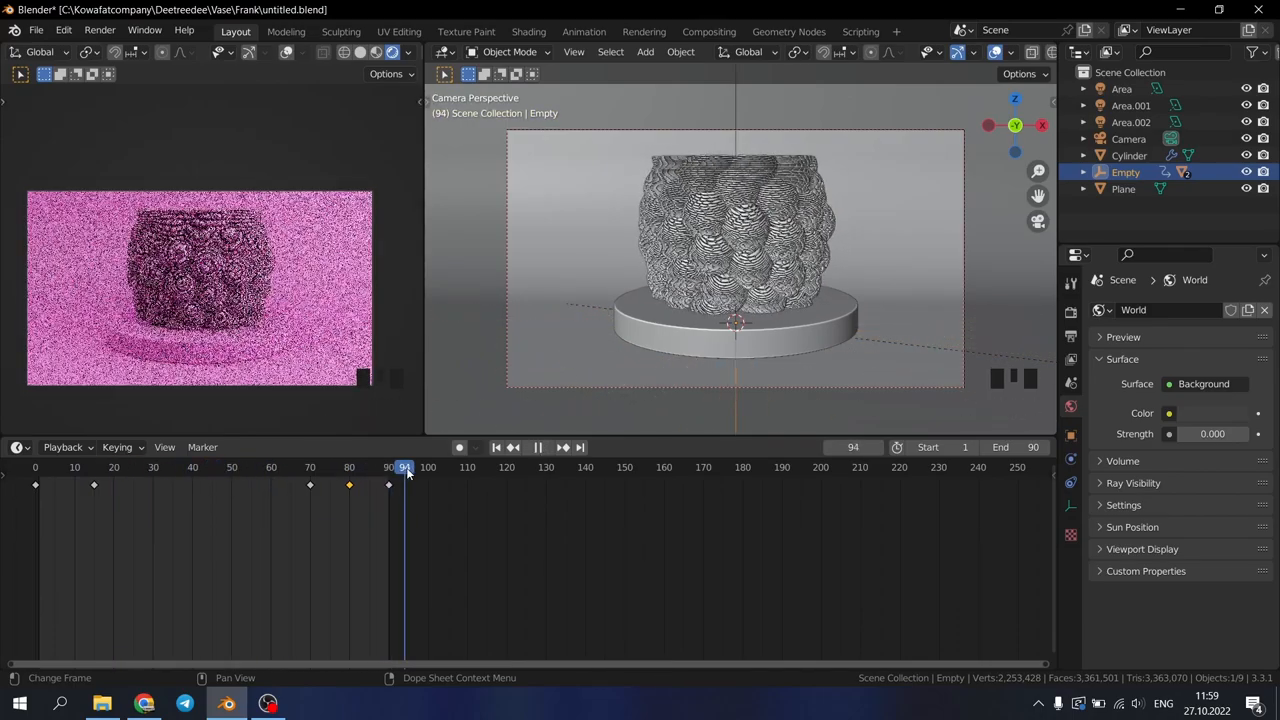
{"action": "key", "text": "Space"}
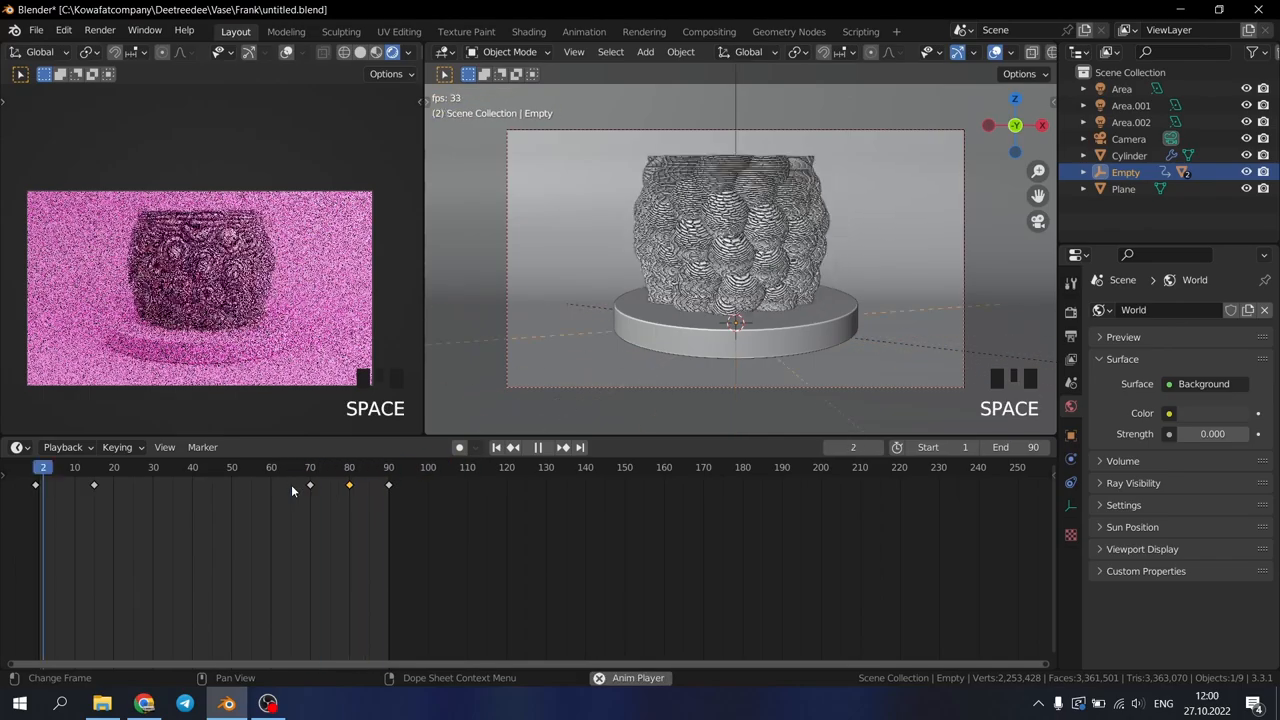
Turn the duplicated timeline into a Graph Editor, set keyframe interpolation, and replay
{"action": "key", "text": "space"}
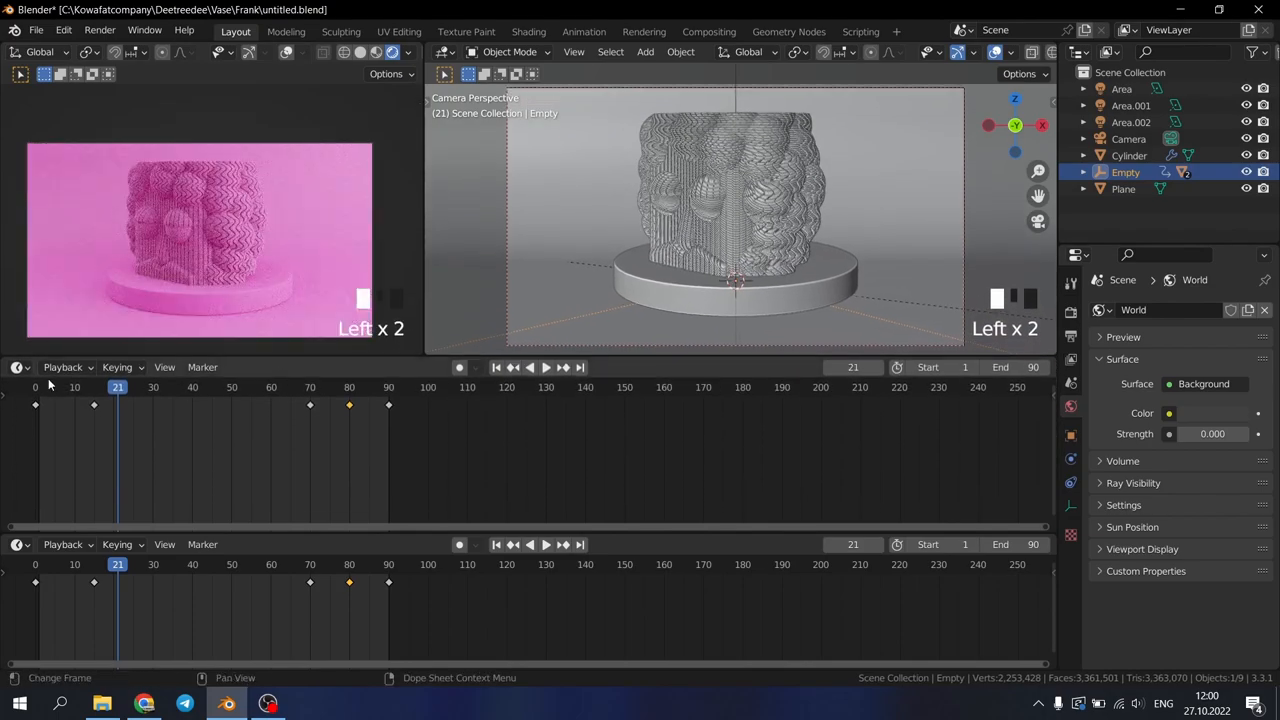
{"action": "left_click", "coordinate": [62, 367]}
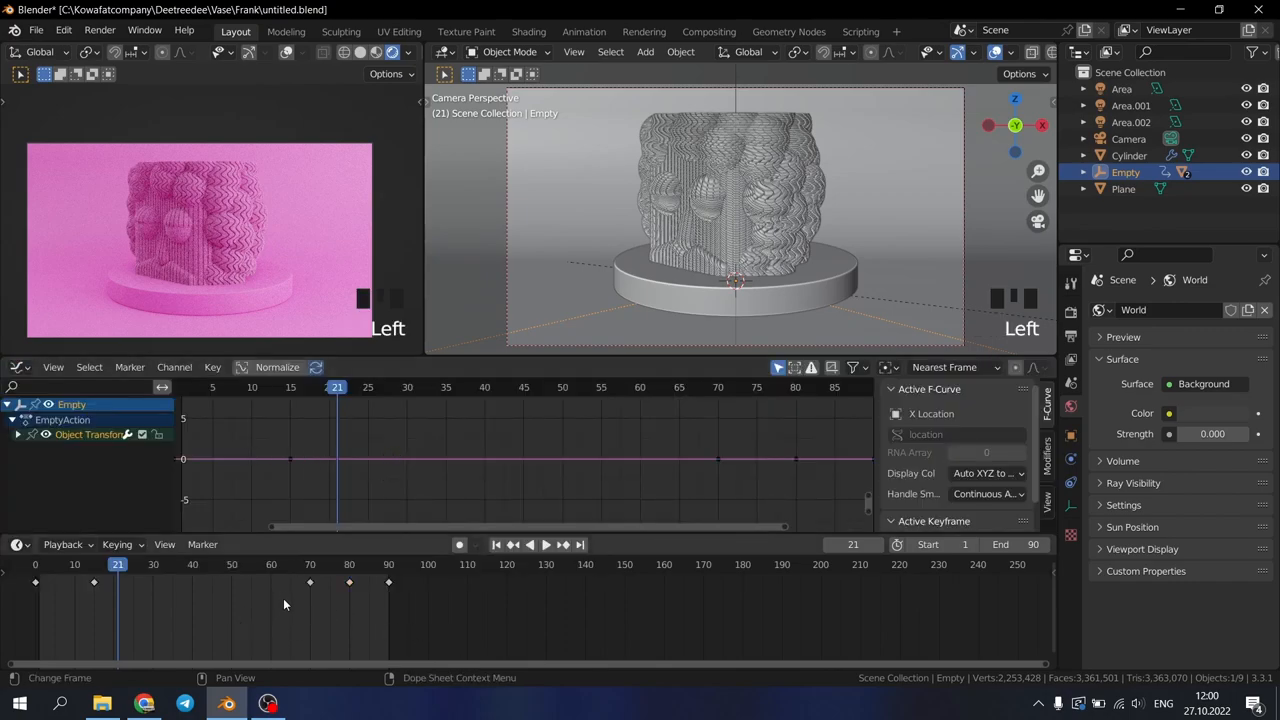
{"action": "mouse_move", "coordinate": [345, 621]}
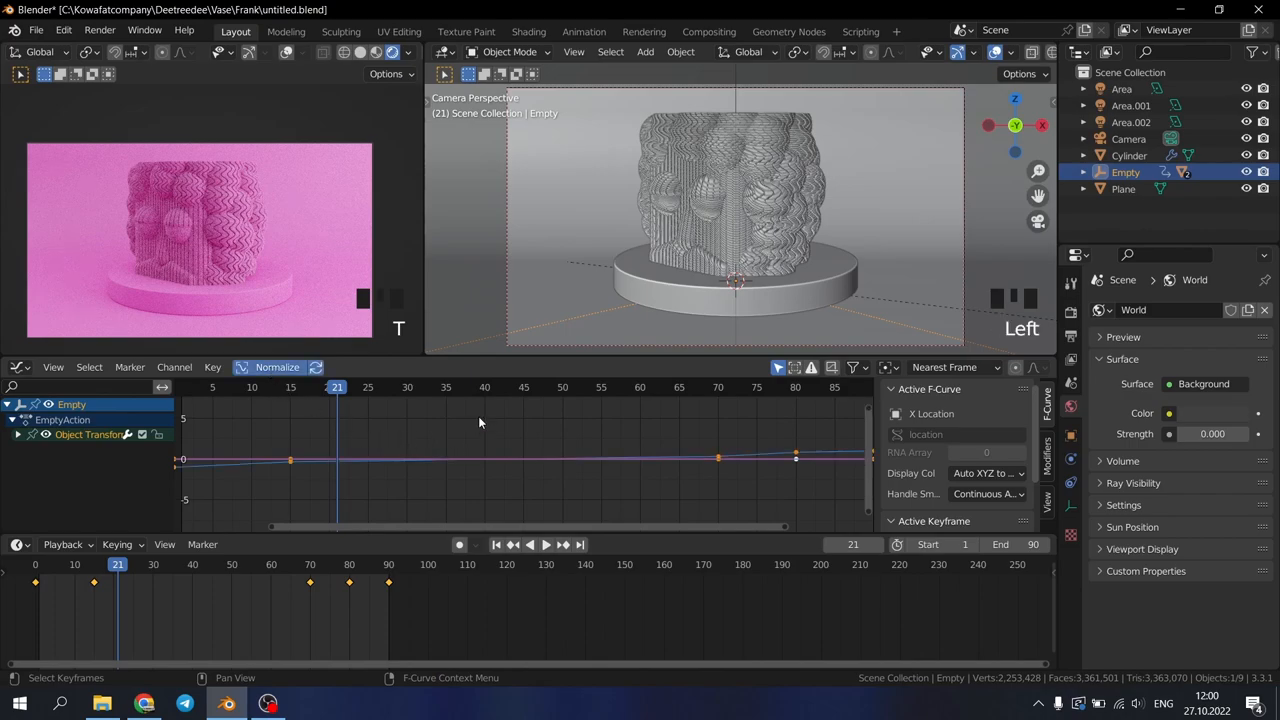
{"action": "key", "text": "NUMPAD_PERIOD"}
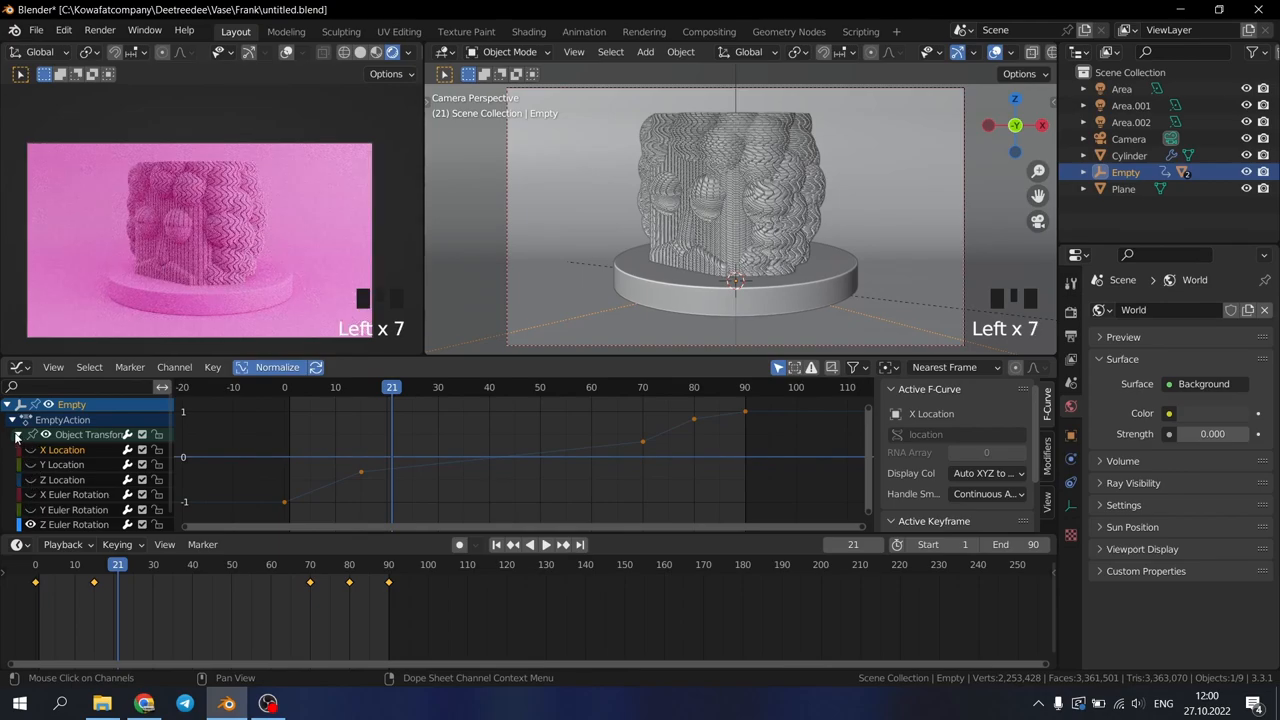
{"action": "left_click", "coordinate": [20, 434]}
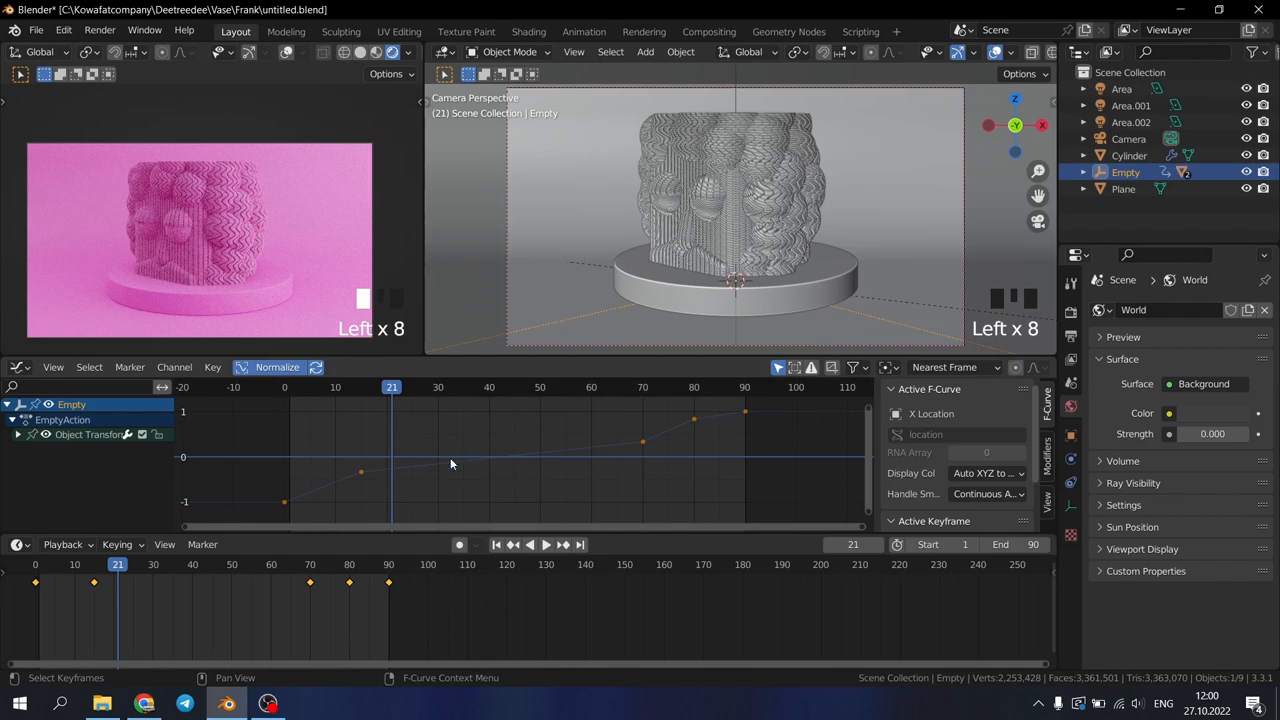
{"action": "mouse_move", "coordinate": [285, 513]}
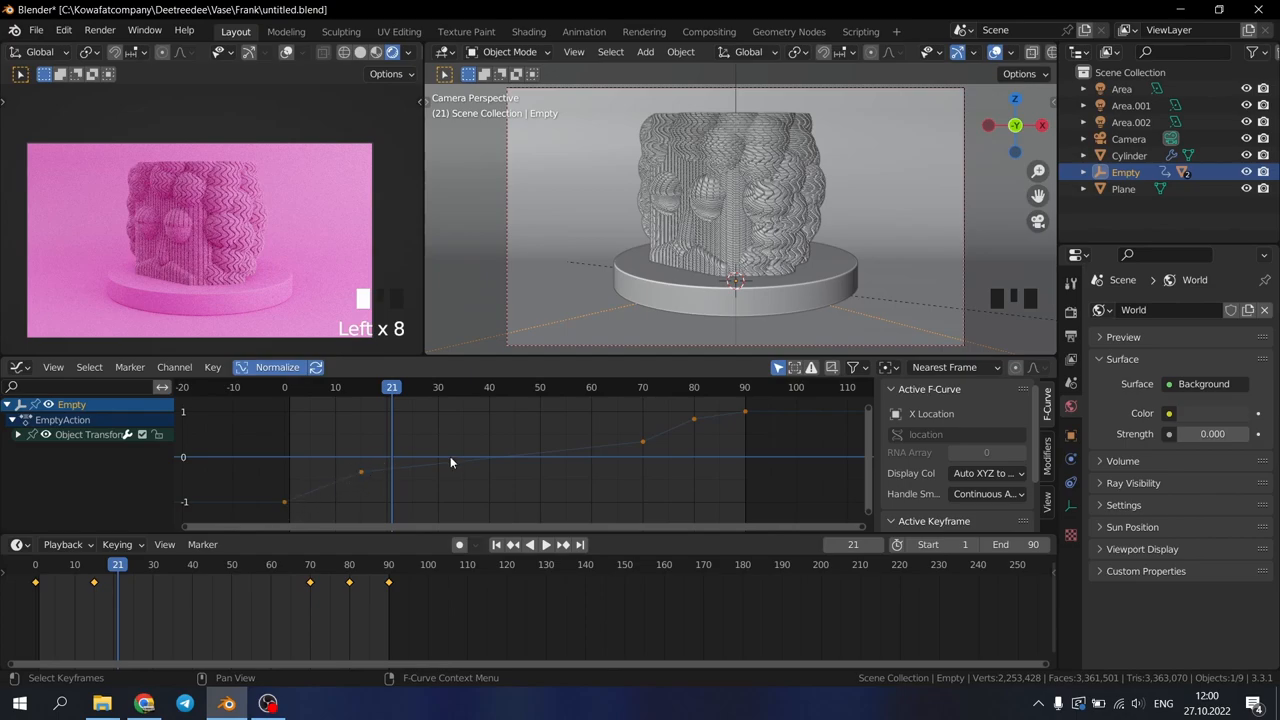
{"action": "mouse_move", "coordinate": [655, 440]}
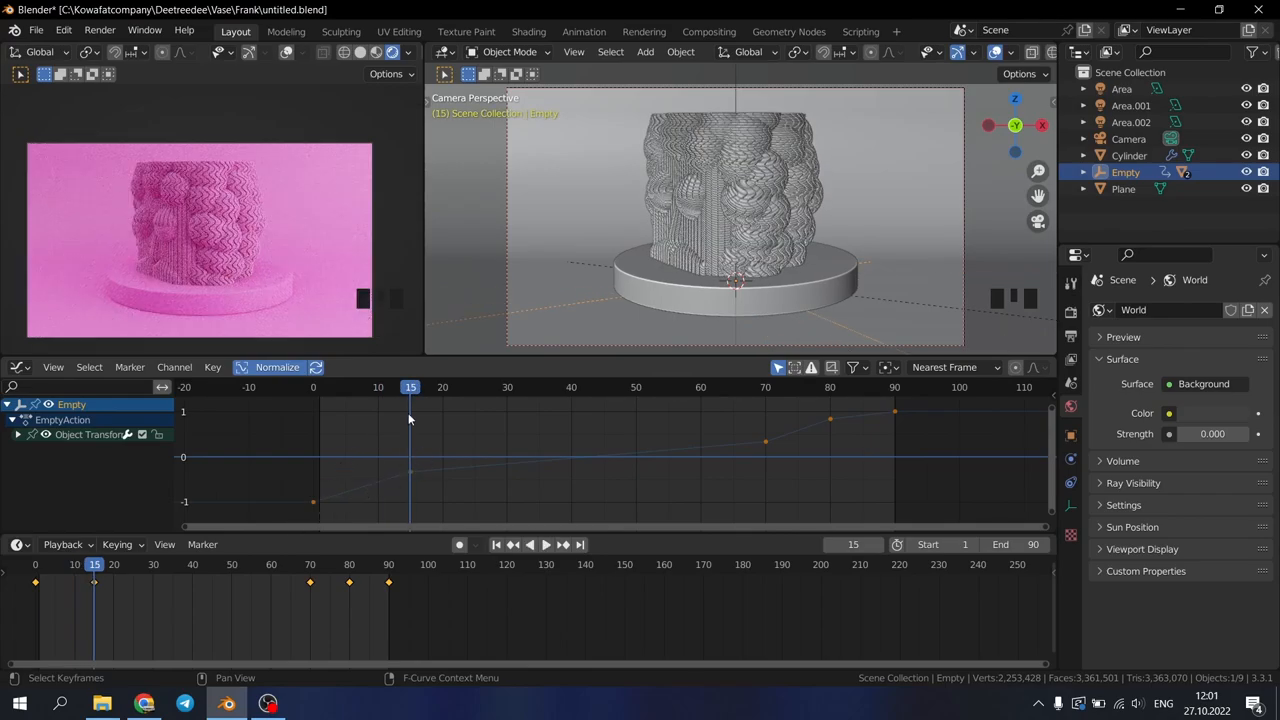
{"action": "left_click", "coordinate": [545, 545]}
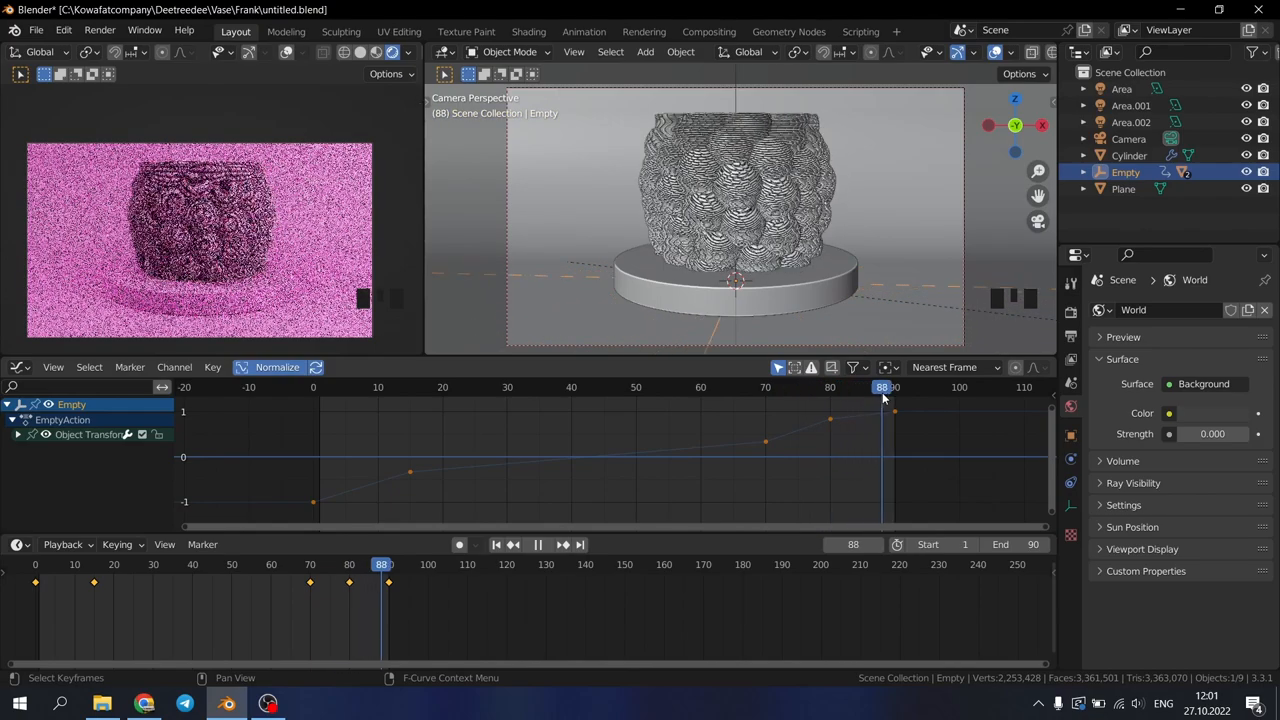
{"action": "key", "text": "Space"}
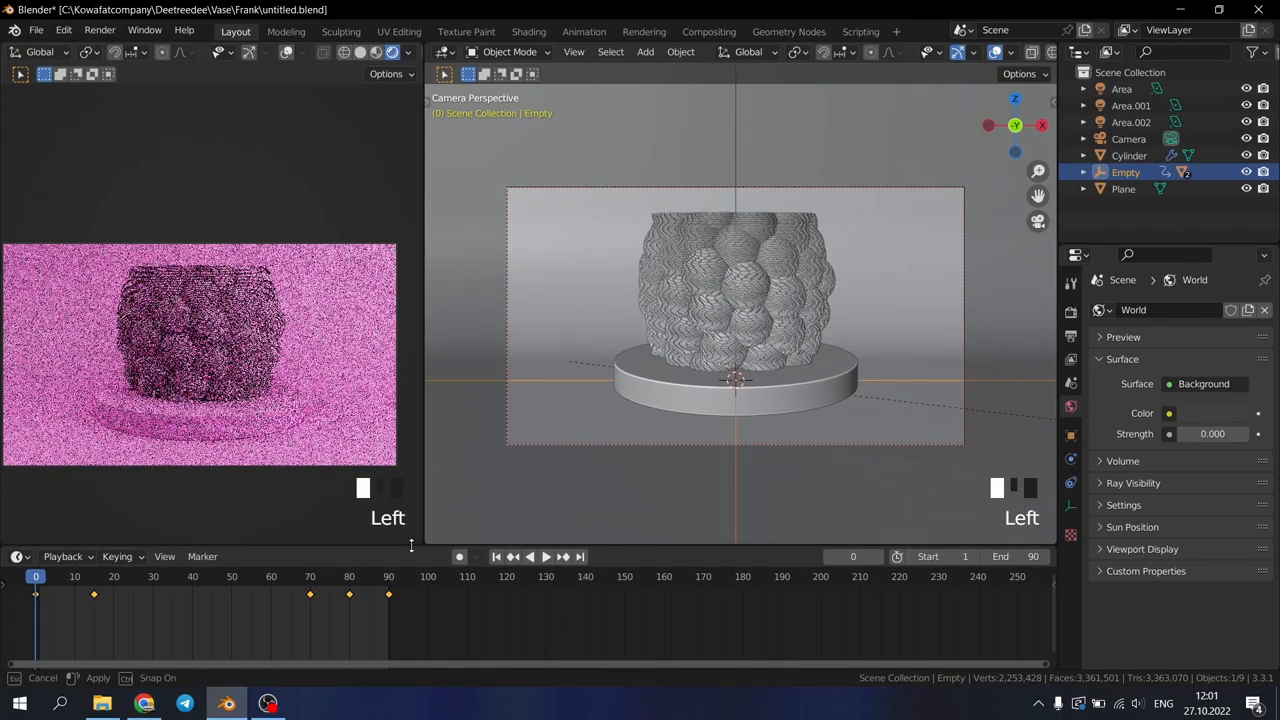
Render the full animation from the Render menu
{"action": "left_click", "coordinate": [93, 29]}
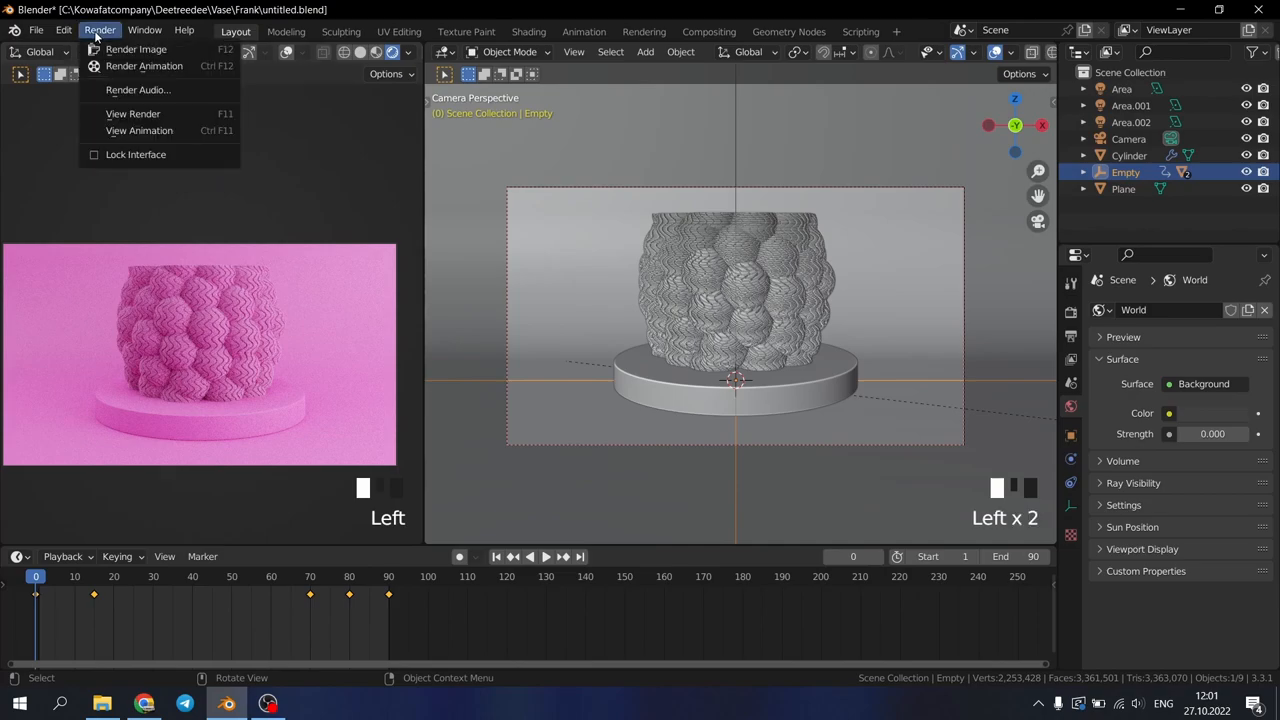
{"action": "mouse_move", "coordinate": [148, 66]}
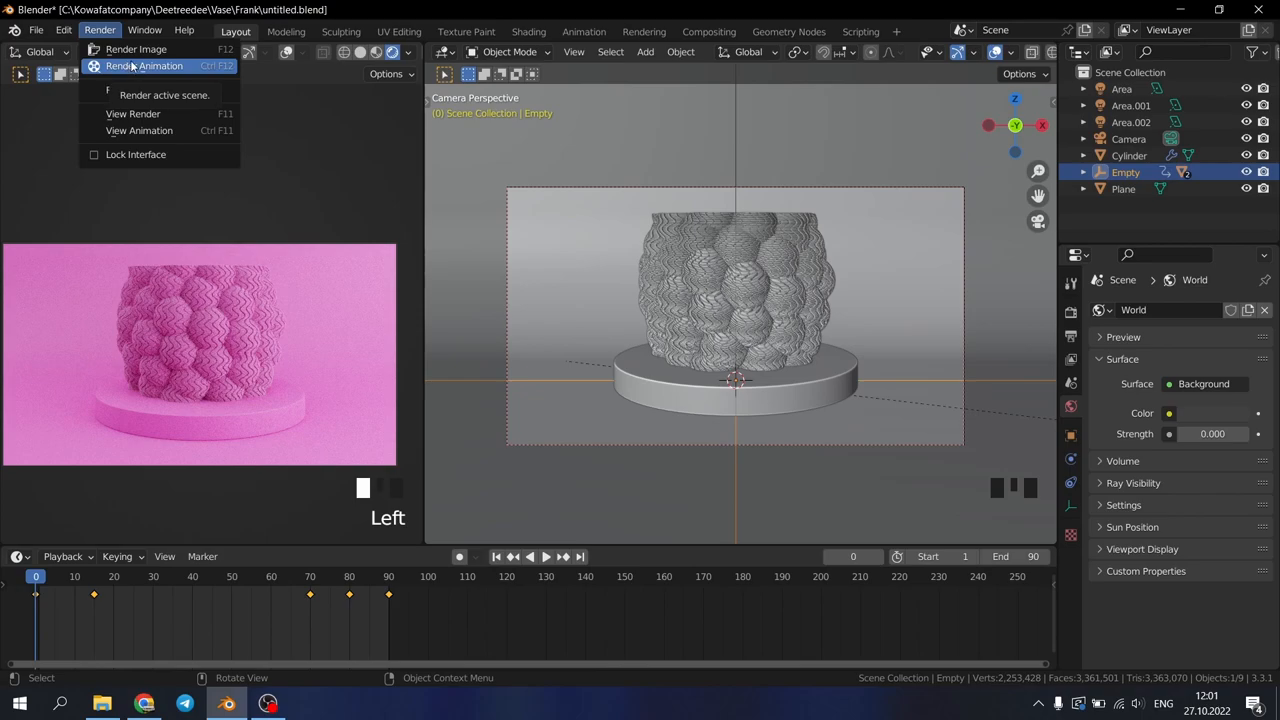
{"action": "left_click", "coordinate": [144, 66]}
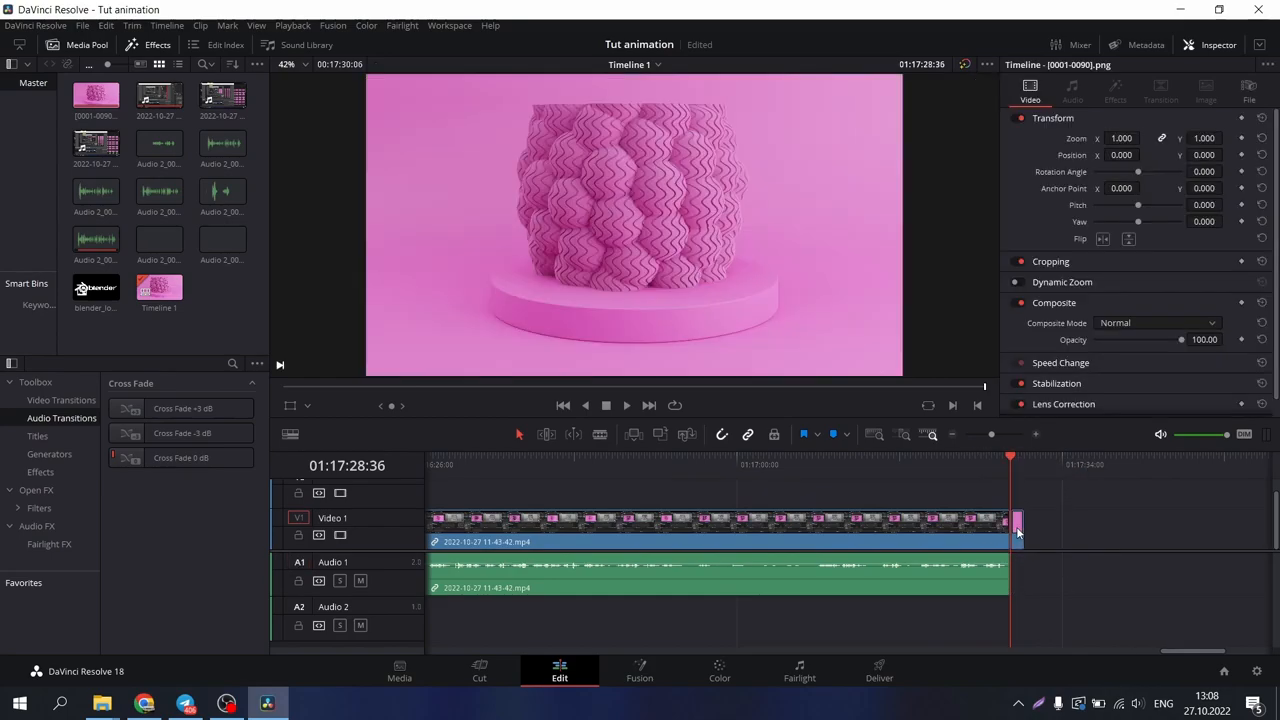
Place the rendered pink animation clip at the end of track V1
{"action": "left_click", "coordinate": [625, 405]}
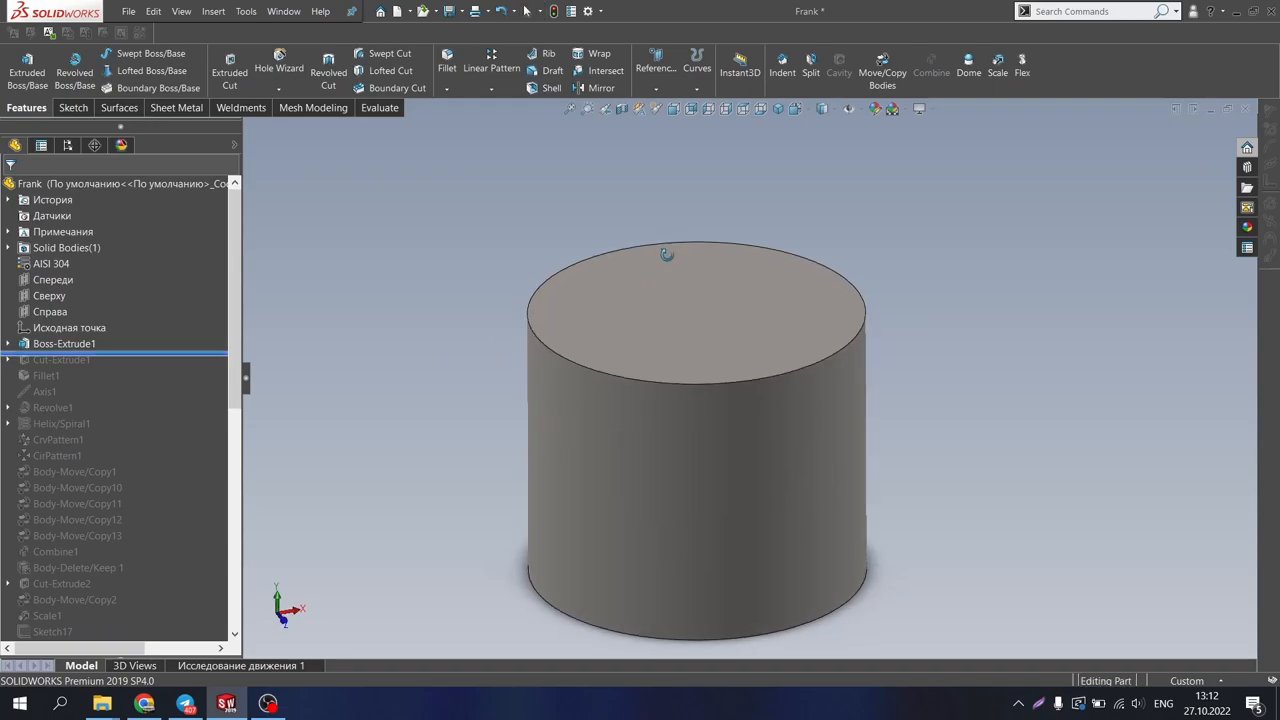
Orbit the plain Boss-Extrude1 cylinder from several sides, then roll forward past the cut and fillet
{"action": "left_click_drag", "start_coordinate": [667, 253], "coordinate": [777, 197]}
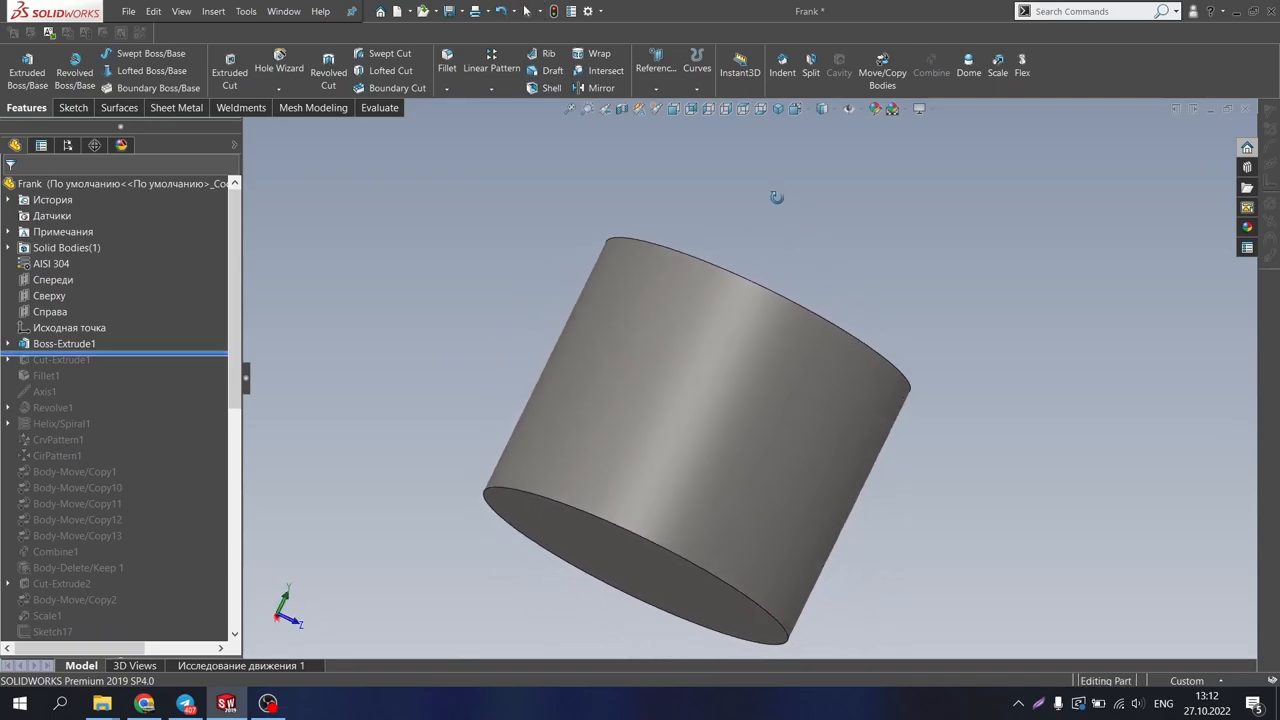
{"action": "left_click_drag", "start_coordinate": [777, 197], "coordinate": [665, 302]}
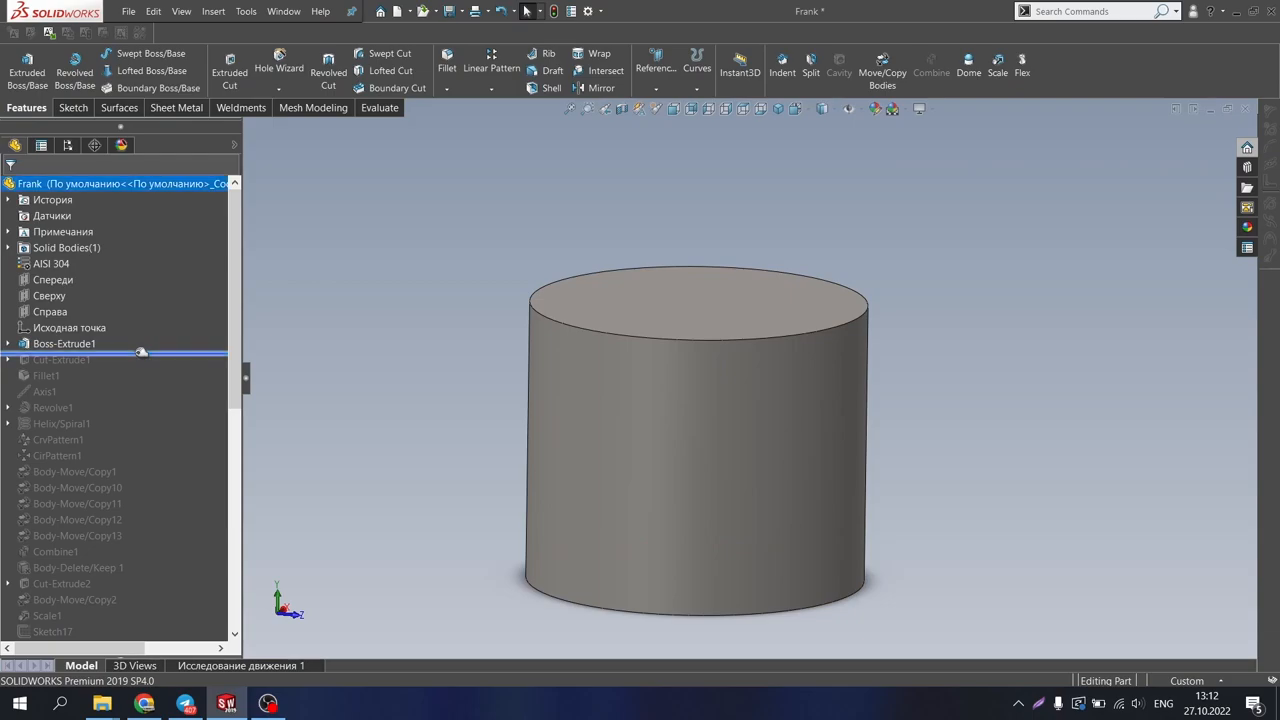
{"action": "left_click", "coordinate": [61, 359]}
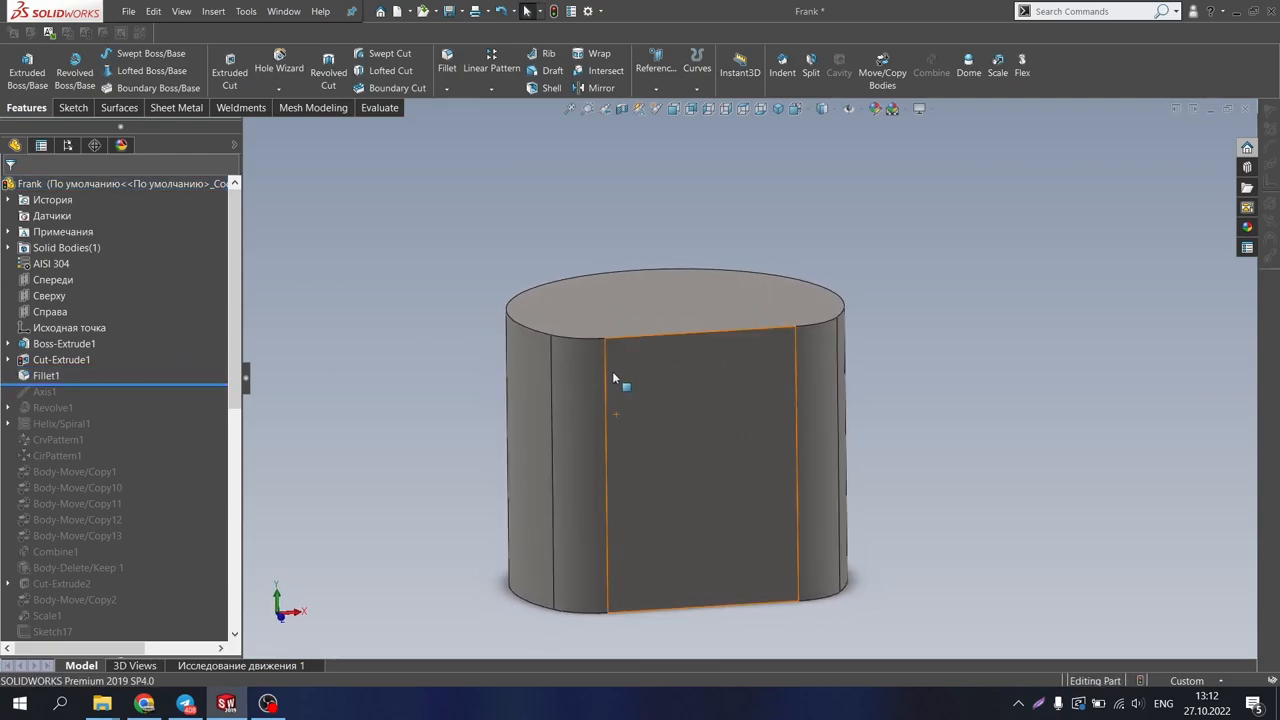
Roll forward to reveal the axis and revolved sphere, then the helix
{"action": "left_click", "coordinate": [45, 391]}
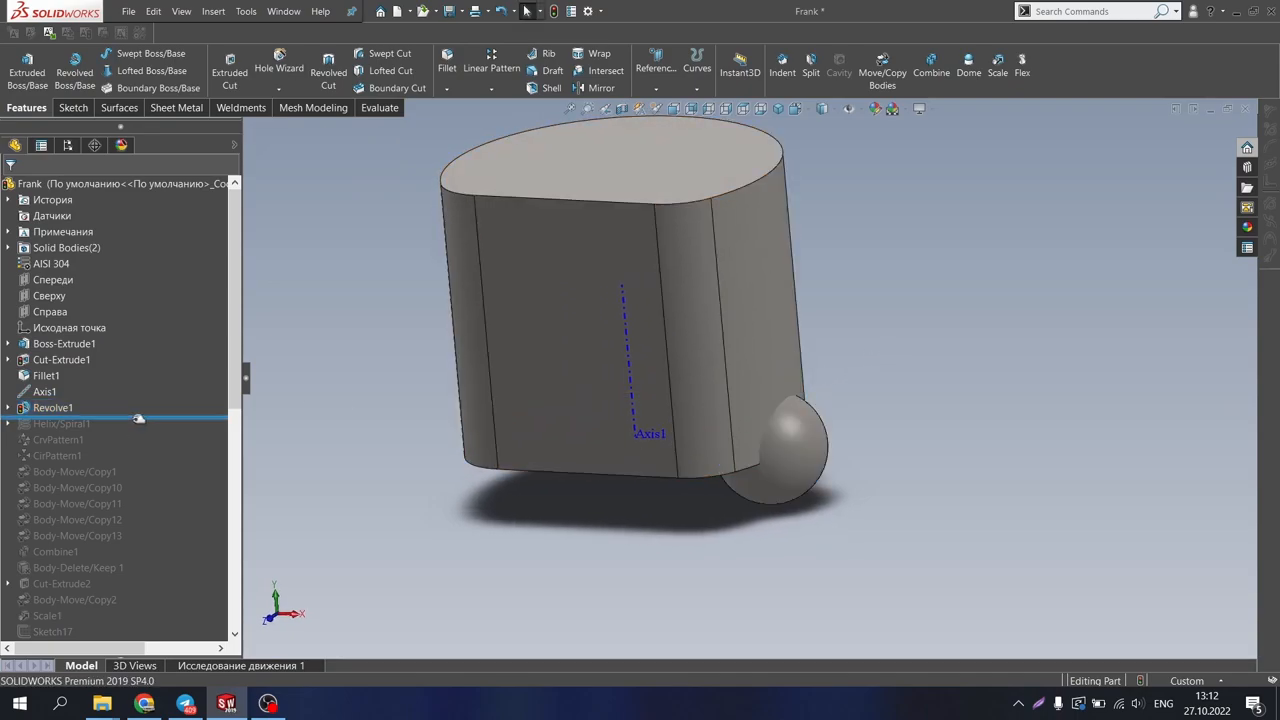
{"action": "left_click", "coordinate": [59, 439]}
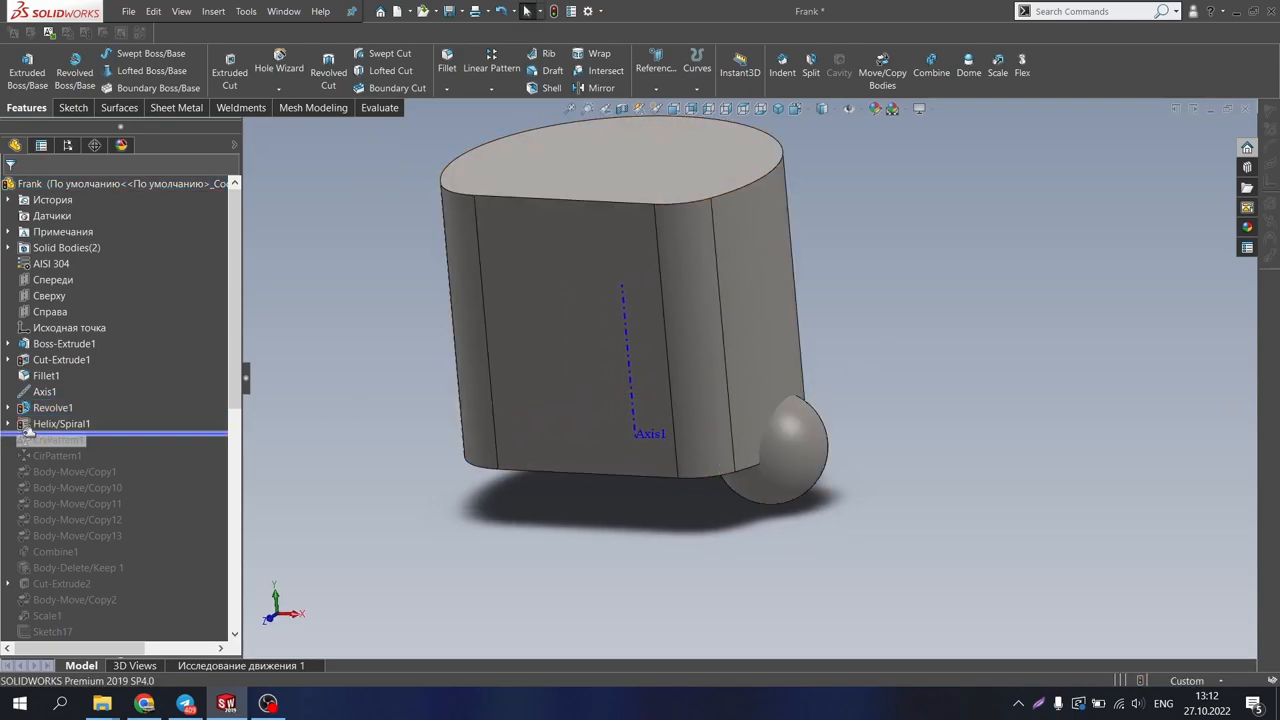
Roll forward past Helix/Spiral1 and CirPattern1, then orbit the sphere-covered head to the side
{"action": "left_click", "coordinate": [62, 423]}
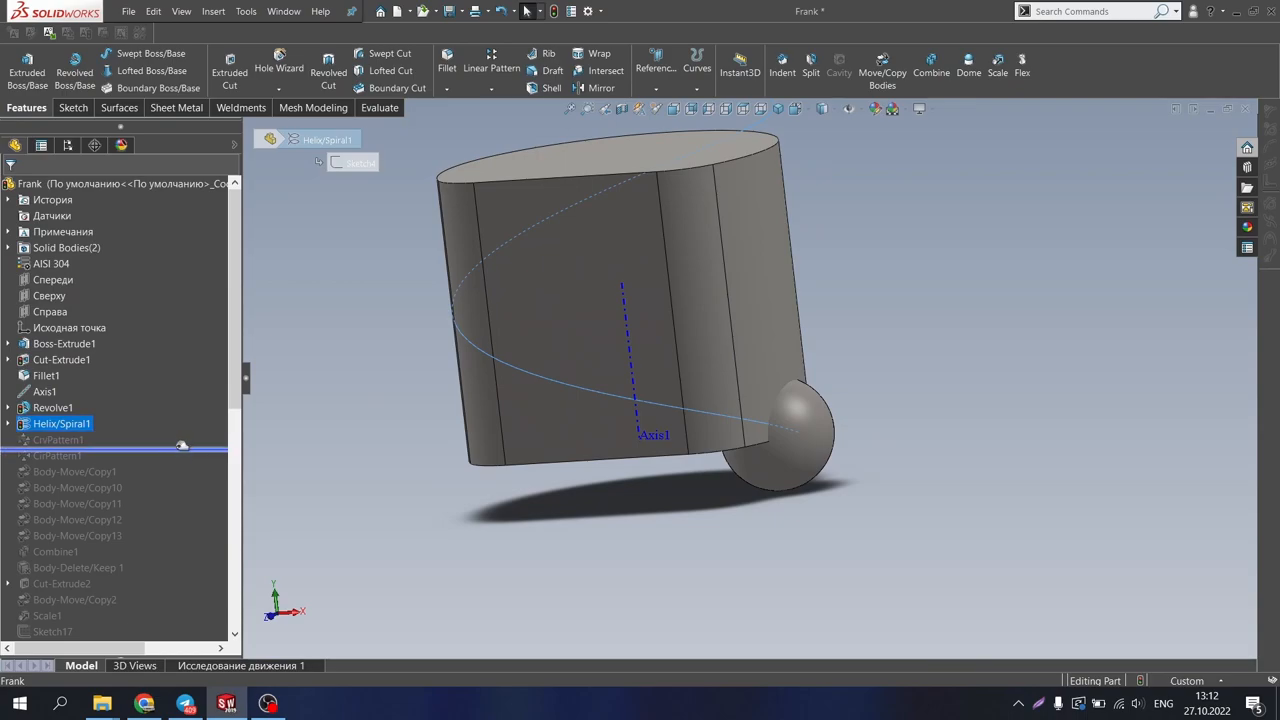
{"action": "left_click", "coordinate": [58, 439]}
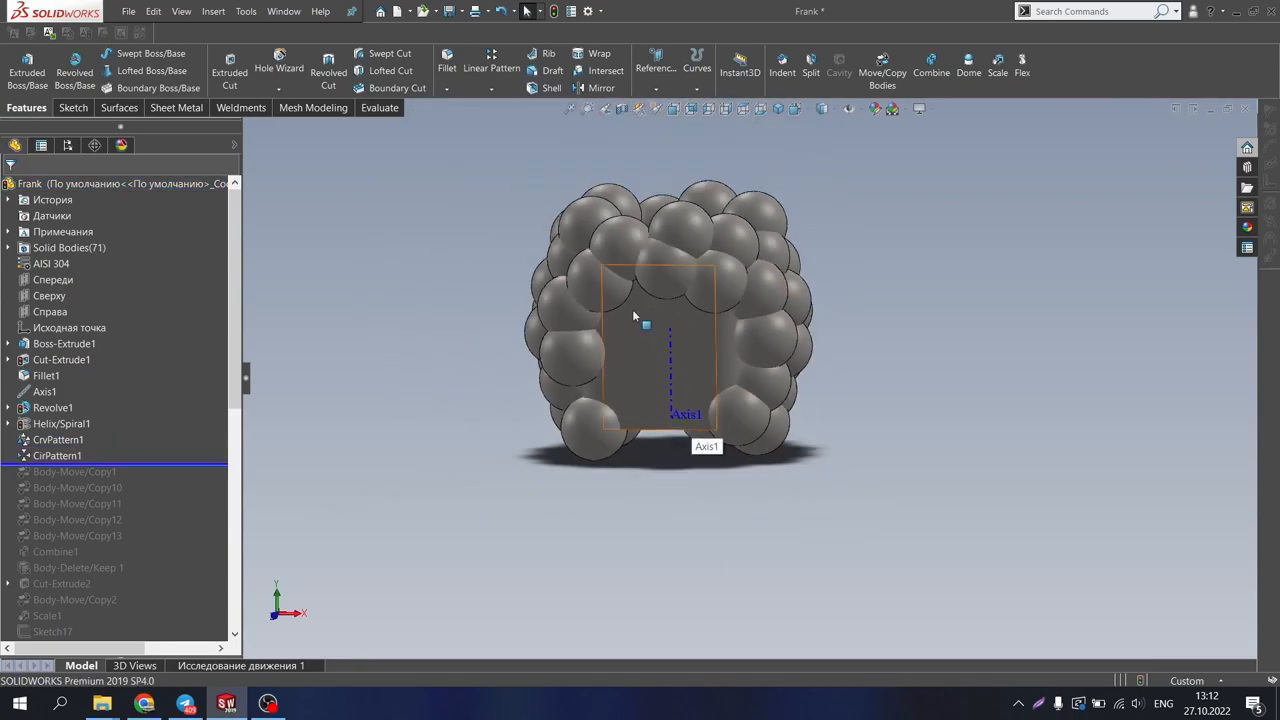
{"action": "left_click_drag", "start_coordinate": [645, 325], "coordinate": [735, 322]}
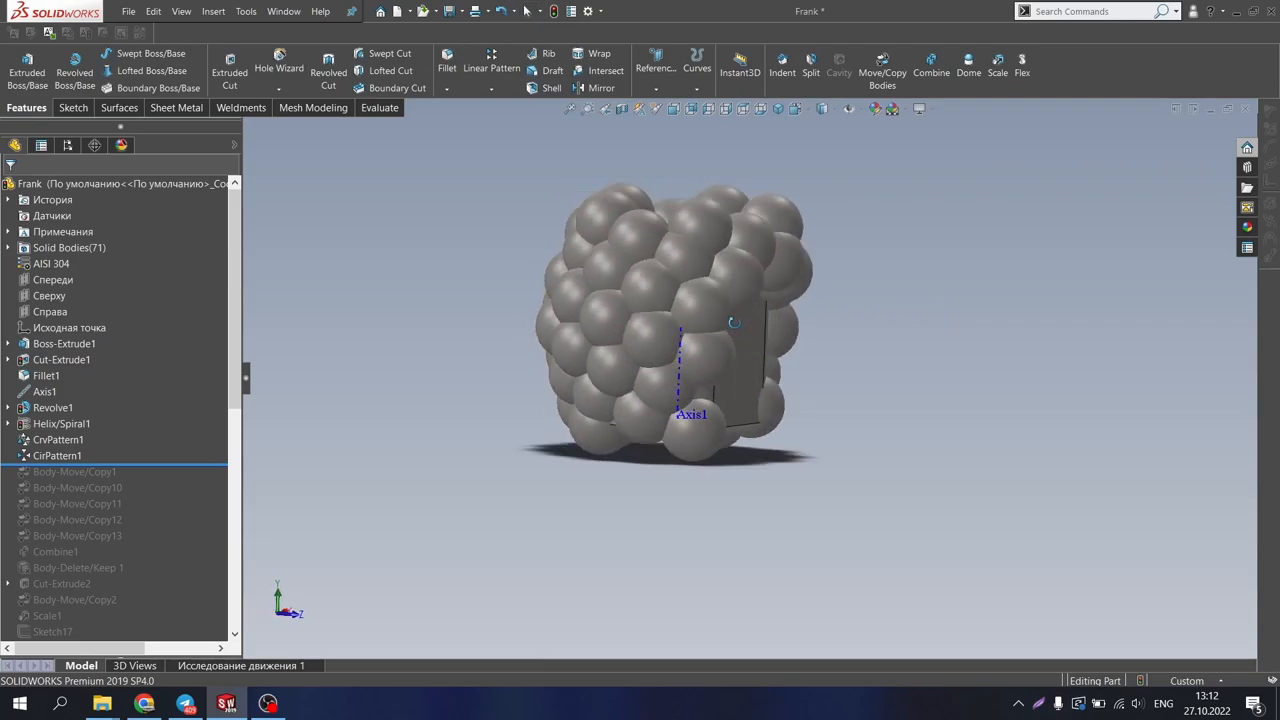
{"action": "left_click_drag", "start_coordinate": [735, 322], "coordinate": [800, 311]}
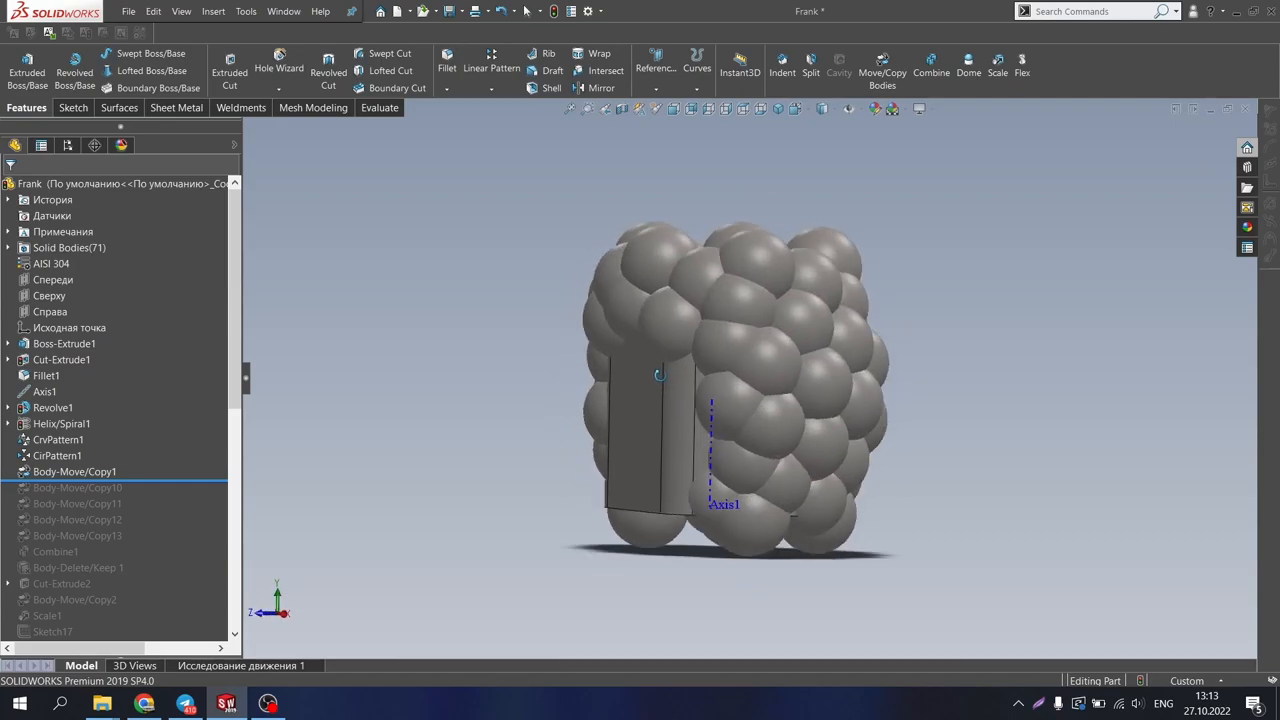
Roll forward below Body-Move/Copy13, then orbit, zoom and recentre on the sphere-covered head
{"action": "left_click", "coordinate": [57, 455]}
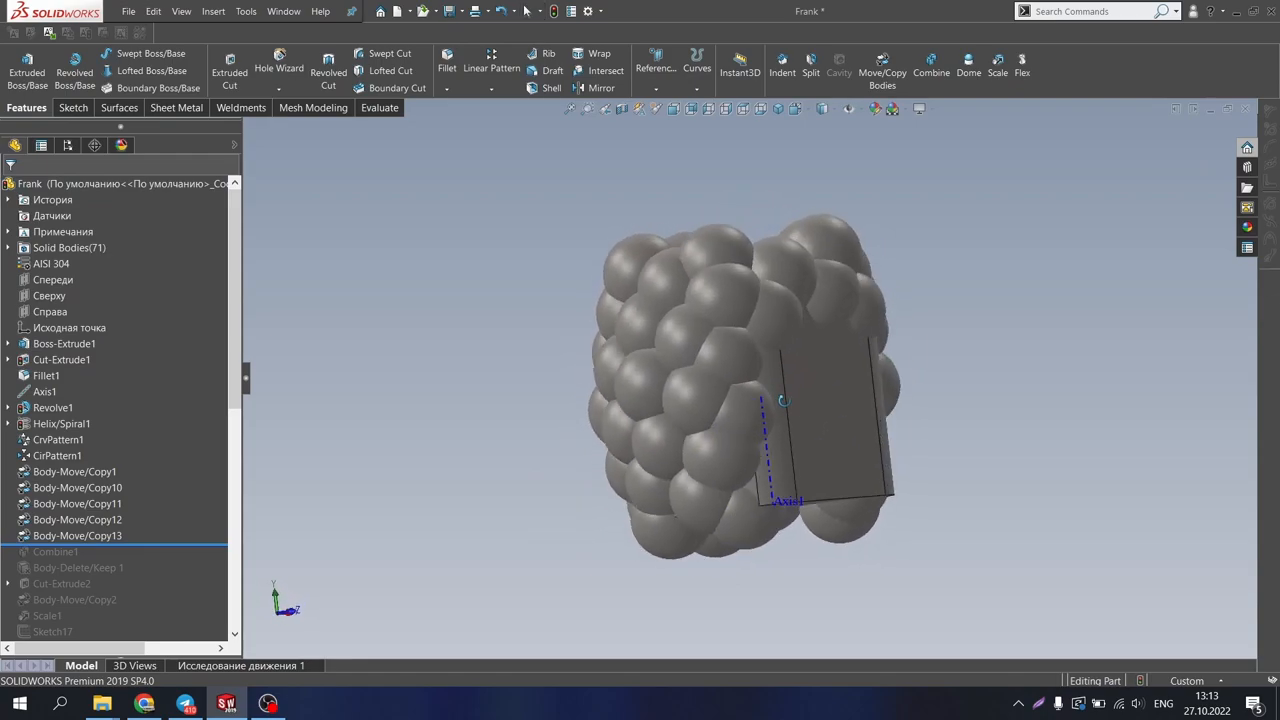
{"action": "left_click_drag", "start_coordinate": [785, 400], "coordinate": [727, 438]}
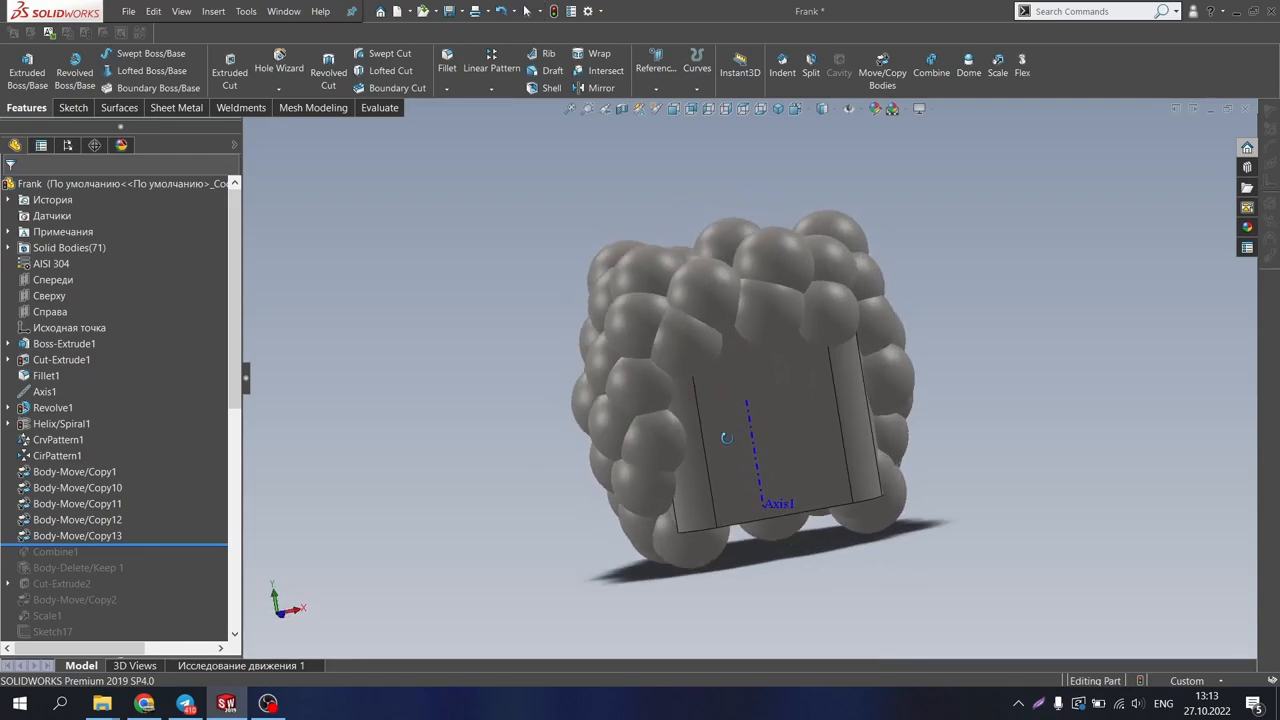
{"action": "left_click_drag", "start_coordinate": [727, 438], "coordinate": [733, 456]}
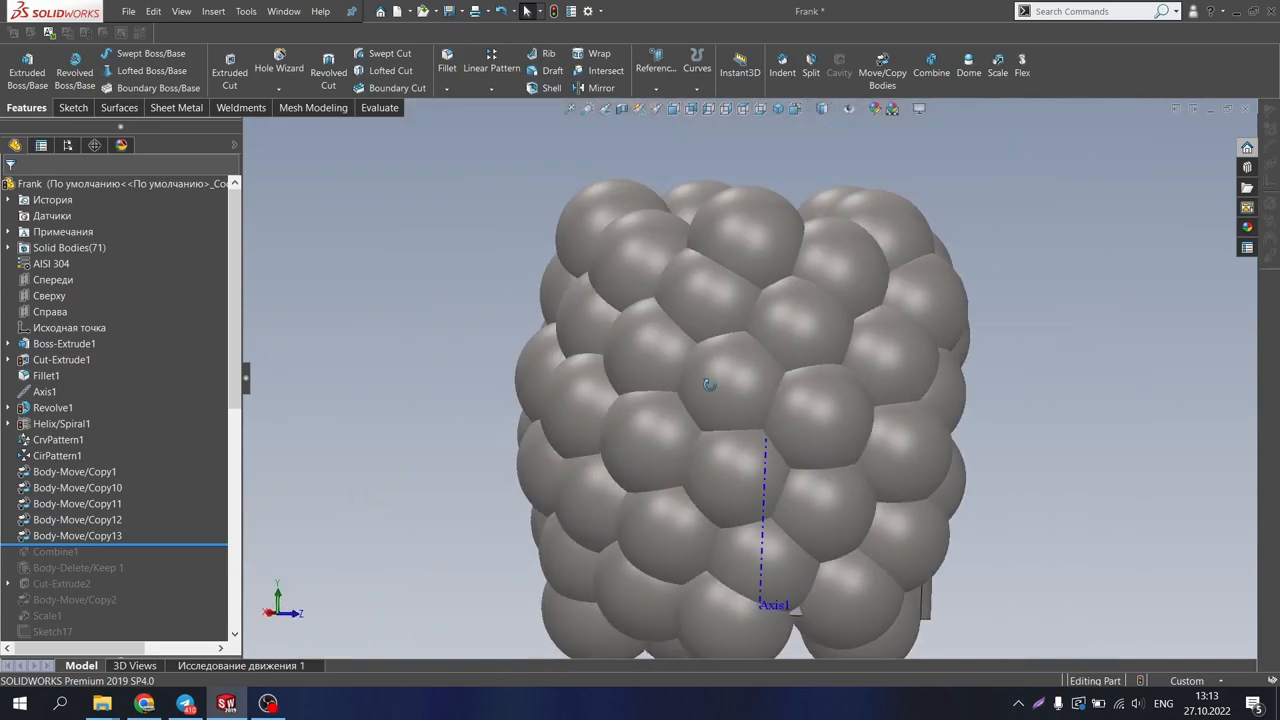
{"action": "left_click_drag", "start_coordinate": [710, 385], "coordinate": [955, 378]}
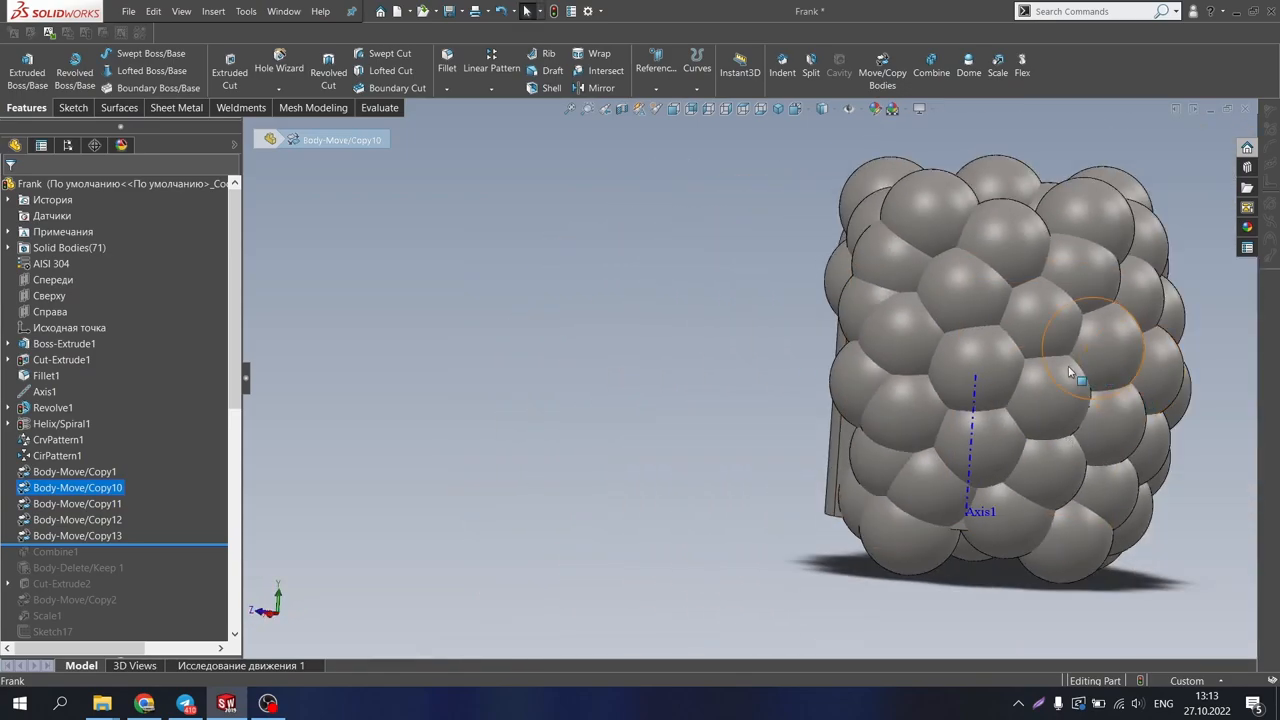
{"action": "left_click_drag", "start_coordinate": [1070, 370], "coordinate": [1125, 330]}
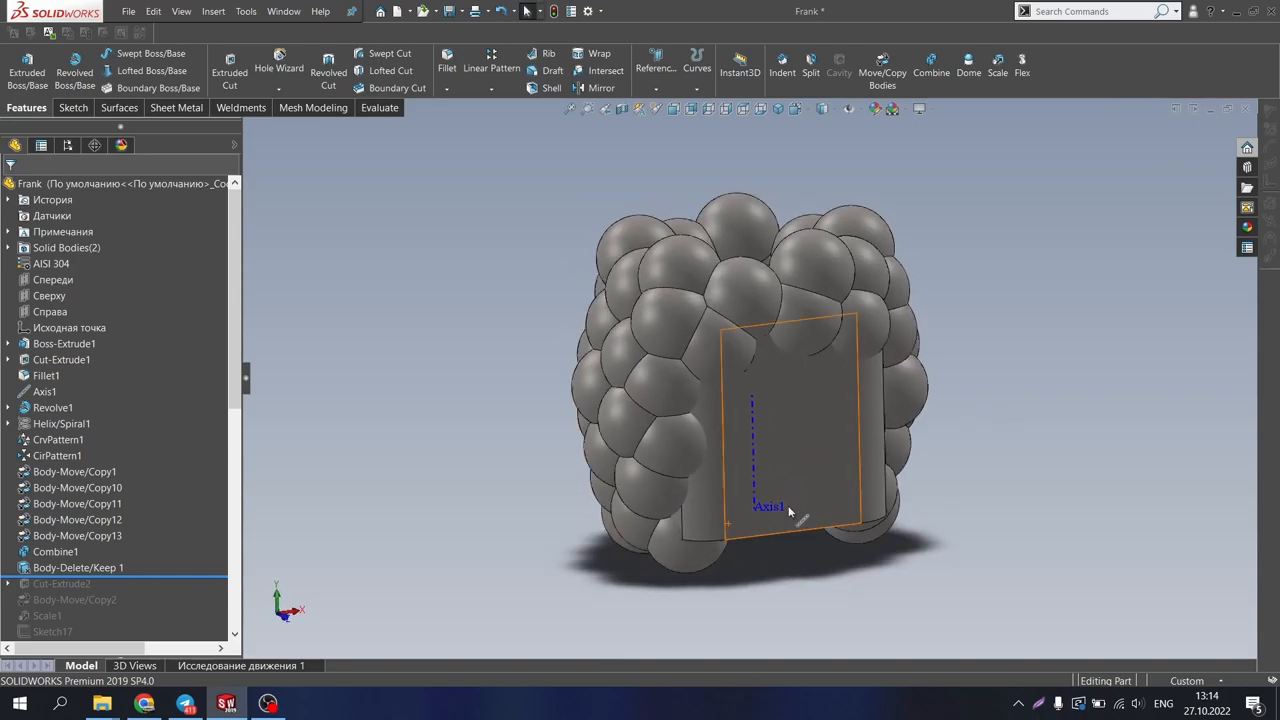
Roll forward below Body-Delete/Keep1, highlight two remaining solid bodies, then collapse the folder
{"action": "left_click", "coordinate": [76, 567]}
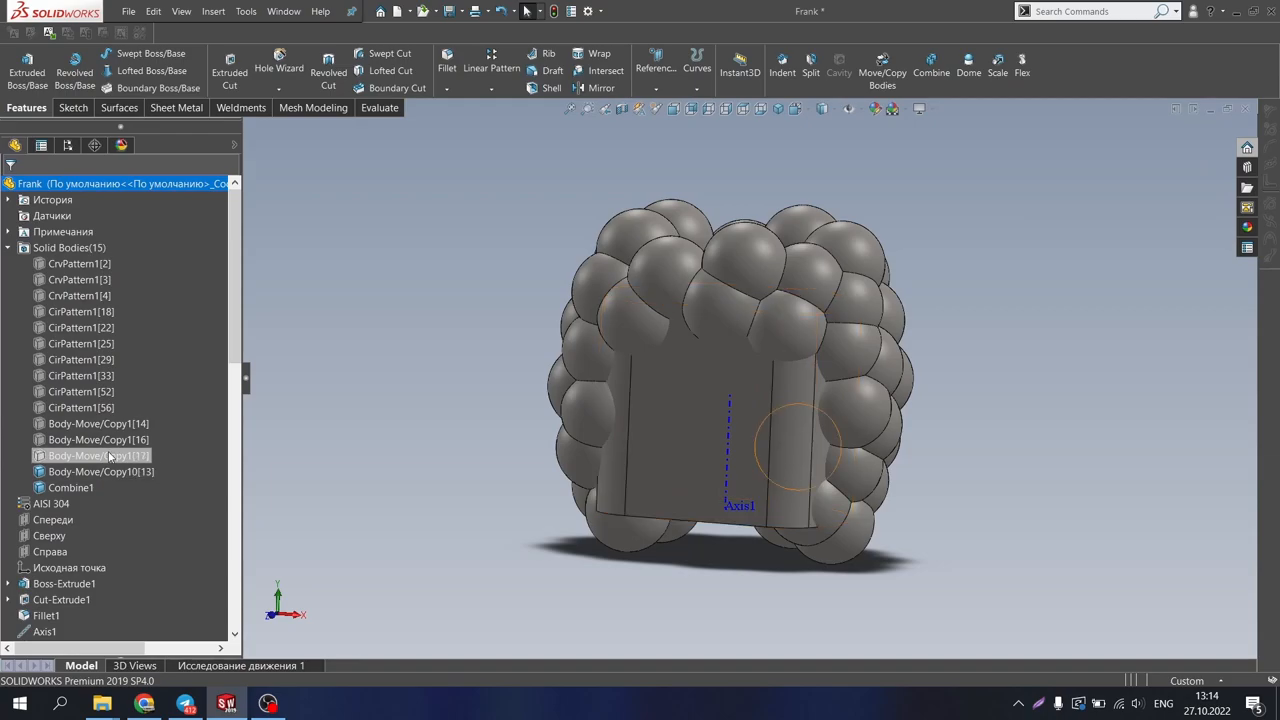
{"action": "left_click", "coordinate": [79, 279]}
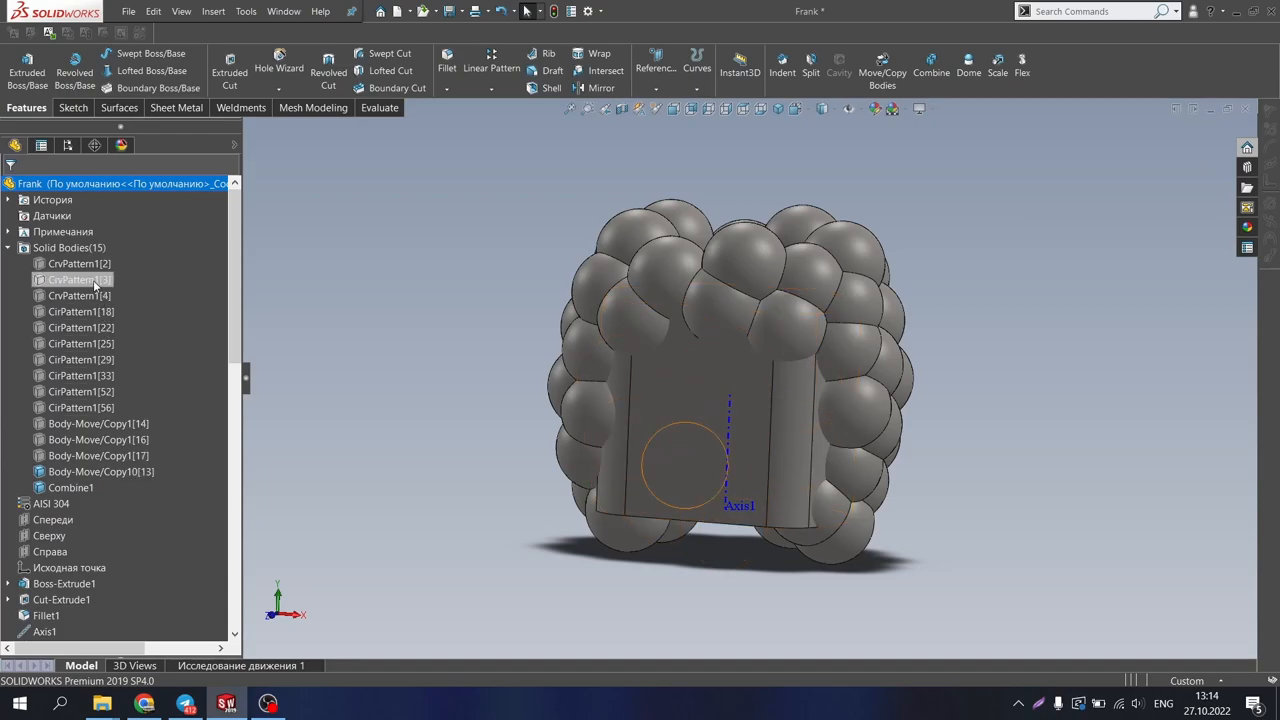
{"action": "left_click", "coordinate": [80, 391]}
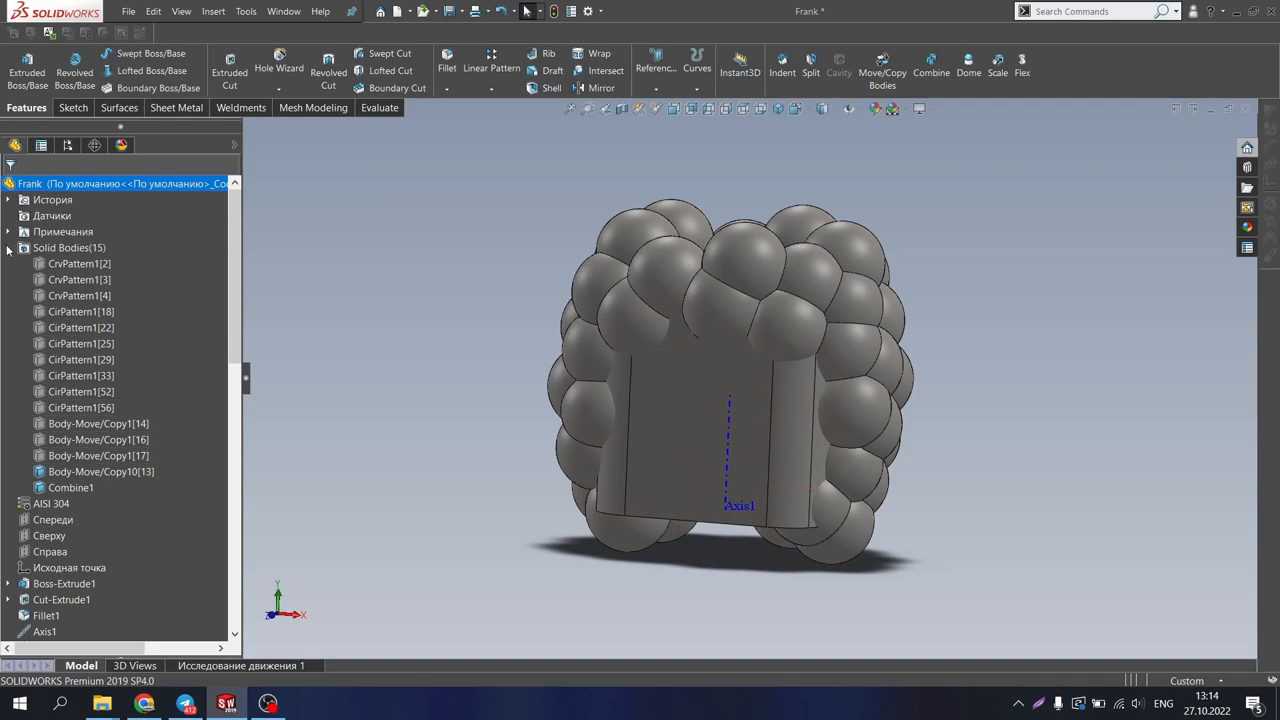
{"action": "left_click", "coordinate": [7, 247]}
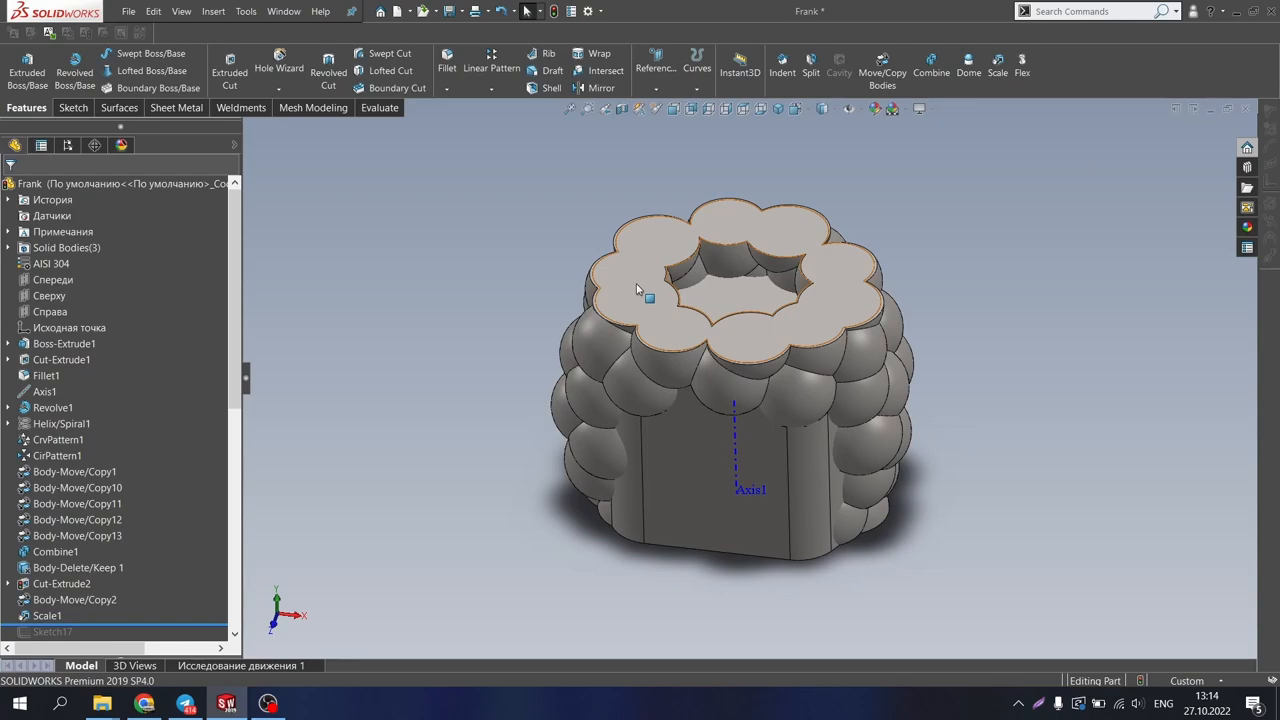
{"action": "mouse_move", "coordinate": [626, 383]}
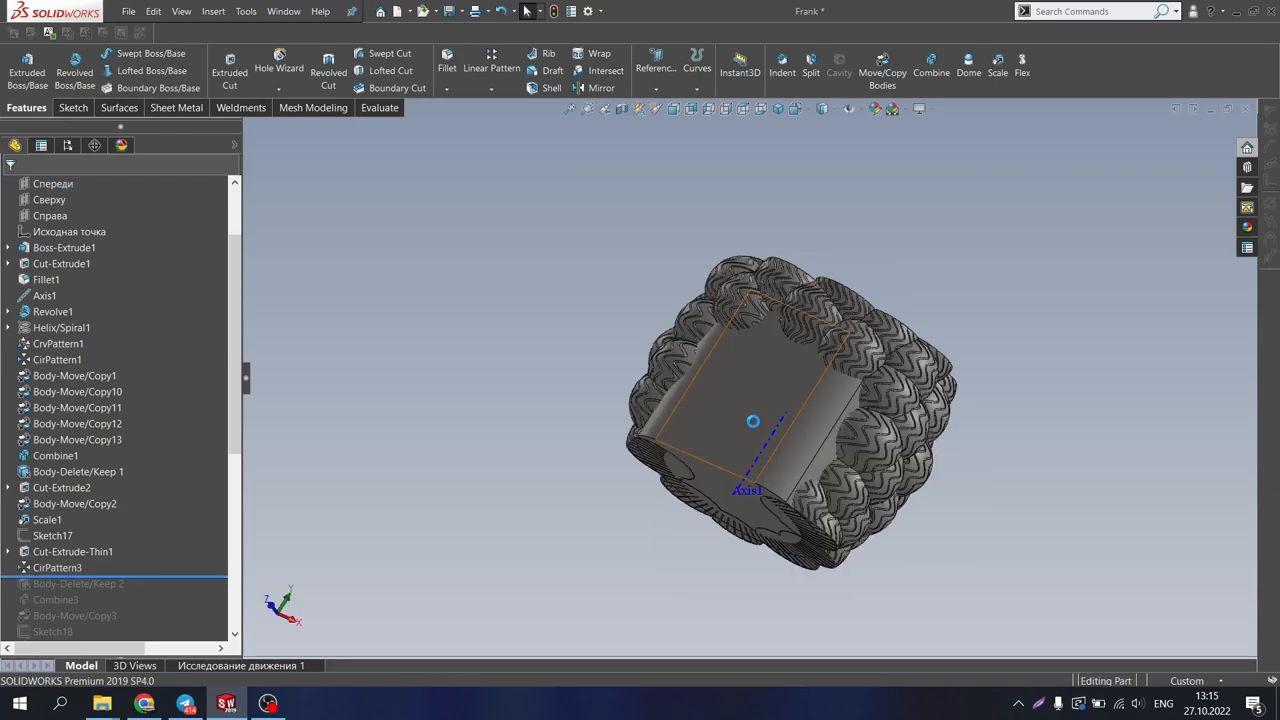
Orbit under the head, return to a front view, and roll forward below Body-Move/Copy3
{"action": "left_click_drag", "start_coordinate": [753, 421], "coordinate": [727, 455]}
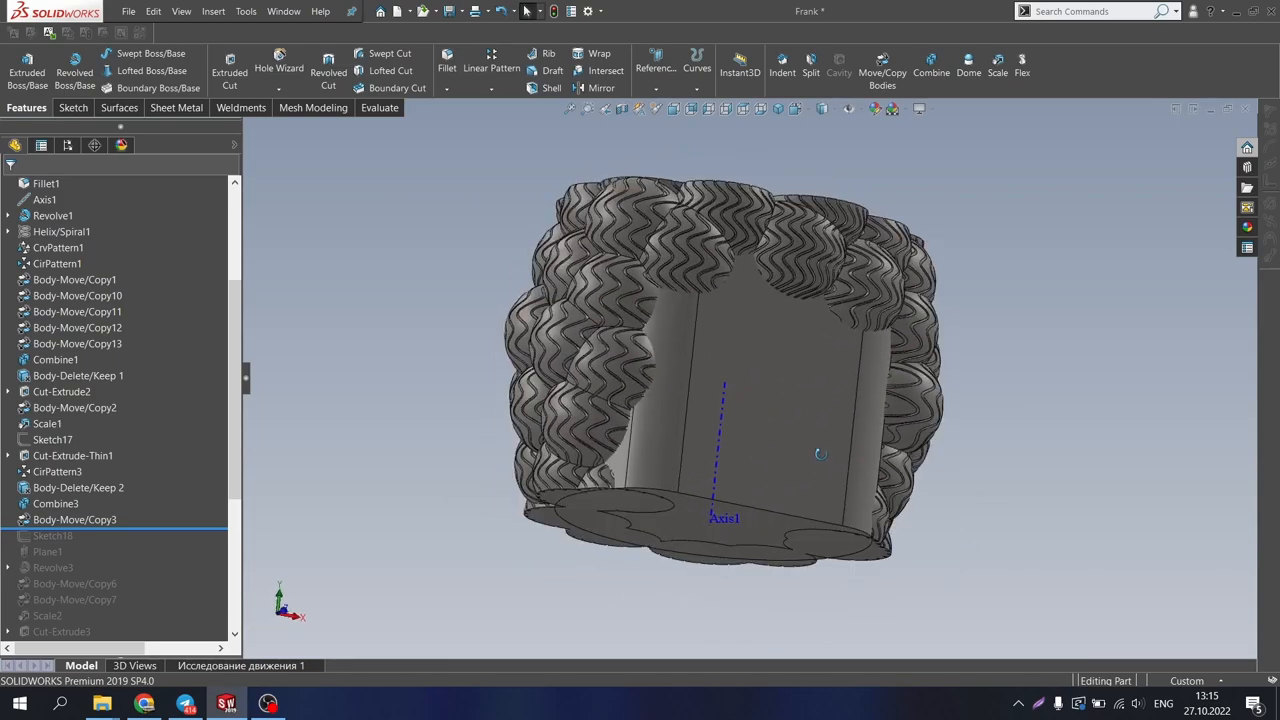
{"action": "left_click_drag", "start_coordinate": [820, 453], "coordinate": [700, 330]}
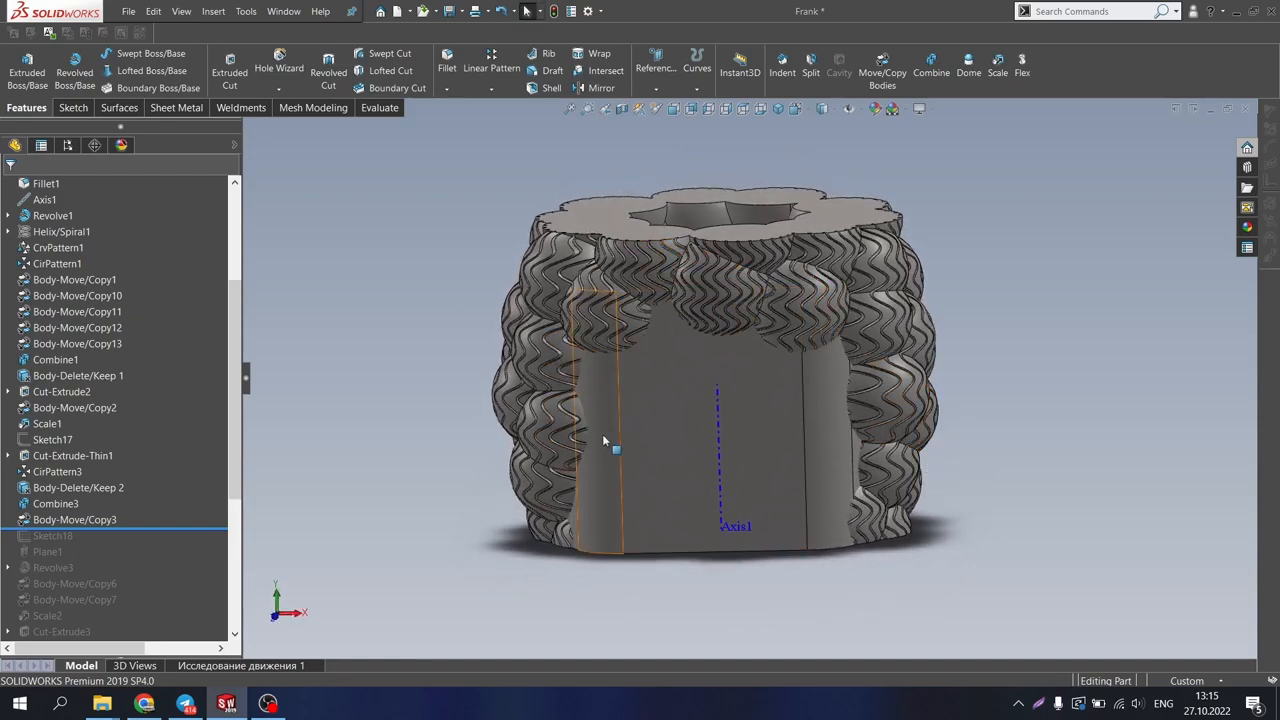
{"action": "left_click", "coordinate": [44, 183]}
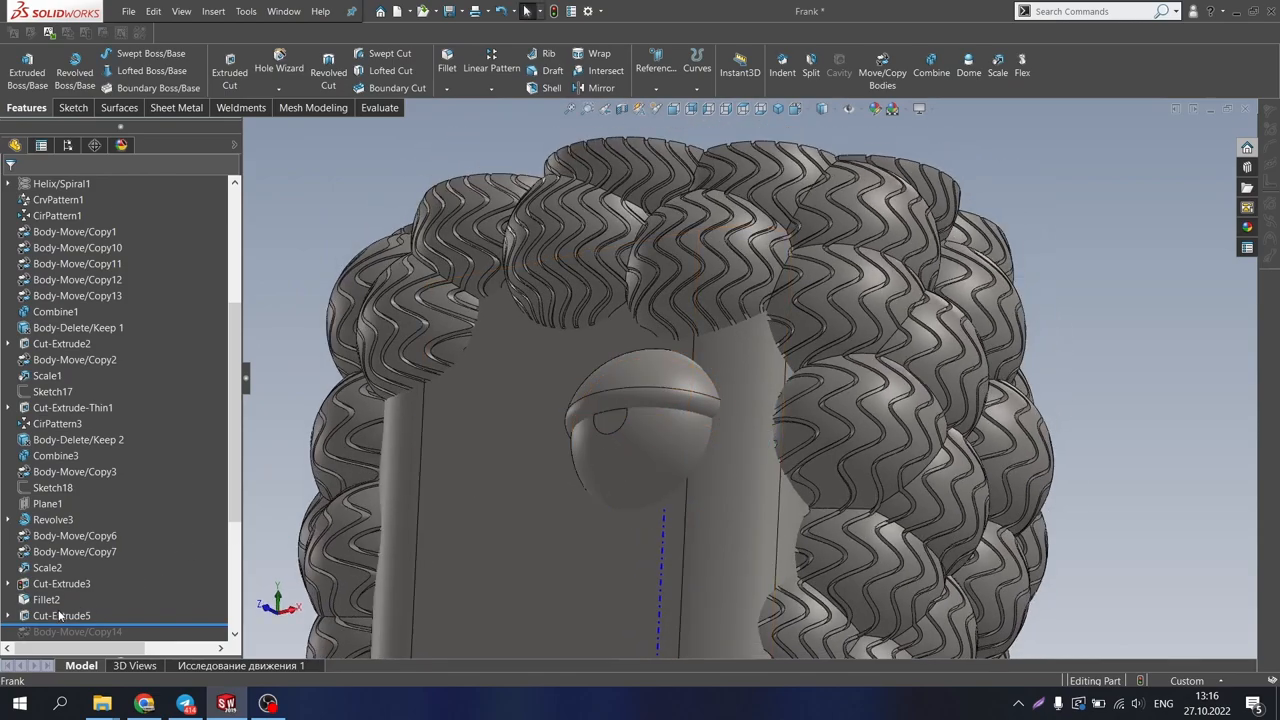
Roll forward below Mirror2 to show both eyes and the nose
{"action": "left_click", "coordinate": [617, 438]}
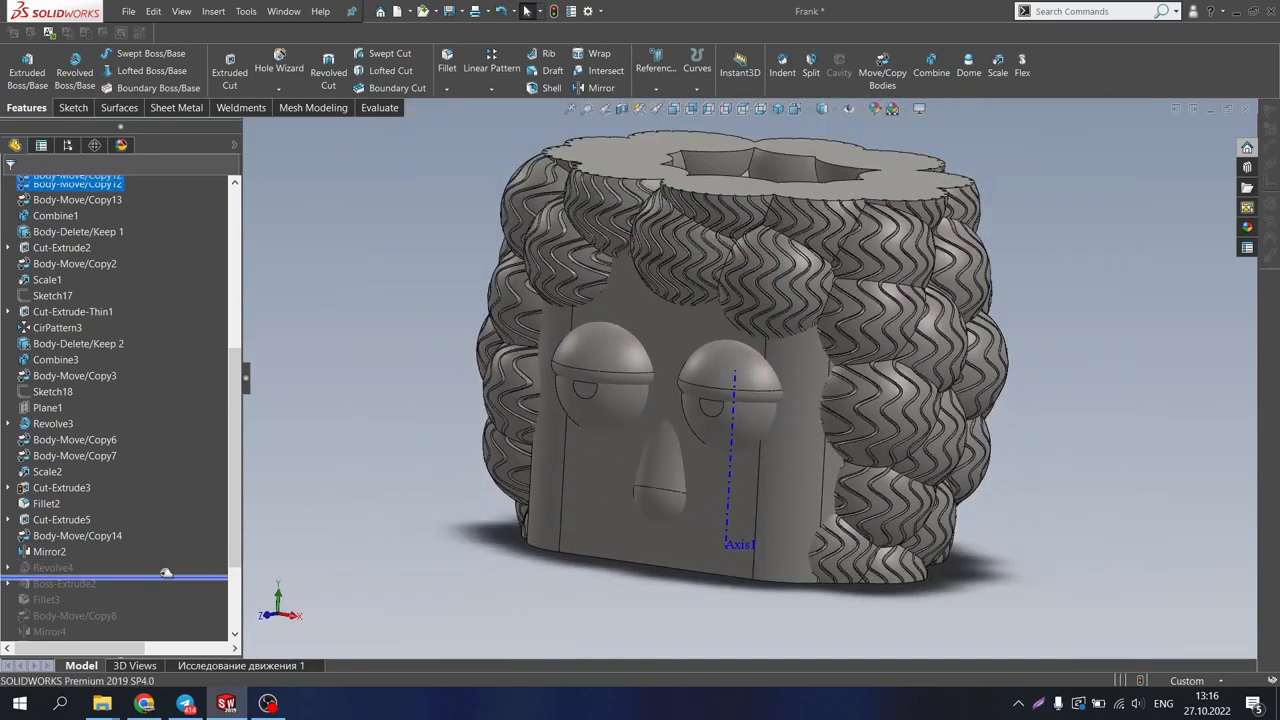
Roll forward below Scale3 to add the moustache, then scroll the feature tree down
{"action": "left_click", "coordinate": [54, 567]}
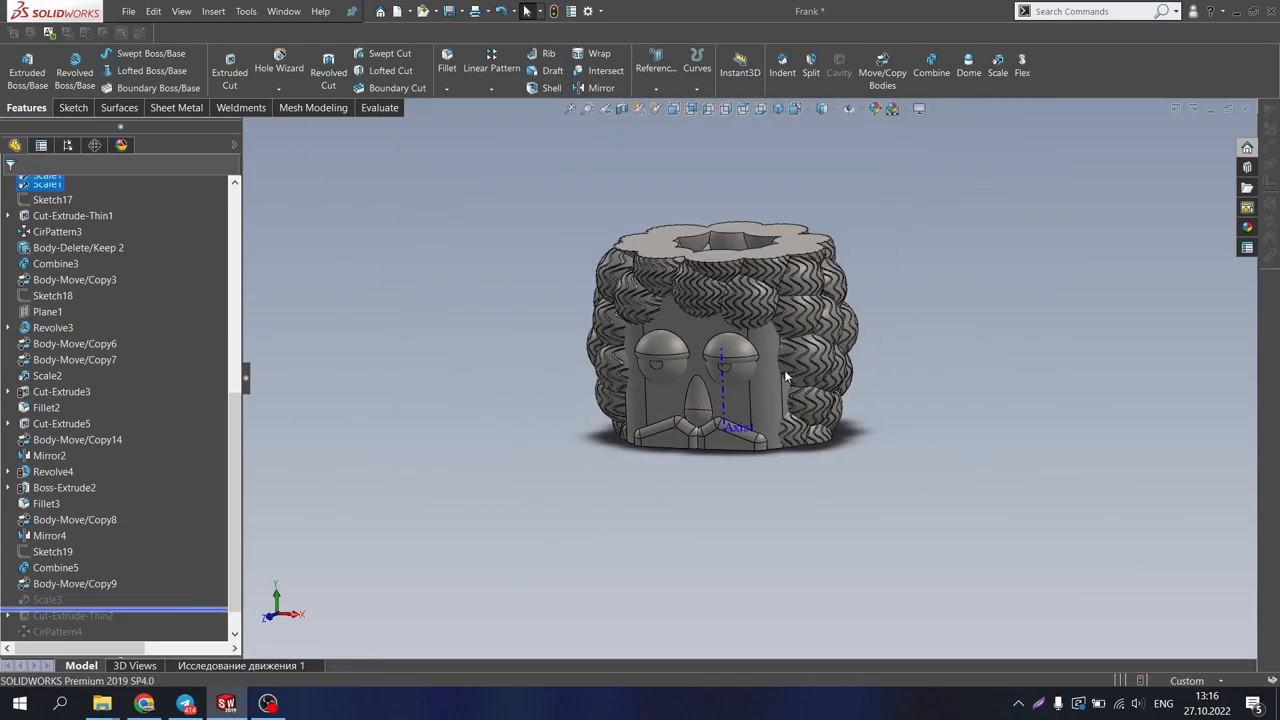
{"action": "mouse_move", "coordinate": [762, 390]}
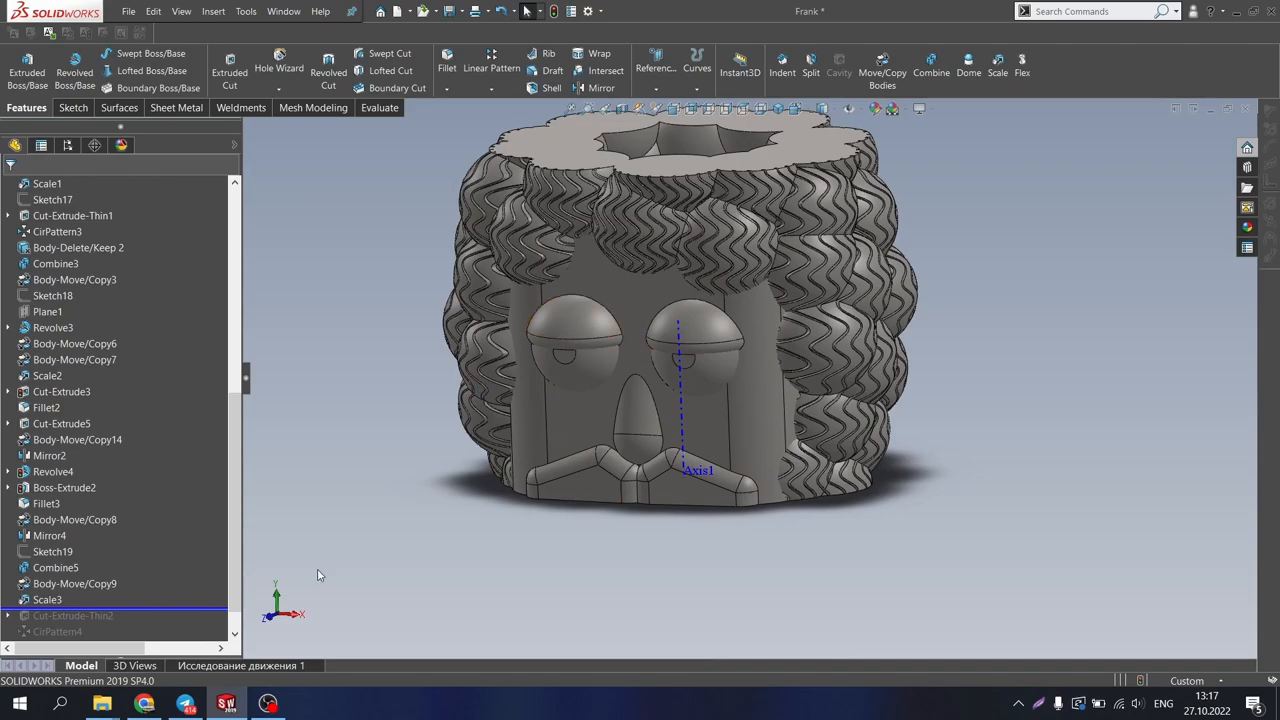
{"action": "scroll", "scroll_direction": "down", "scroll_amount": 3}
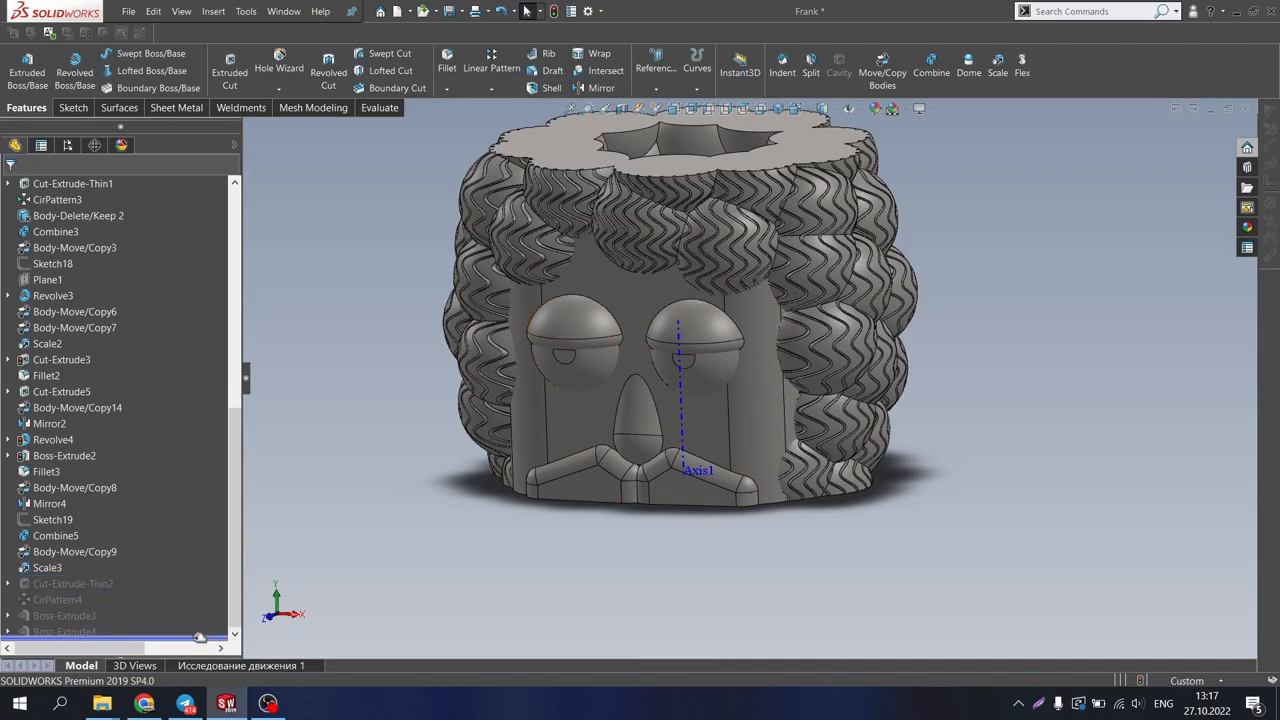